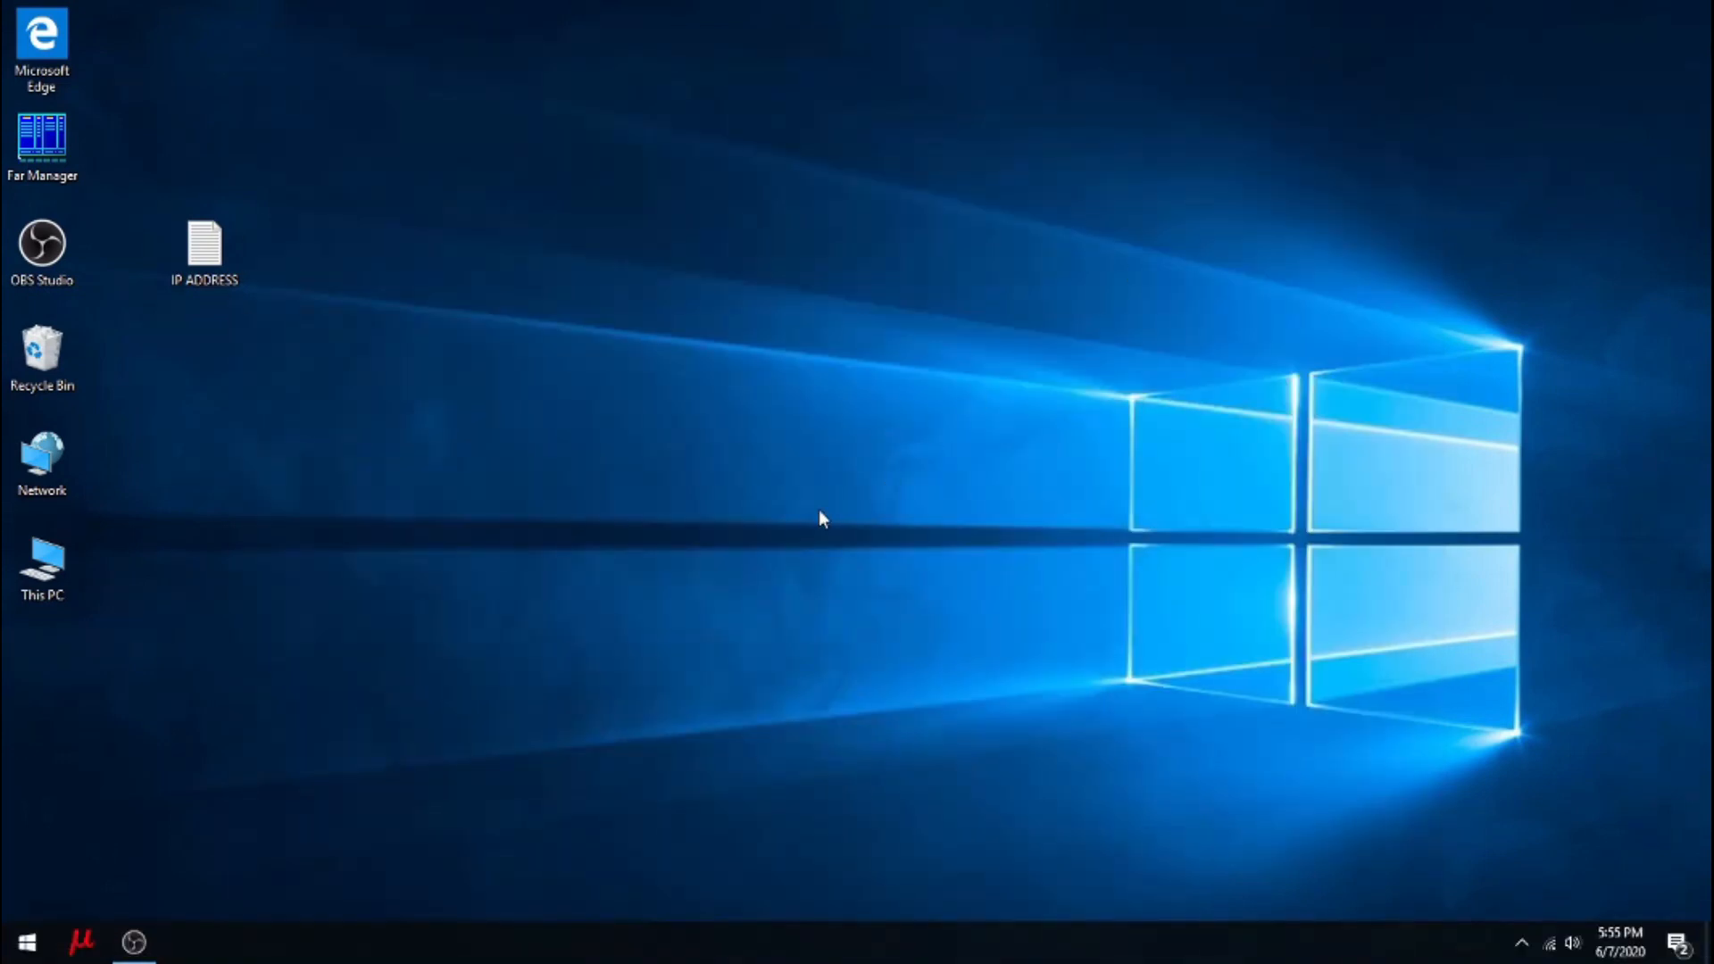
{"action": "mouse_move", "coordinate": [364, 488]}
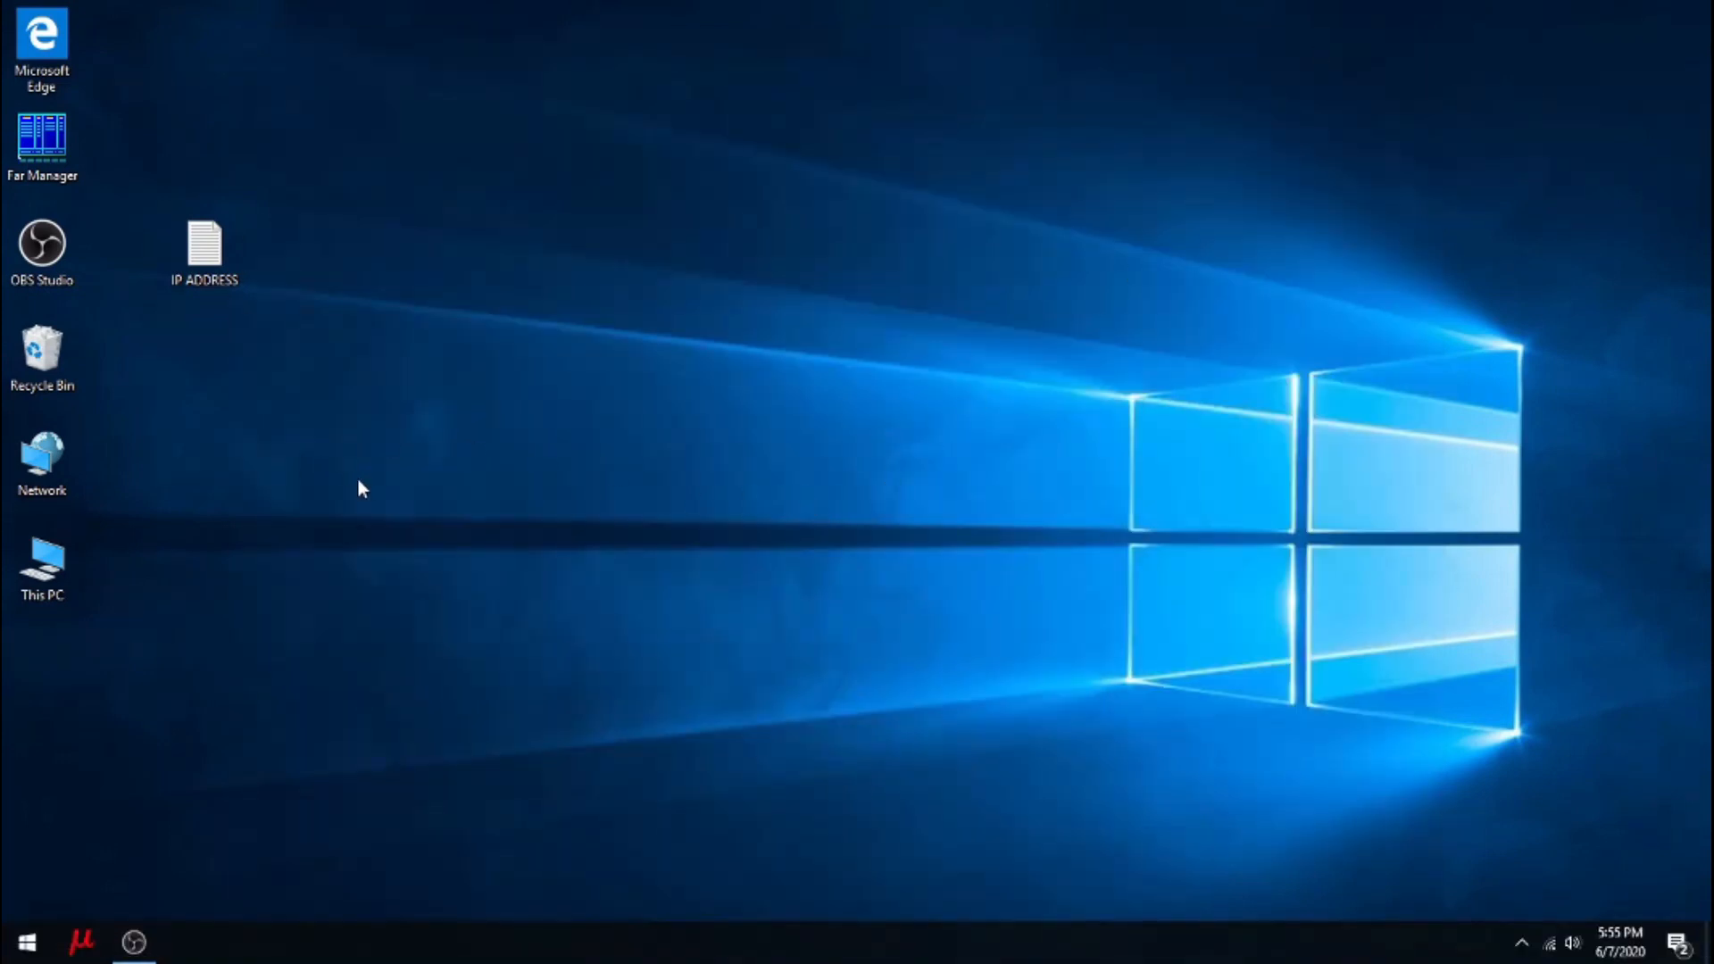
{"action": "mouse_move", "coordinate": [316, 447]}
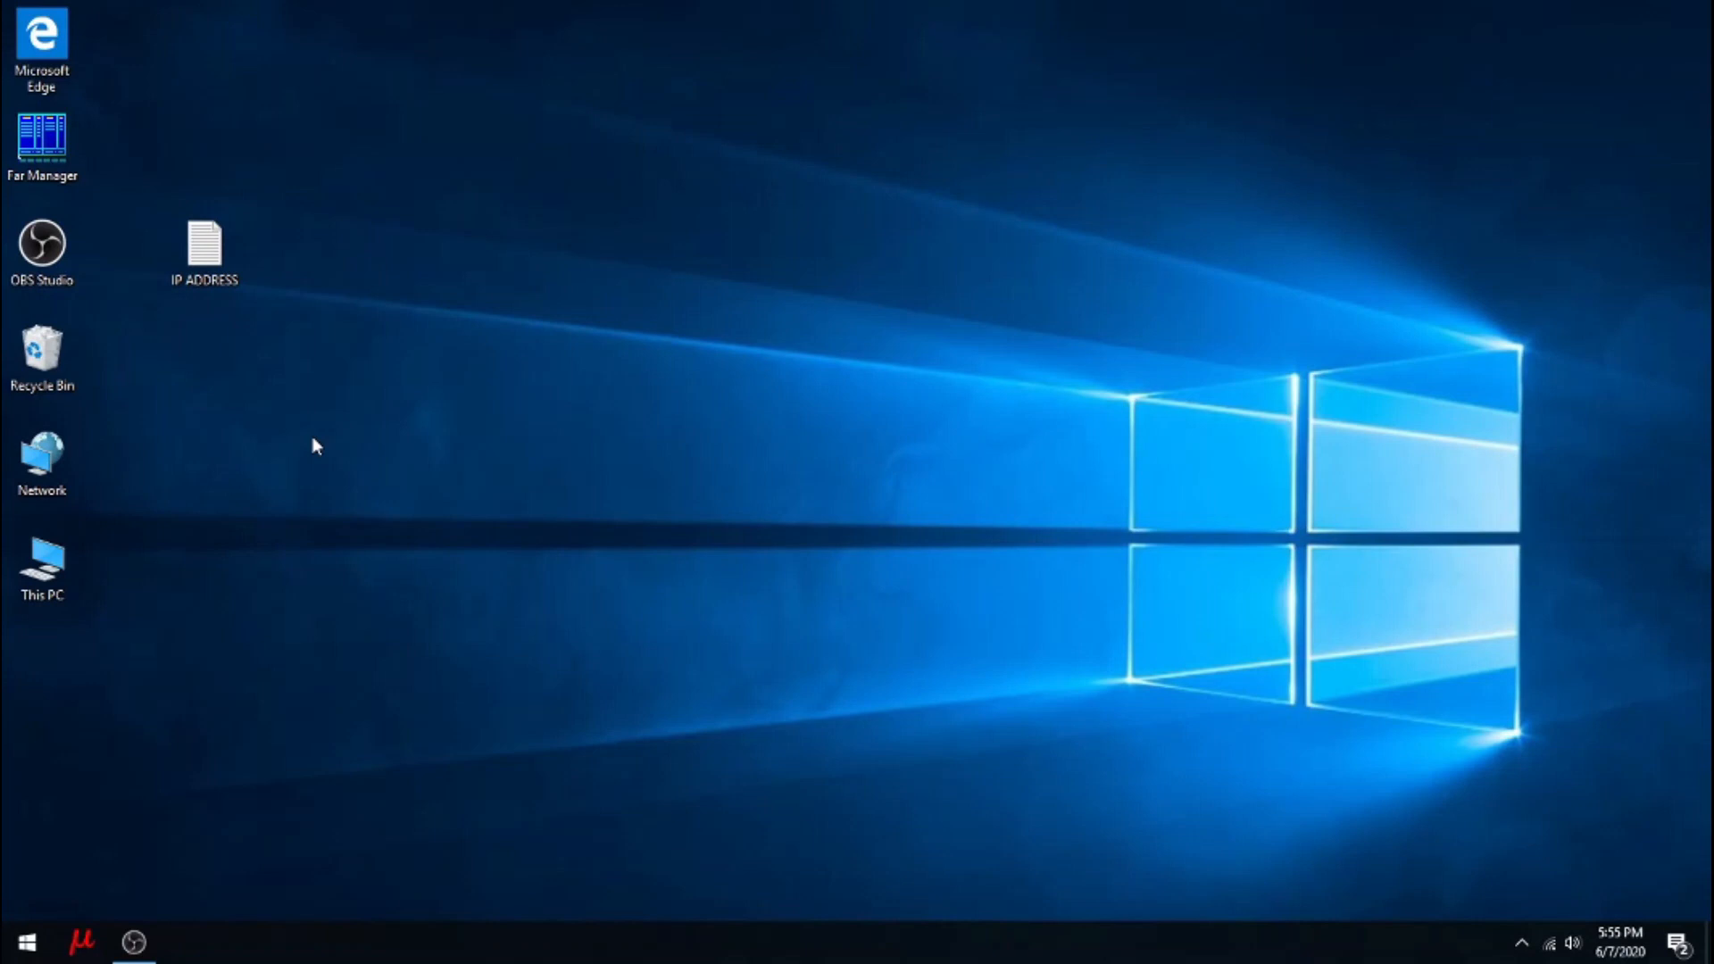
{"action": "mouse_move", "coordinate": [1115, 376]}
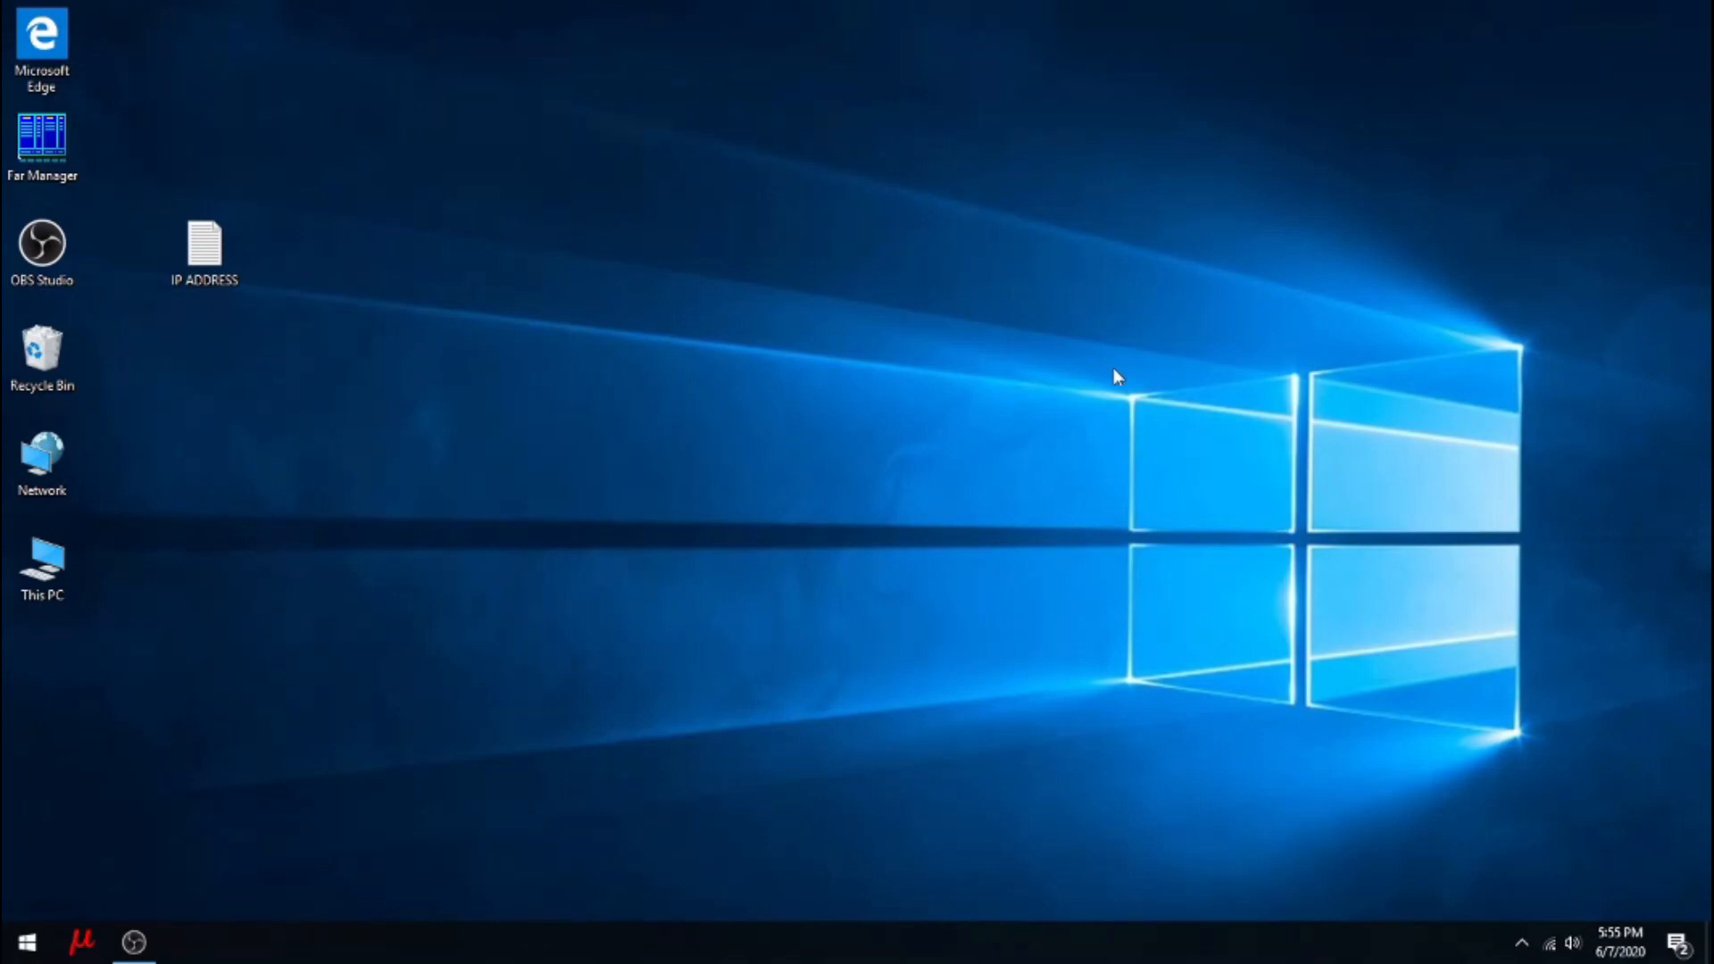
{"action": "mouse_move", "coordinate": [809, 370]}
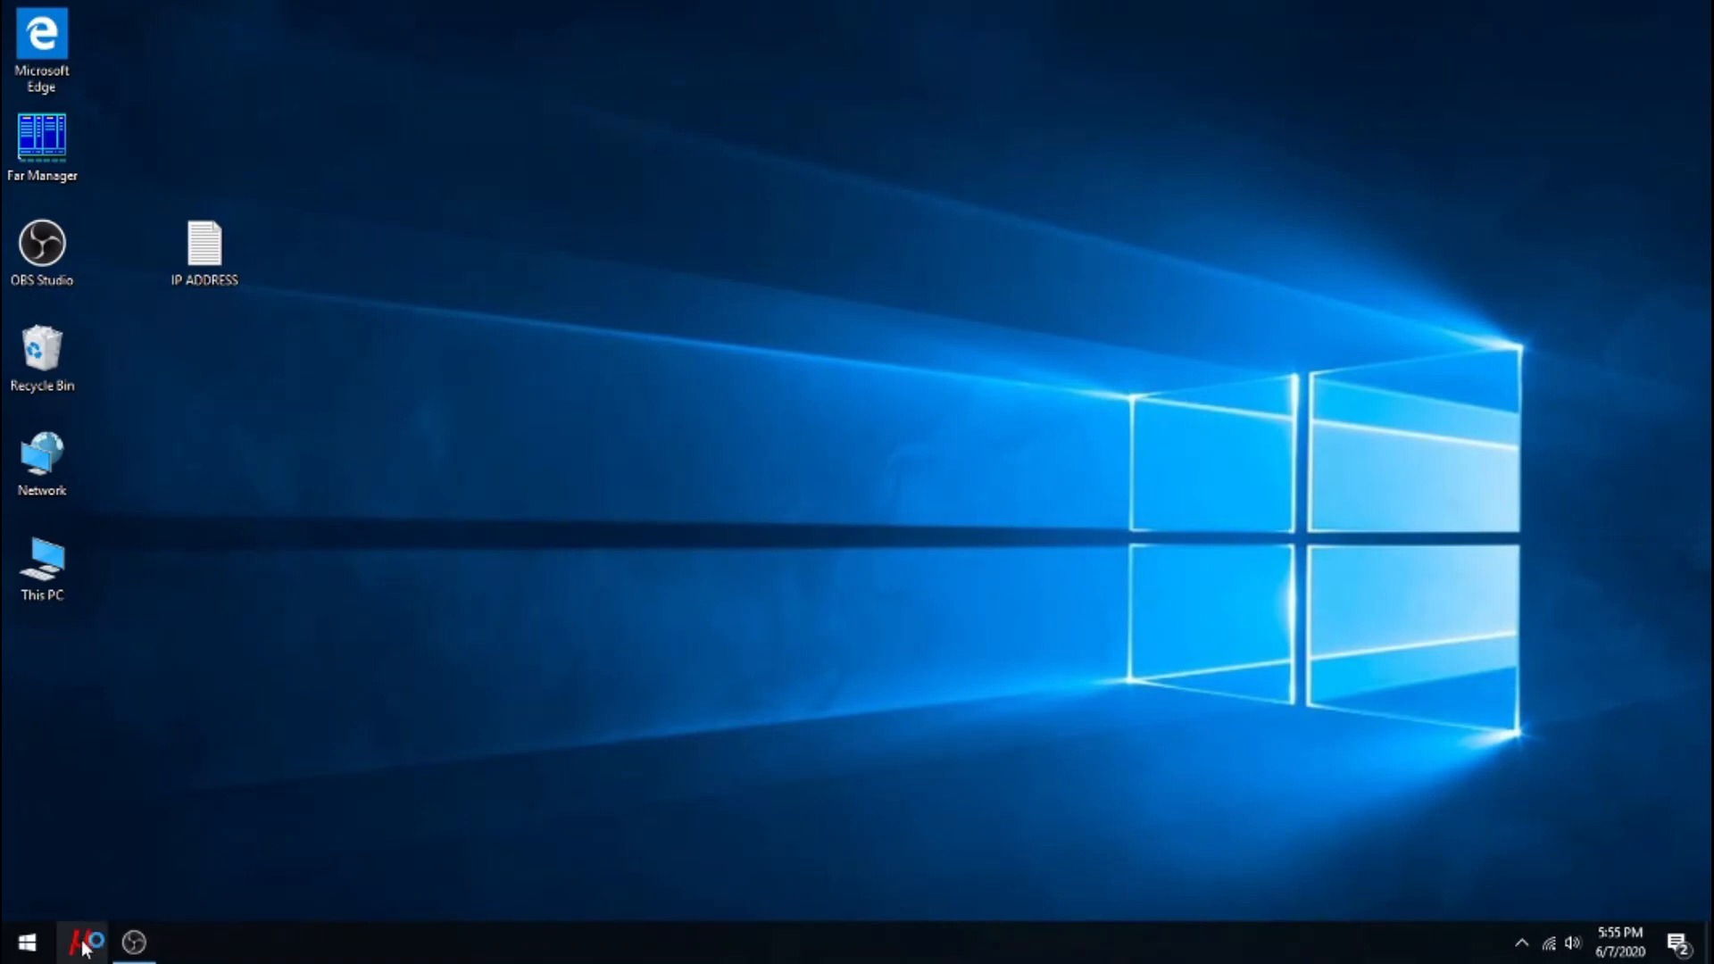
Step: Launch myCNC from the taskbar and let it configure the not-yet-connected controller
{"action": "left_click", "coordinate": [83, 943]}
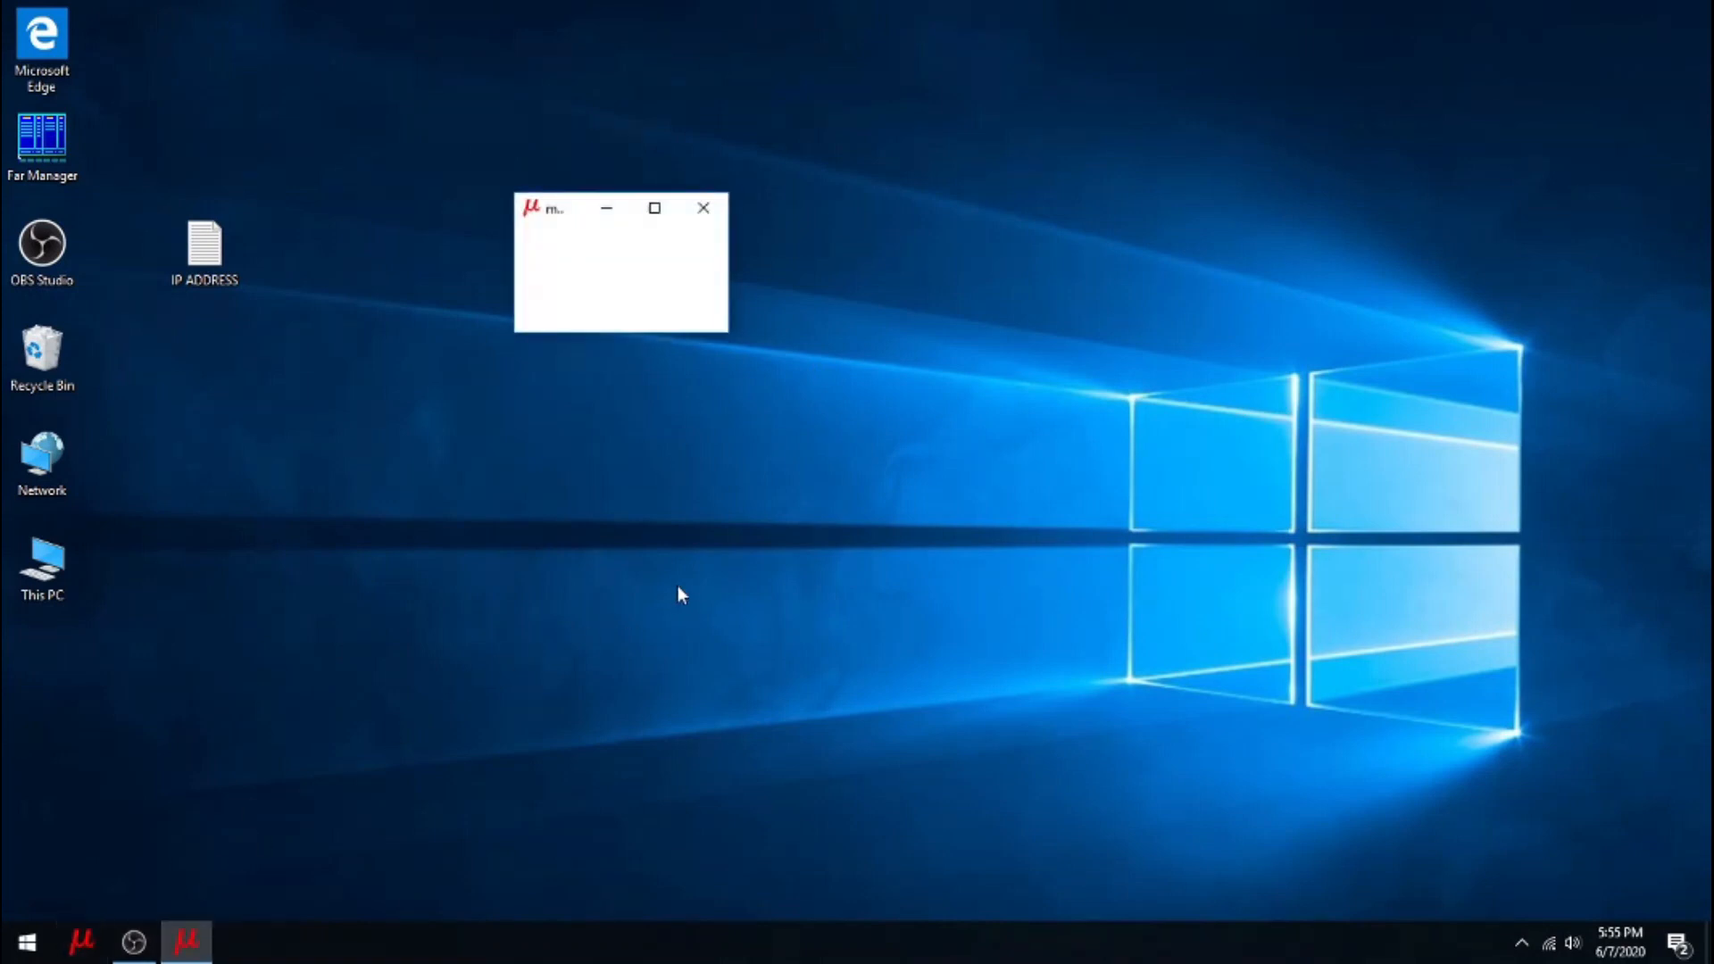
{"action": "left_click", "coordinate": [653, 208]}
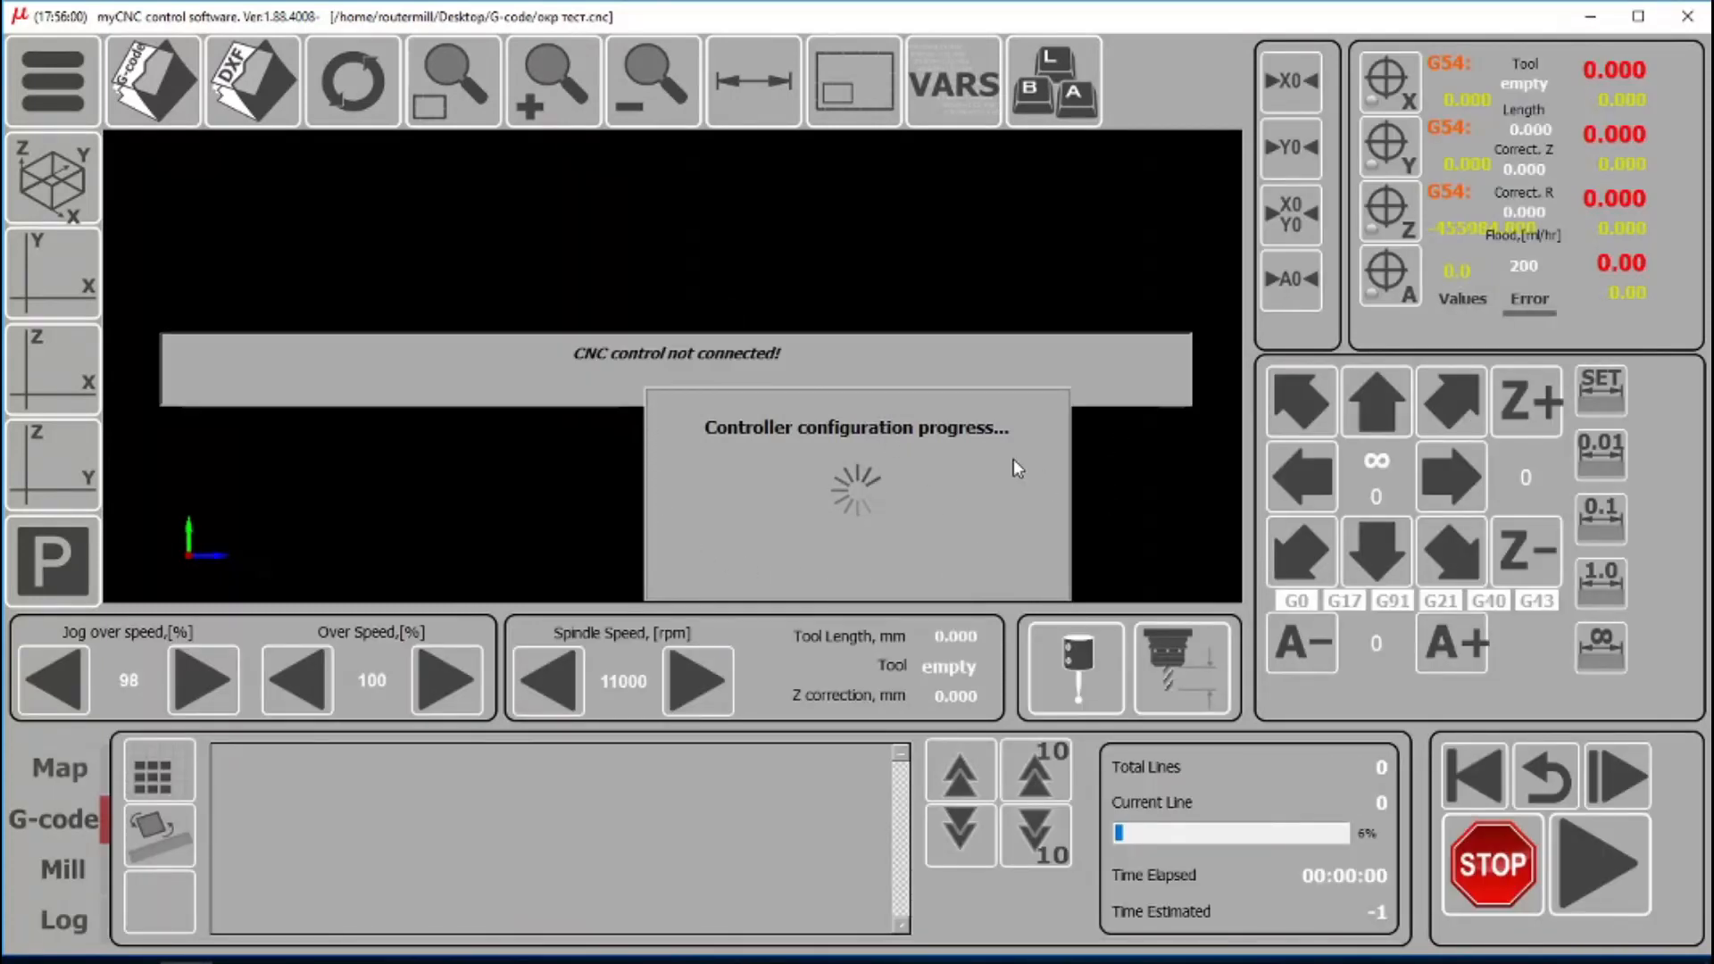
{"action": "mouse_move", "coordinate": [770, 453]}
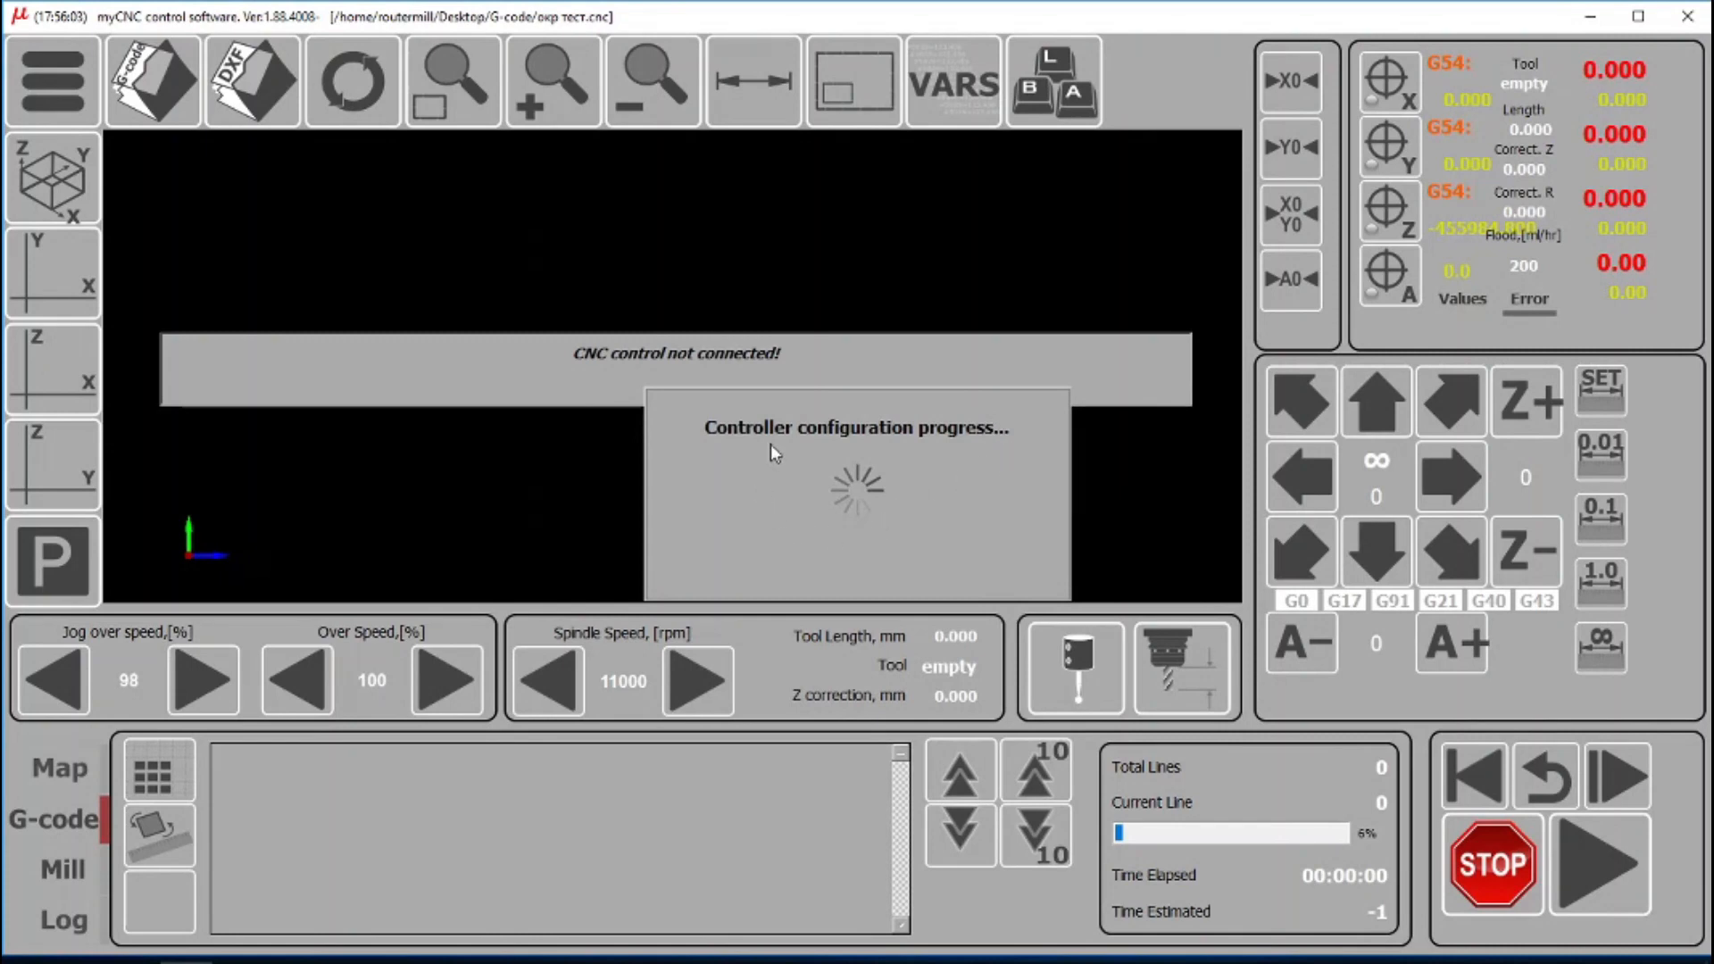
{"action": "mouse_move", "coordinate": [939, 491]}
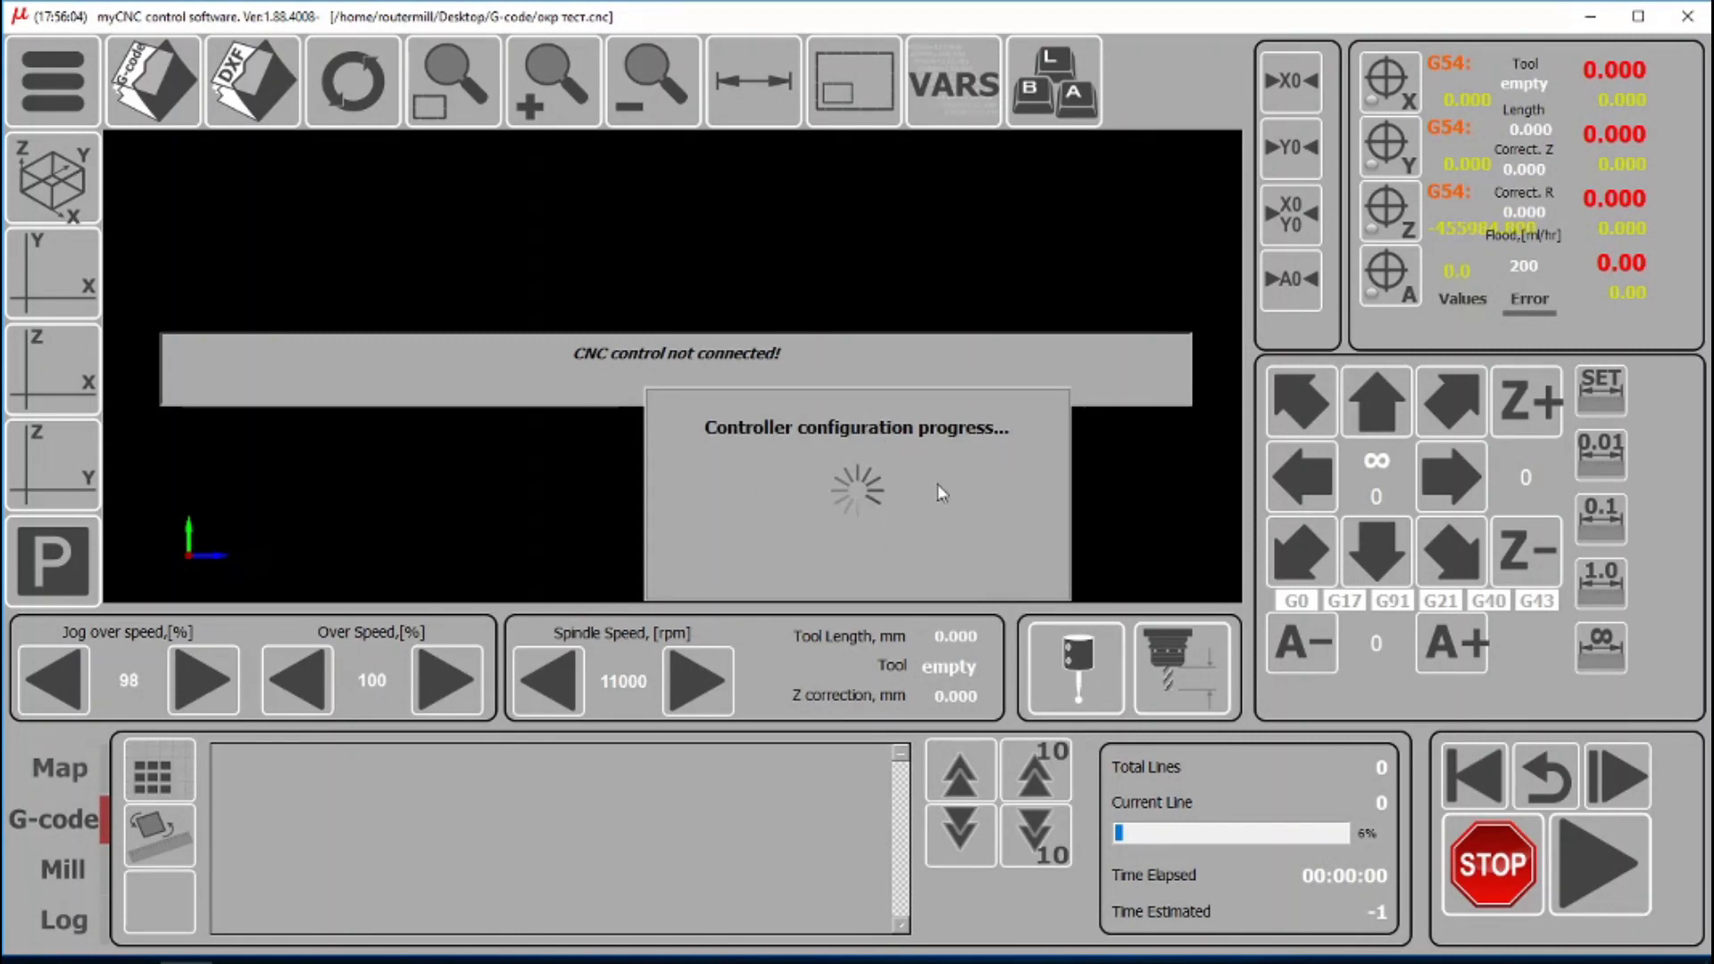
{"action": "mouse_move", "coordinate": [751, 506]}
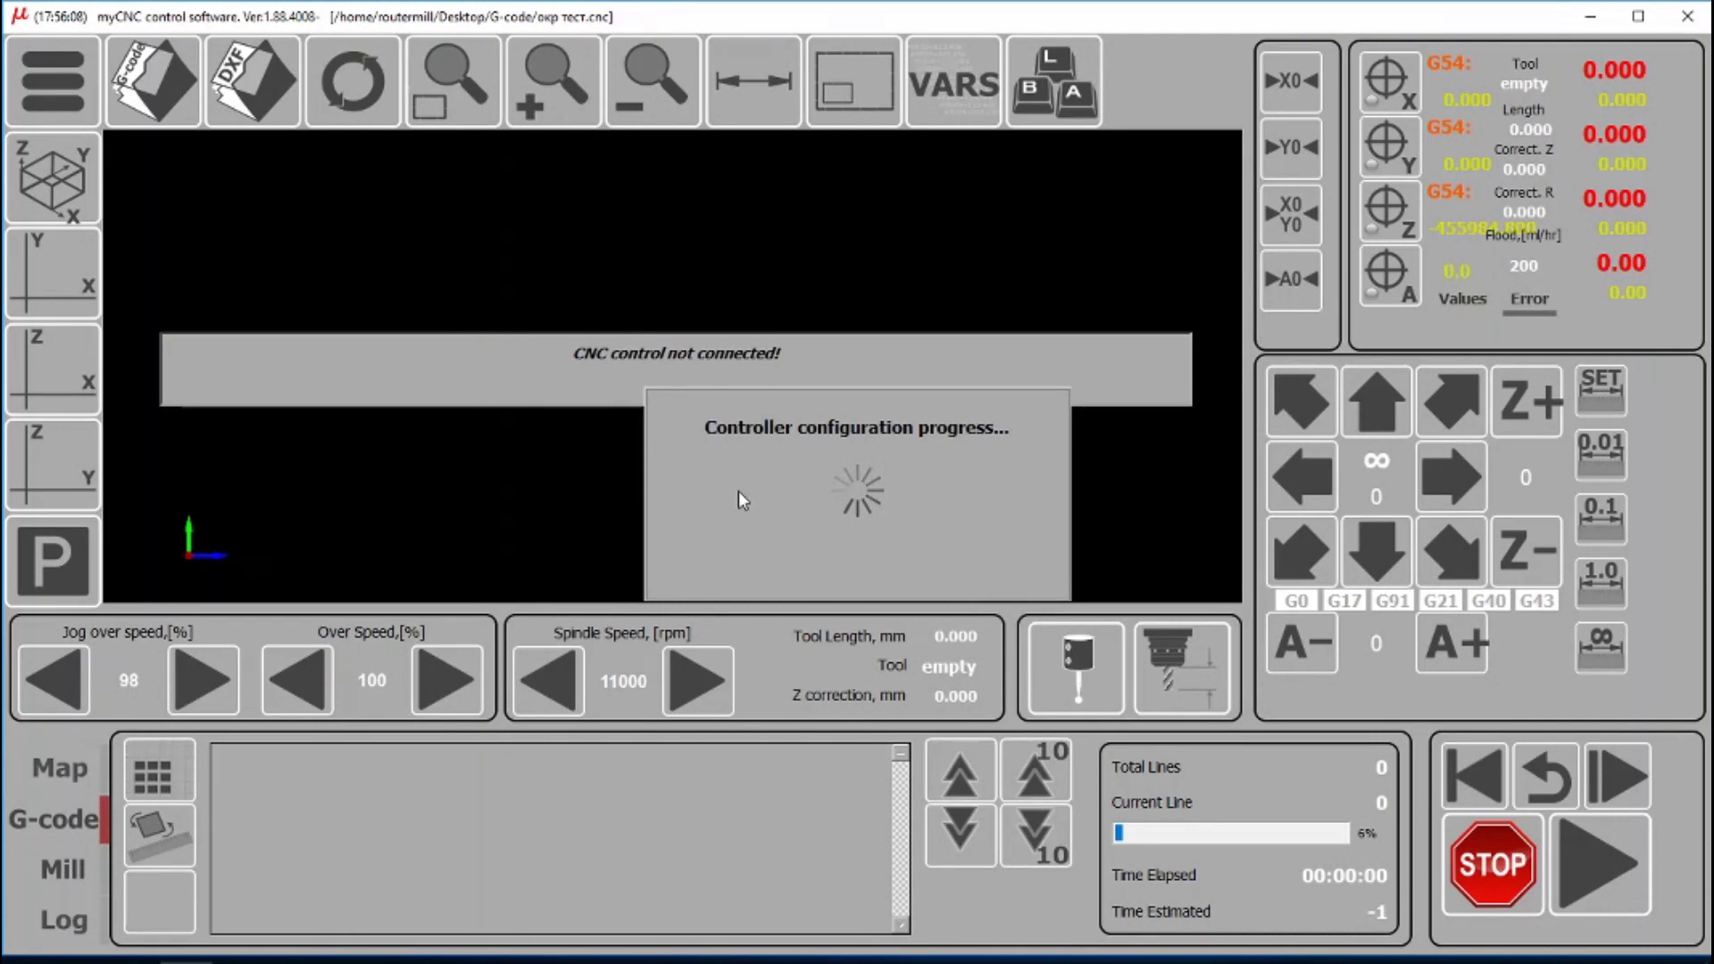
{"action": "mouse_move", "coordinate": [915, 526]}
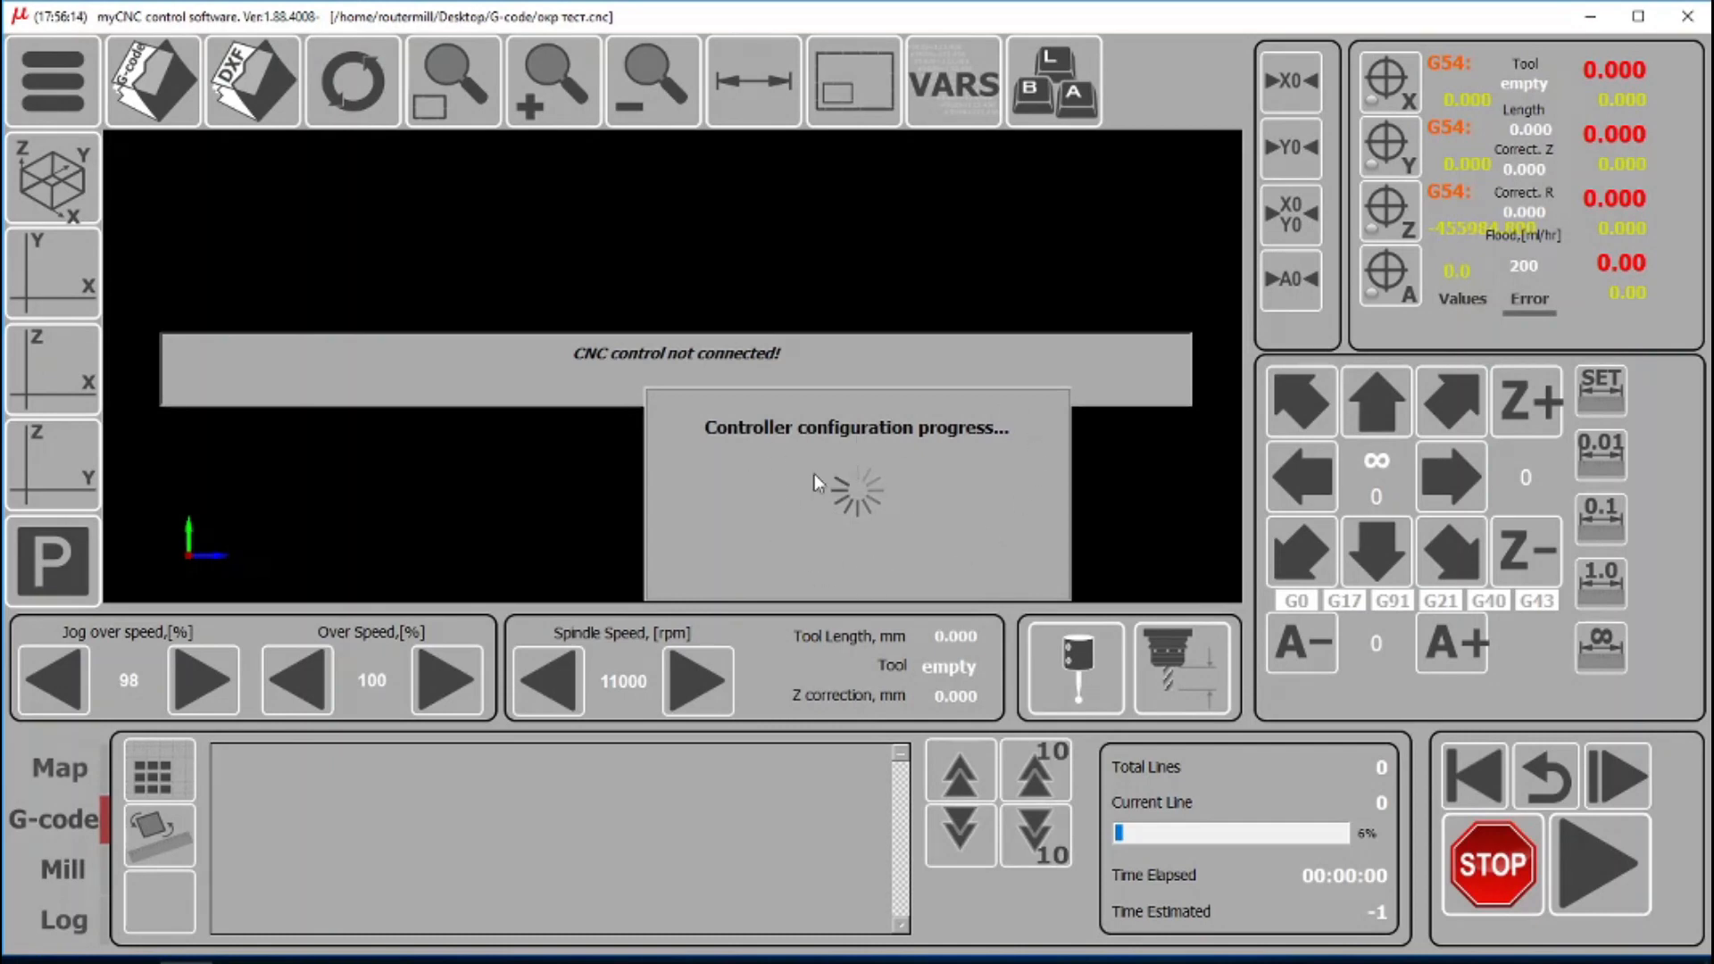
{"action": "mouse_move", "coordinate": [837, 456]}
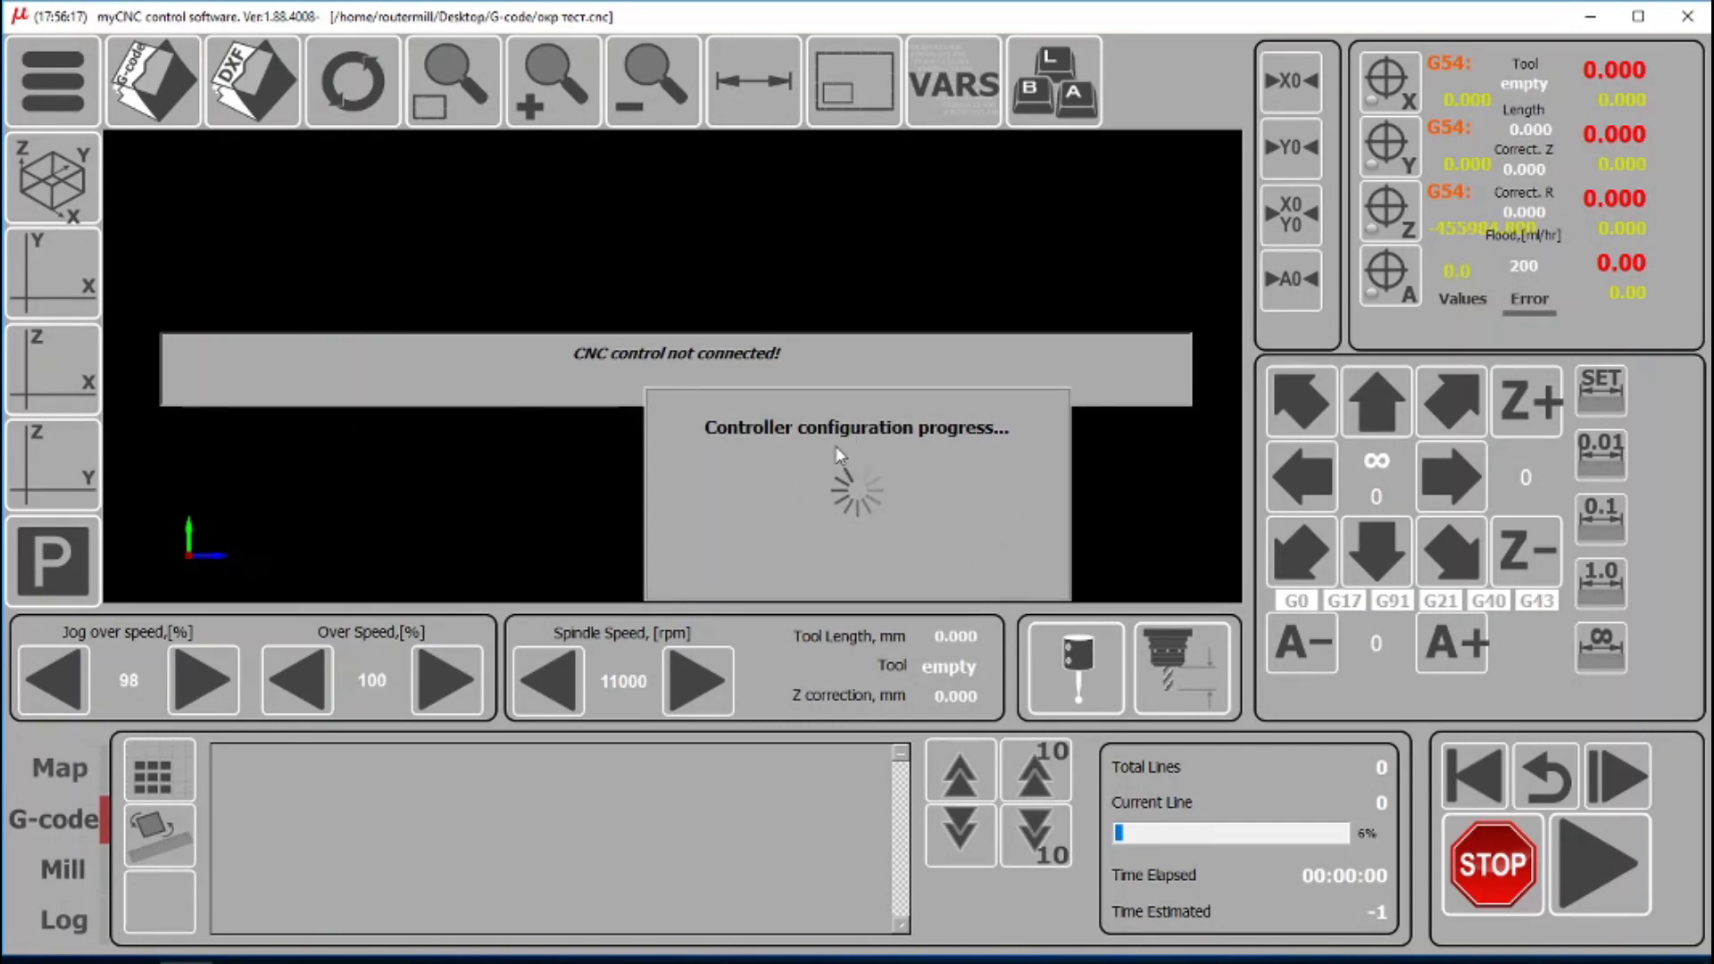
{"action": "mouse_move", "coordinate": [628, 453]}
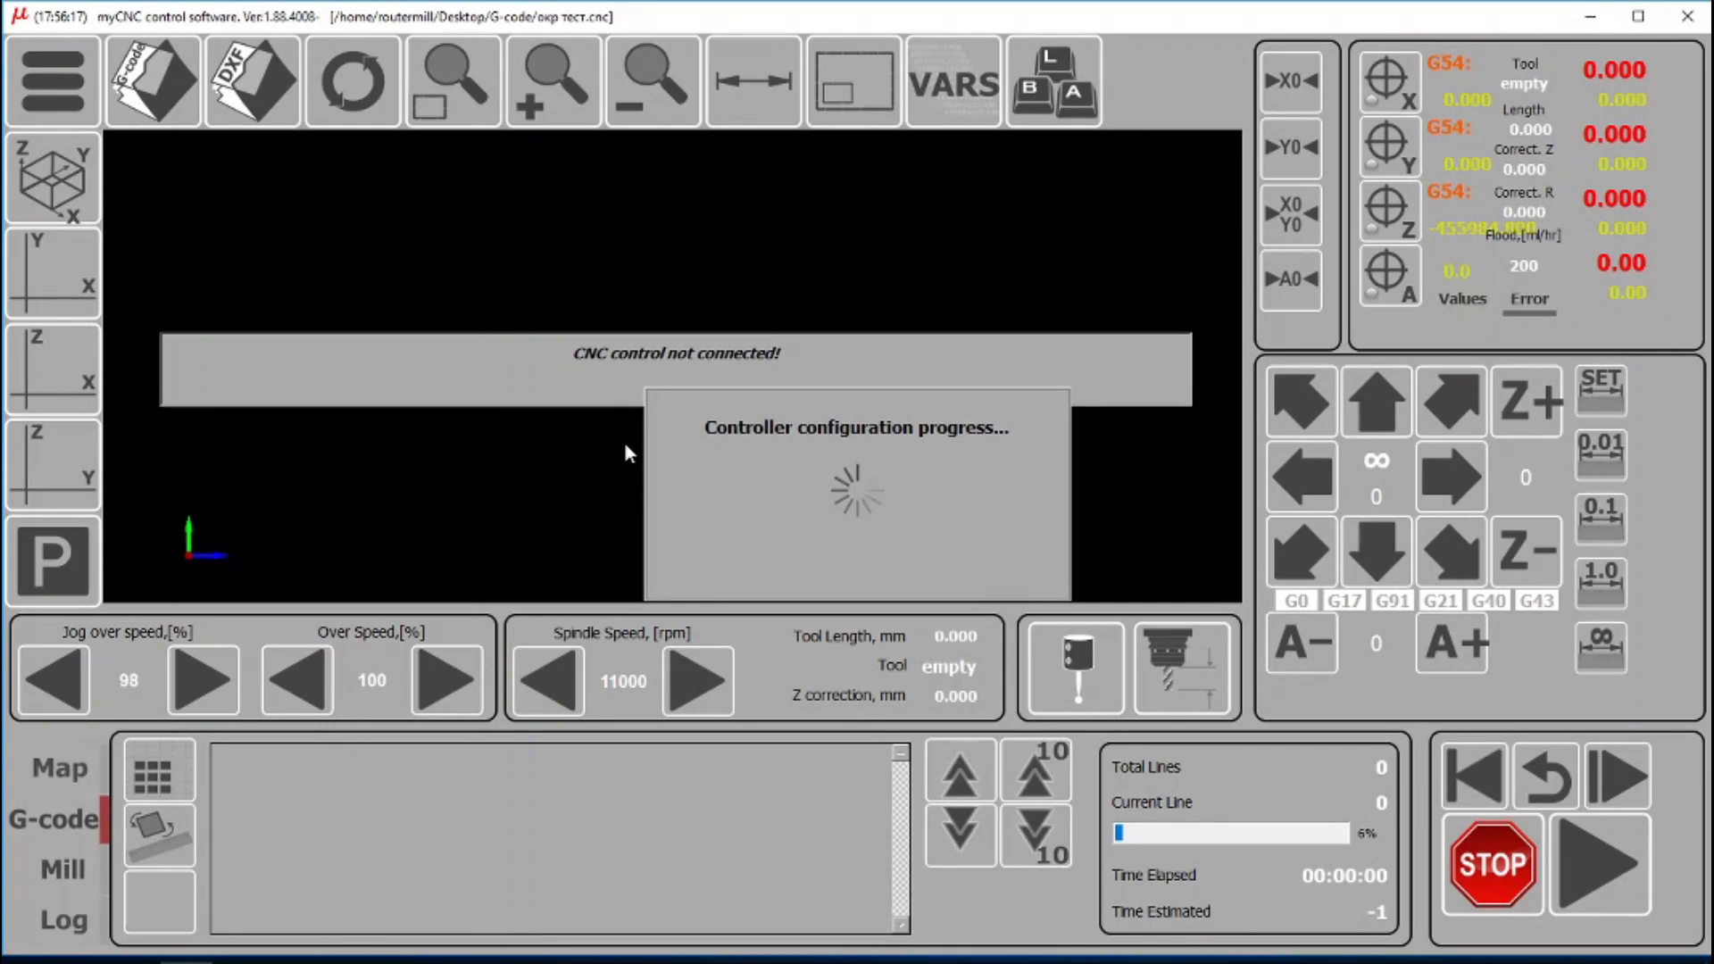
{"action": "mouse_move", "coordinate": [207, 224]}
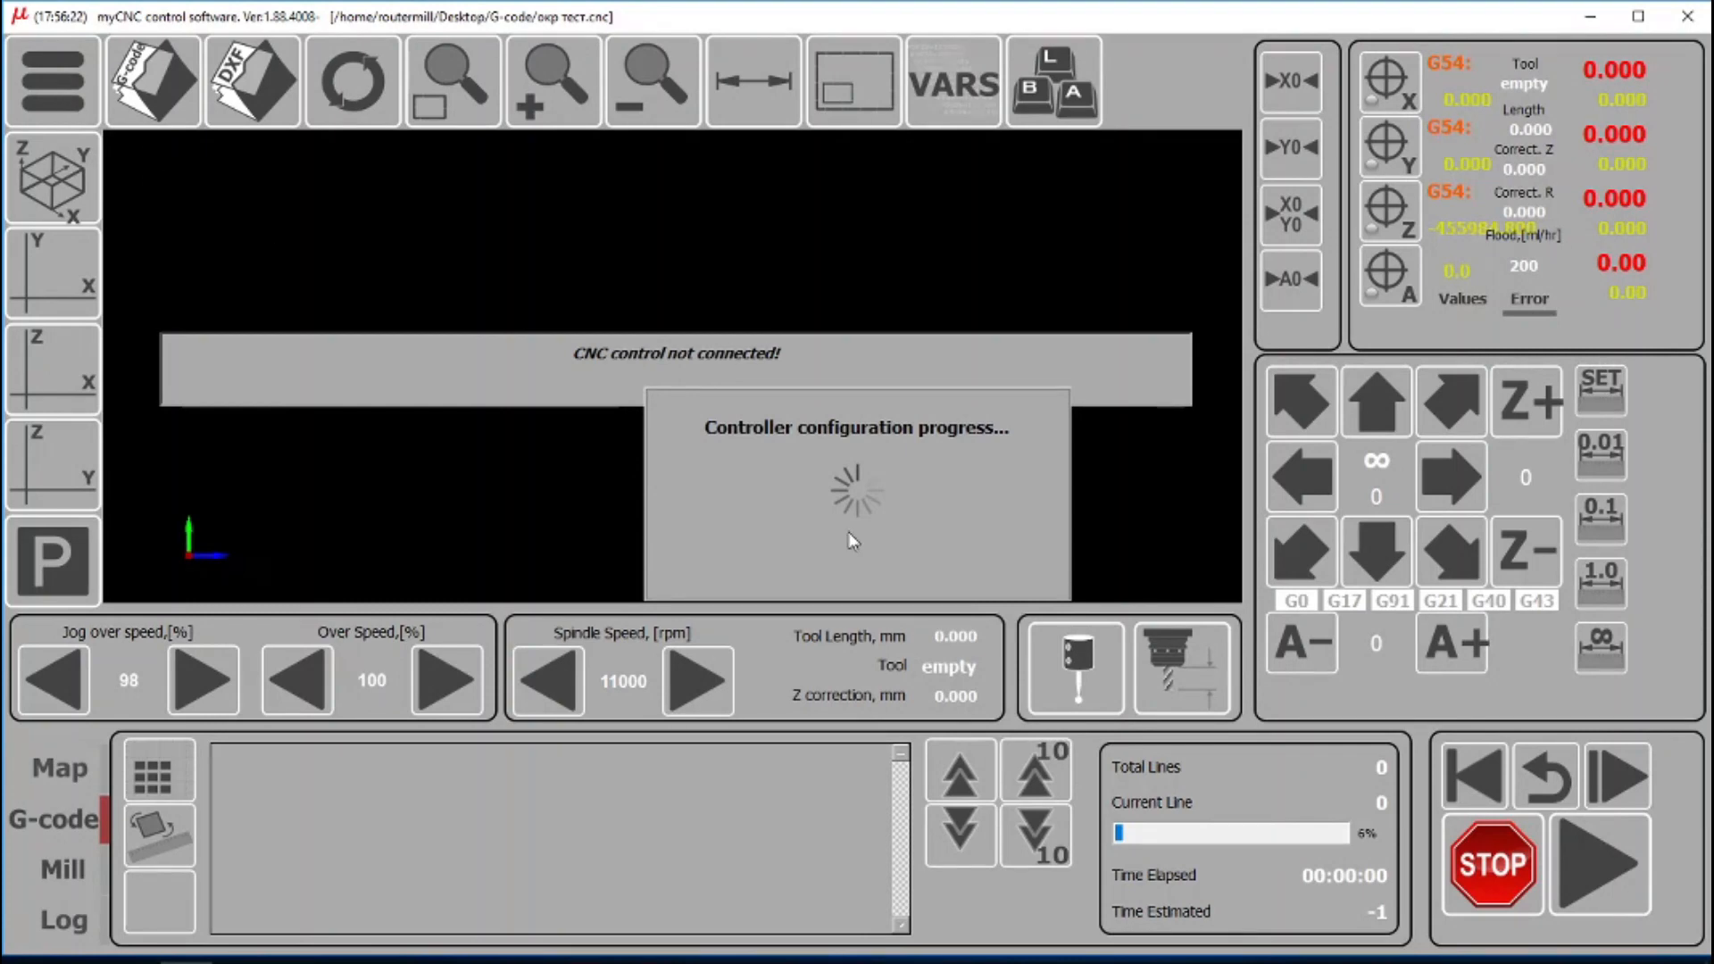
{"action": "mouse_move", "coordinate": [340, 361]}
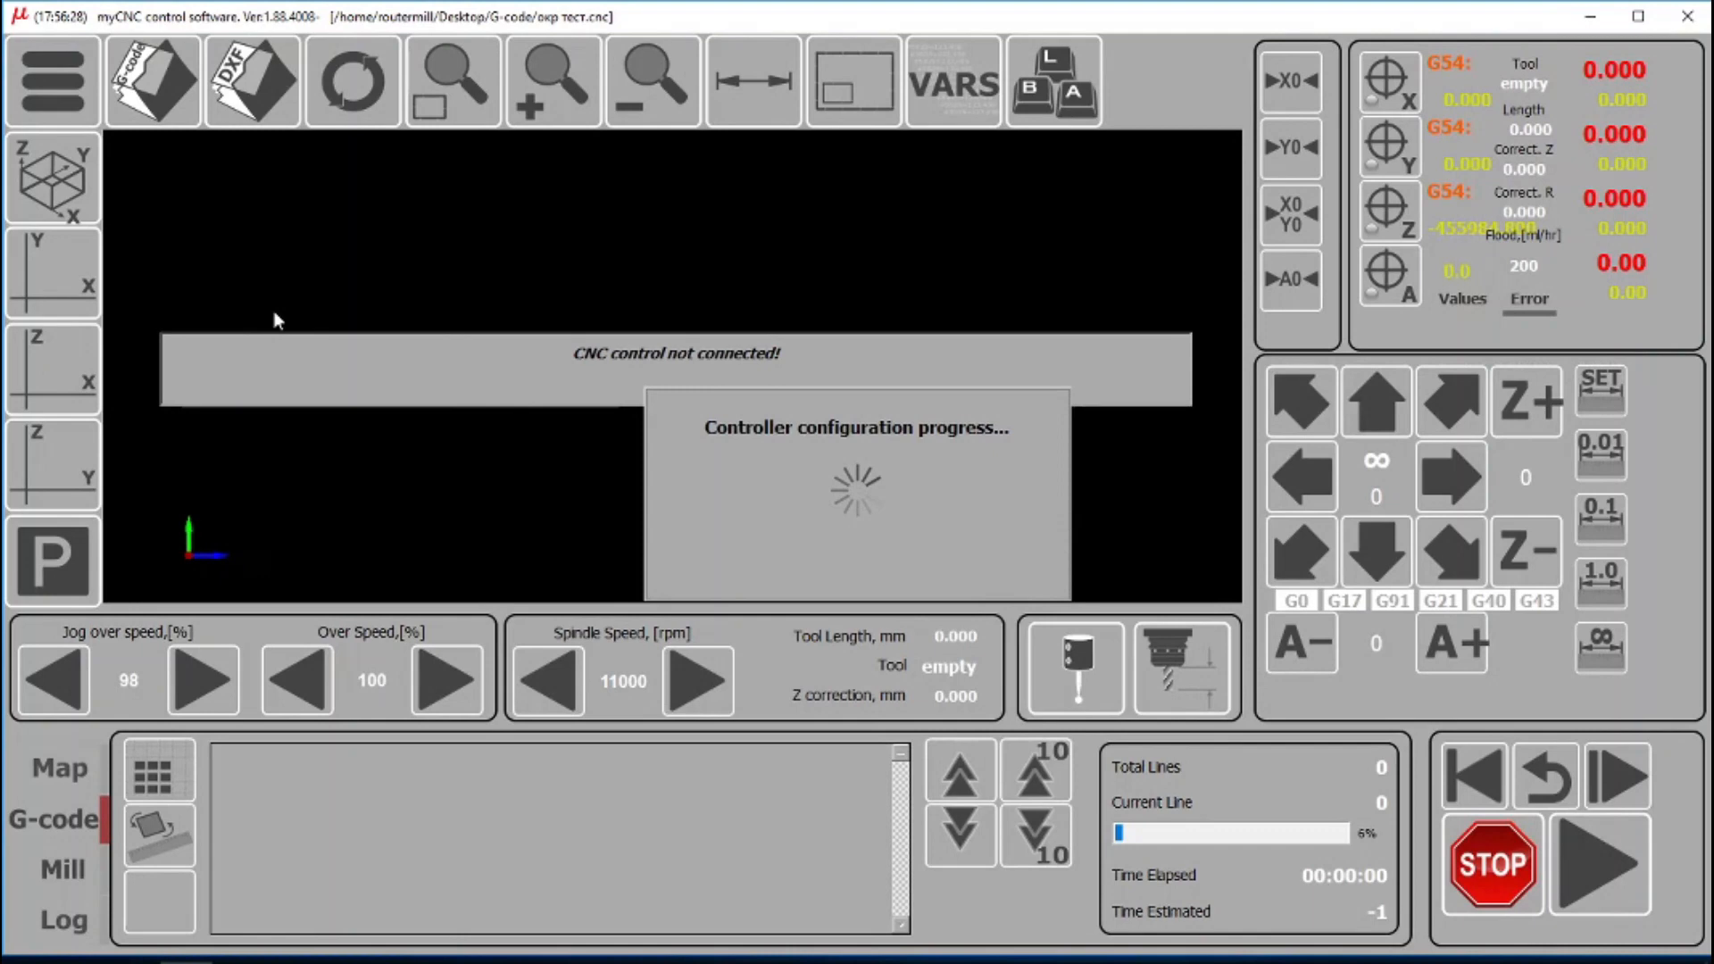
Step: Open the Config tab to show CNC Settings with axes and motors parameters
{"action": "left_click", "coordinate": [48, 82]}
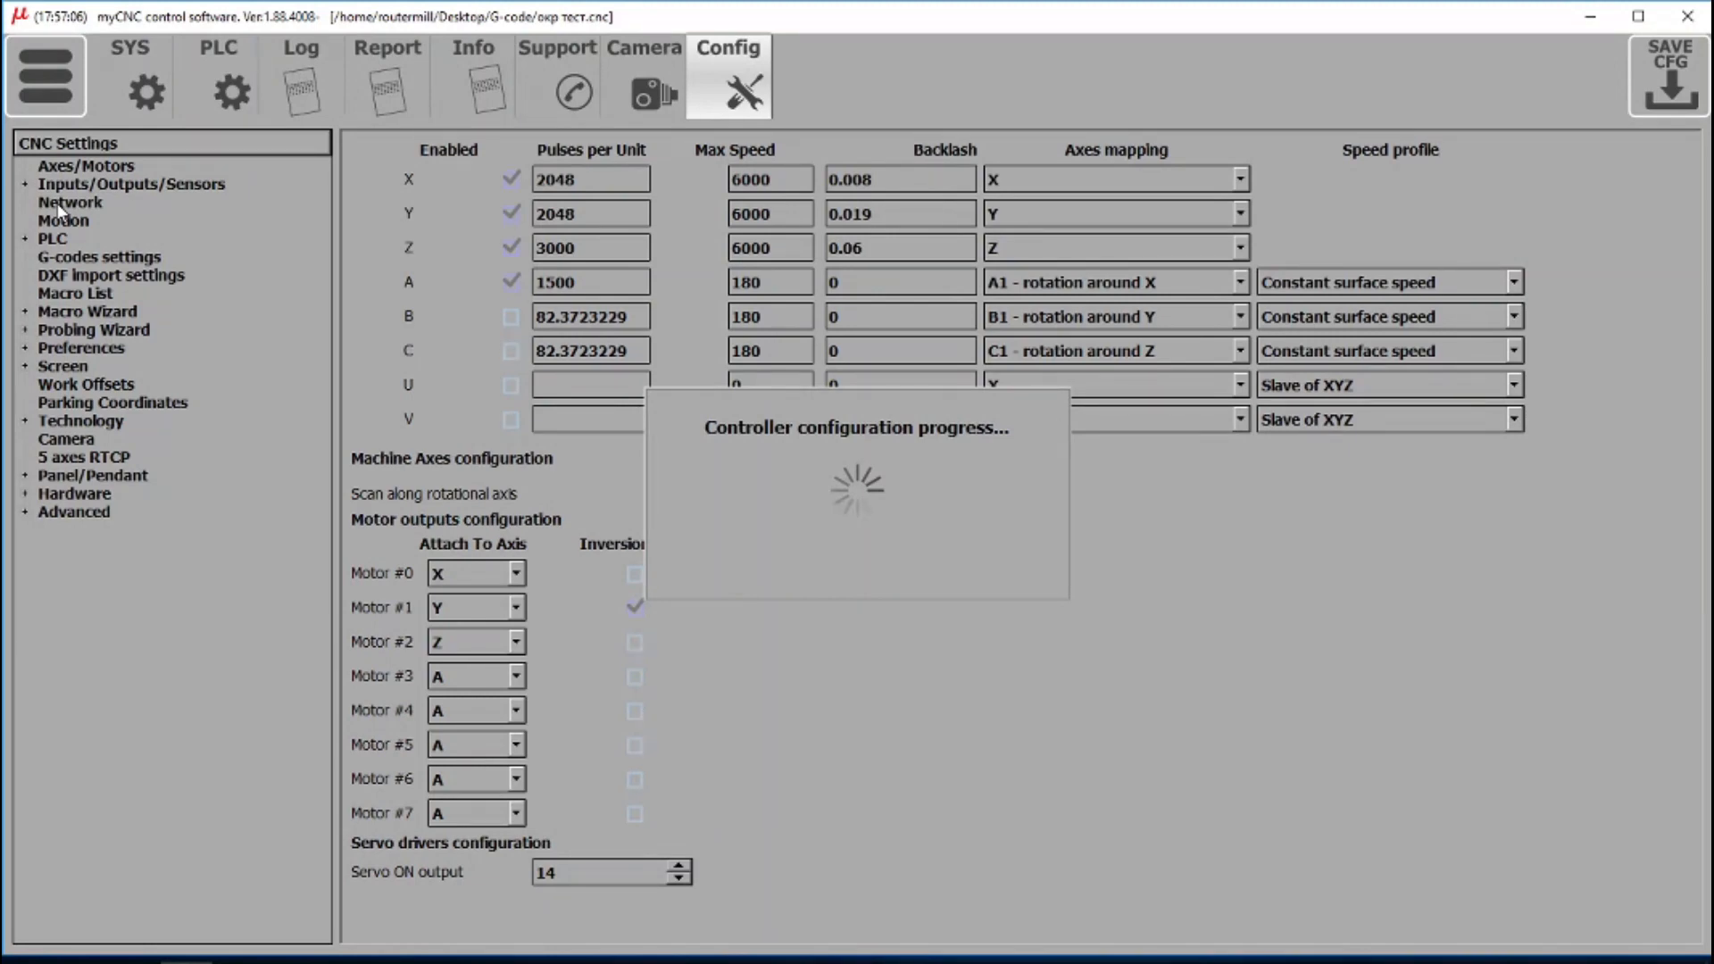
Step: Show the UDP network settings and re-enter the controller IP ending in 78 (192.168.0.78)
{"action": "left_click", "coordinate": [70, 203]}
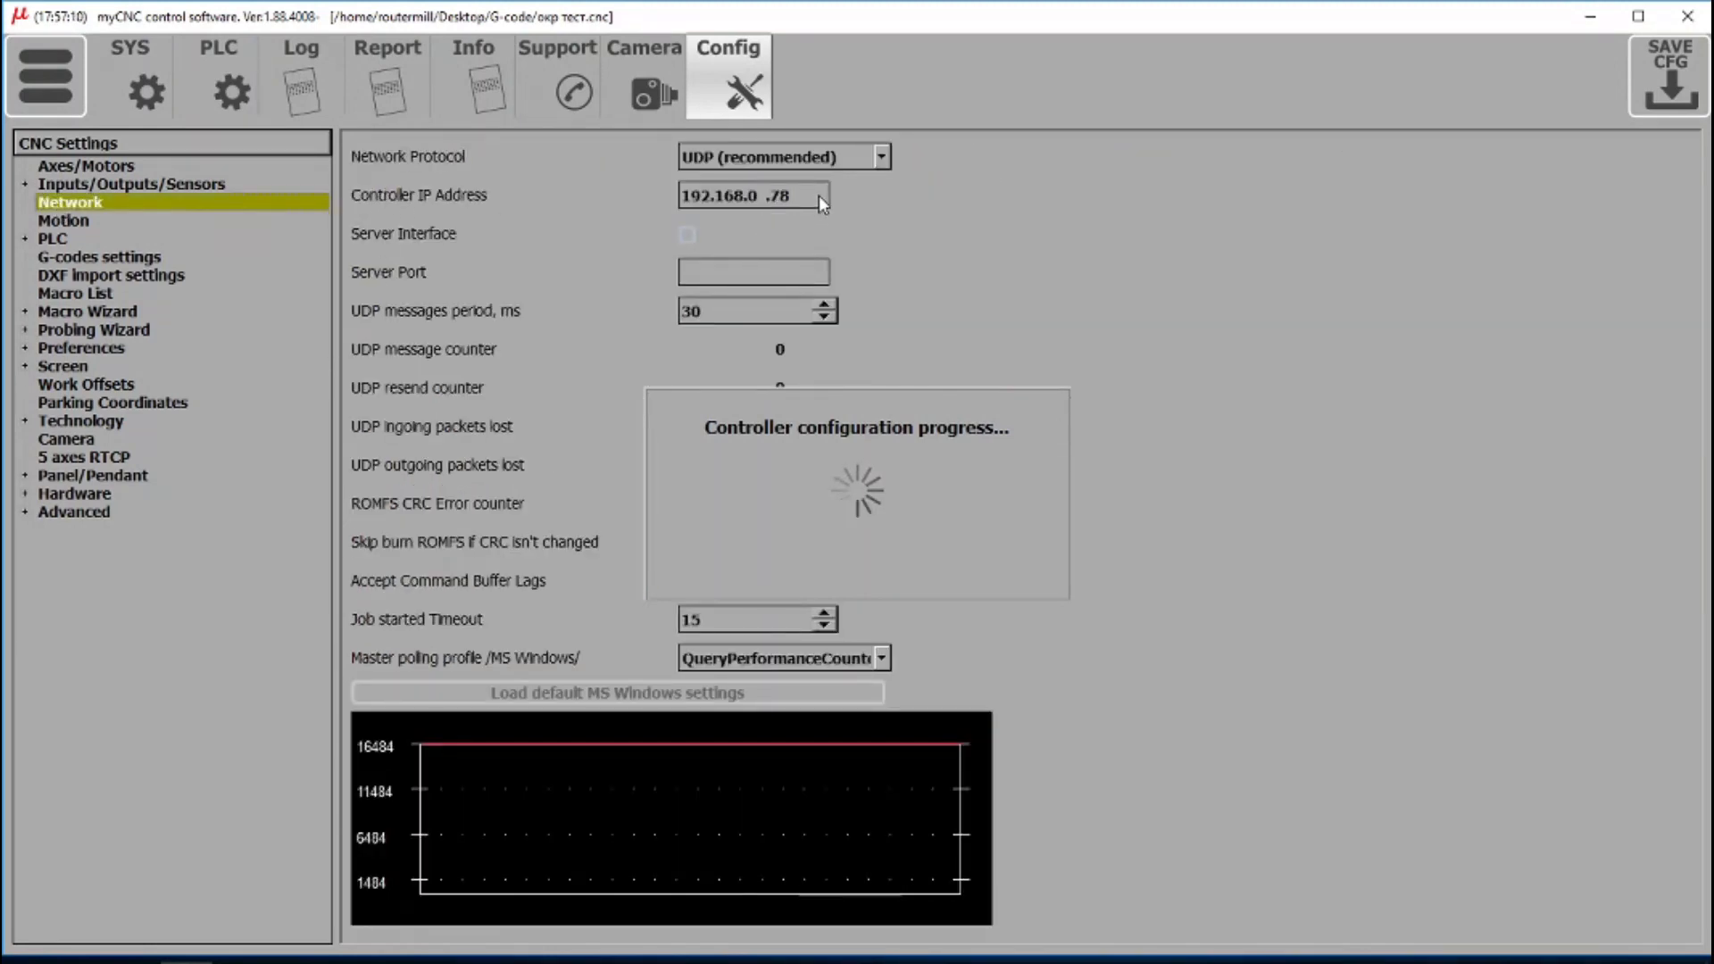
{"action": "triple_click", "coordinate": [752, 194]}
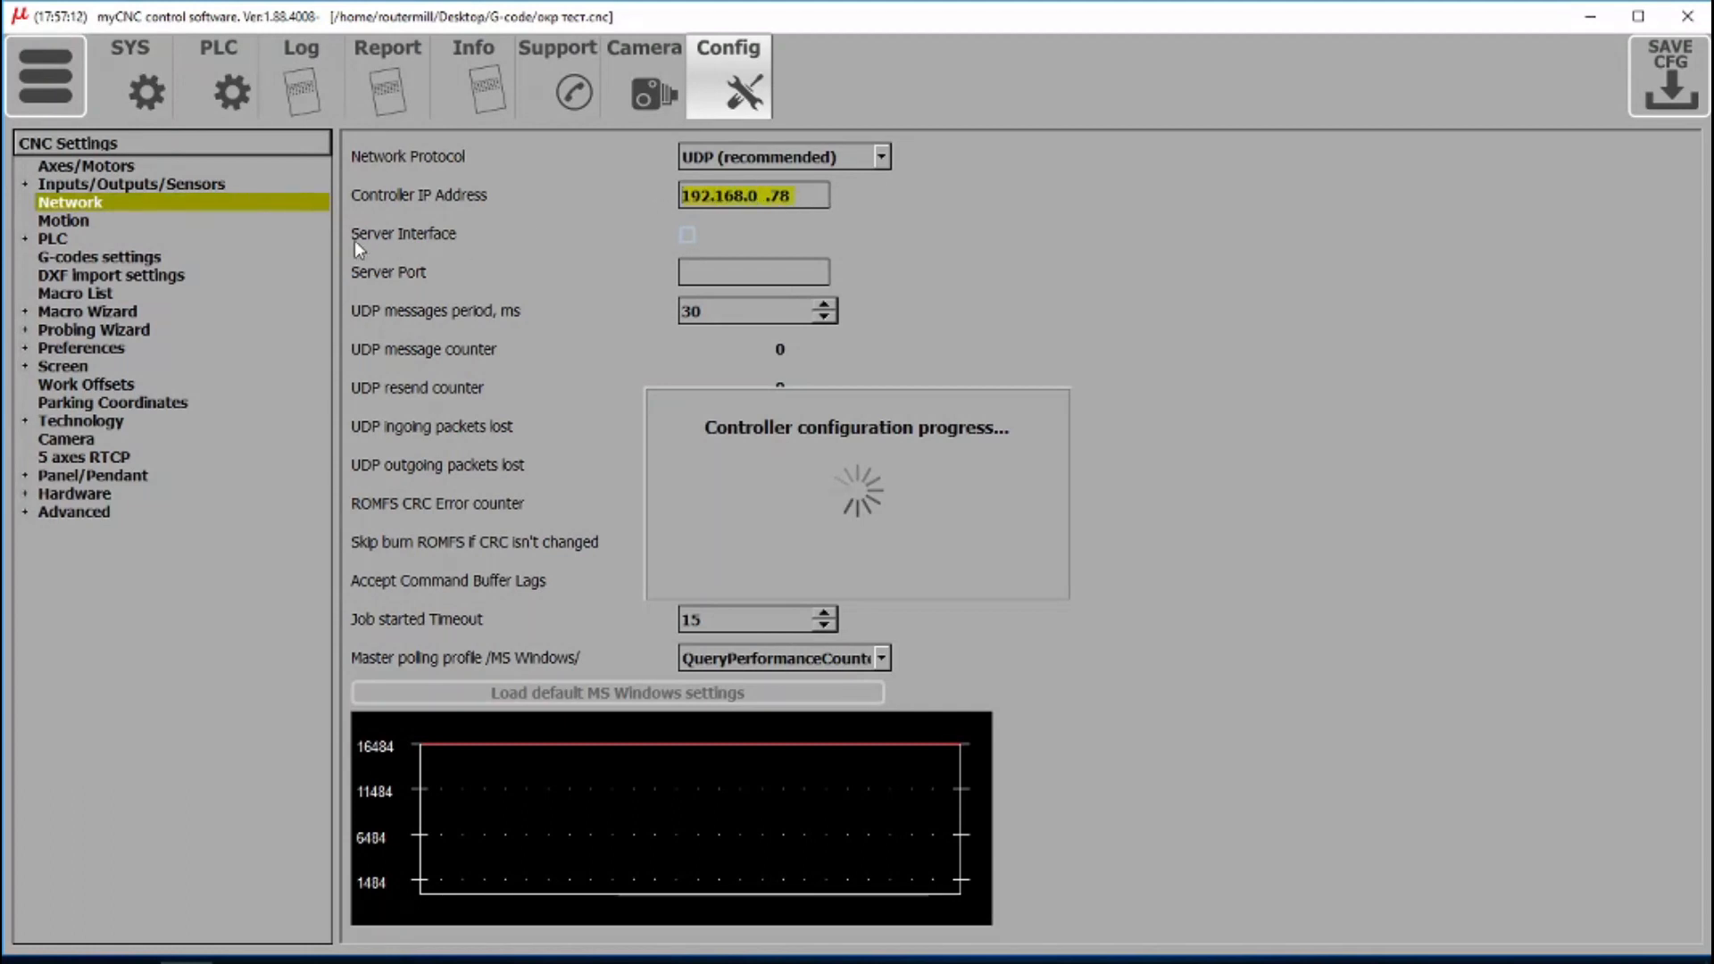
{"action": "mouse_move", "coordinate": [426, 213]}
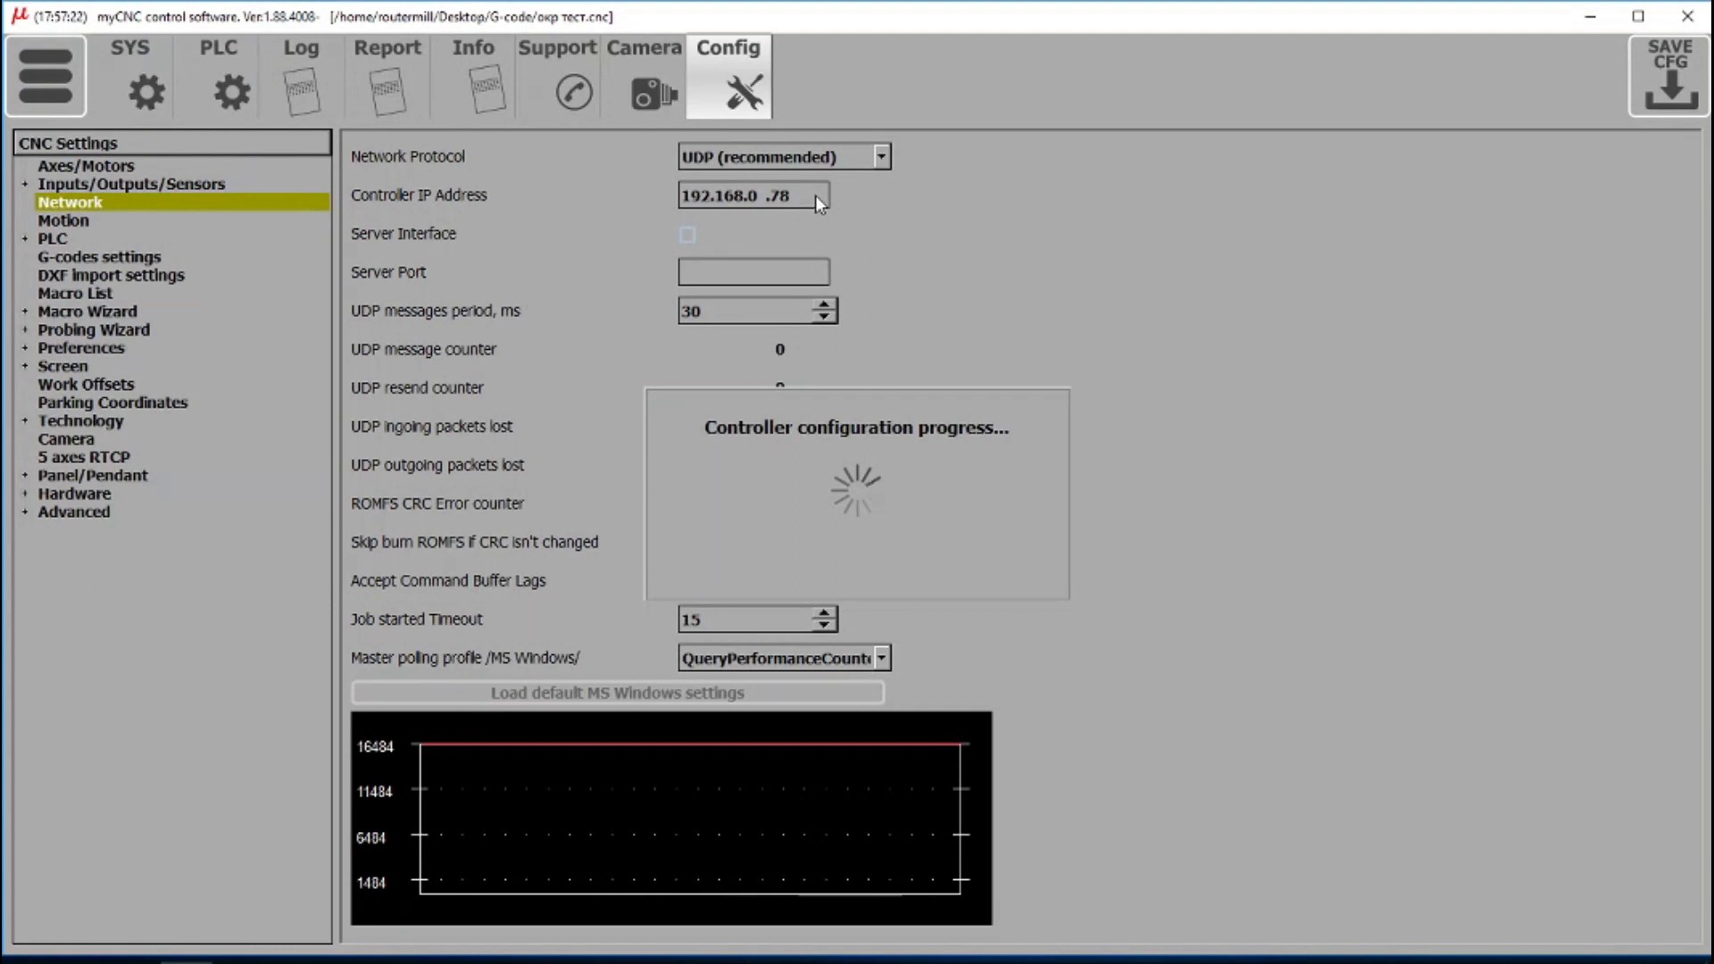
{"action": "triple_click", "coordinate": [752, 194]}
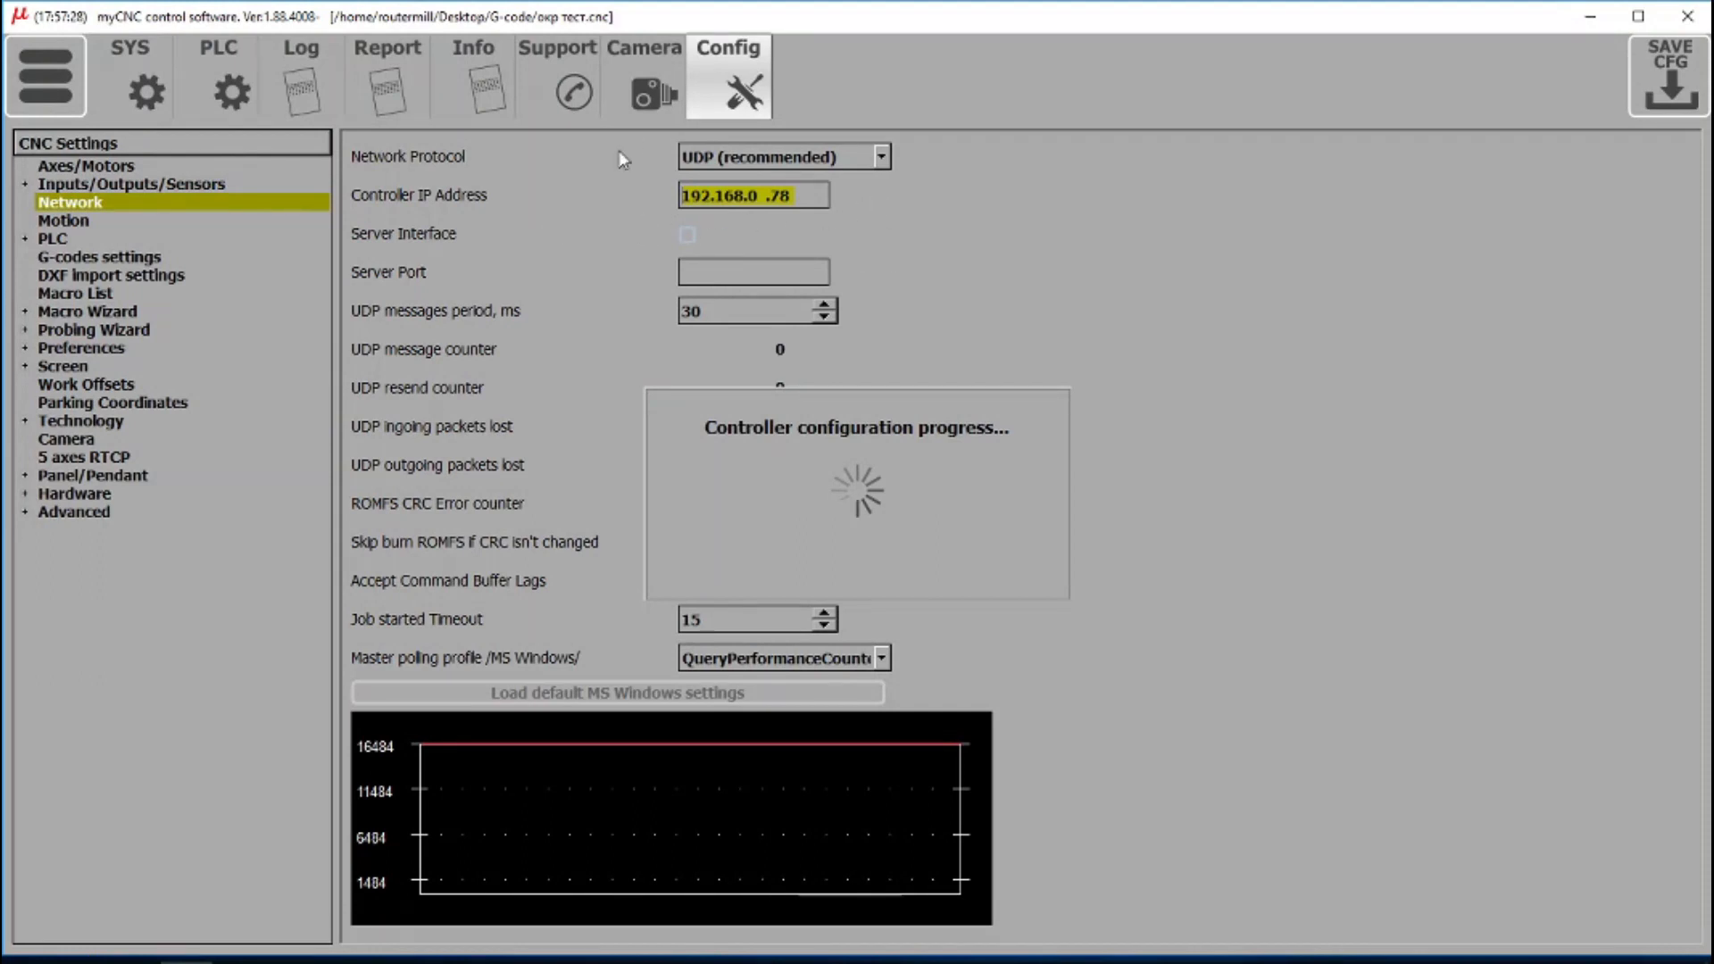
{"action": "mouse_move", "coordinate": [798, 223]}
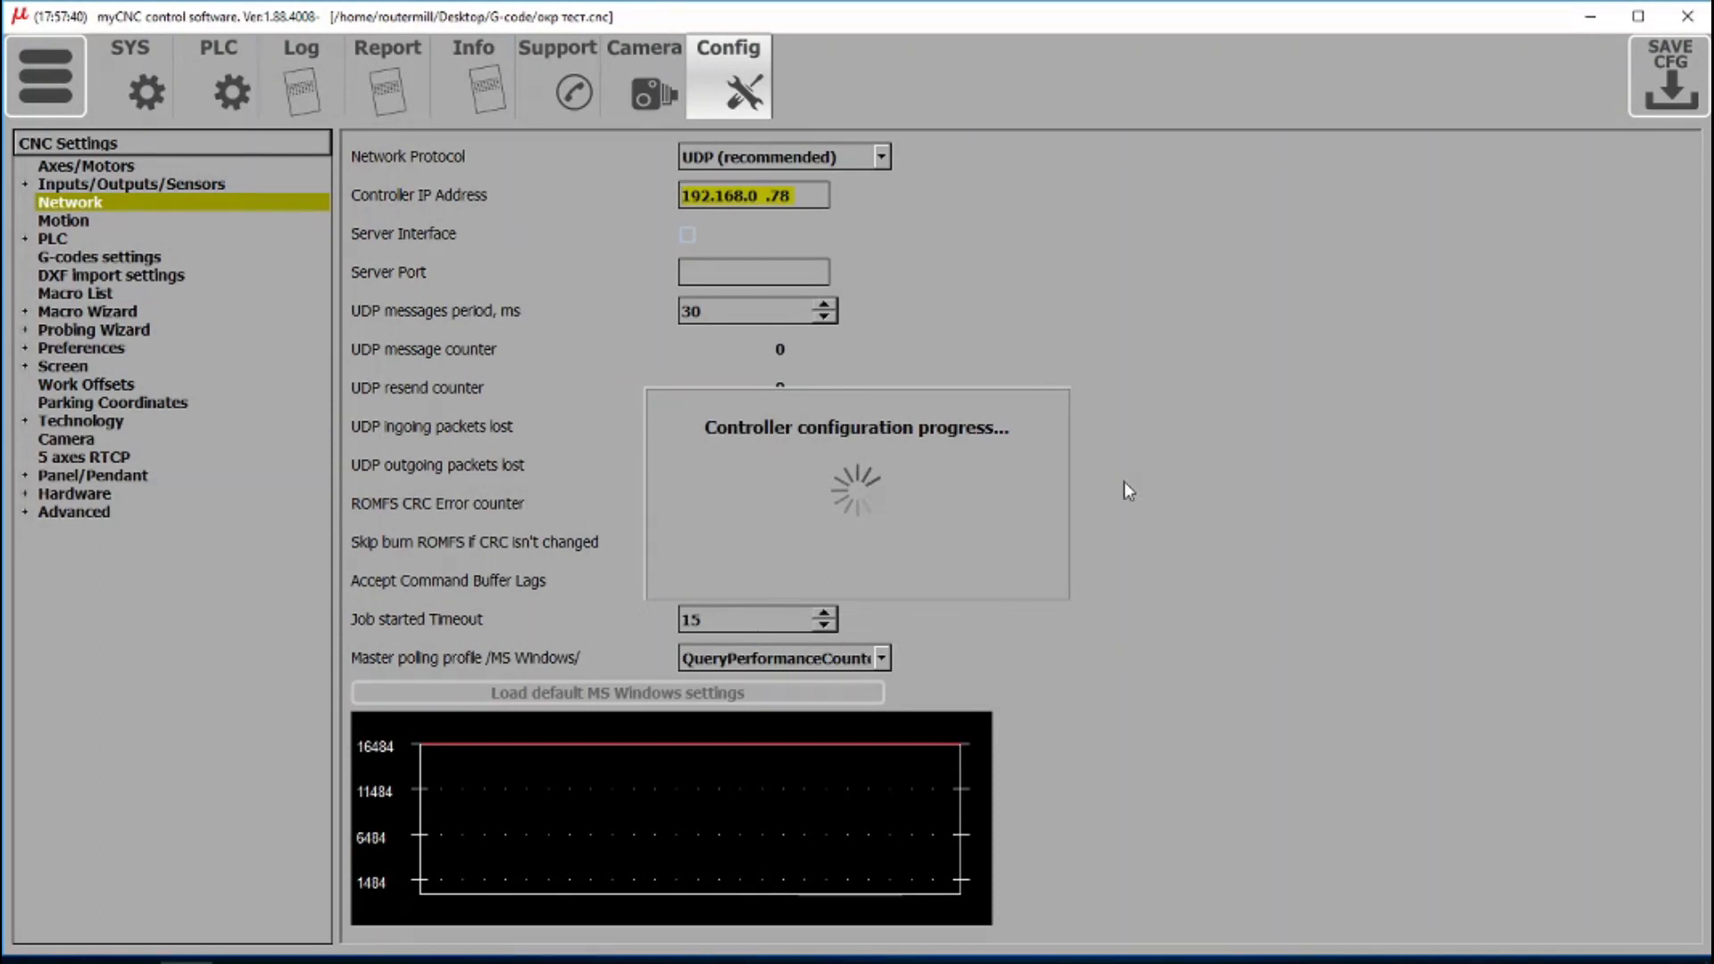
{"action": "mouse_move", "coordinate": [1190, 439]}
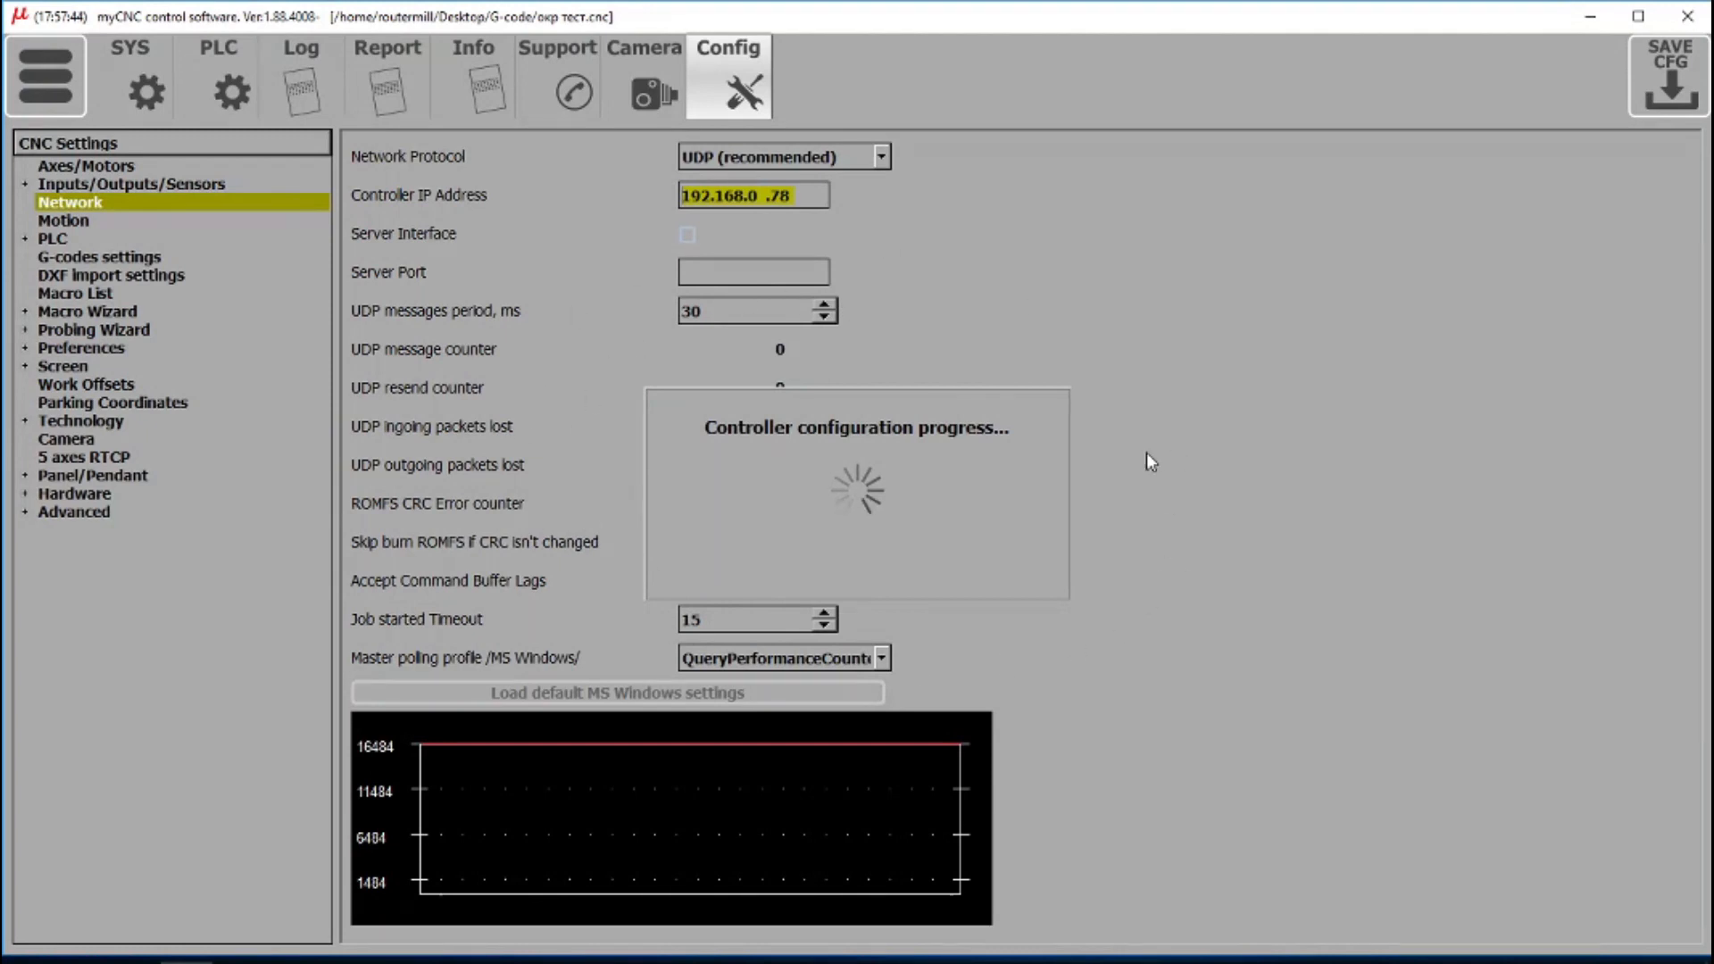
{"action": "mouse_move", "coordinate": [1008, 367]}
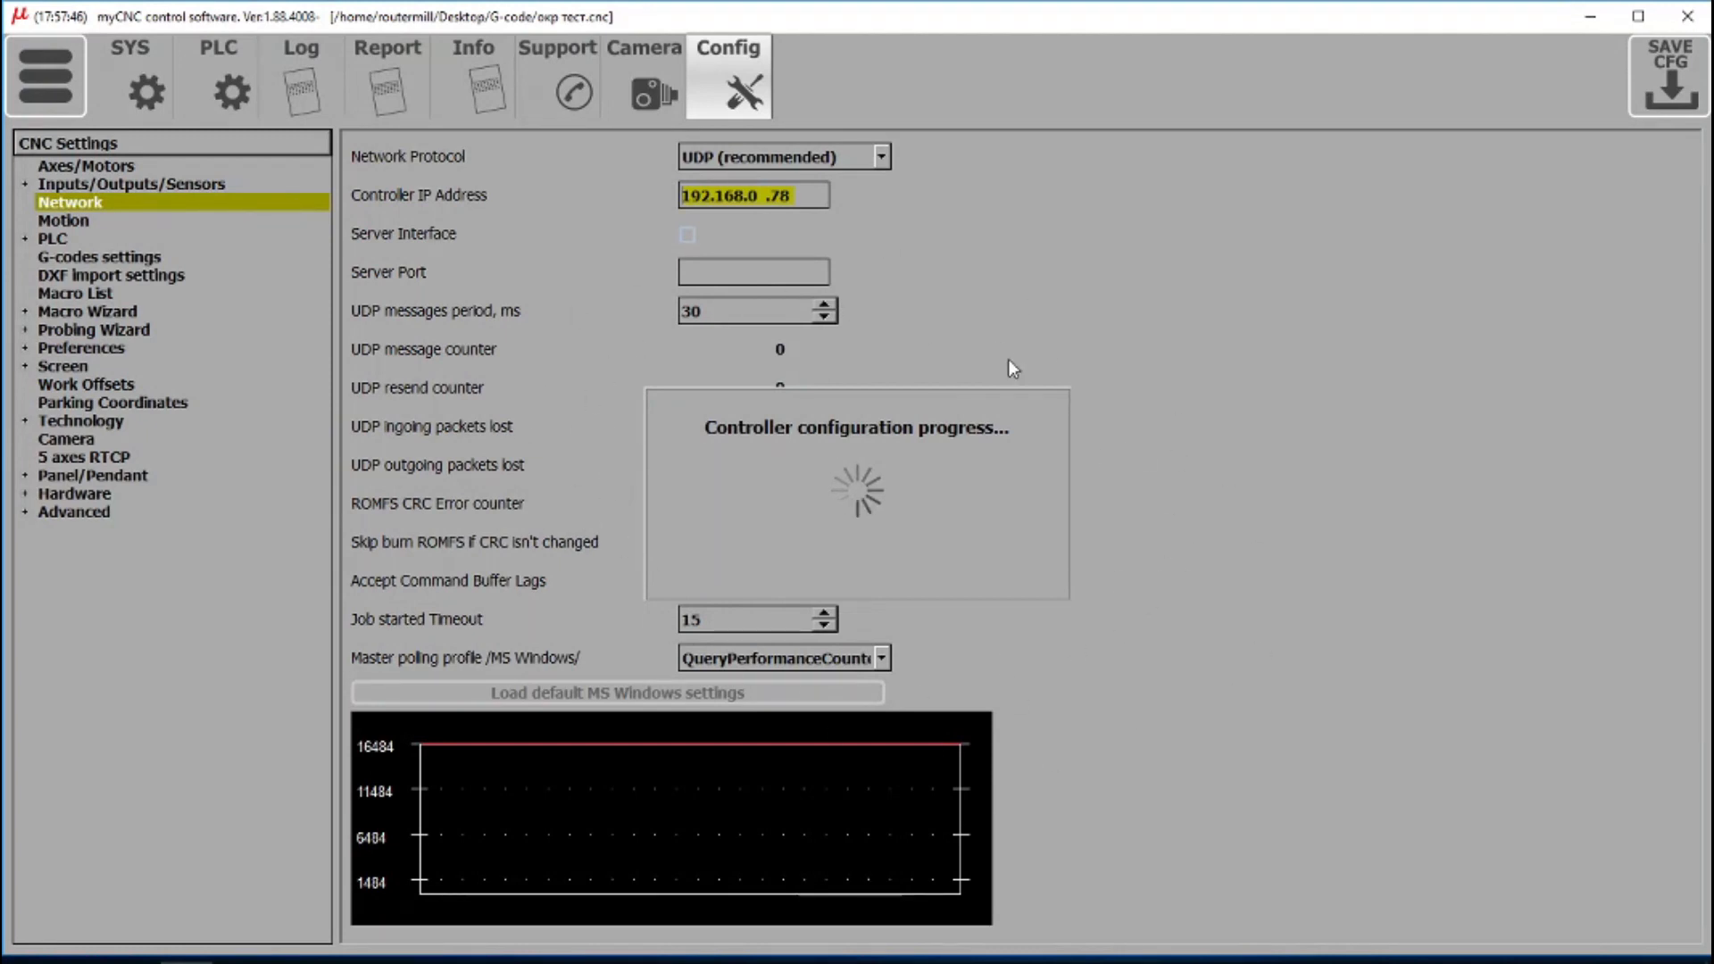
{"action": "mouse_move", "coordinate": [778, 344]}
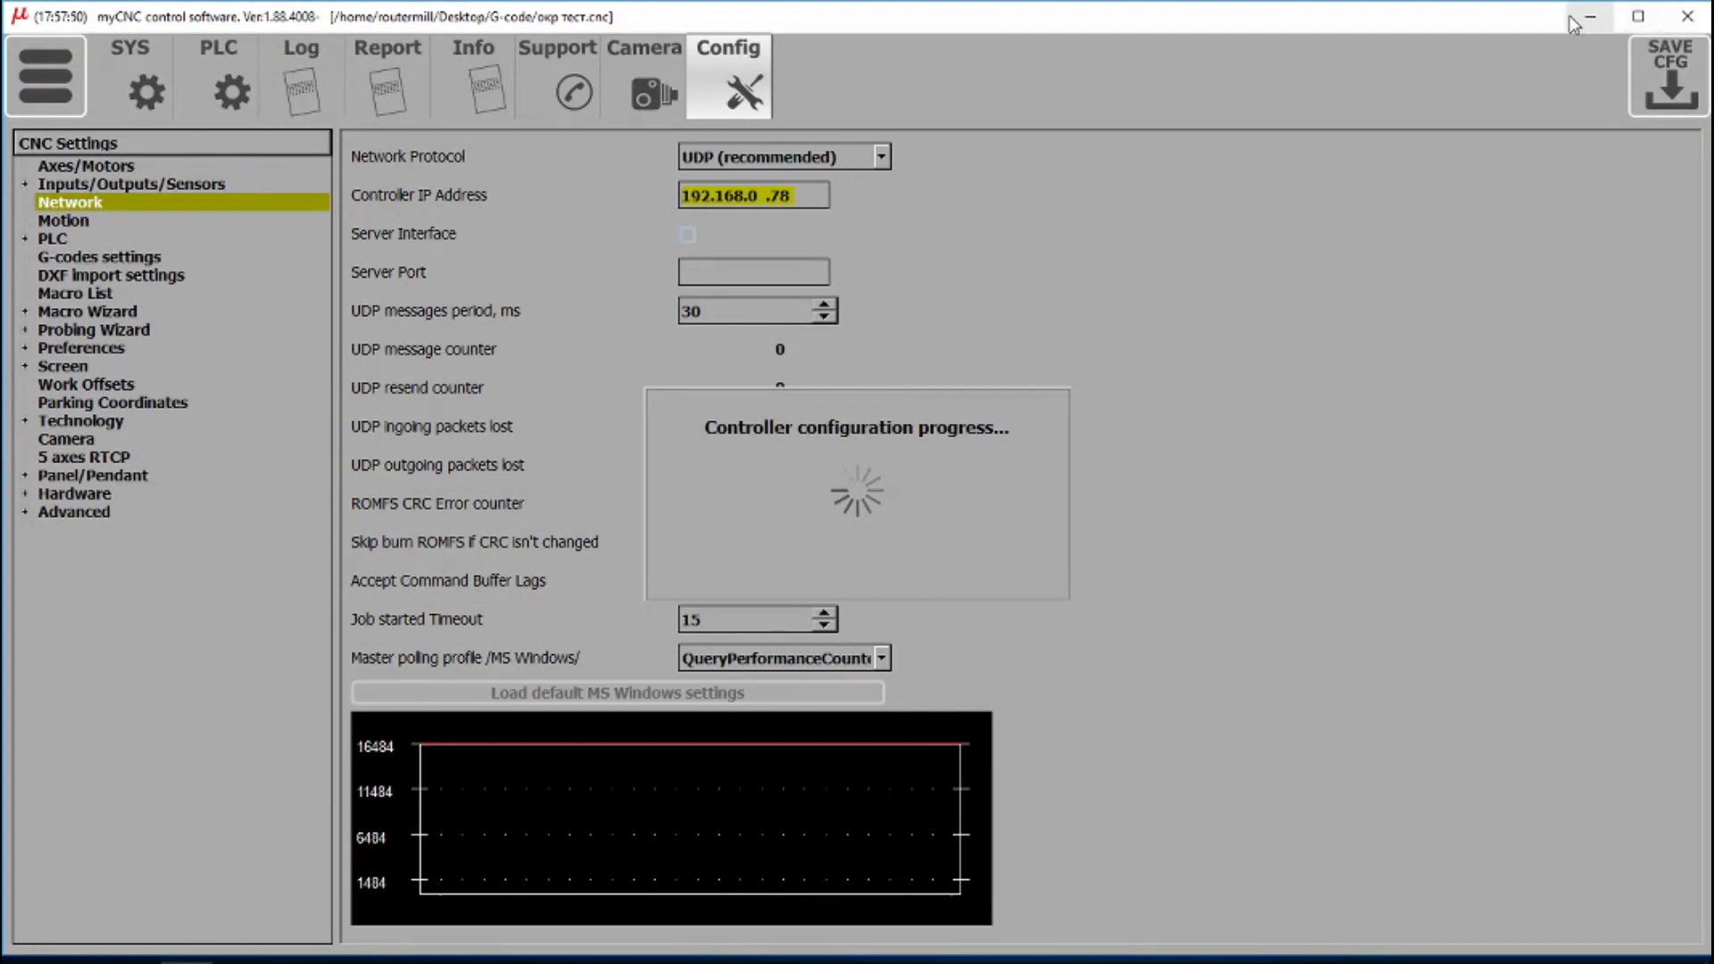
{"action": "mouse_move", "coordinate": [912, 695]}
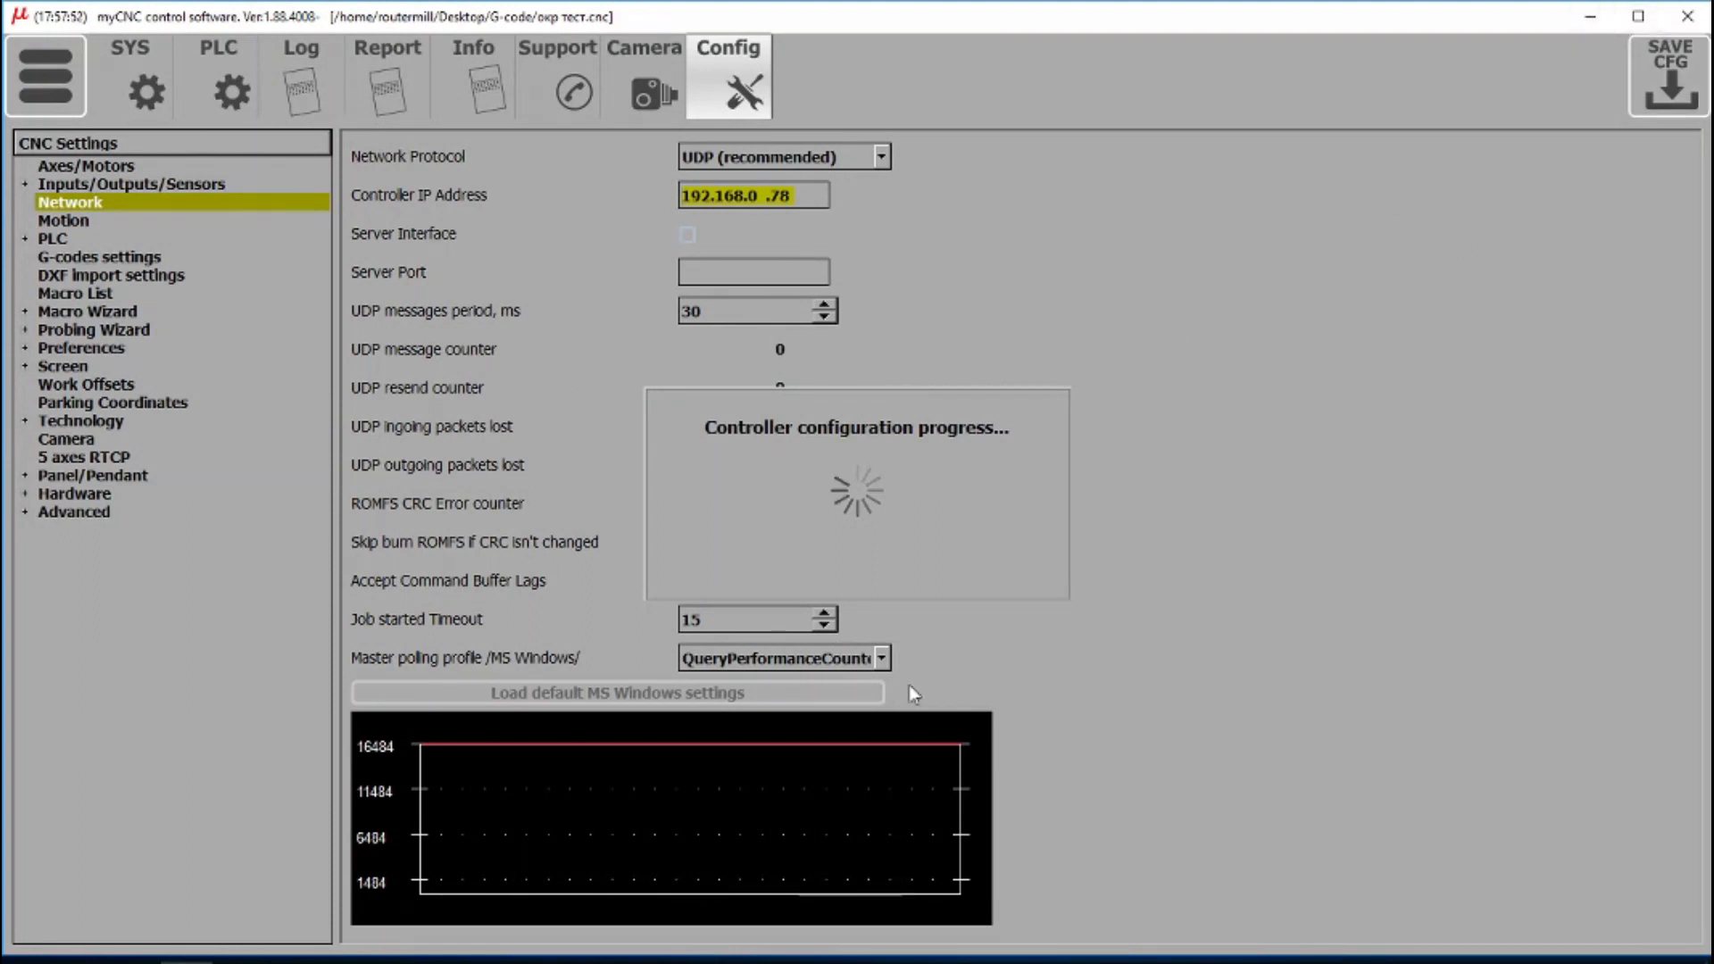
{"action": "mouse_move", "coordinate": [819, 398]}
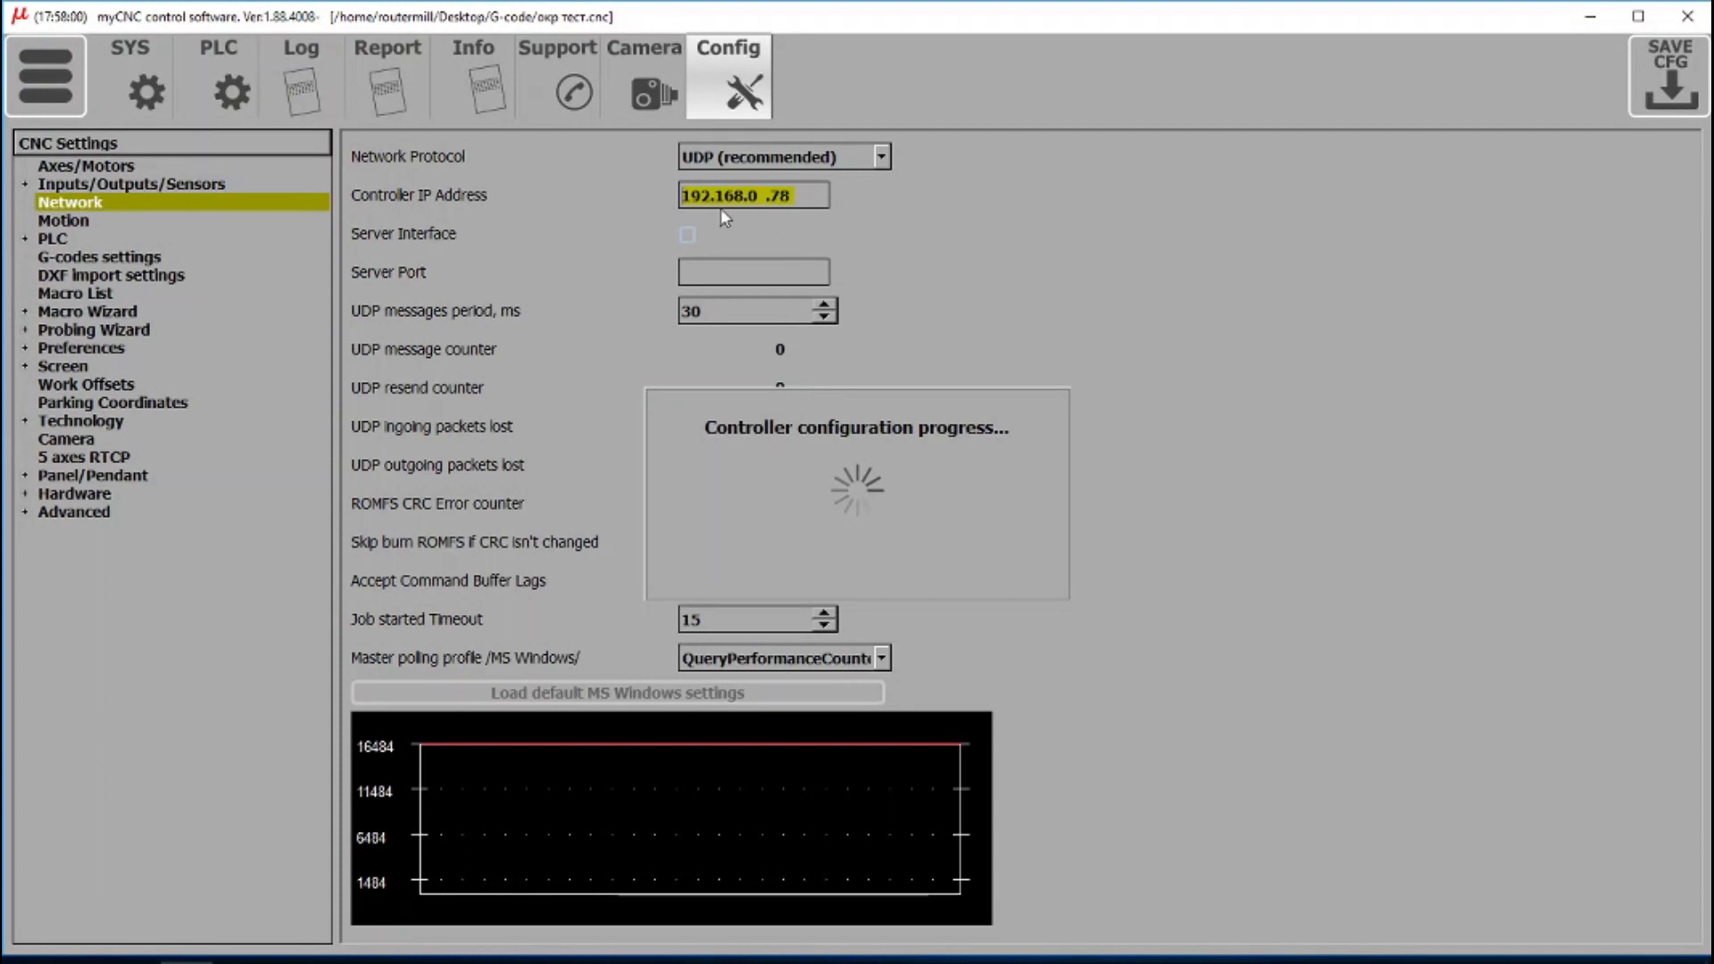
{"action": "mouse_move", "coordinate": [708, 216]}
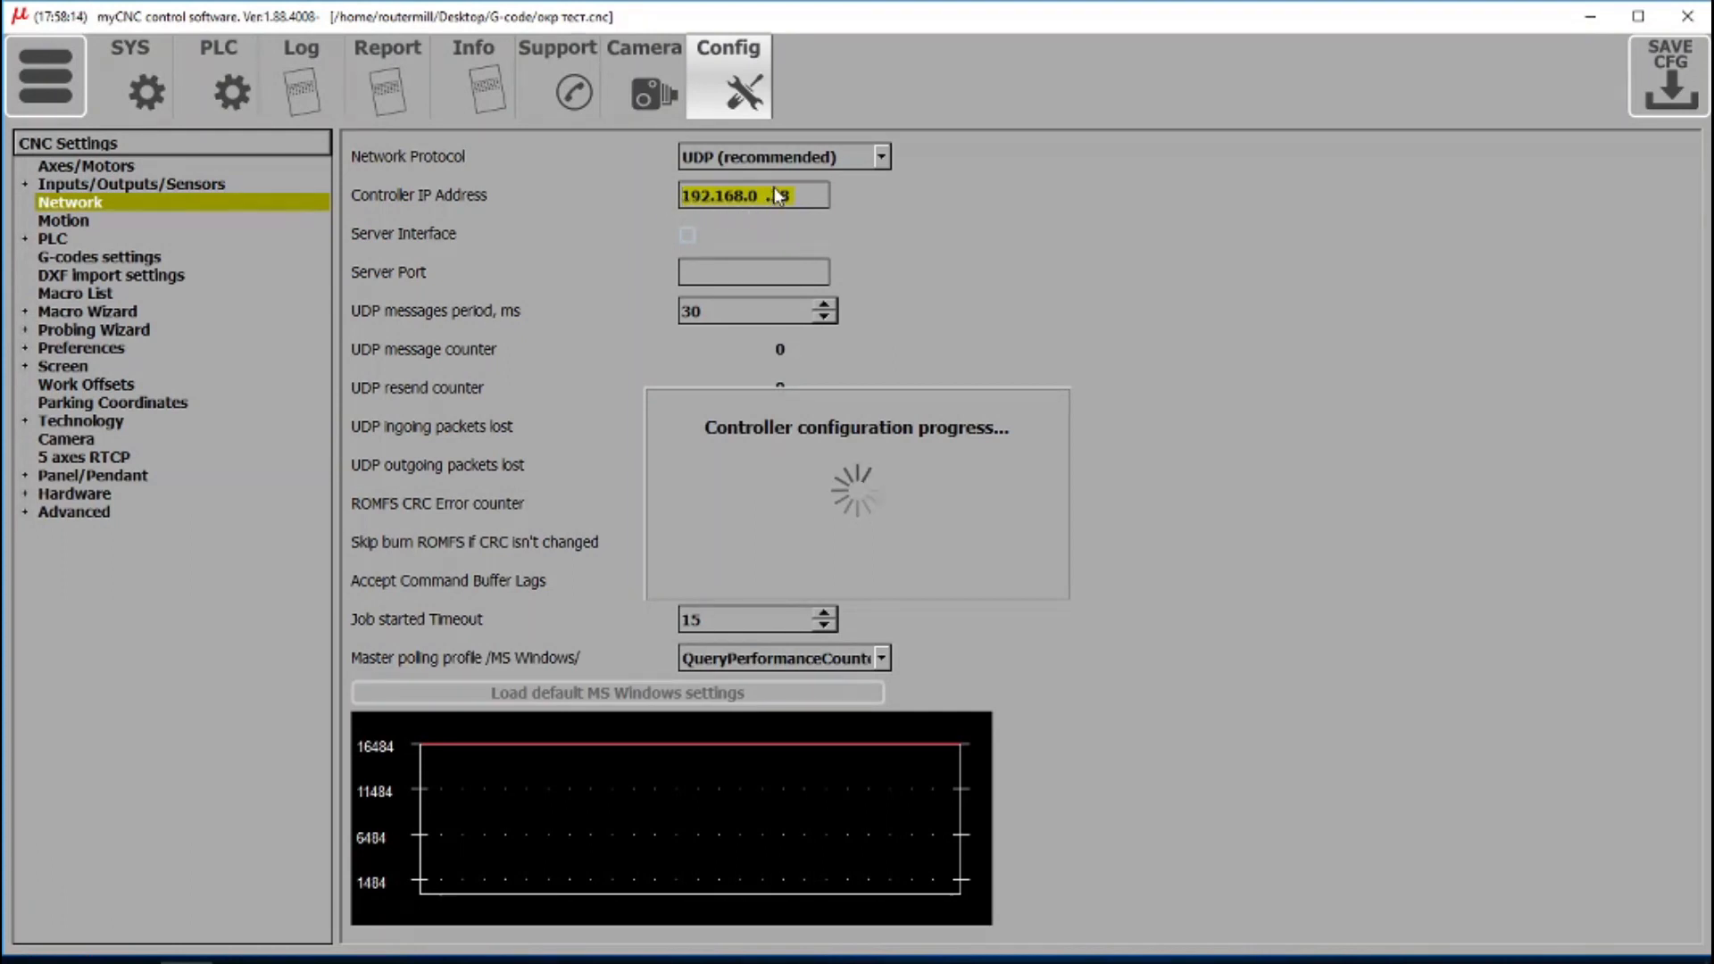
{"action": "type", "text": "78"}
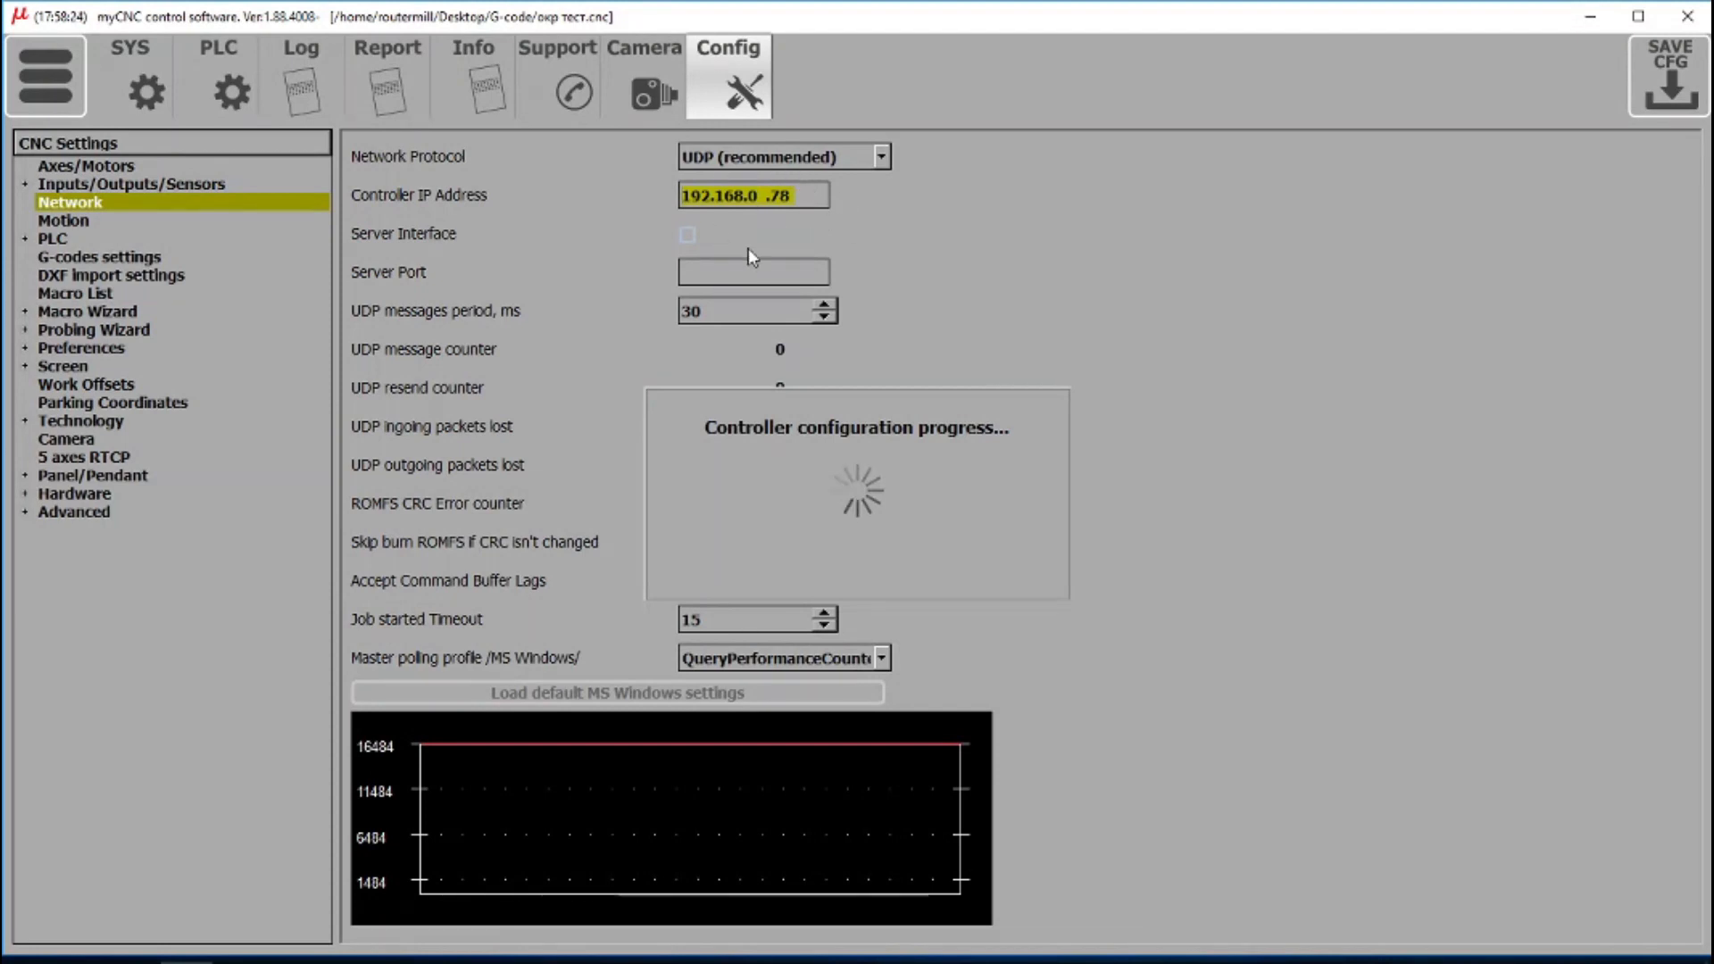
{"action": "mouse_move", "coordinate": [607, 215]}
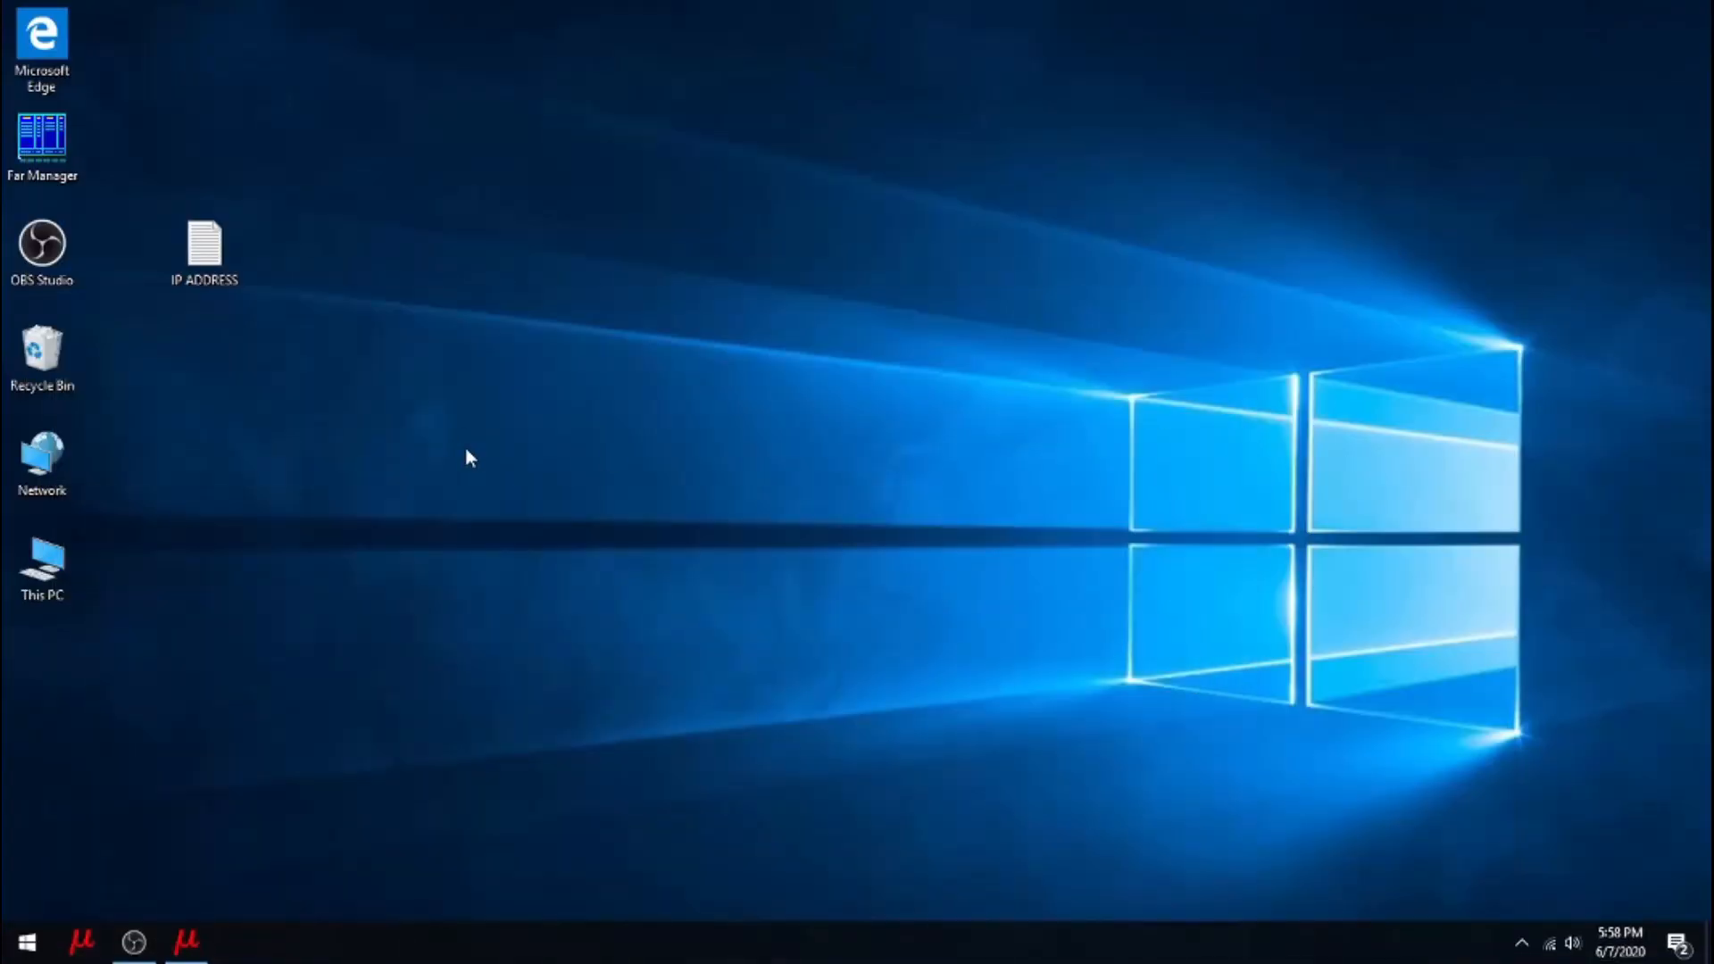
Step: Open Properties of the desktop Network icon and go to the adapter list
{"action": "left_click", "coordinate": [42, 453]}
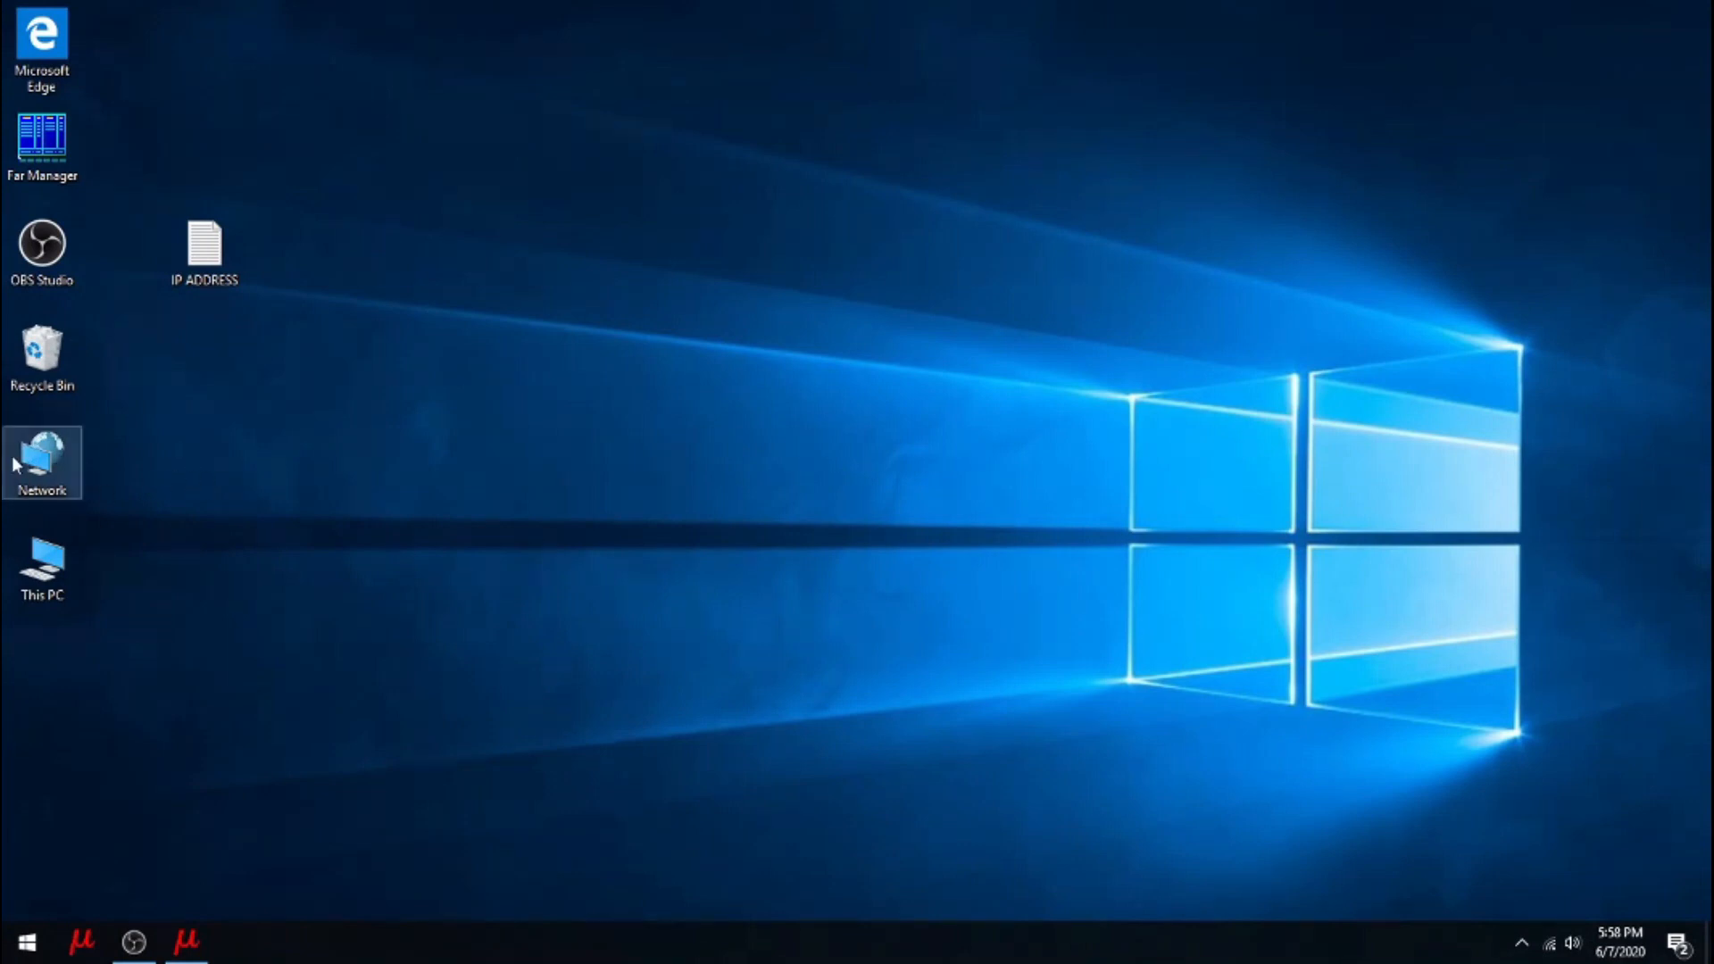
{"action": "mouse_move", "coordinate": [44, 453]}
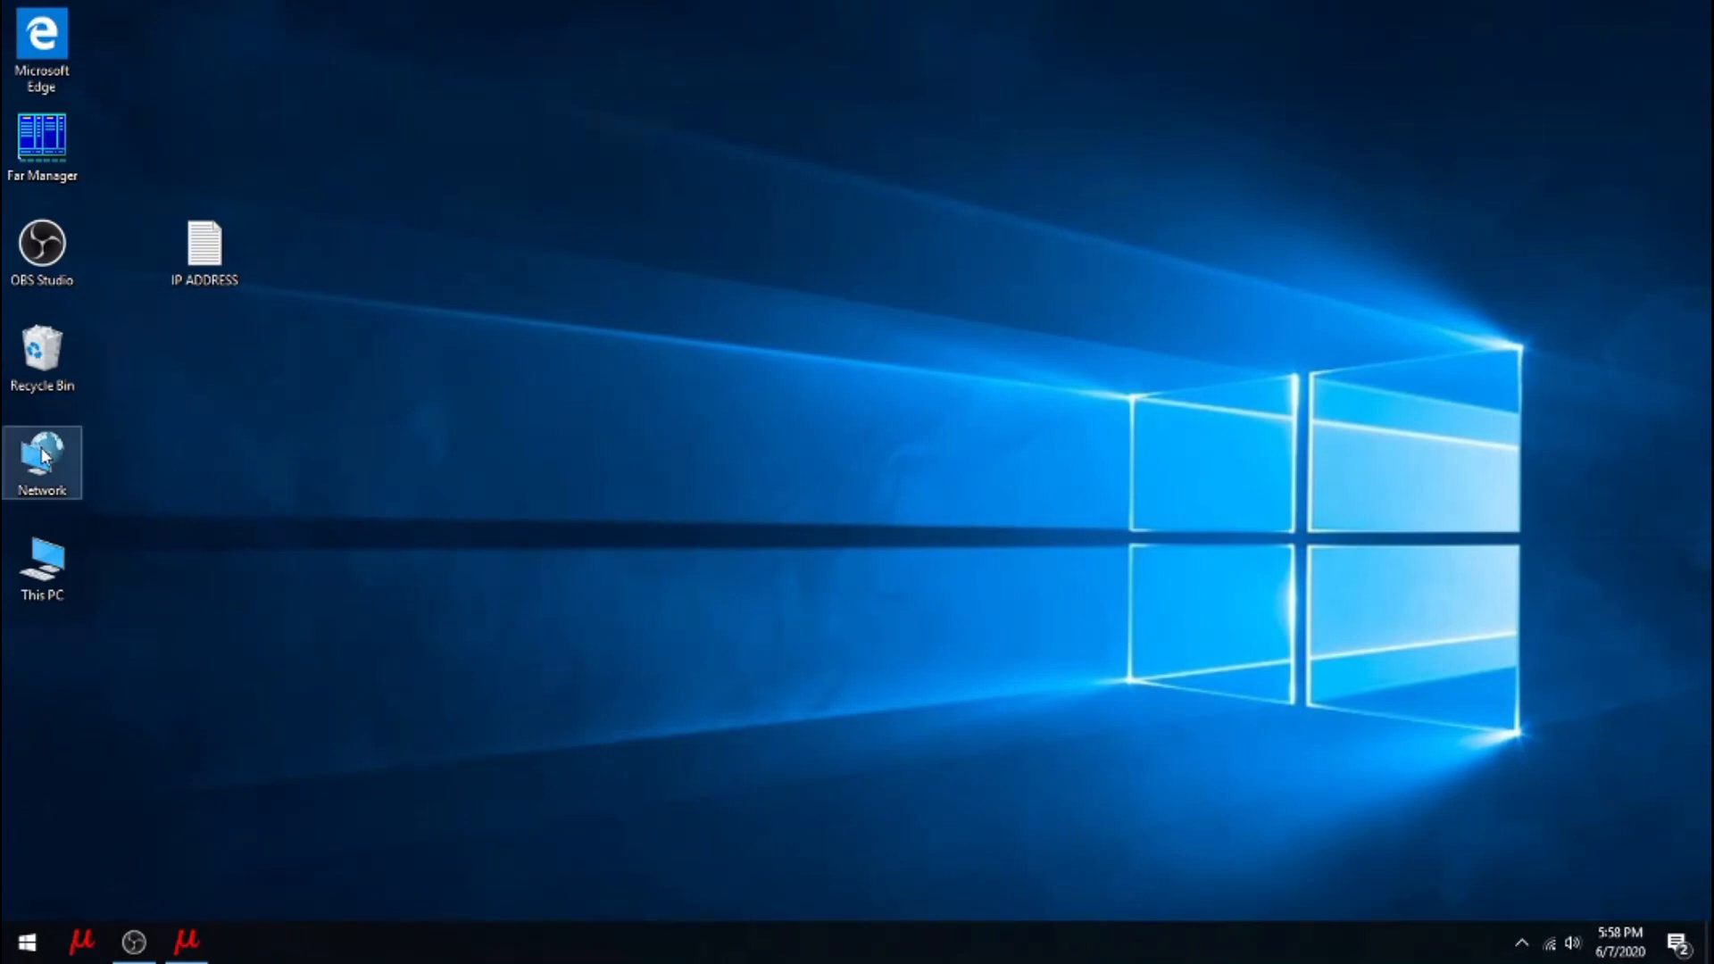
{"action": "right_click", "coordinate": [42, 462]}
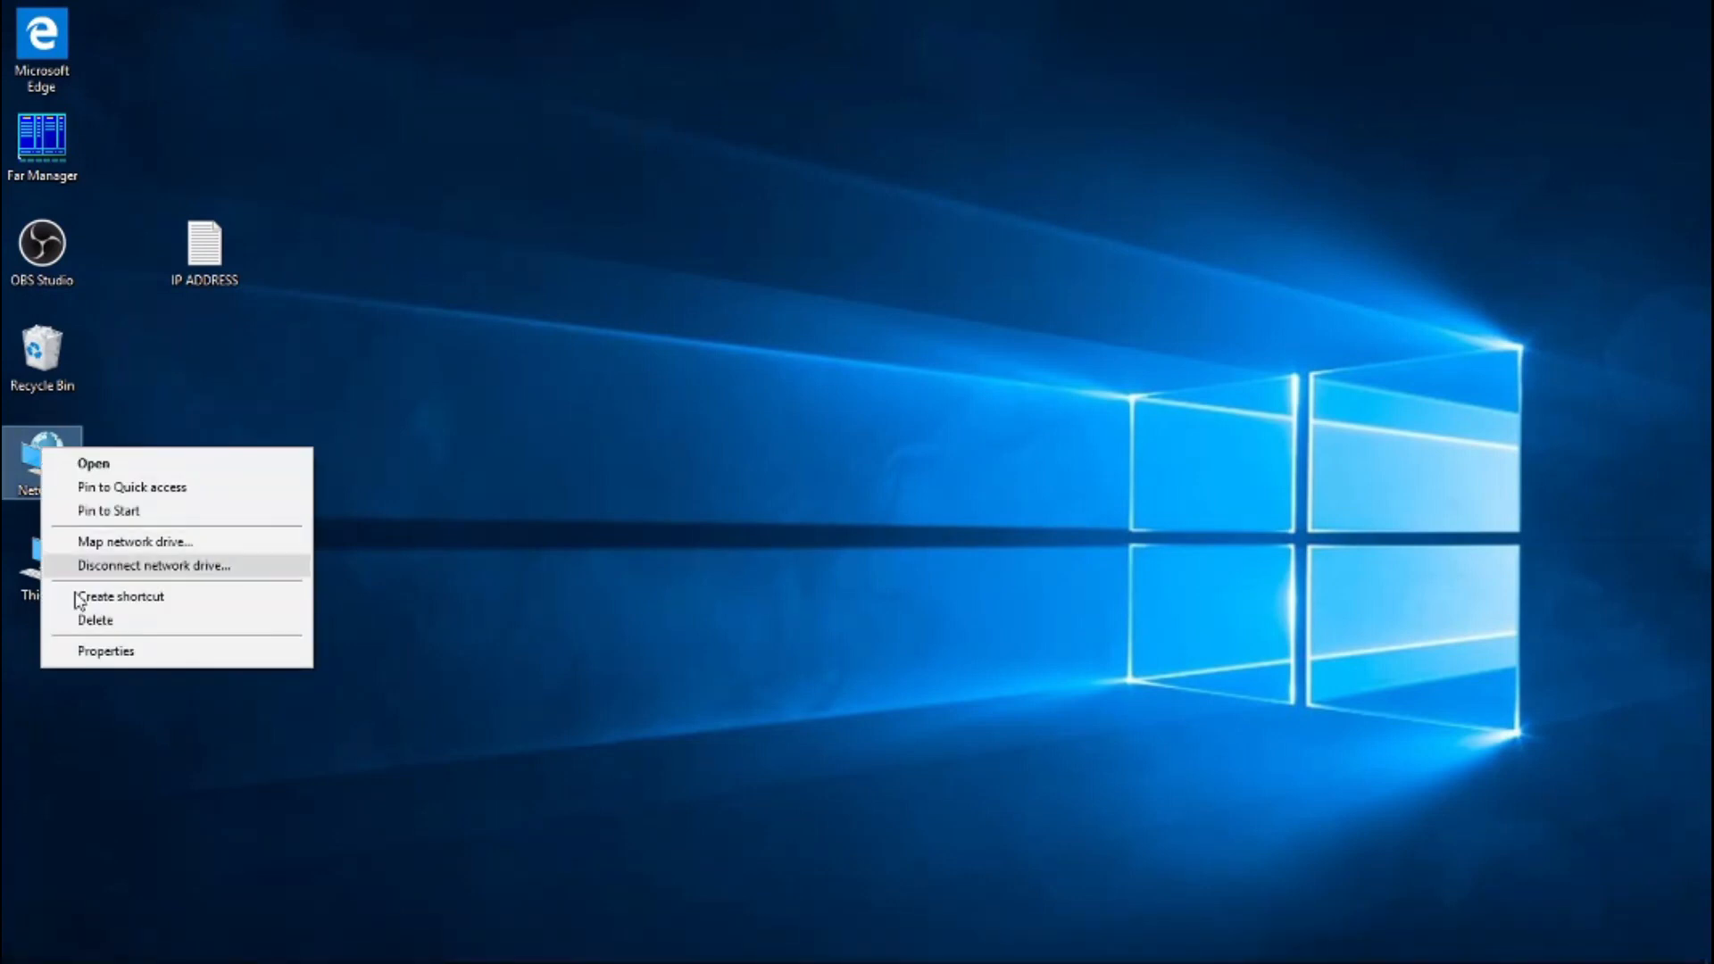
{"action": "mouse_move", "coordinate": [105, 651]}
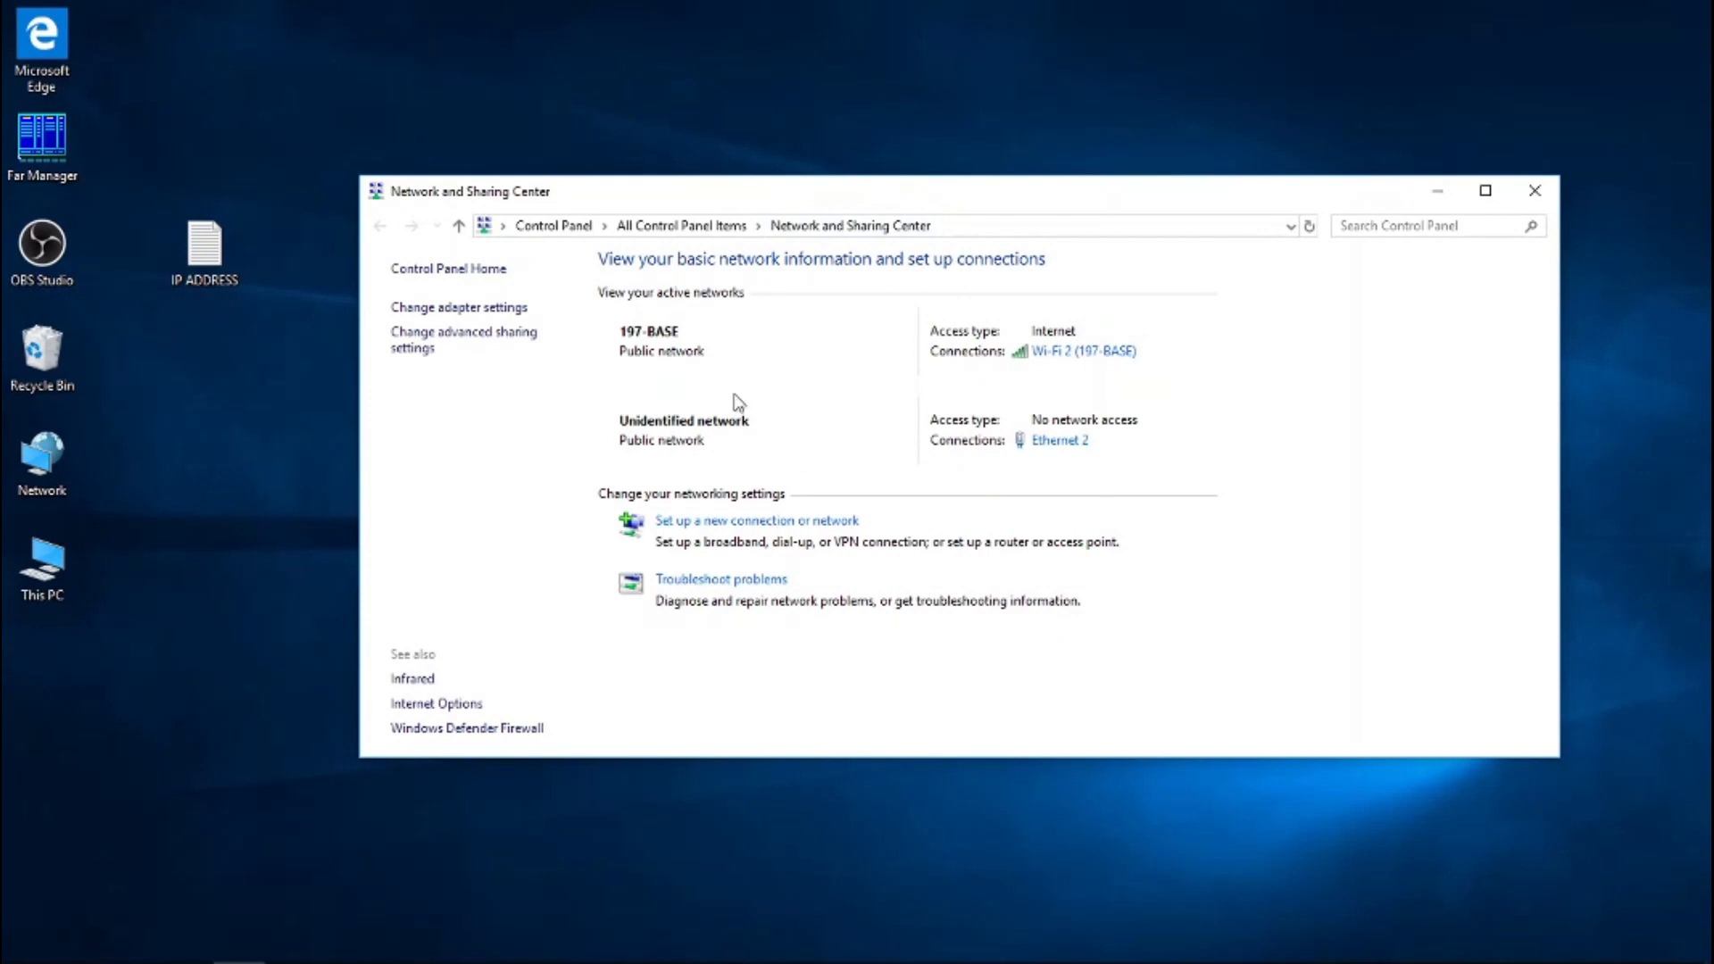
{"action": "mouse_move", "coordinate": [1387, 386]}
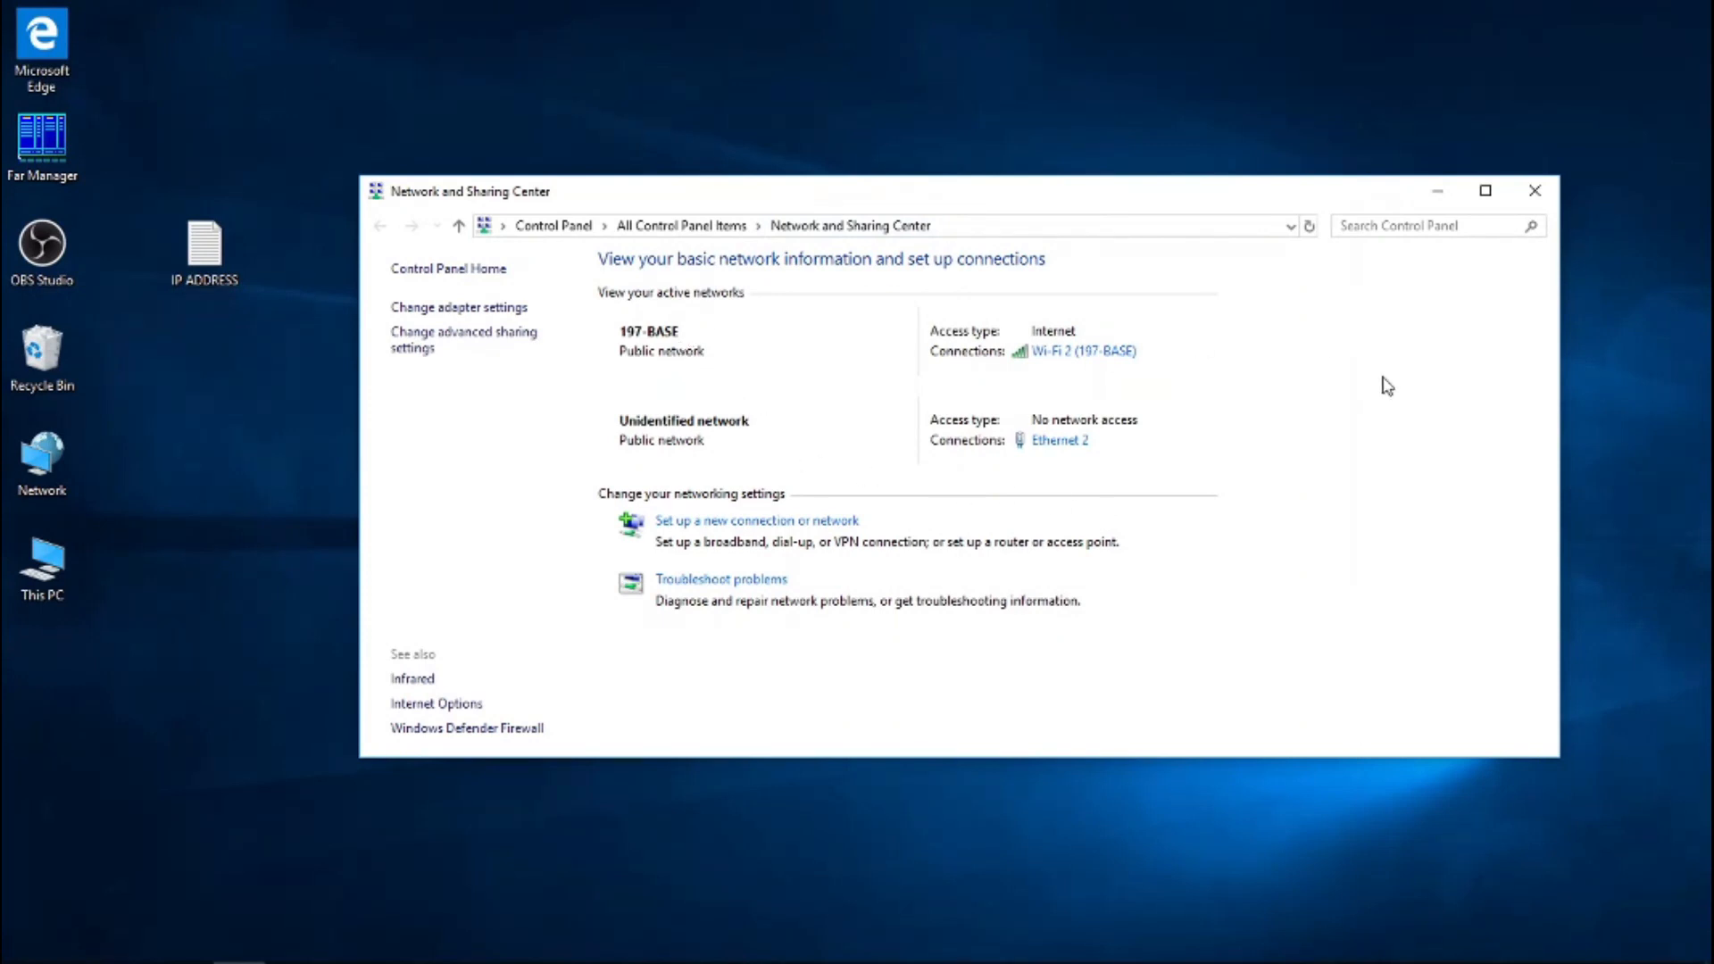
{"action": "mouse_move", "coordinate": [648, 392]}
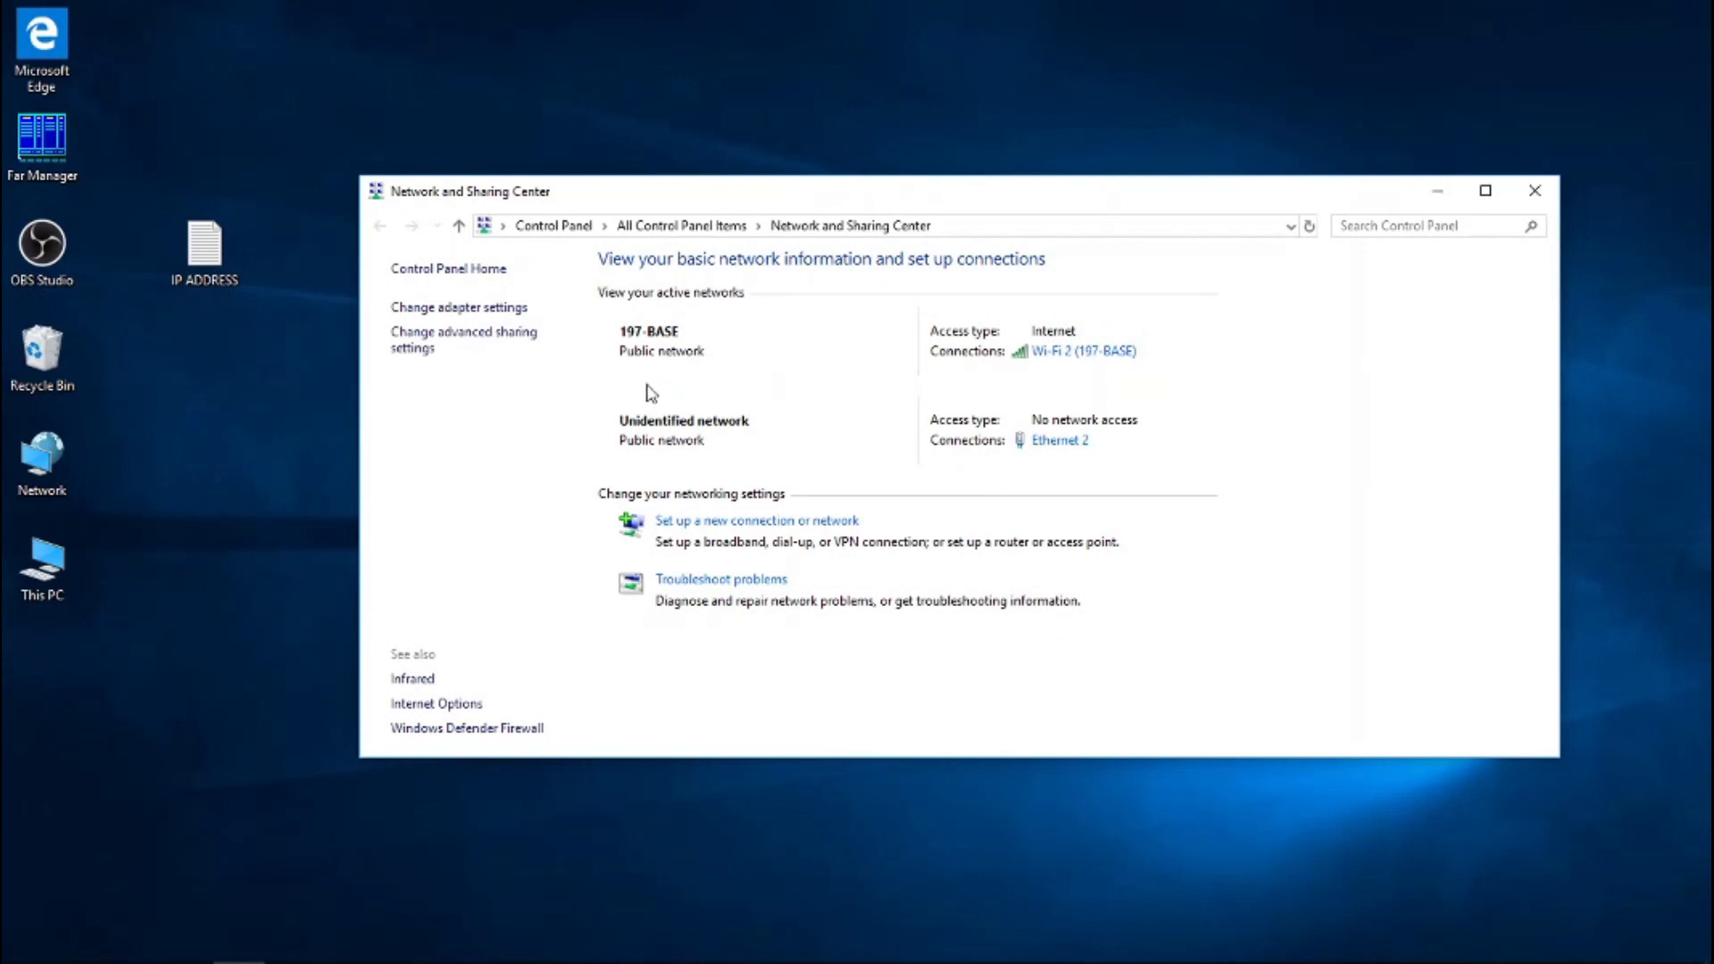
{"action": "mouse_move", "coordinate": [1123, 531]}
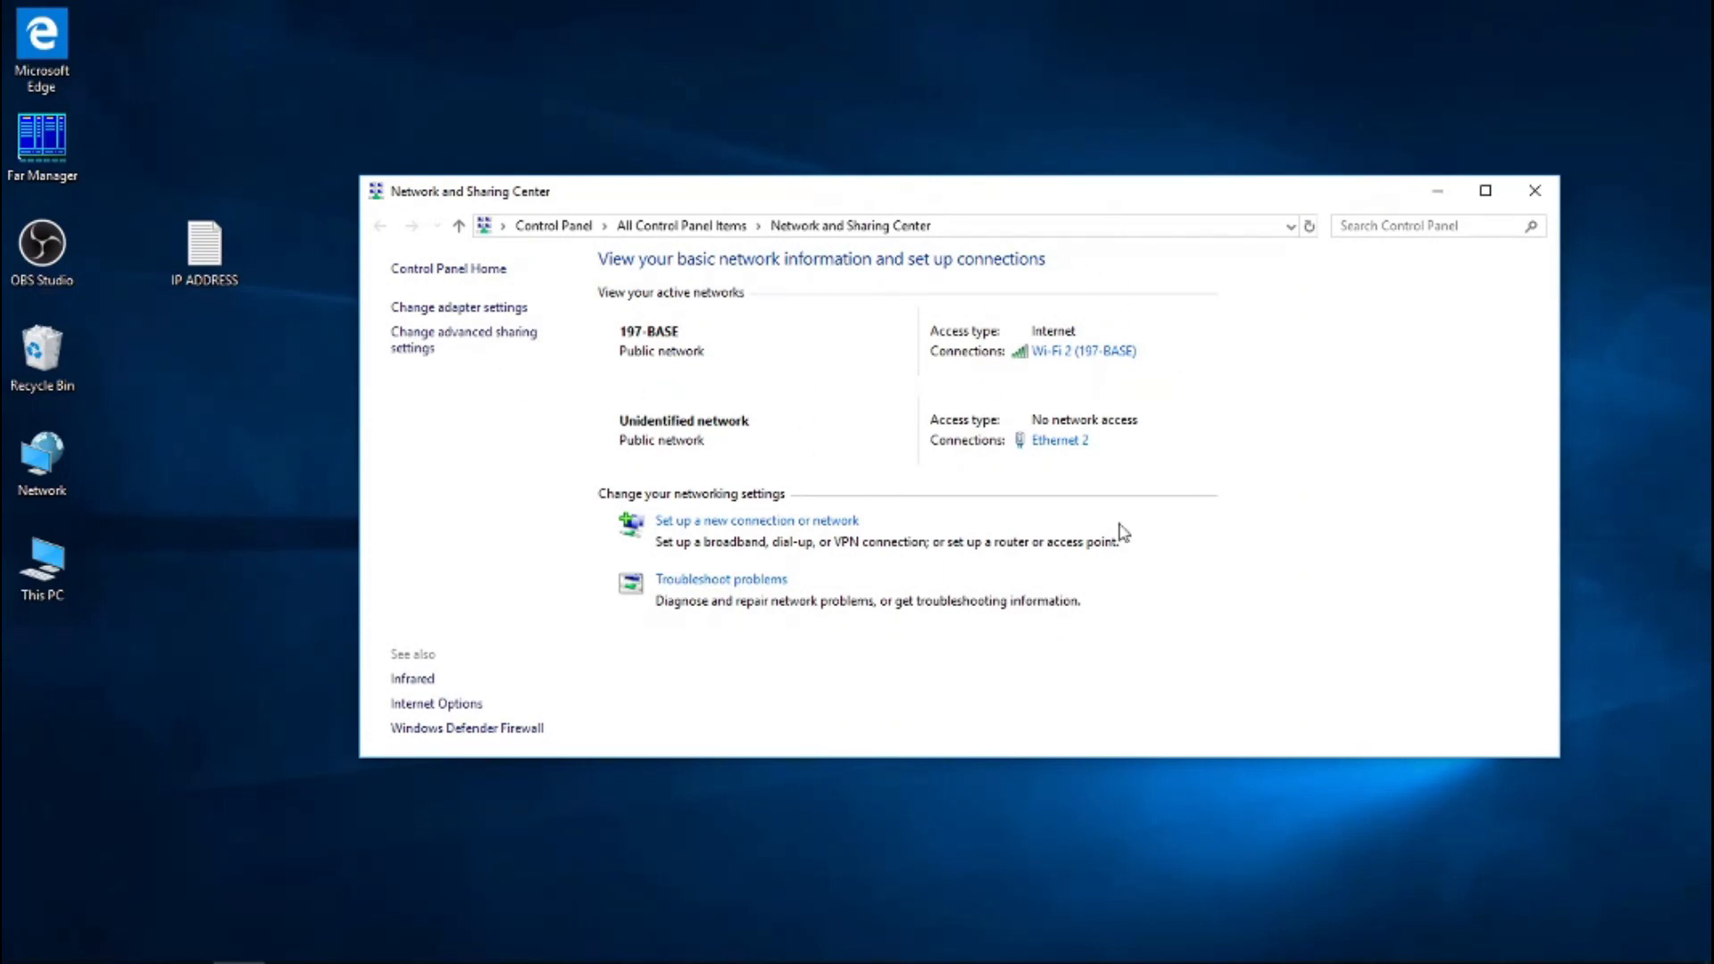
{"action": "mouse_move", "coordinate": [458, 307]}
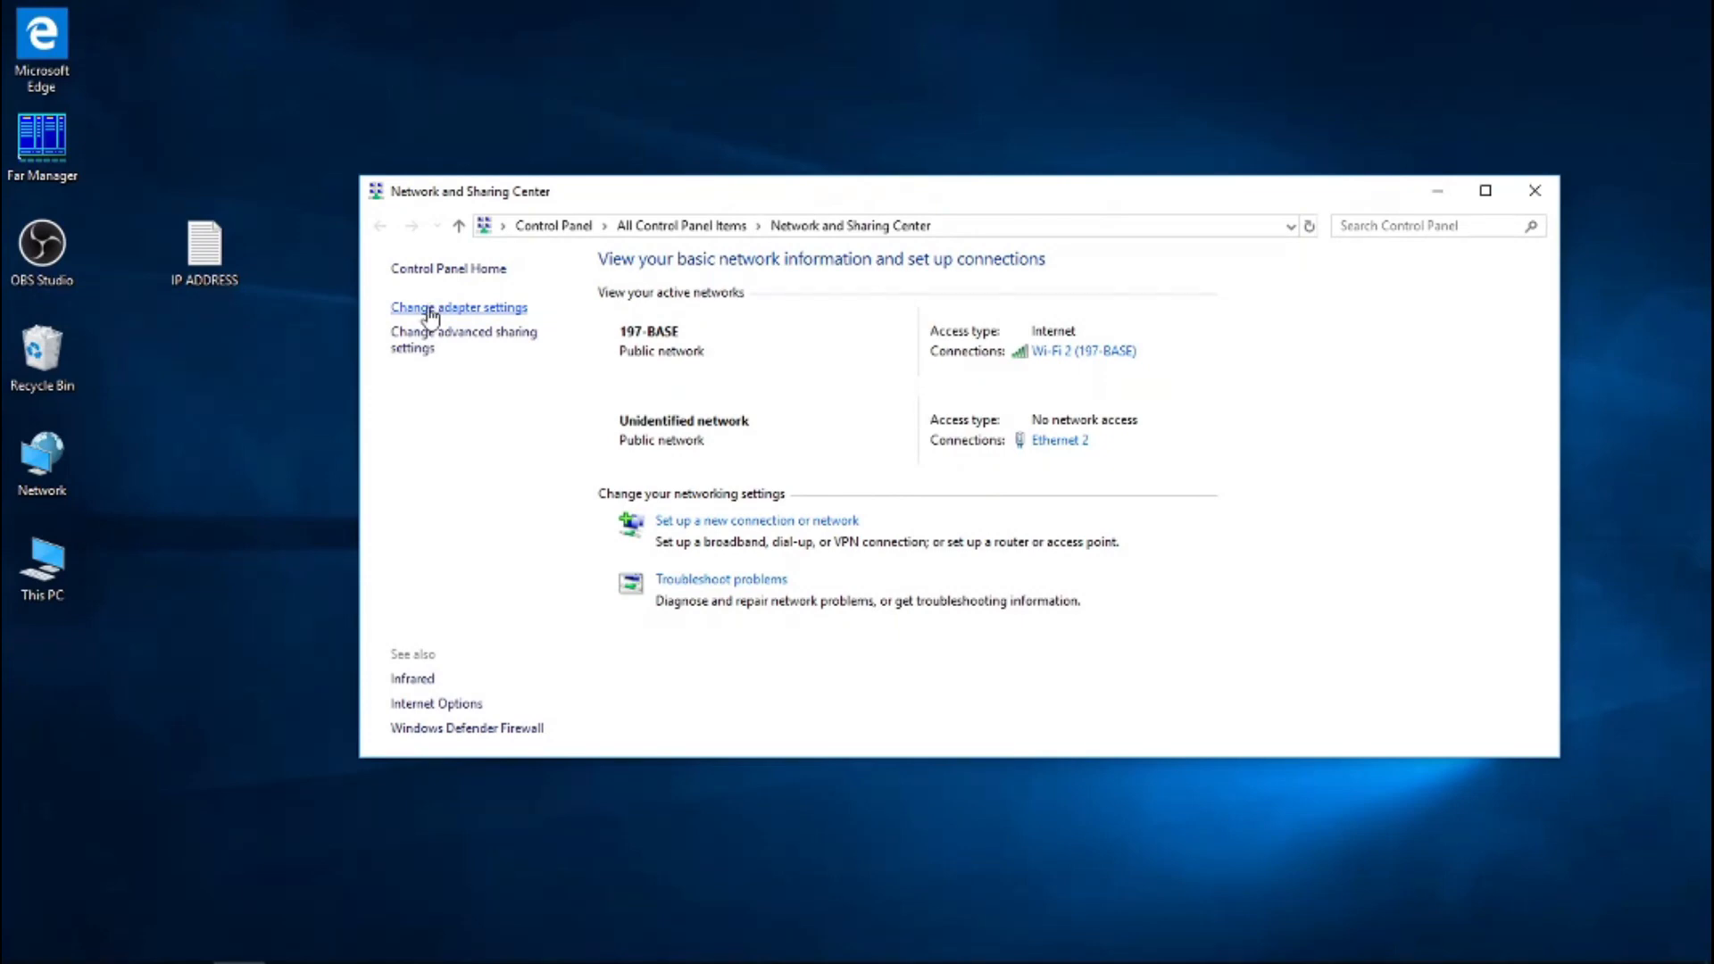
{"action": "left_click", "coordinate": [458, 307]}
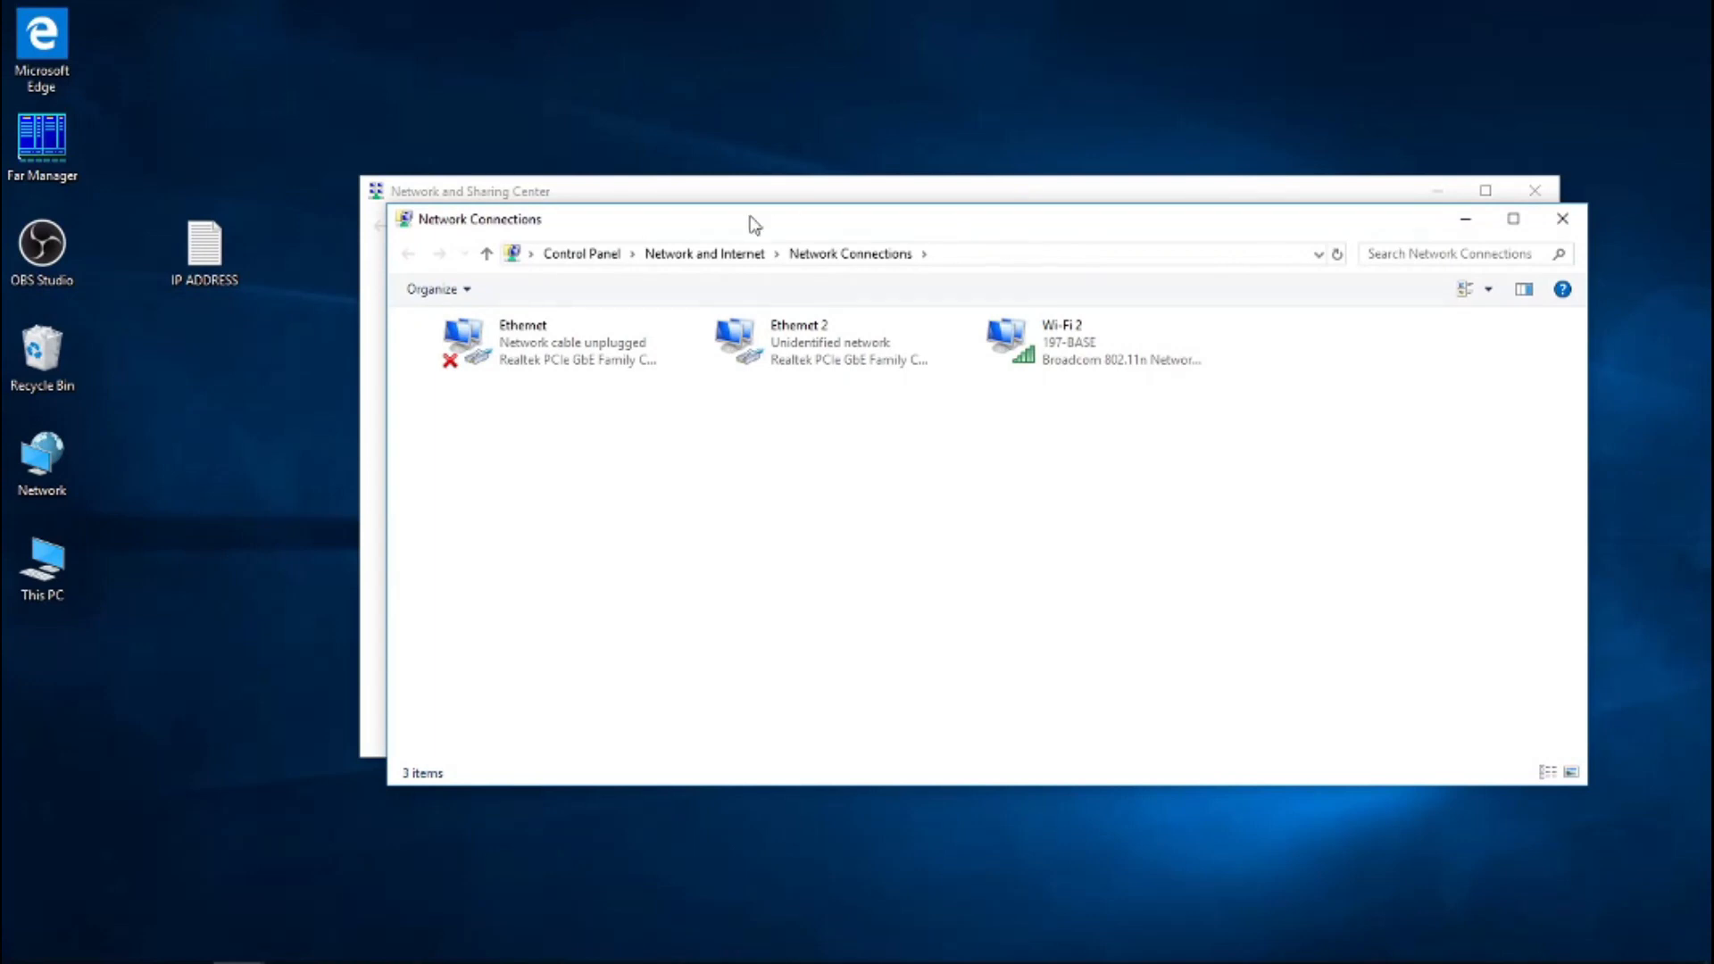
{"action": "mouse_move", "coordinate": [783, 195]}
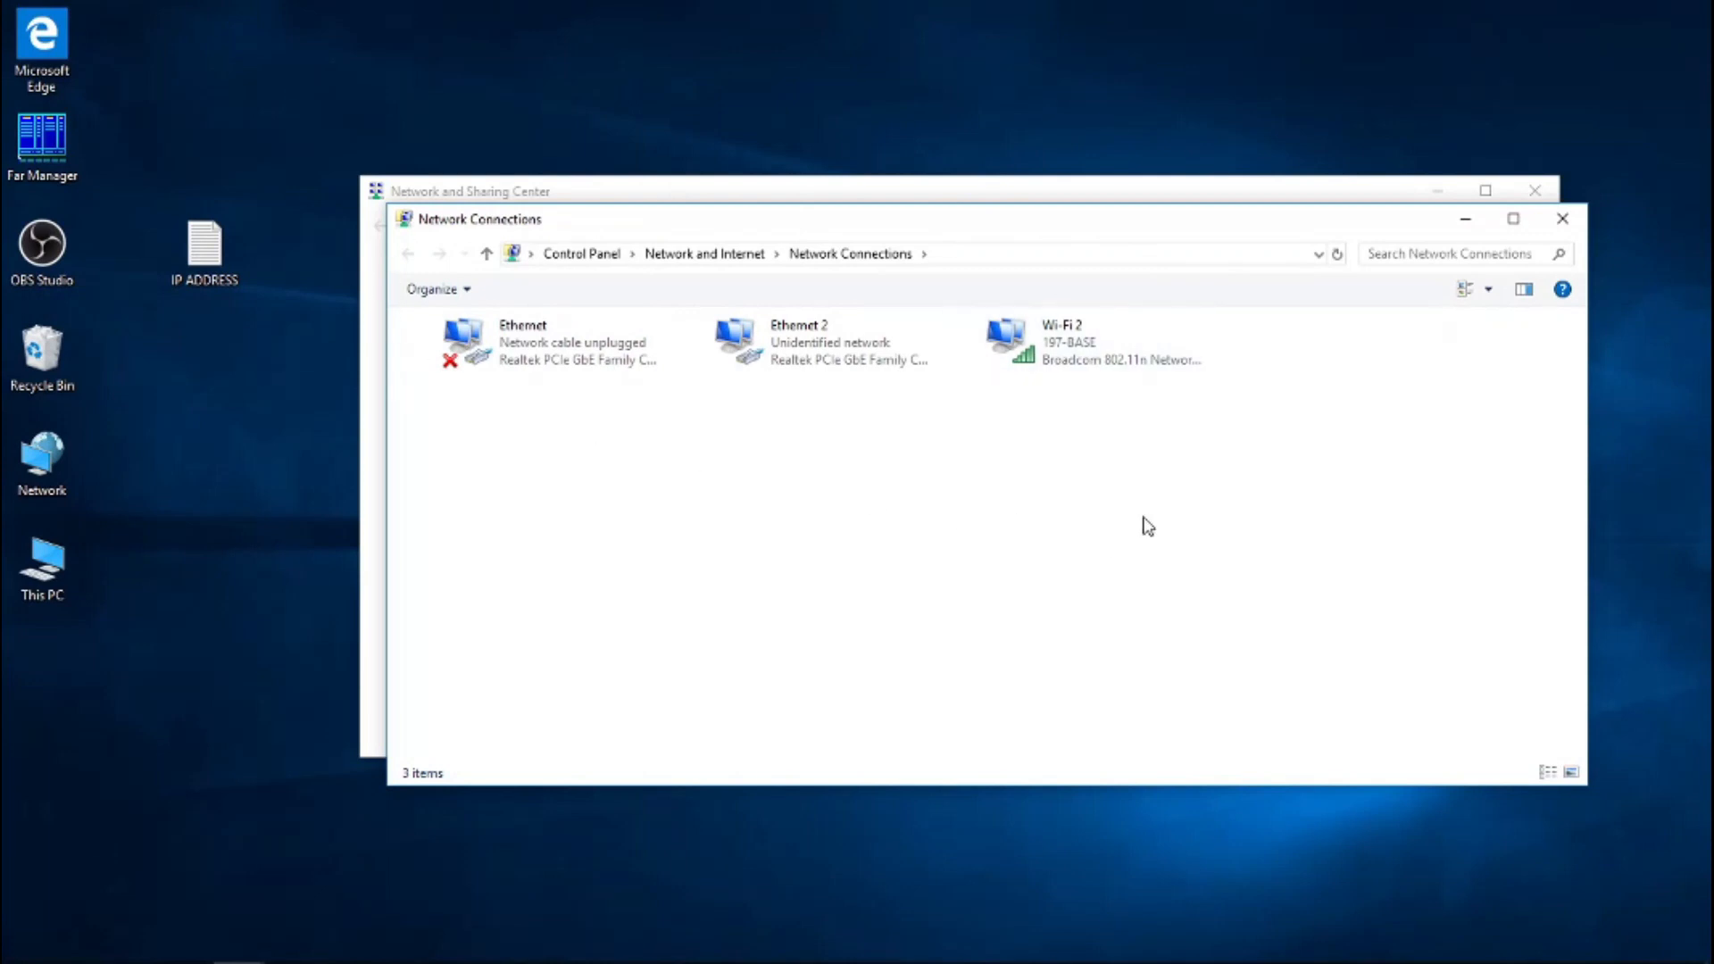
{"action": "mouse_move", "coordinate": [1006, 541]}
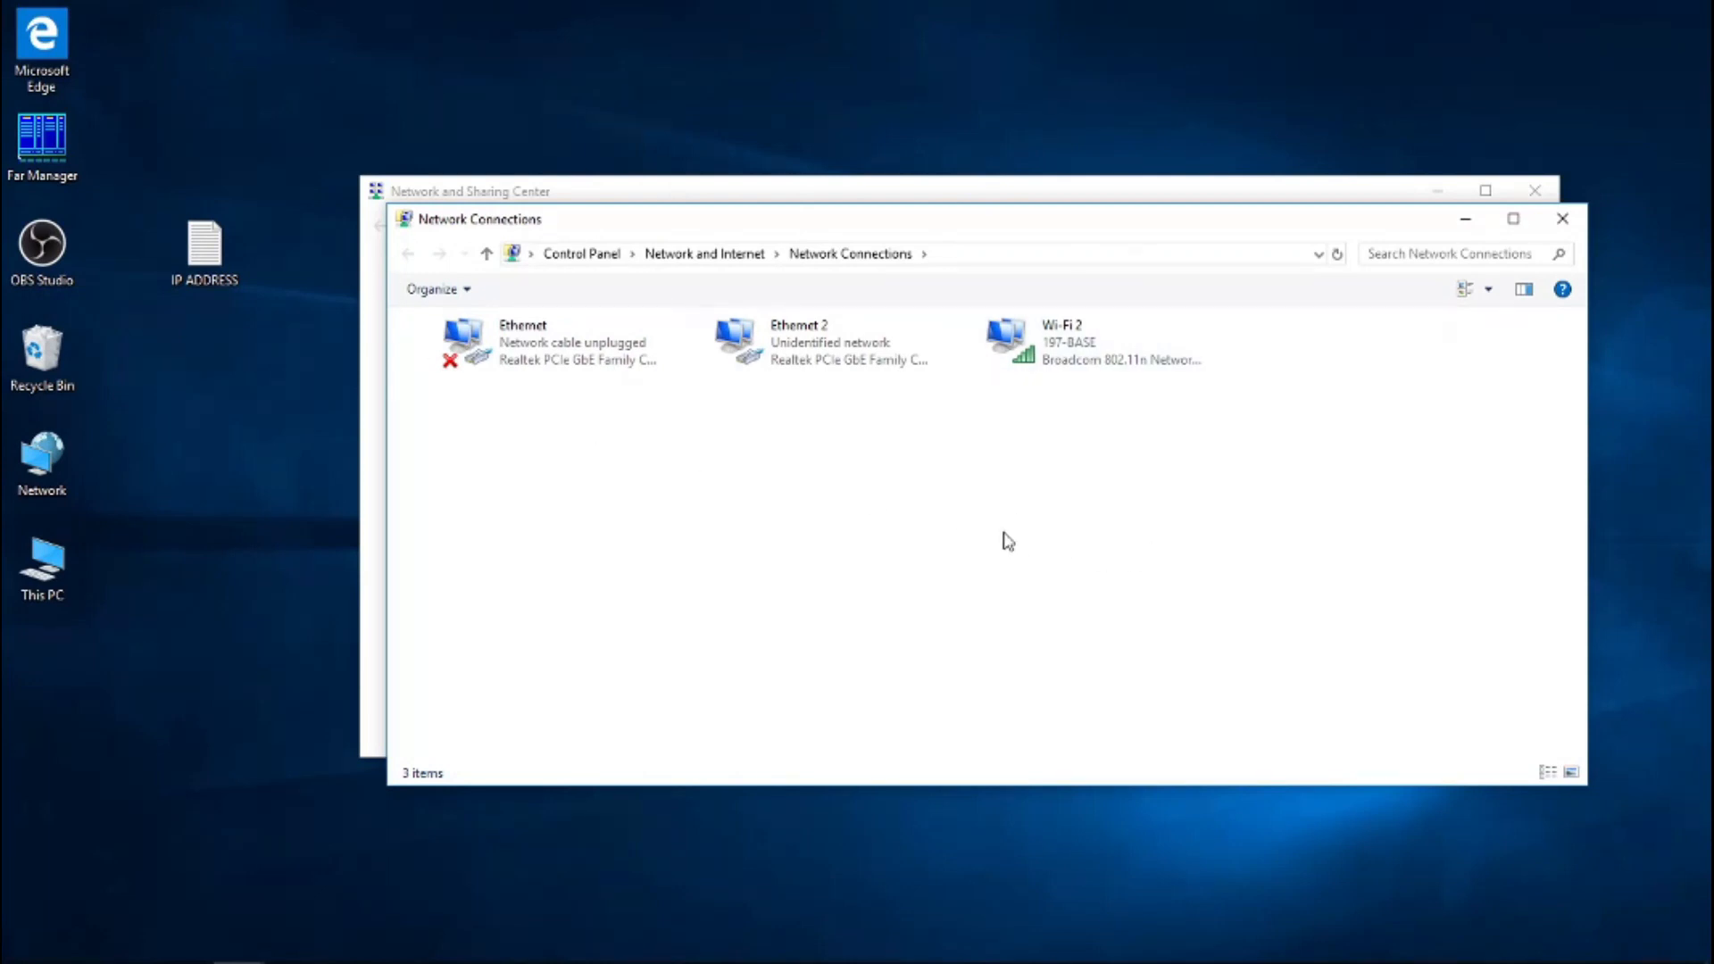
Step: Find Ethernet 2 among the network adapters and open its status window
{"action": "left_click", "coordinate": [535, 342]}
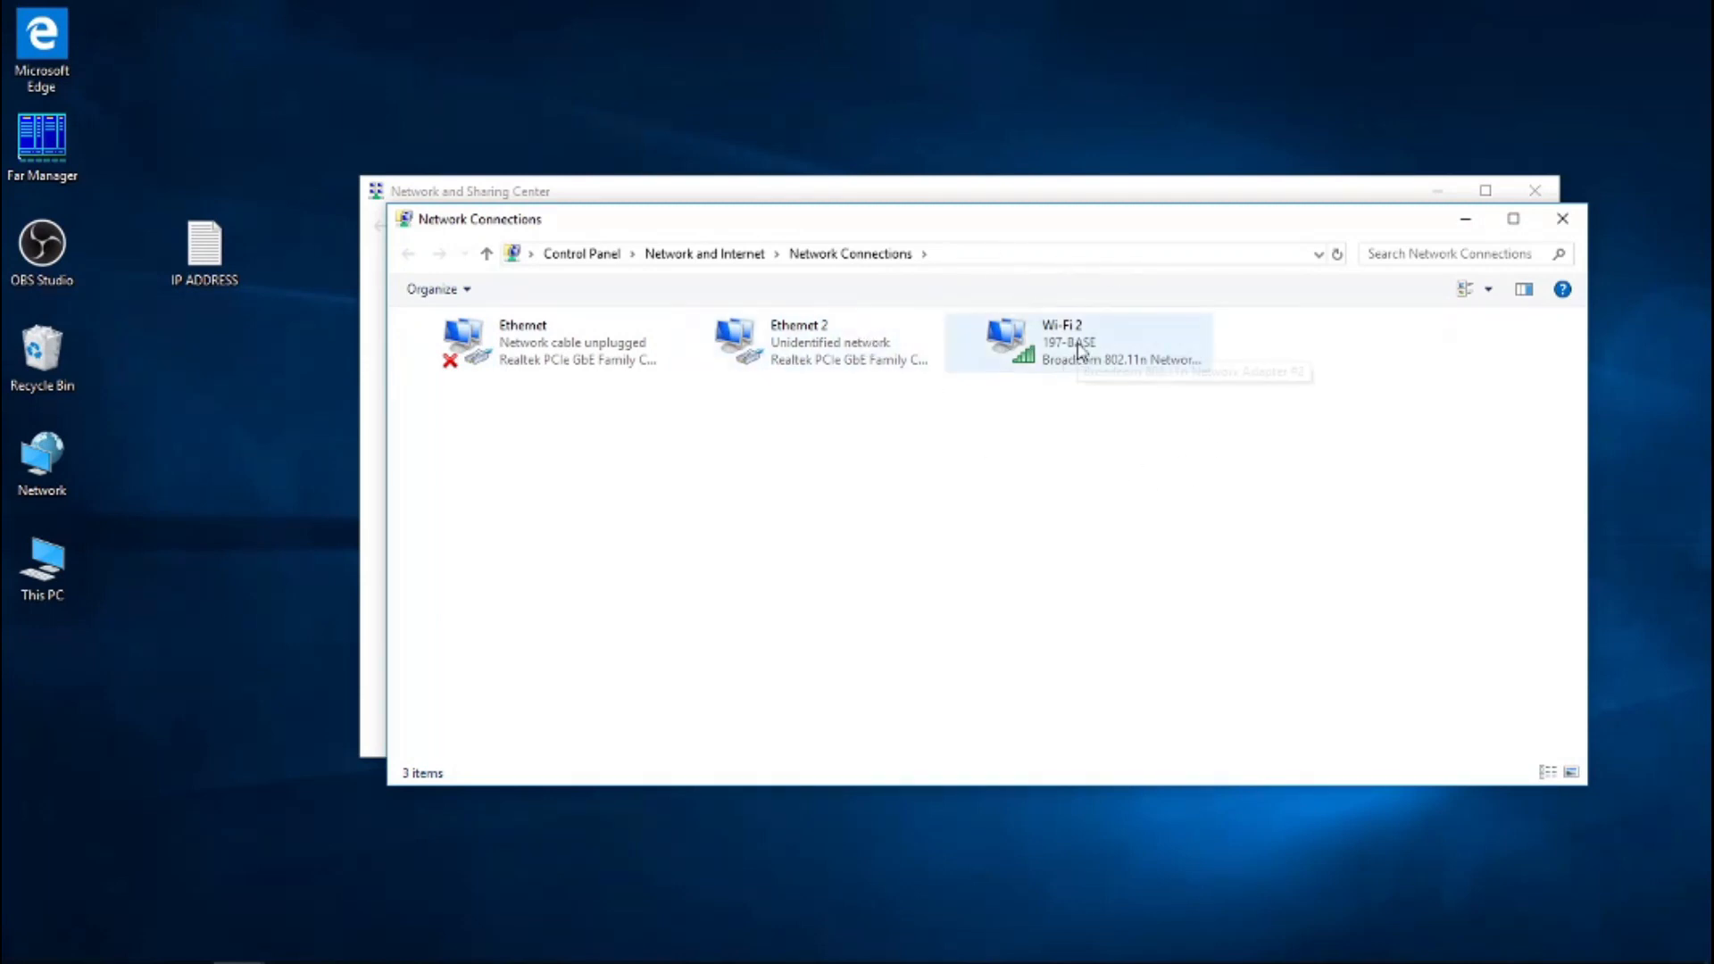
{"action": "left_click", "coordinate": [546, 342]}
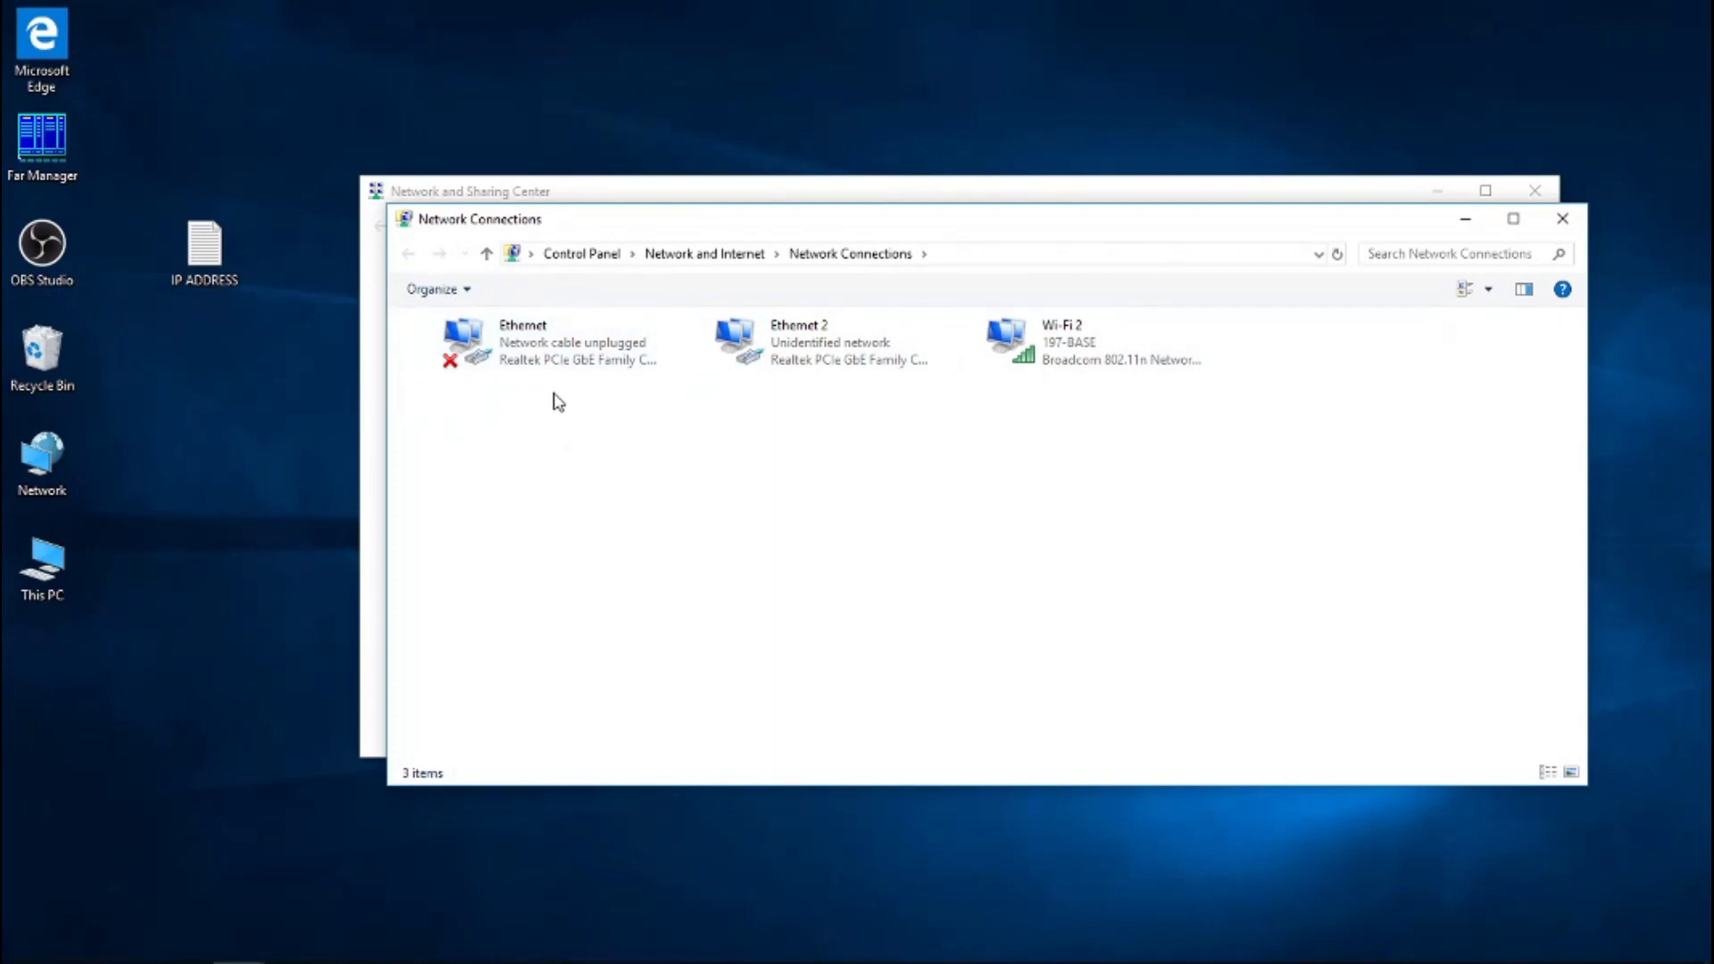
{"action": "left_click", "coordinate": [536, 342]}
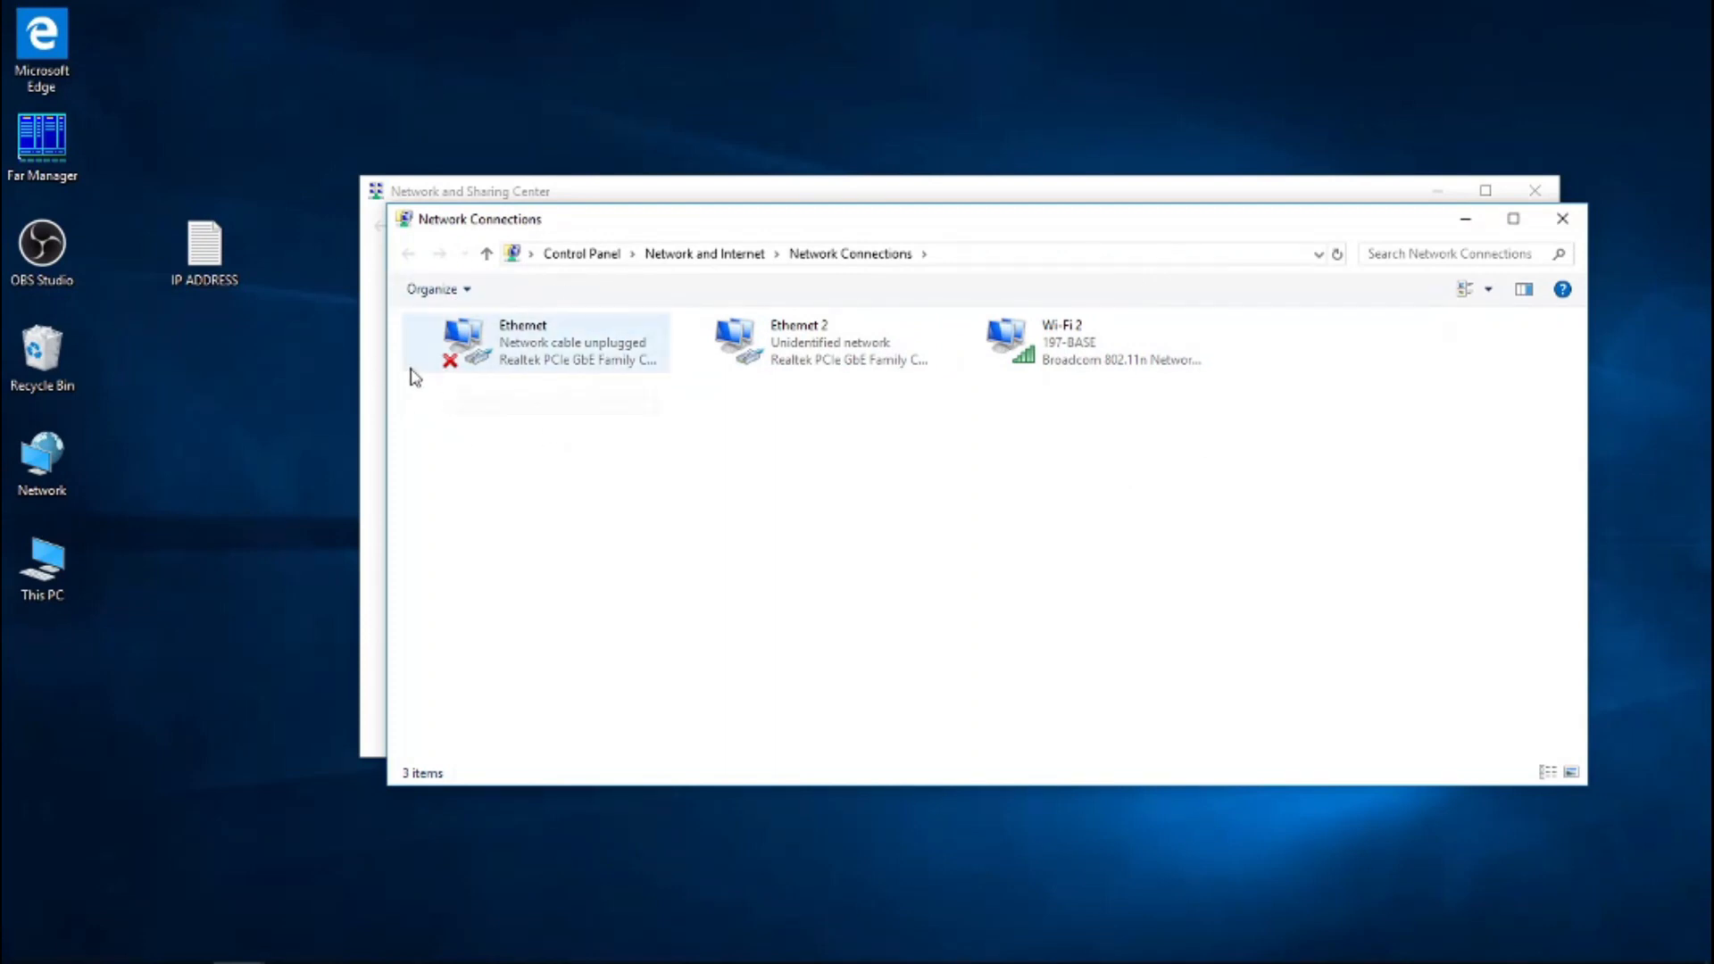
{"action": "left_click", "coordinate": [805, 342]}
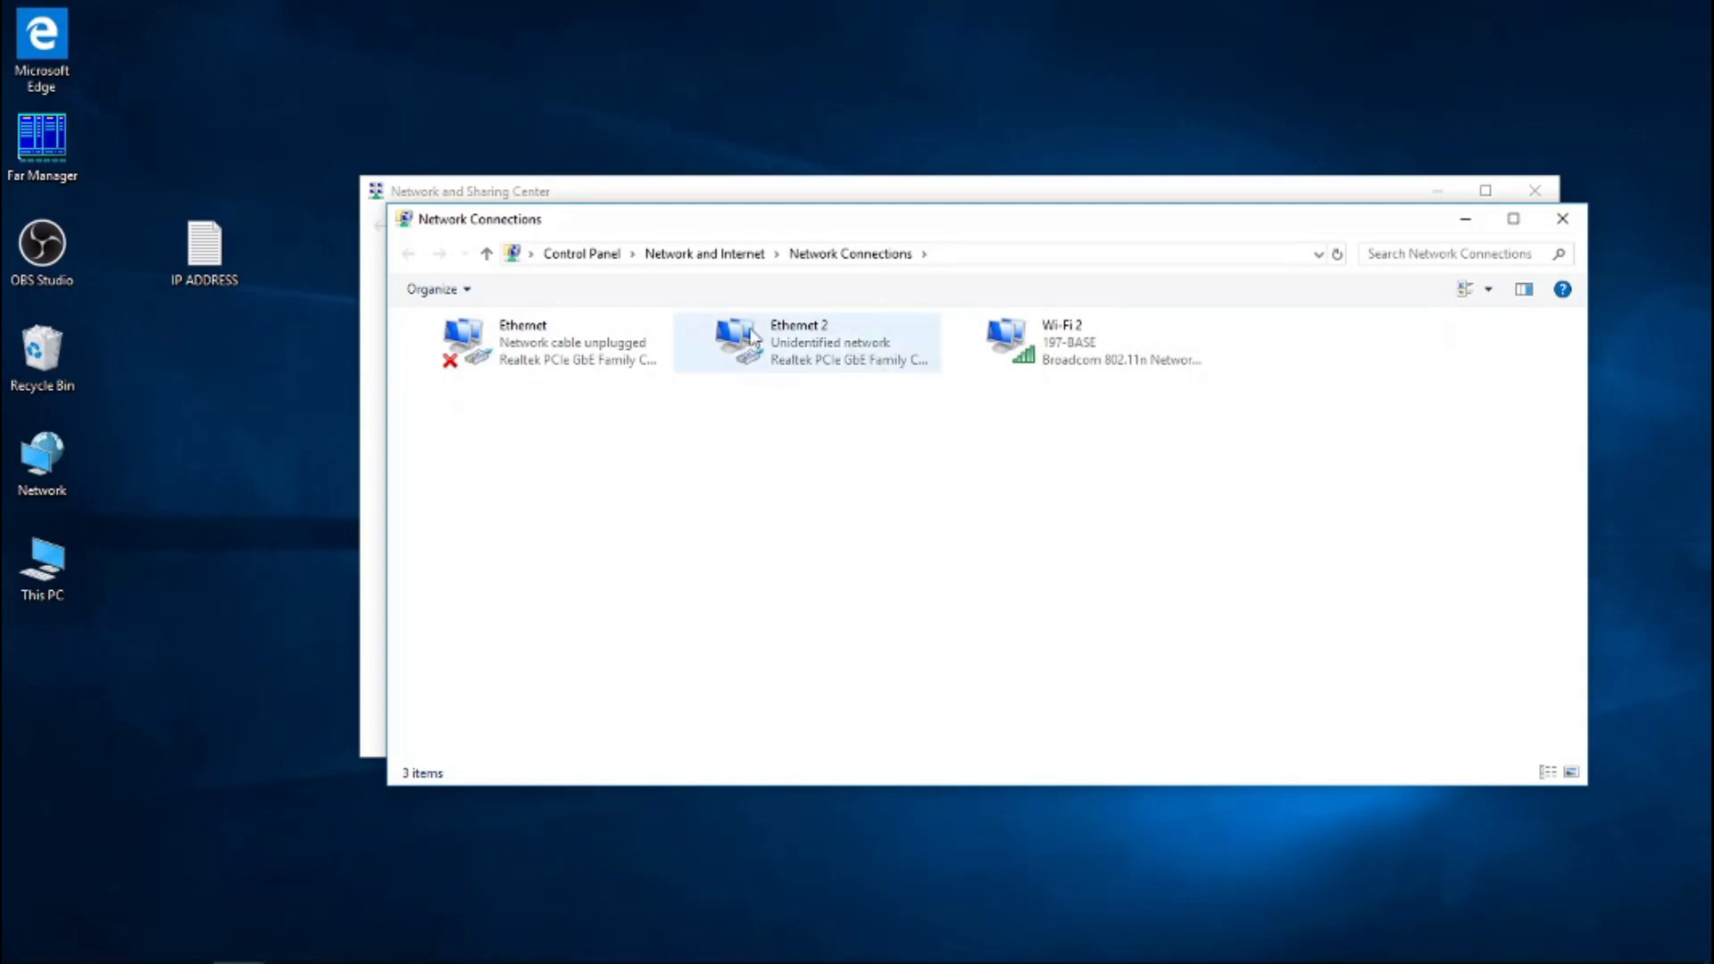
{"action": "mouse_move", "coordinate": [783, 351]}
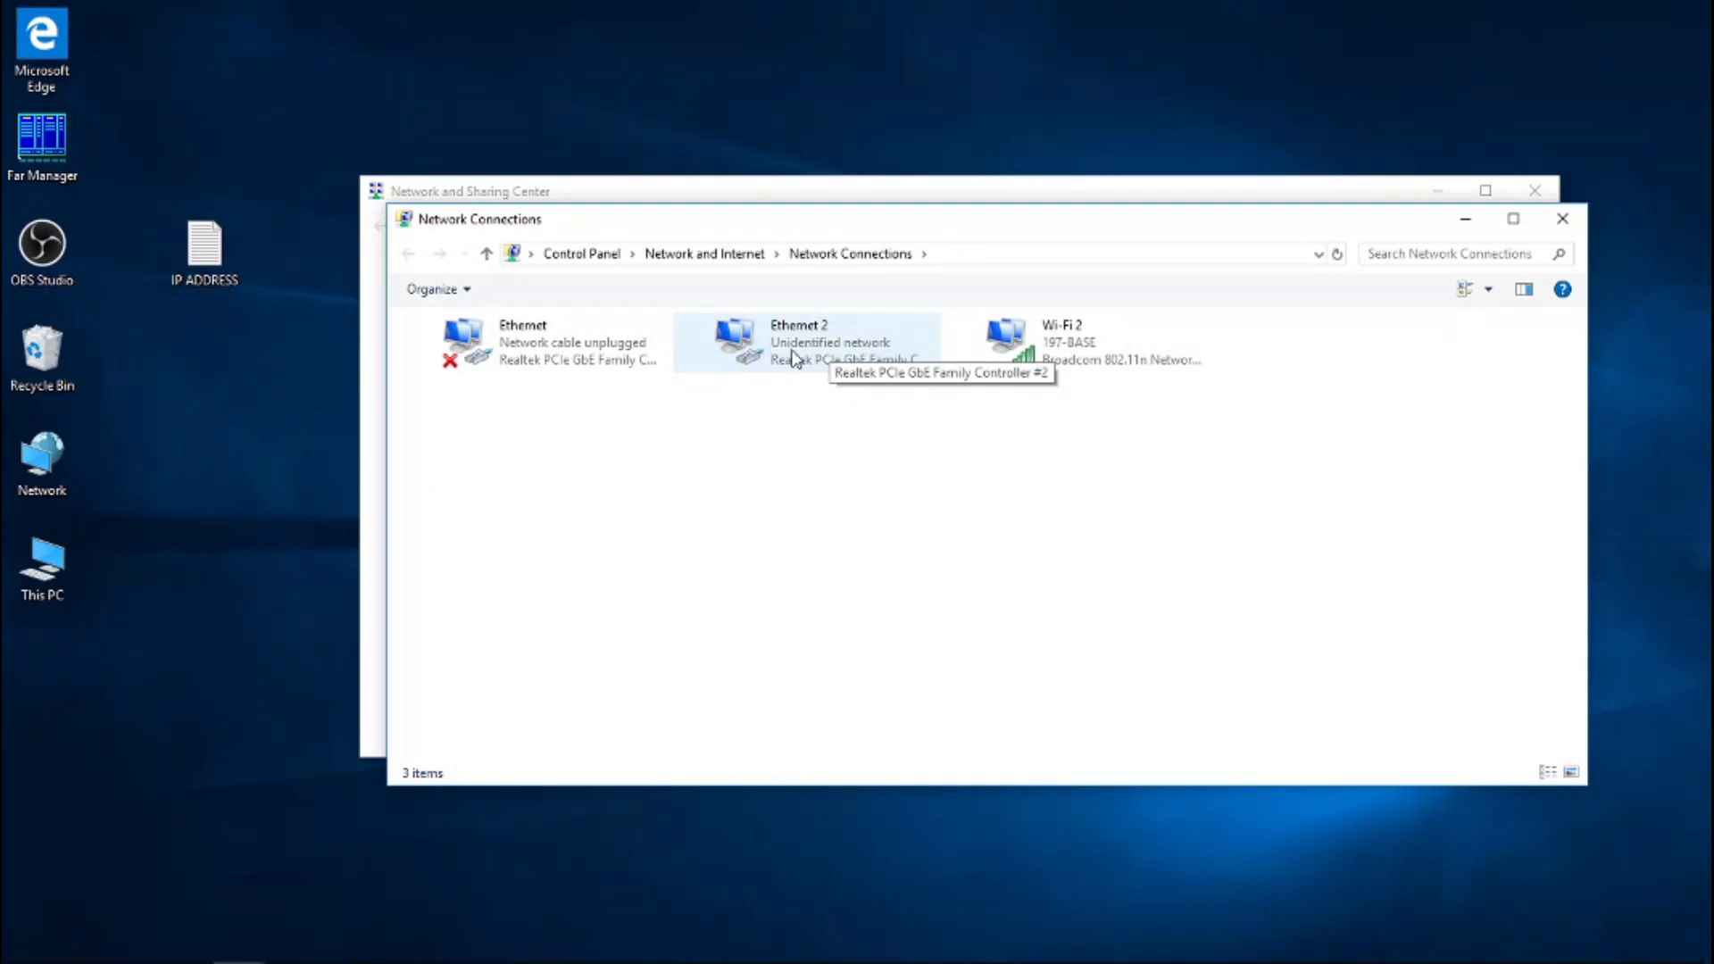
{"action": "left_click", "coordinate": [805, 342]}
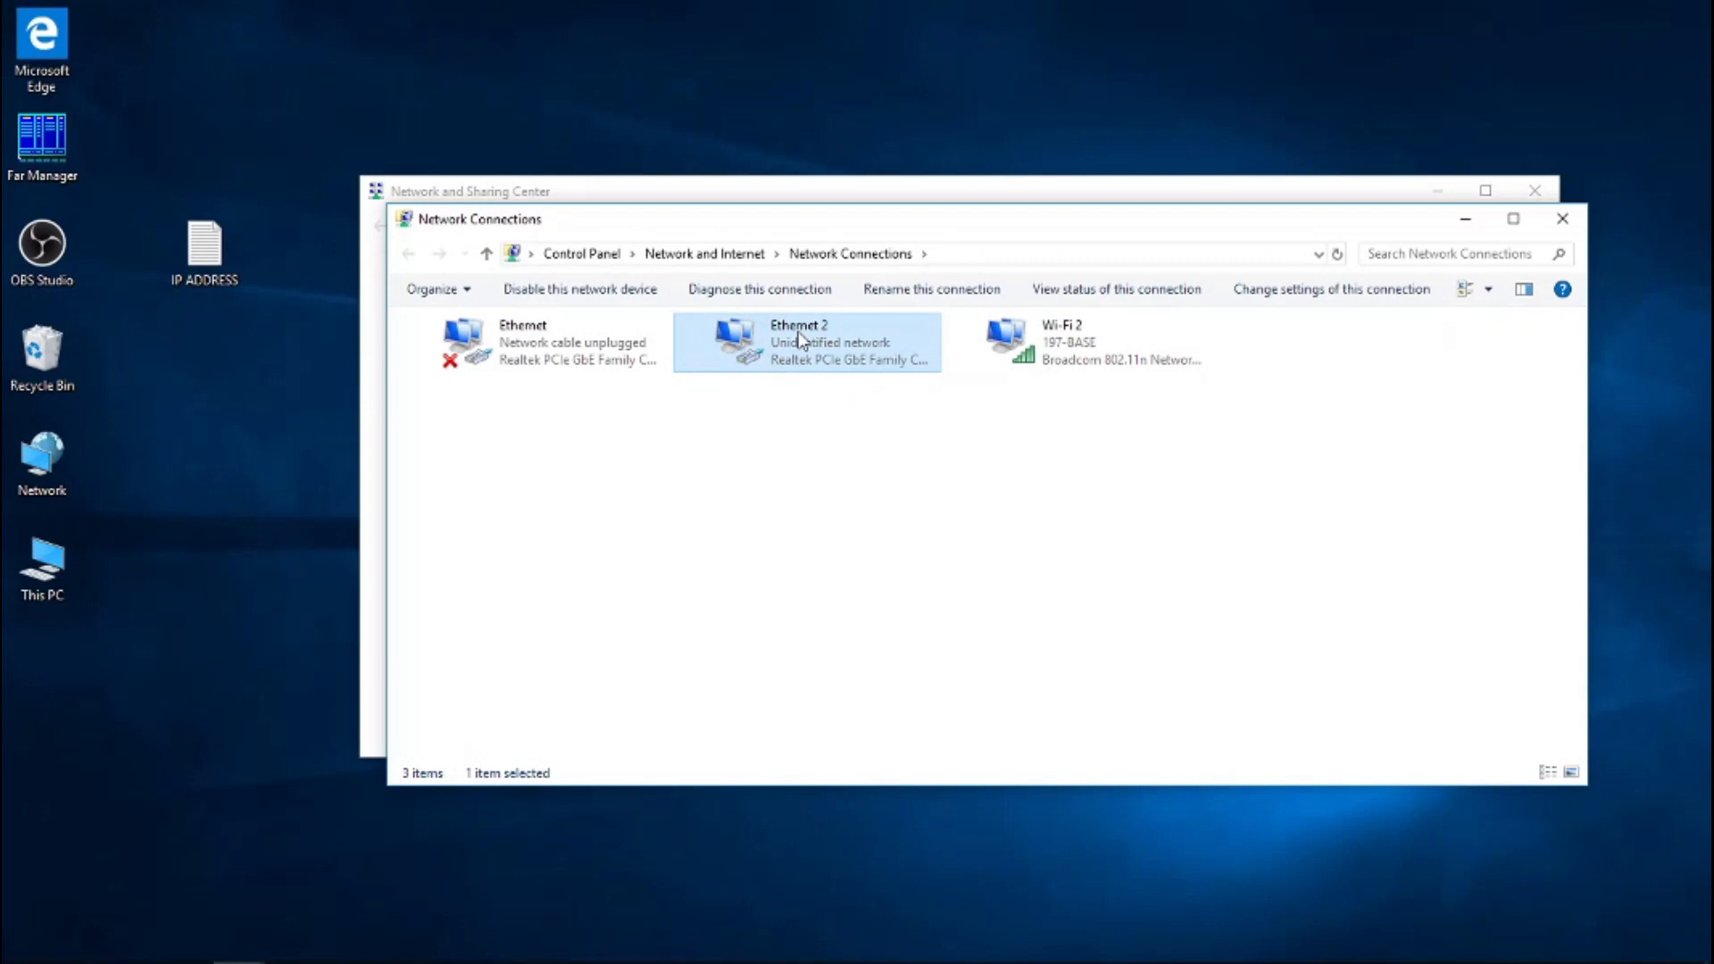
{"action": "double_click", "coordinate": [798, 342]}
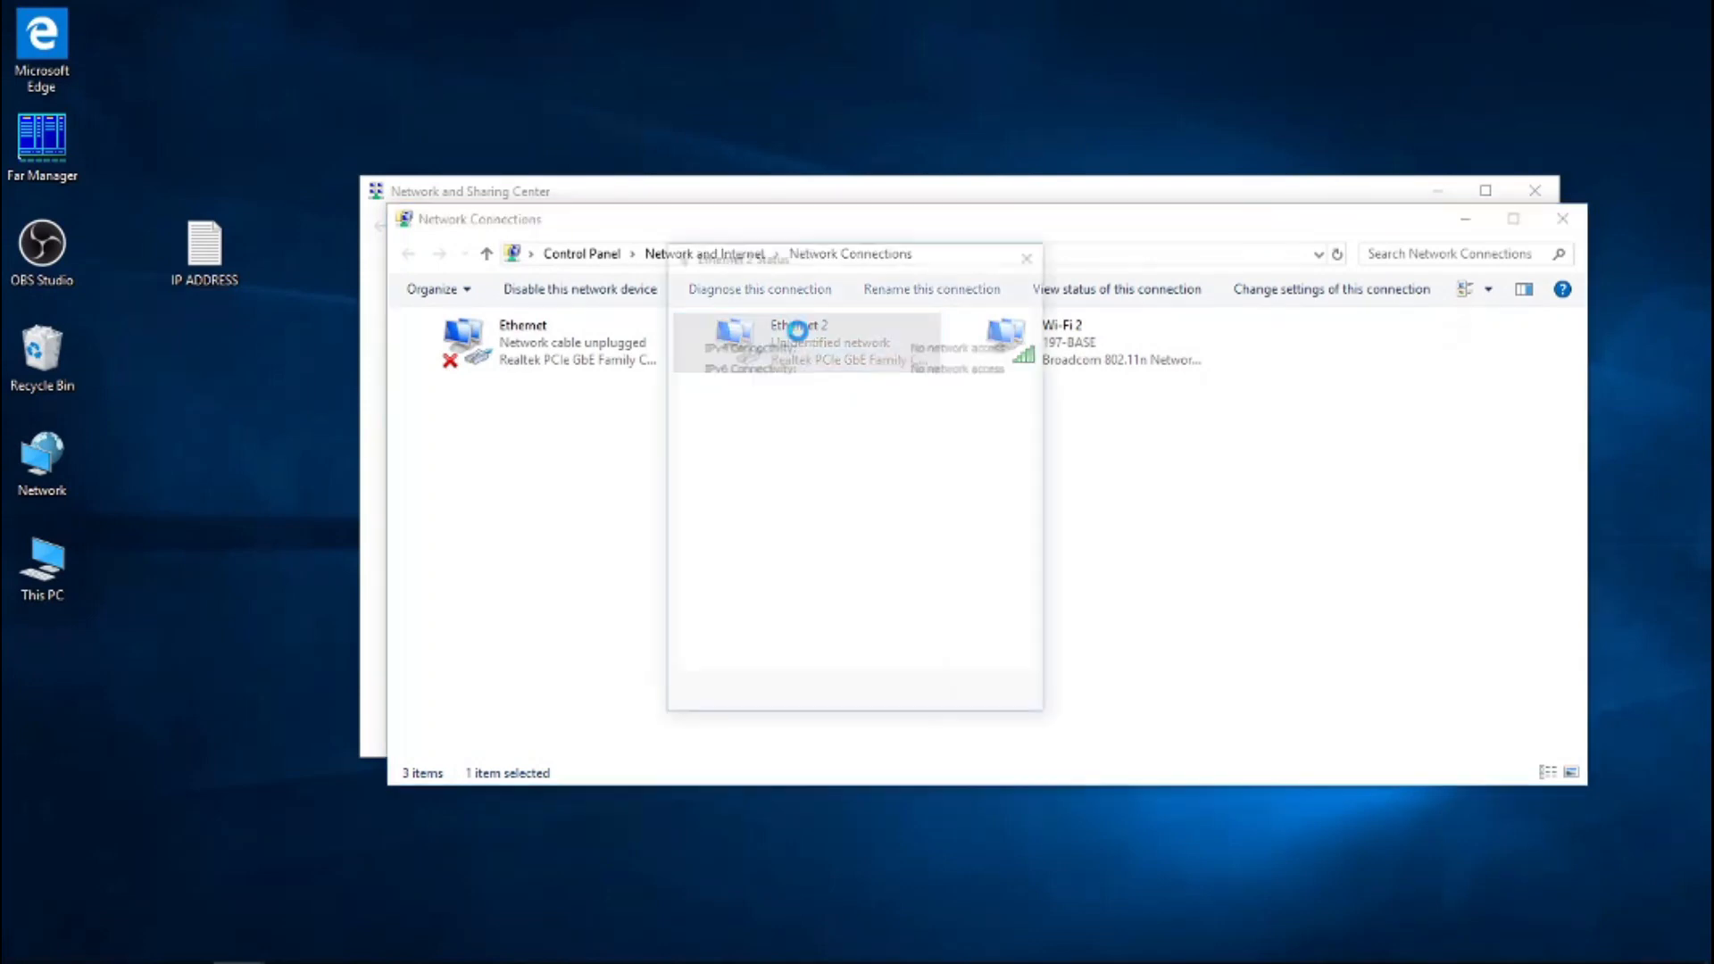
{"action": "double_click", "coordinate": [798, 333]}
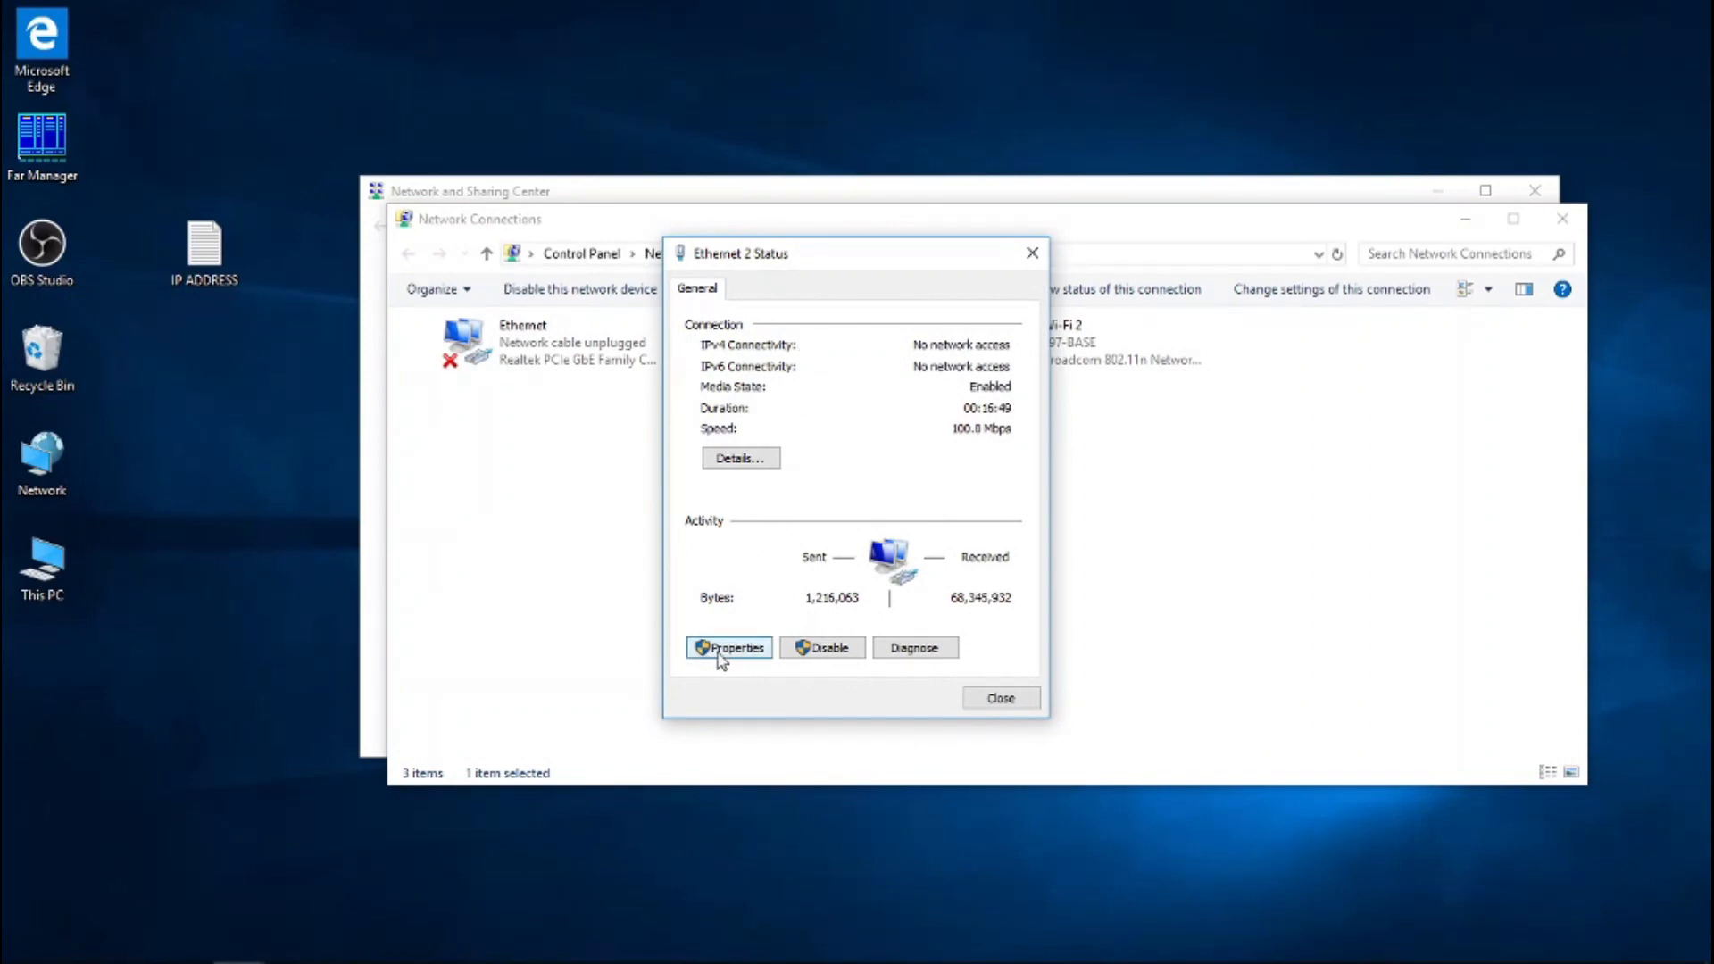
{"action": "left_click", "coordinate": [739, 457]}
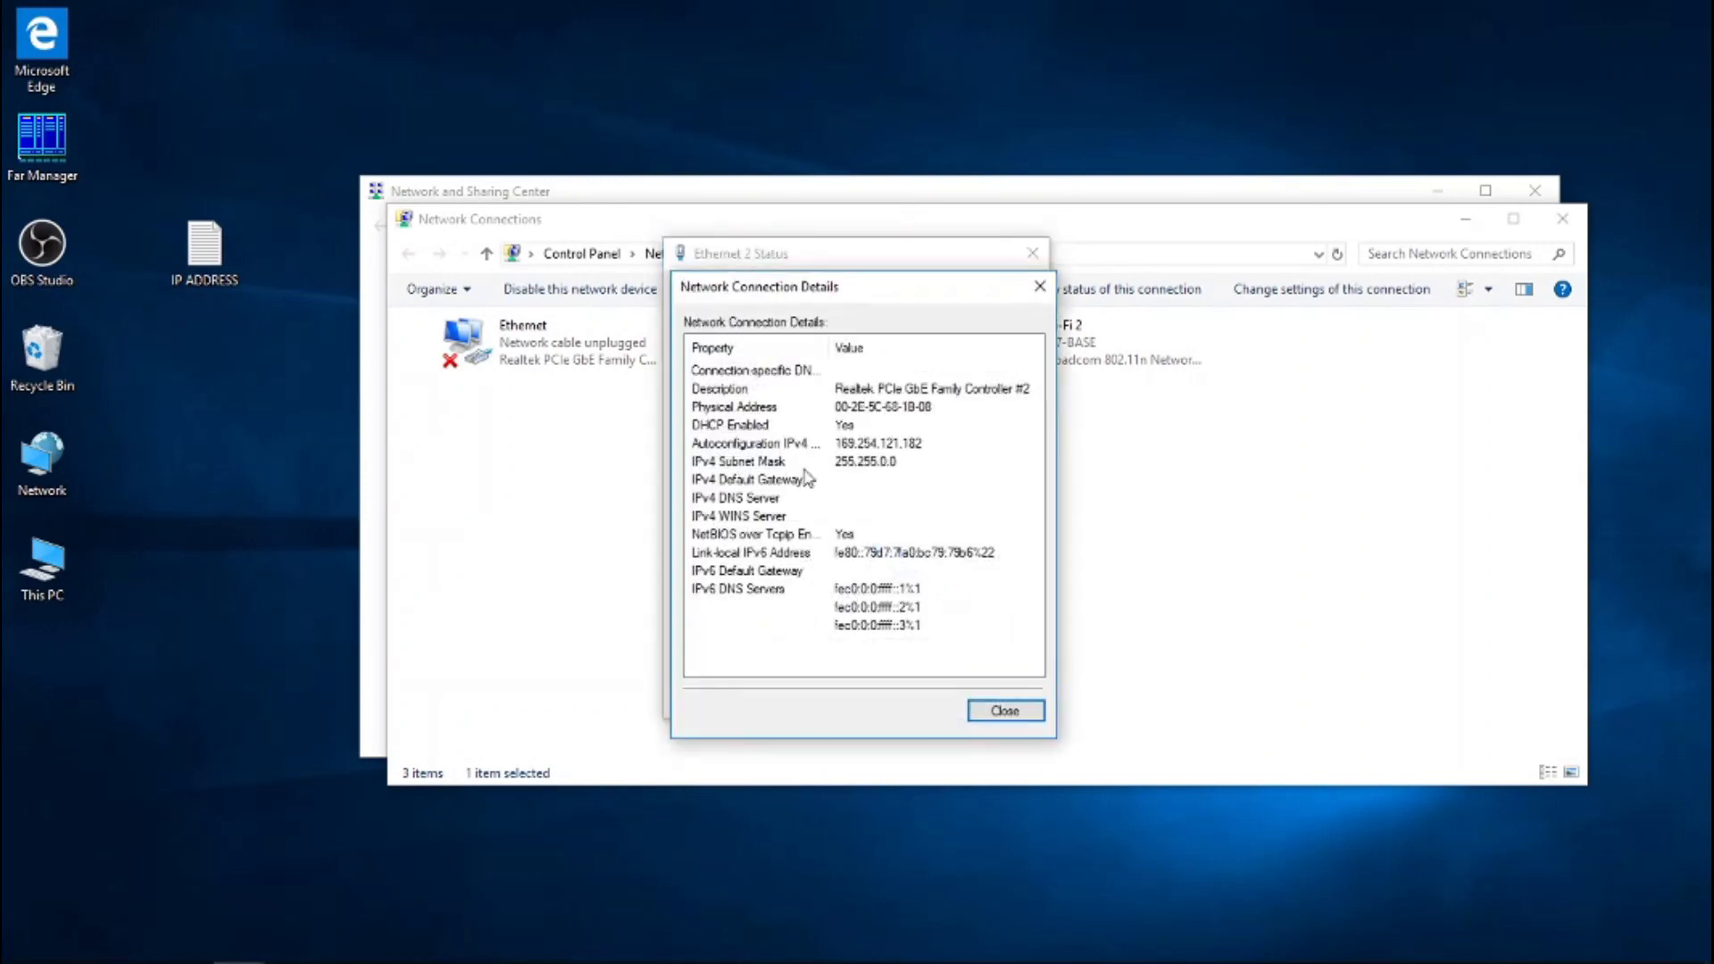
{"action": "mouse_move", "coordinate": [749, 459]}
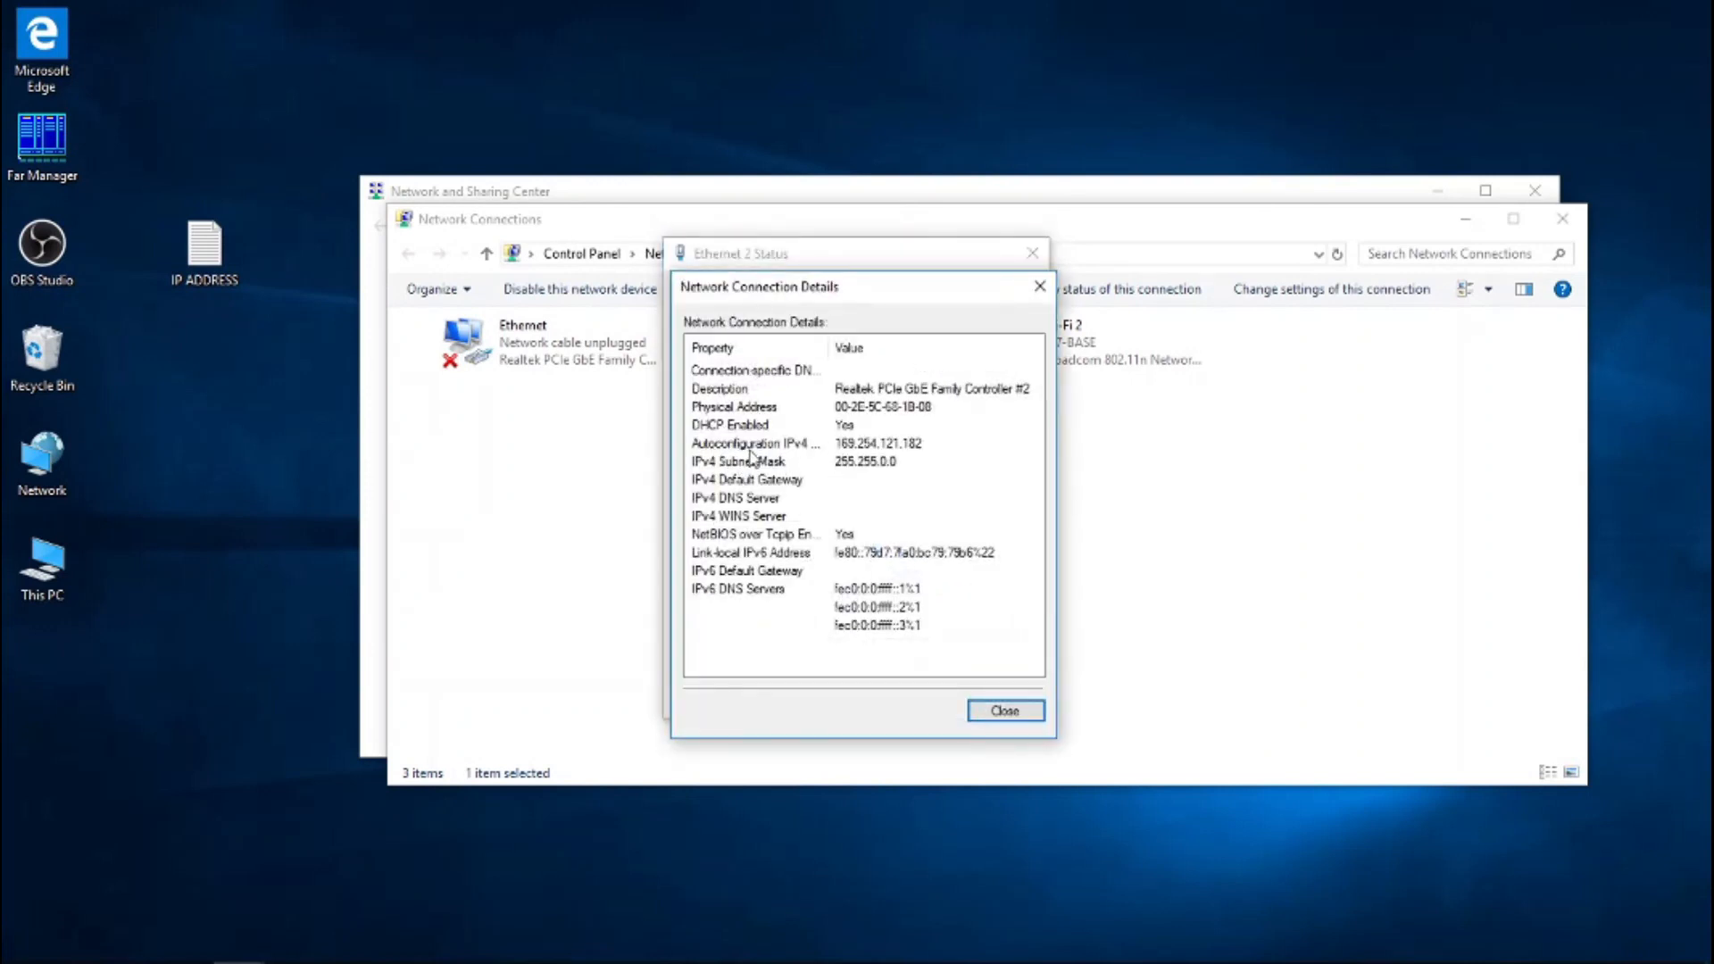
{"action": "mouse_move", "coordinate": [822, 445]}
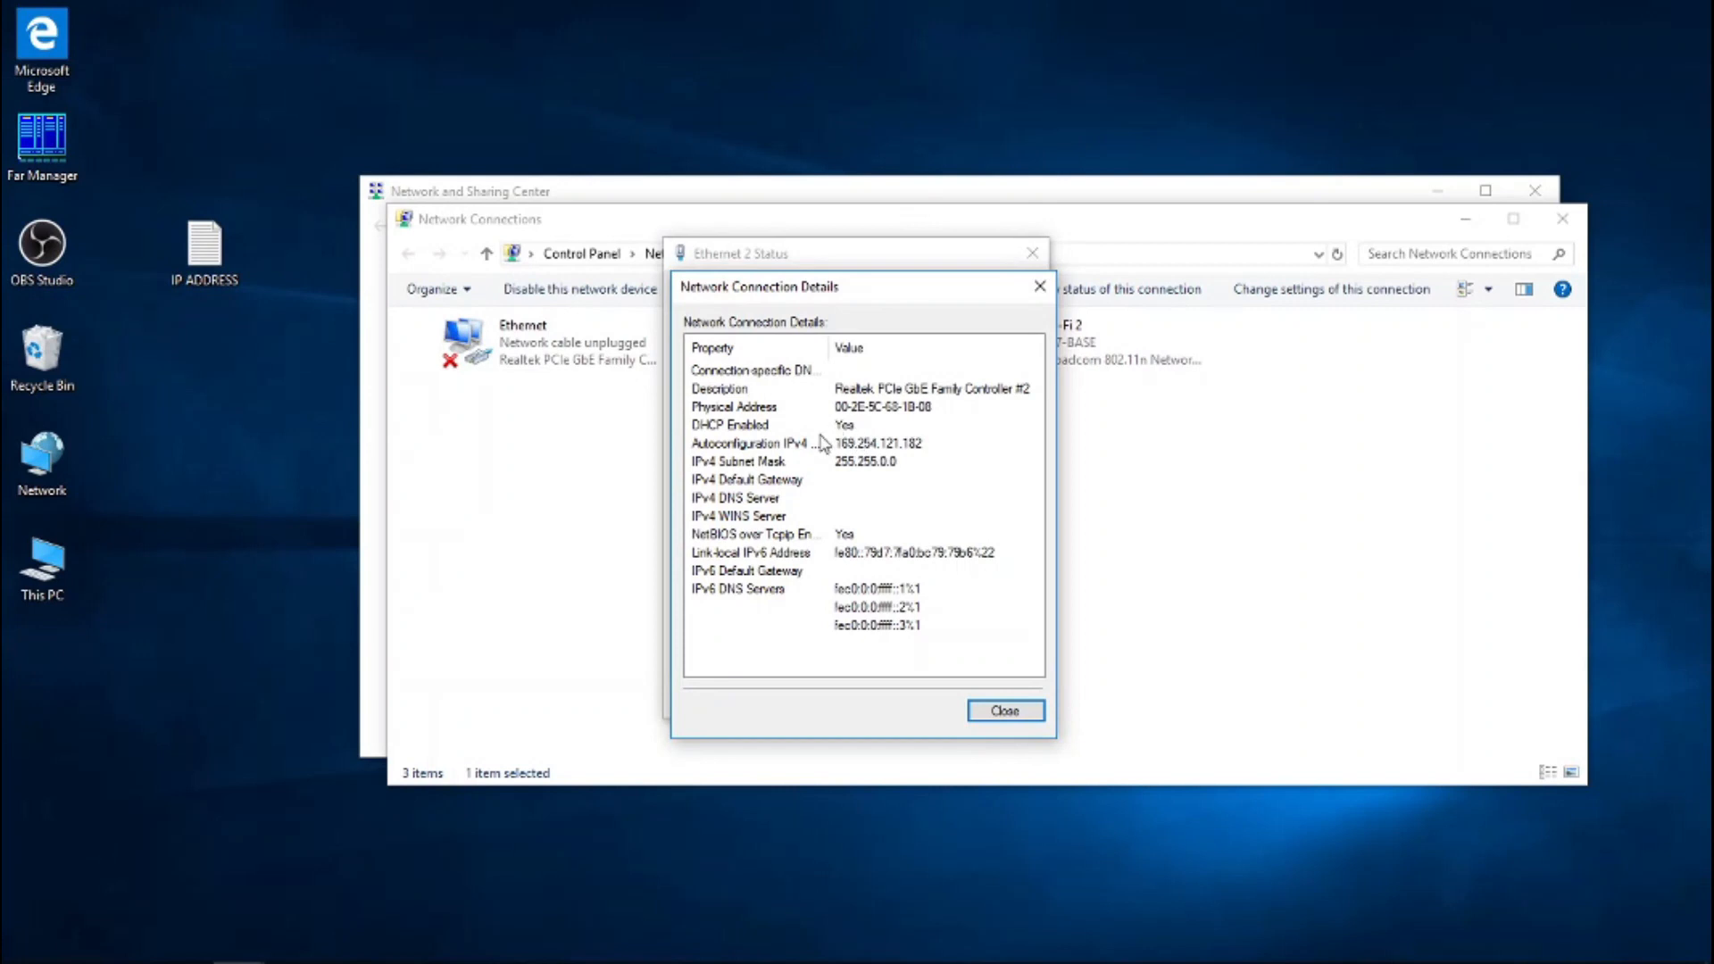
{"action": "mouse_move", "coordinate": [855, 453]}
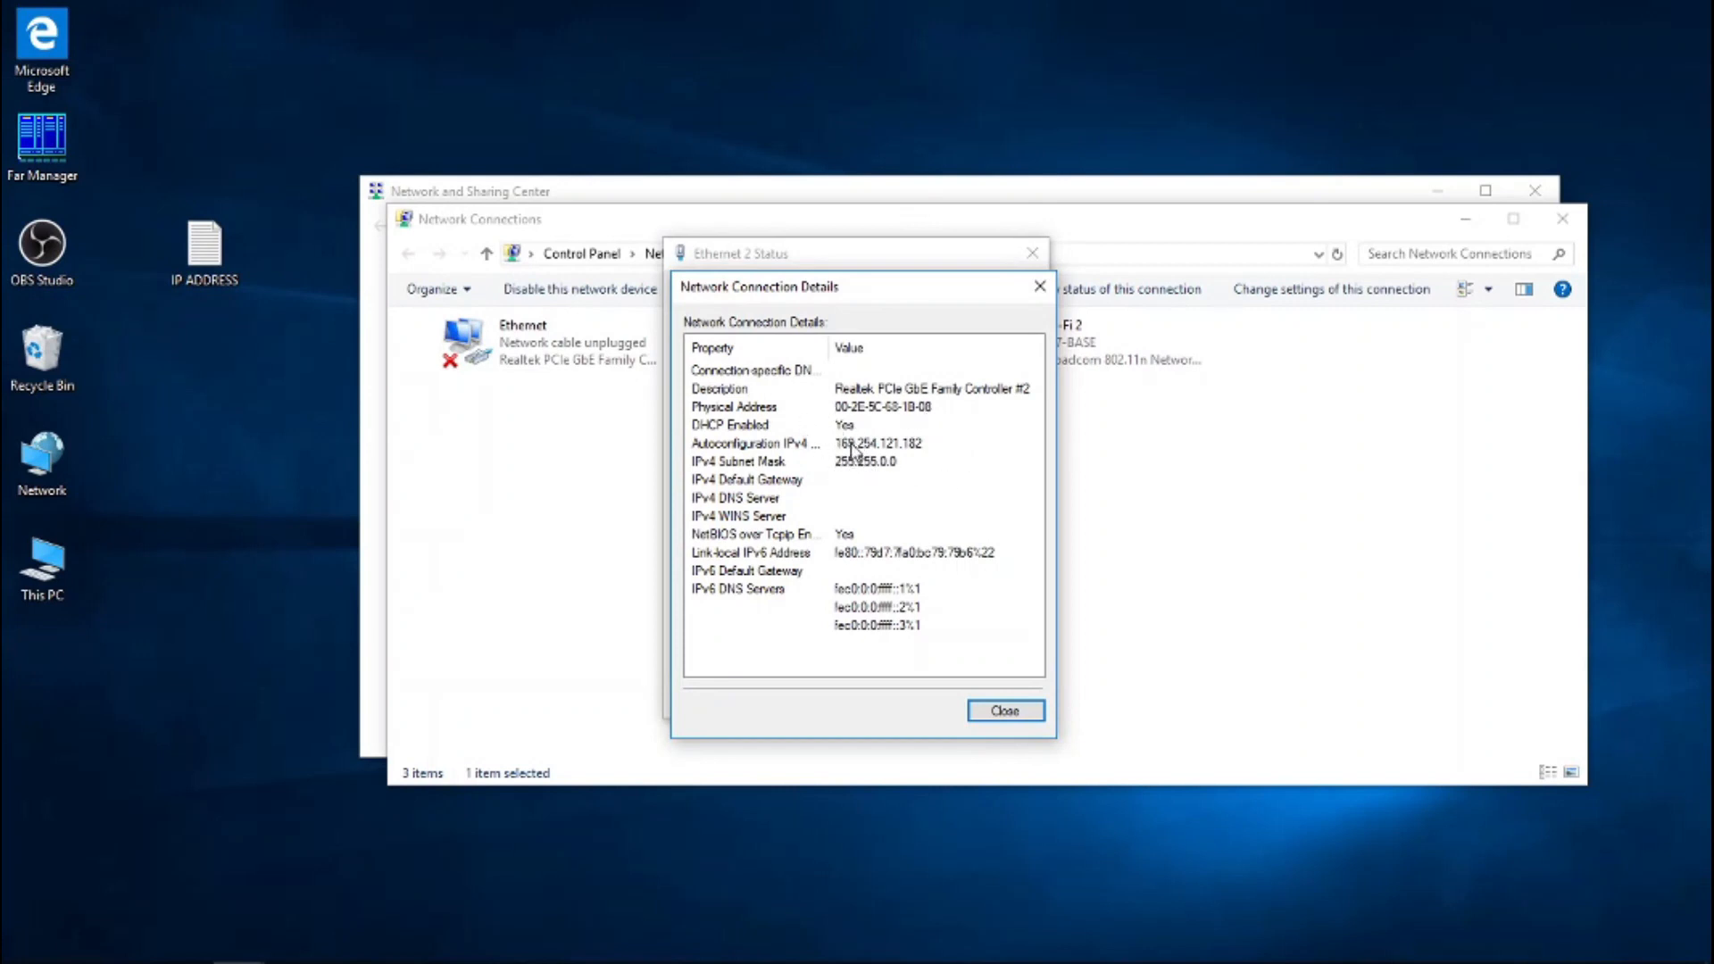
{"action": "mouse_move", "coordinate": [922, 443]}
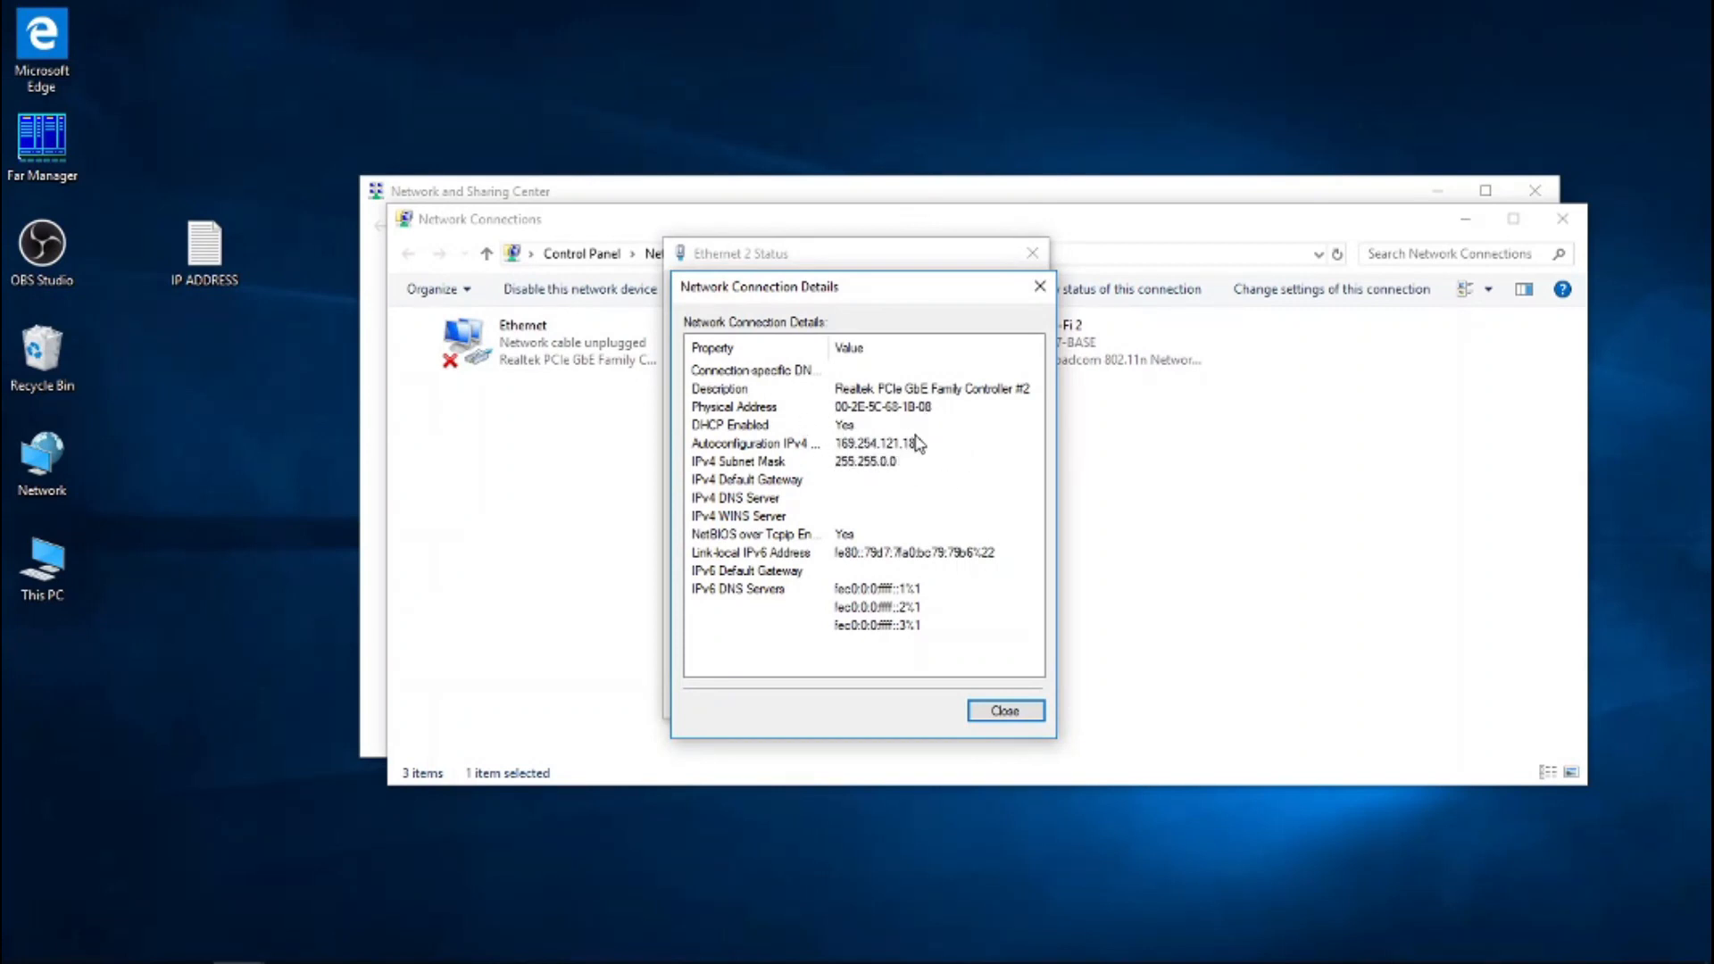
{"action": "mouse_move", "coordinate": [931, 461]}
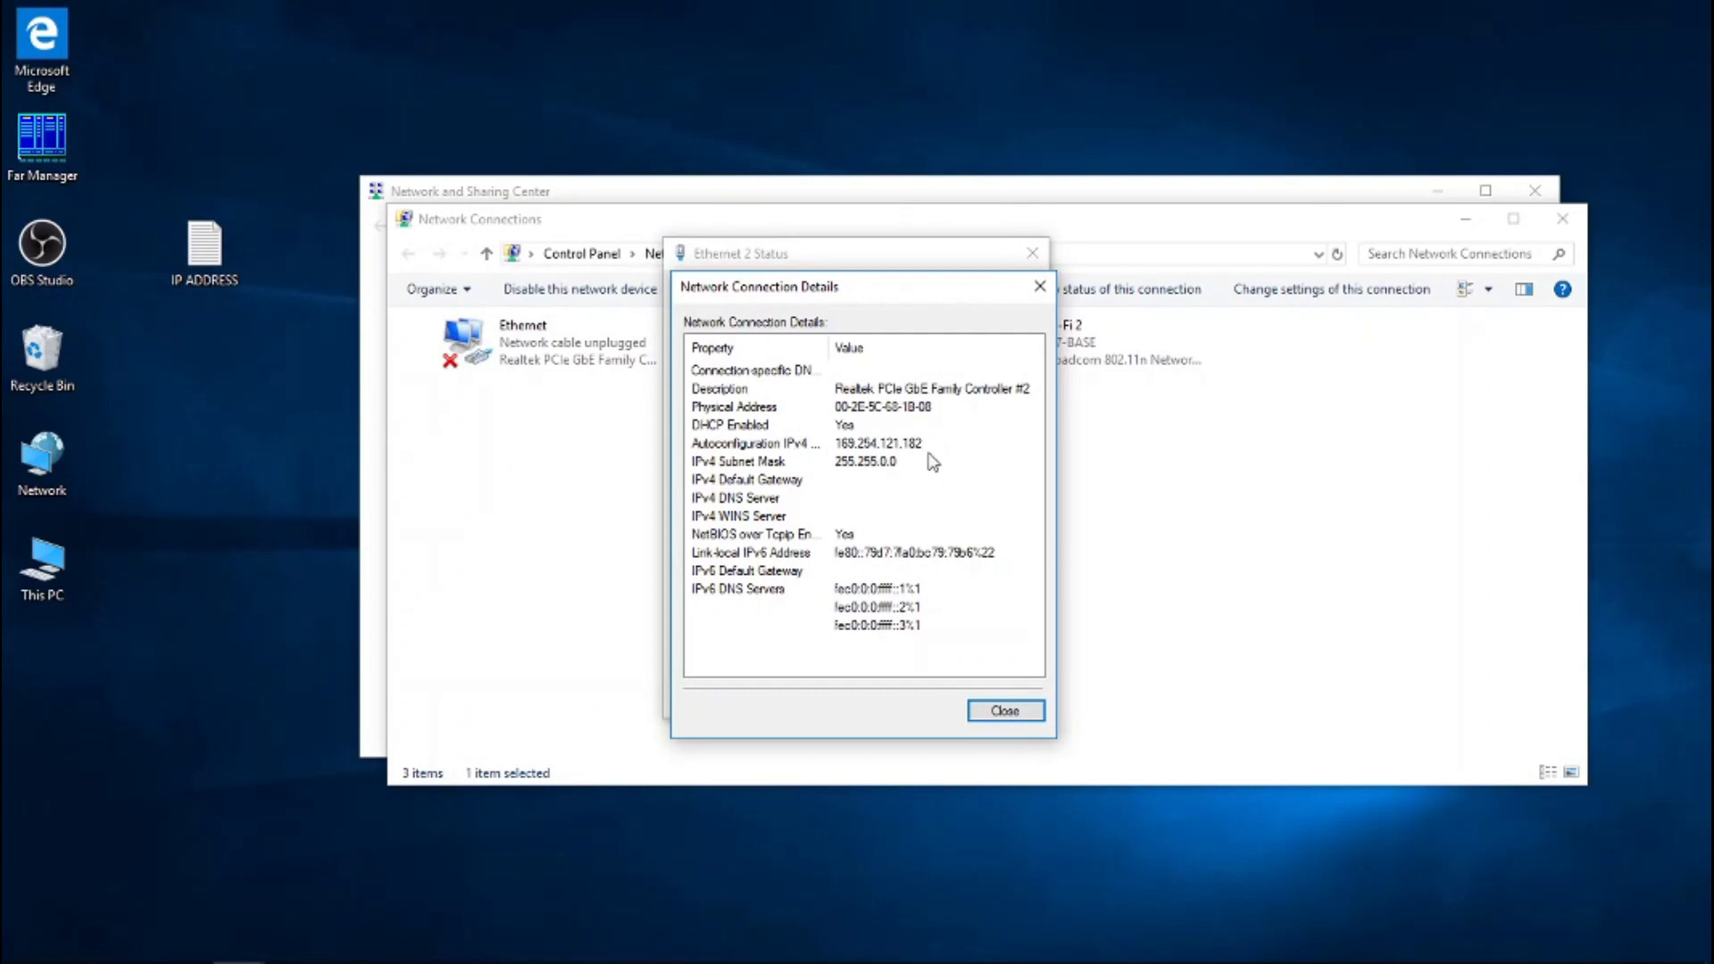
{"action": "mouse_move", "coordinate": [1009, 576]}
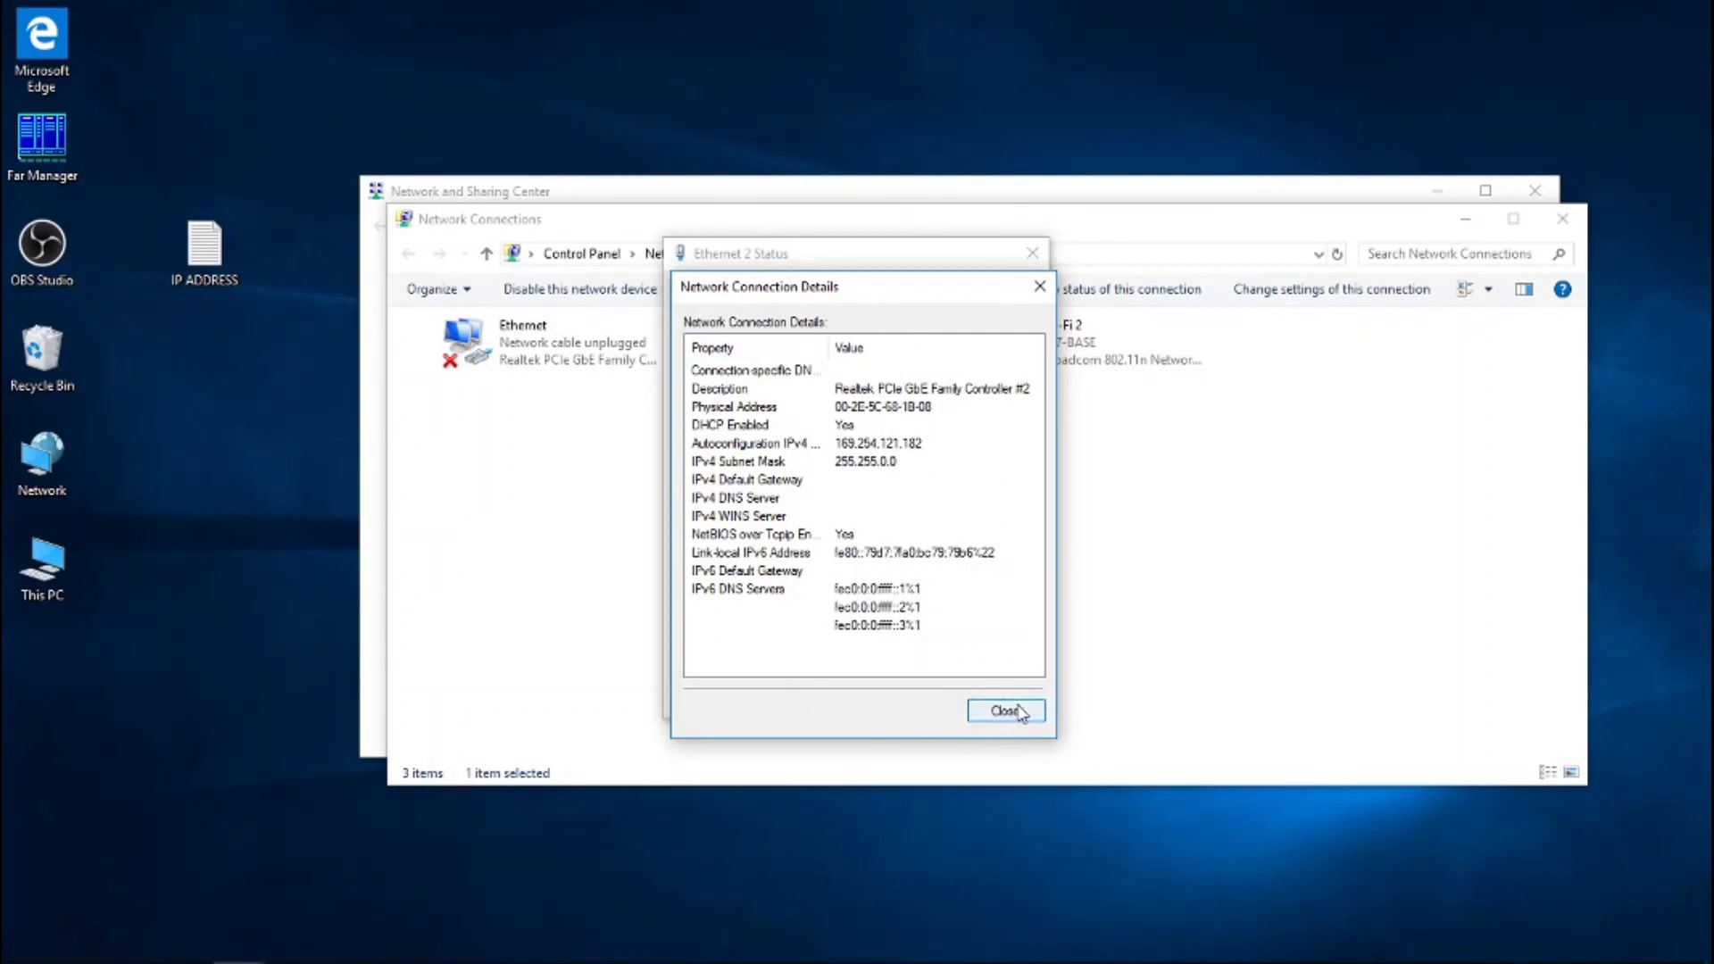
{"action": "left_click", "coordinate": [1004, 711]}
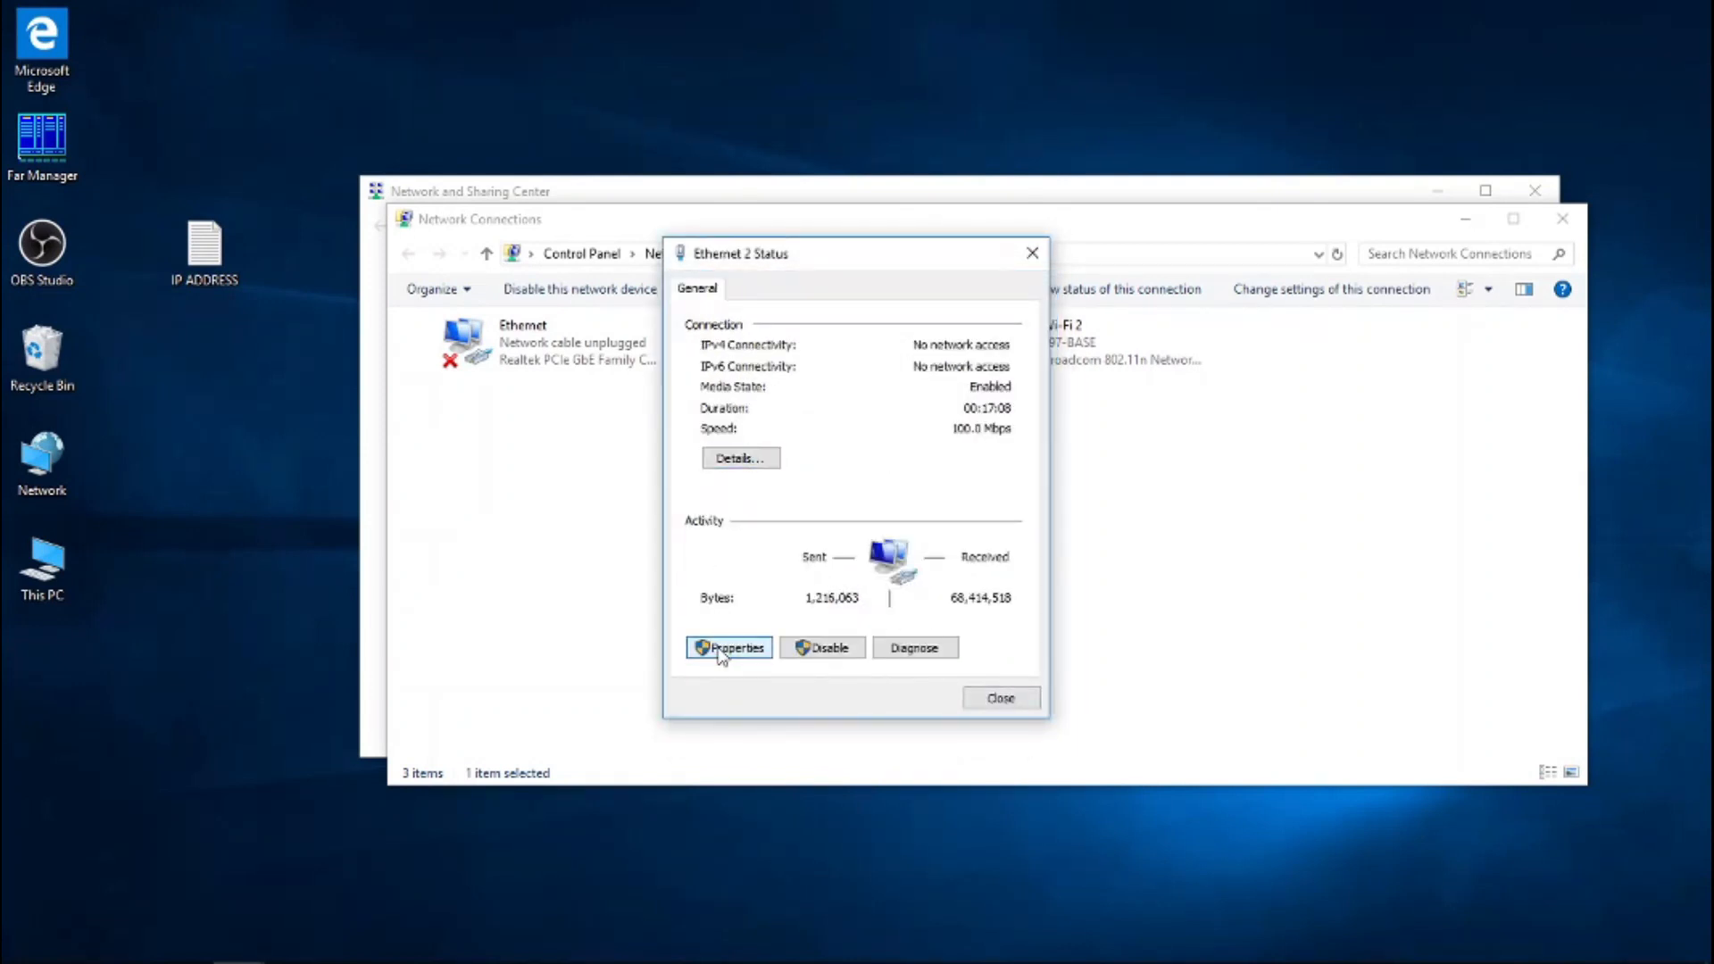
Step: Open Ethernet 2 properties and its Internet Protocol Version 4 (TCP/IPv4) settings
{"action": "left_click", "coordinate": [728, 647]}
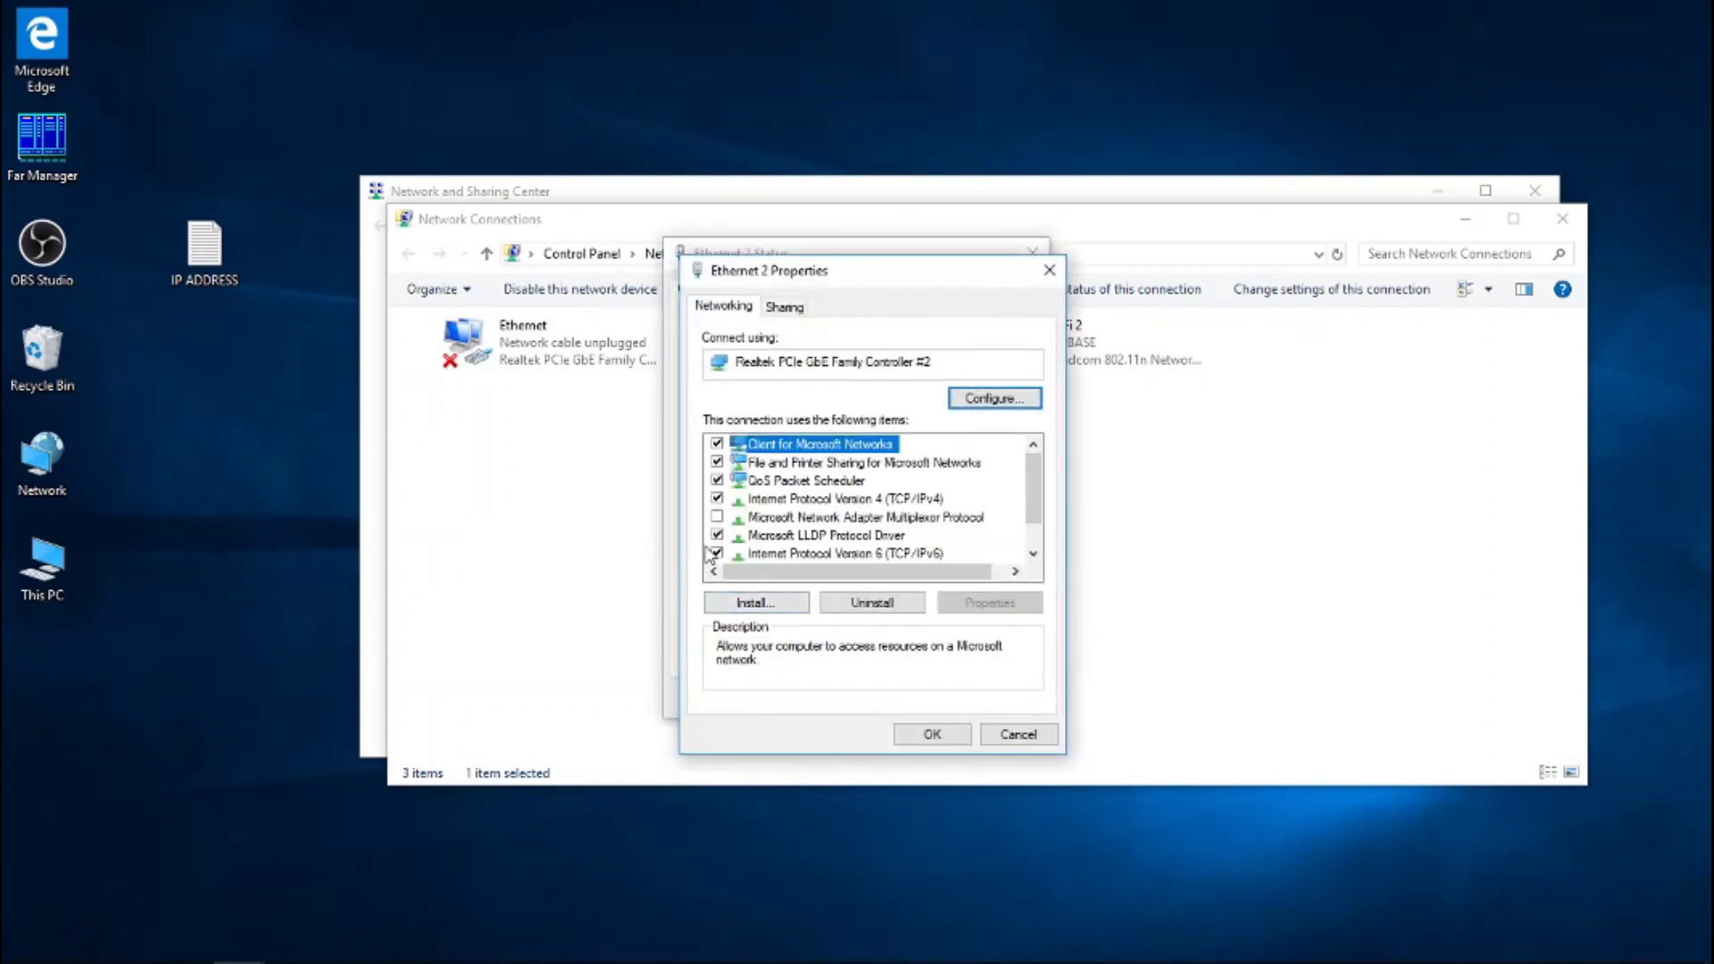
{"action": "left_click", "coordinate": [841, 498]}
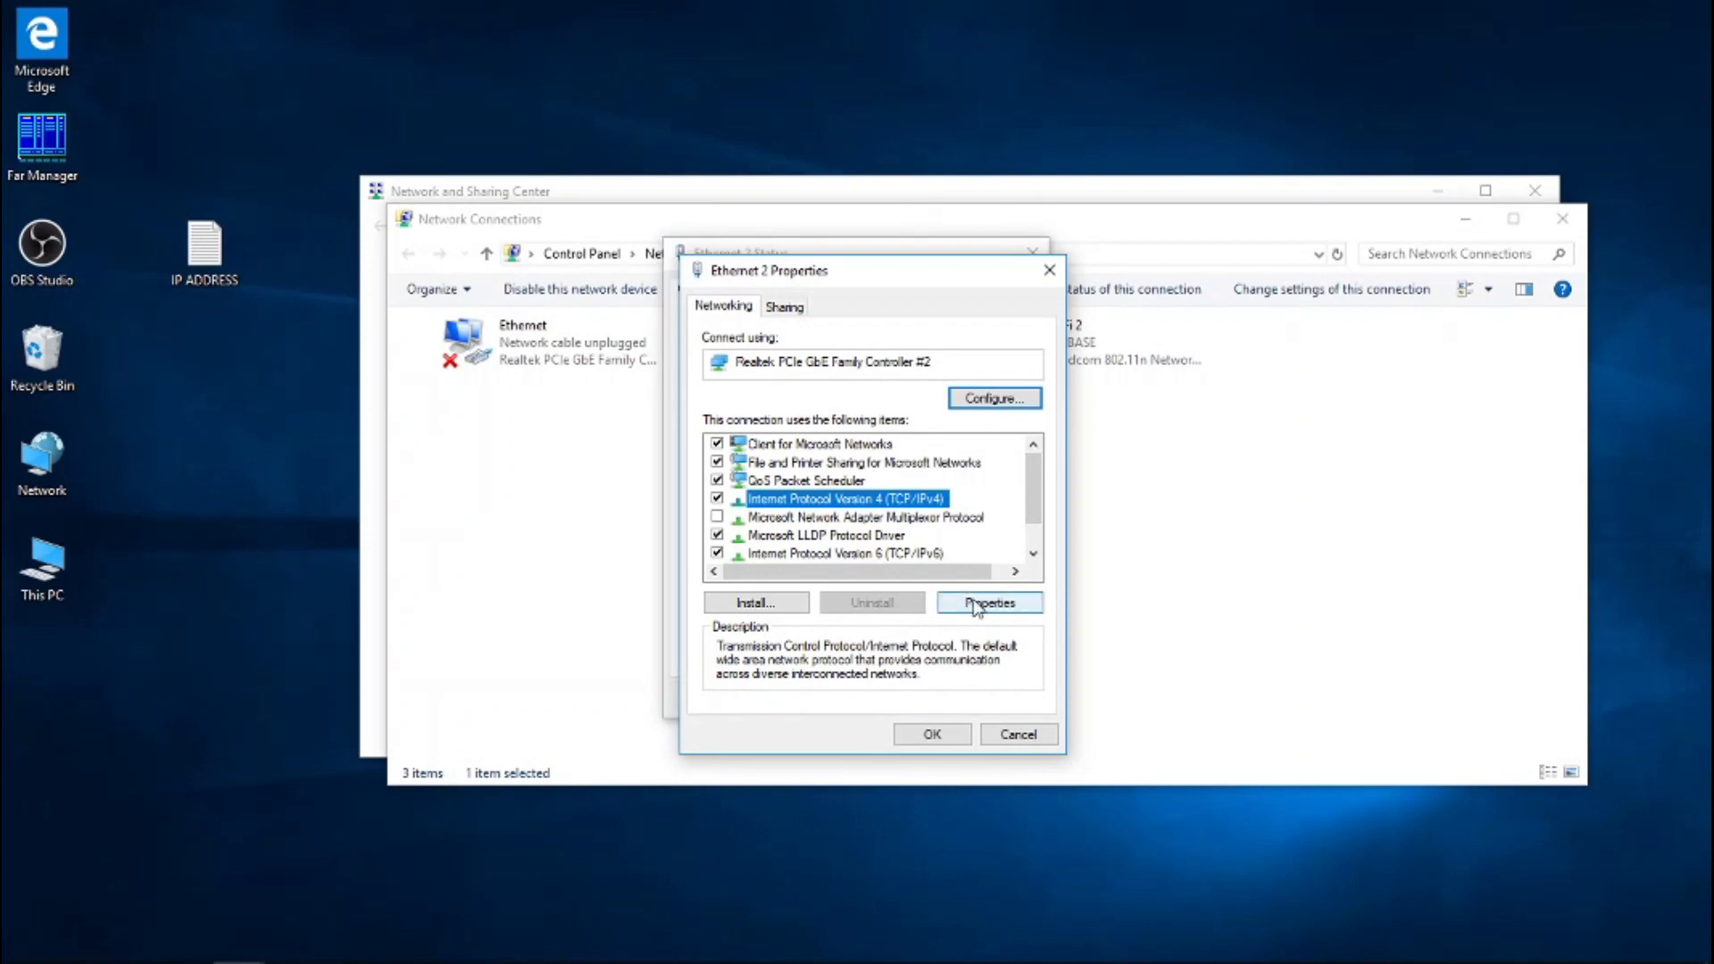
{"action": "left_click", "coordinate": [987, 602]}
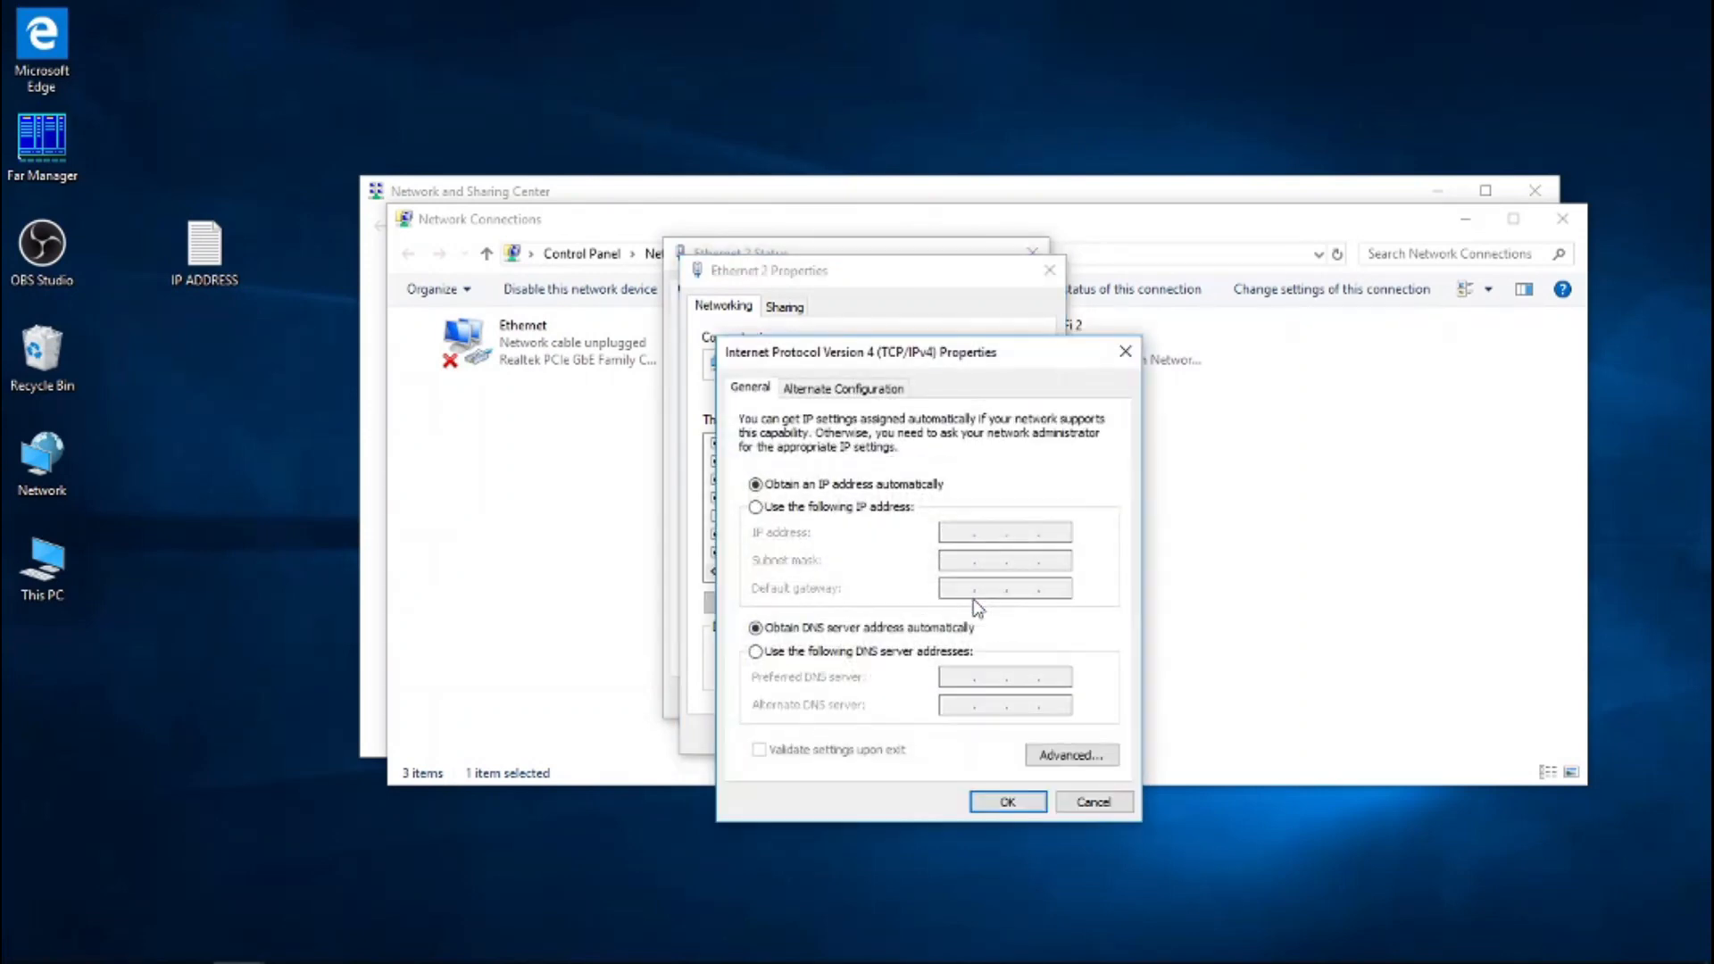
{"action": "mouse_move", "coordinate": [866, 468]}
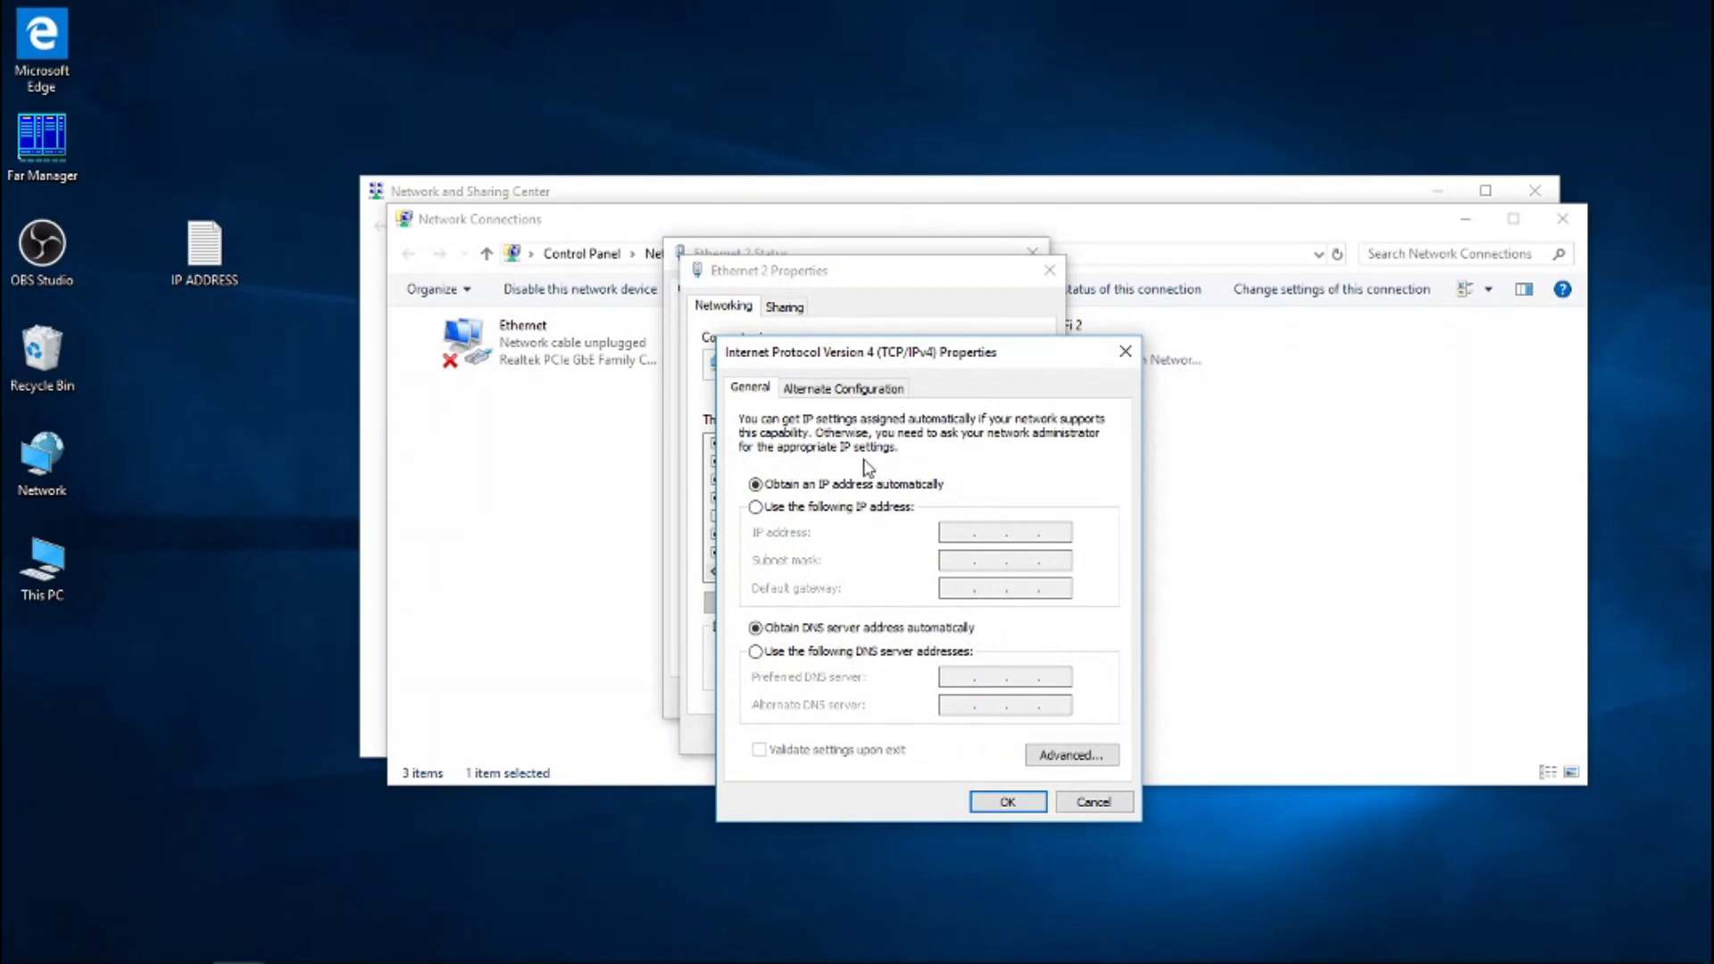
{"action": "mouse_move", "coordinate": [831, 468]}
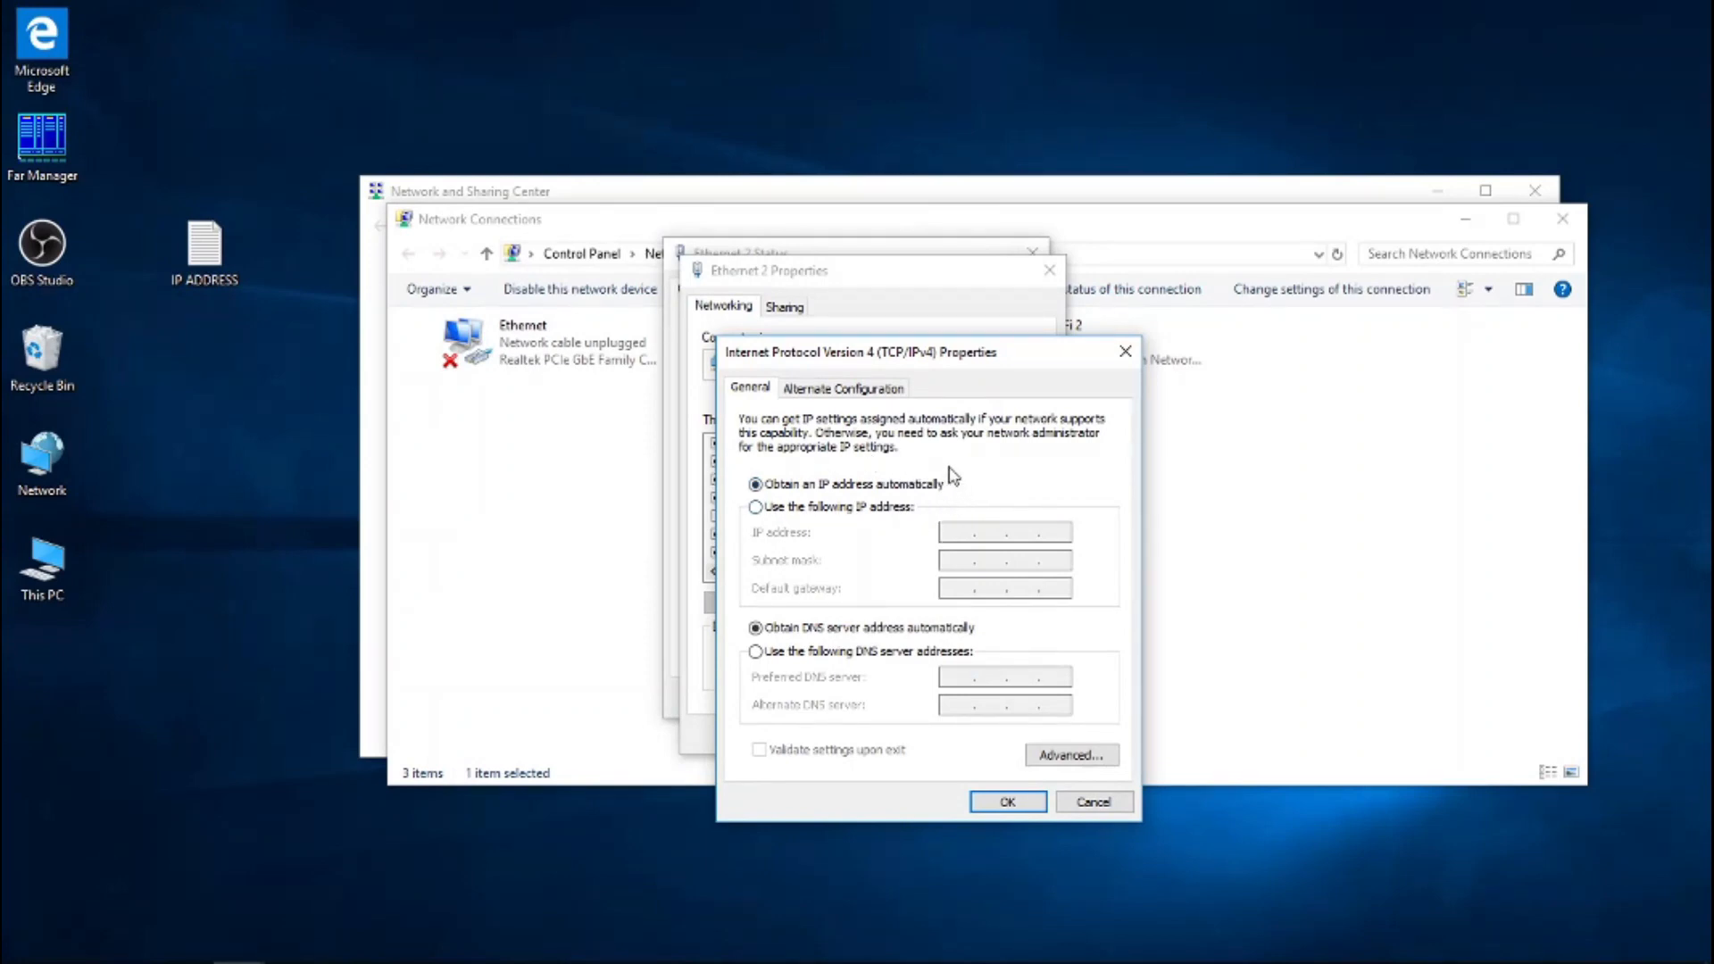
{"action": "mouse_move", "coordinate": [677, 464]}
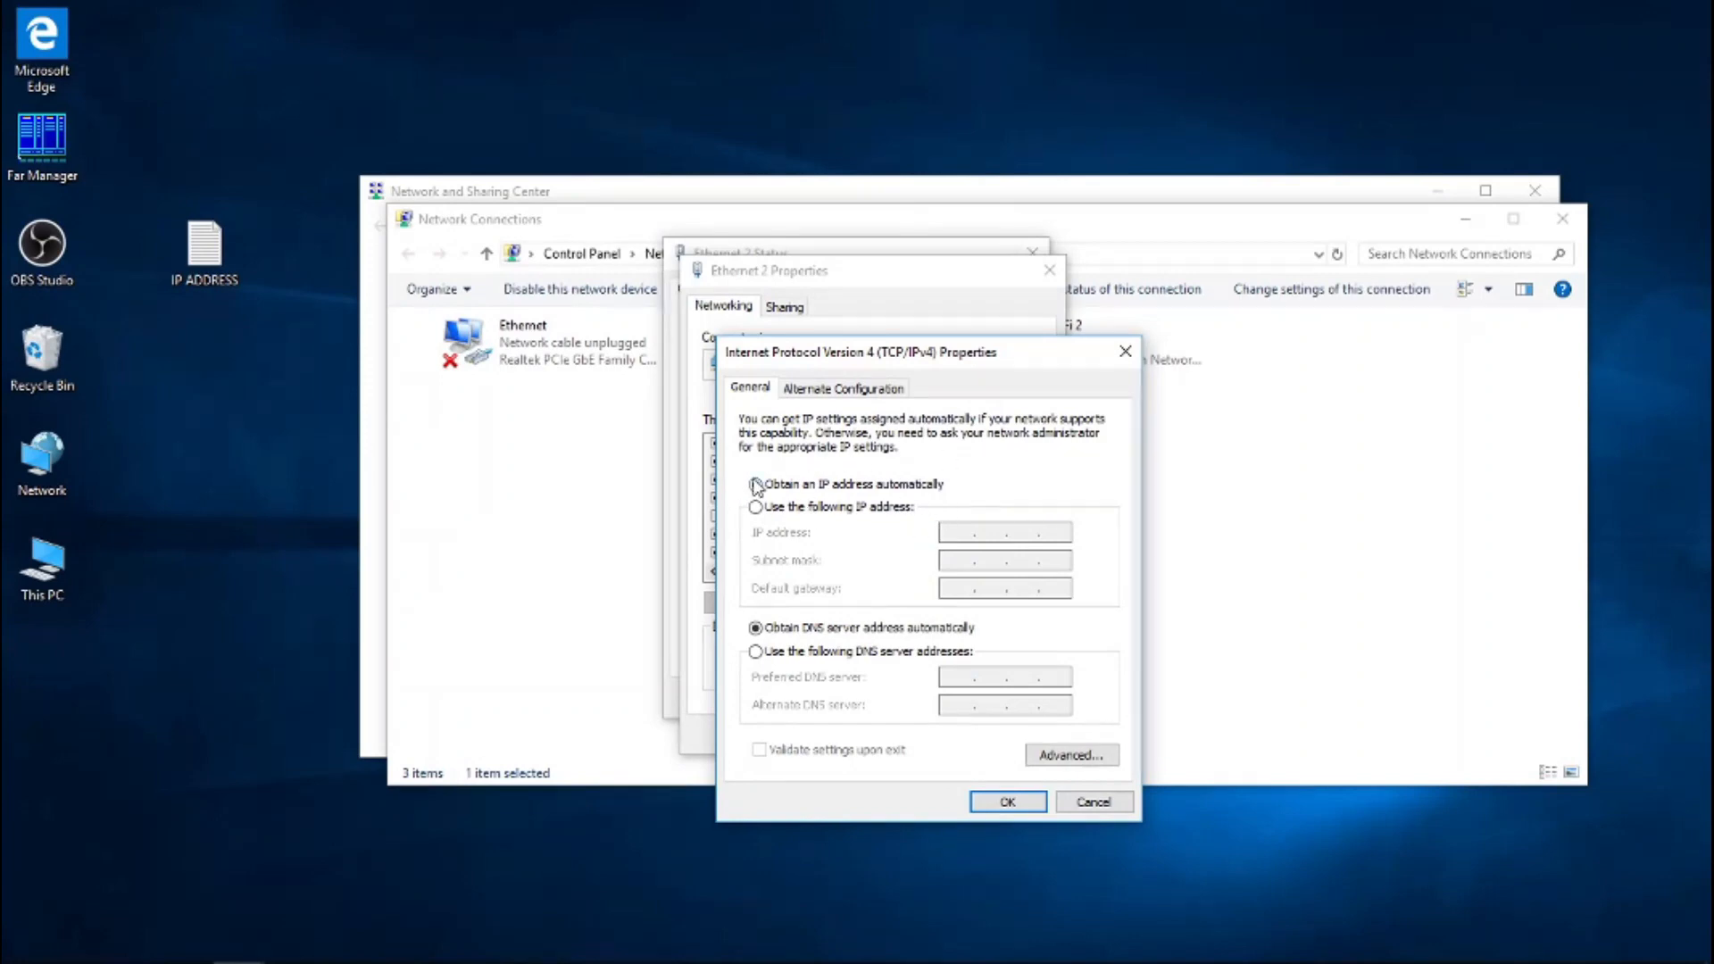
Step: Set Ethernet 2 to fixed IP 192.168.0.100 with subnet mask 255.255.255.0
{"action": "left_click", "coordinate": [755, 486]}
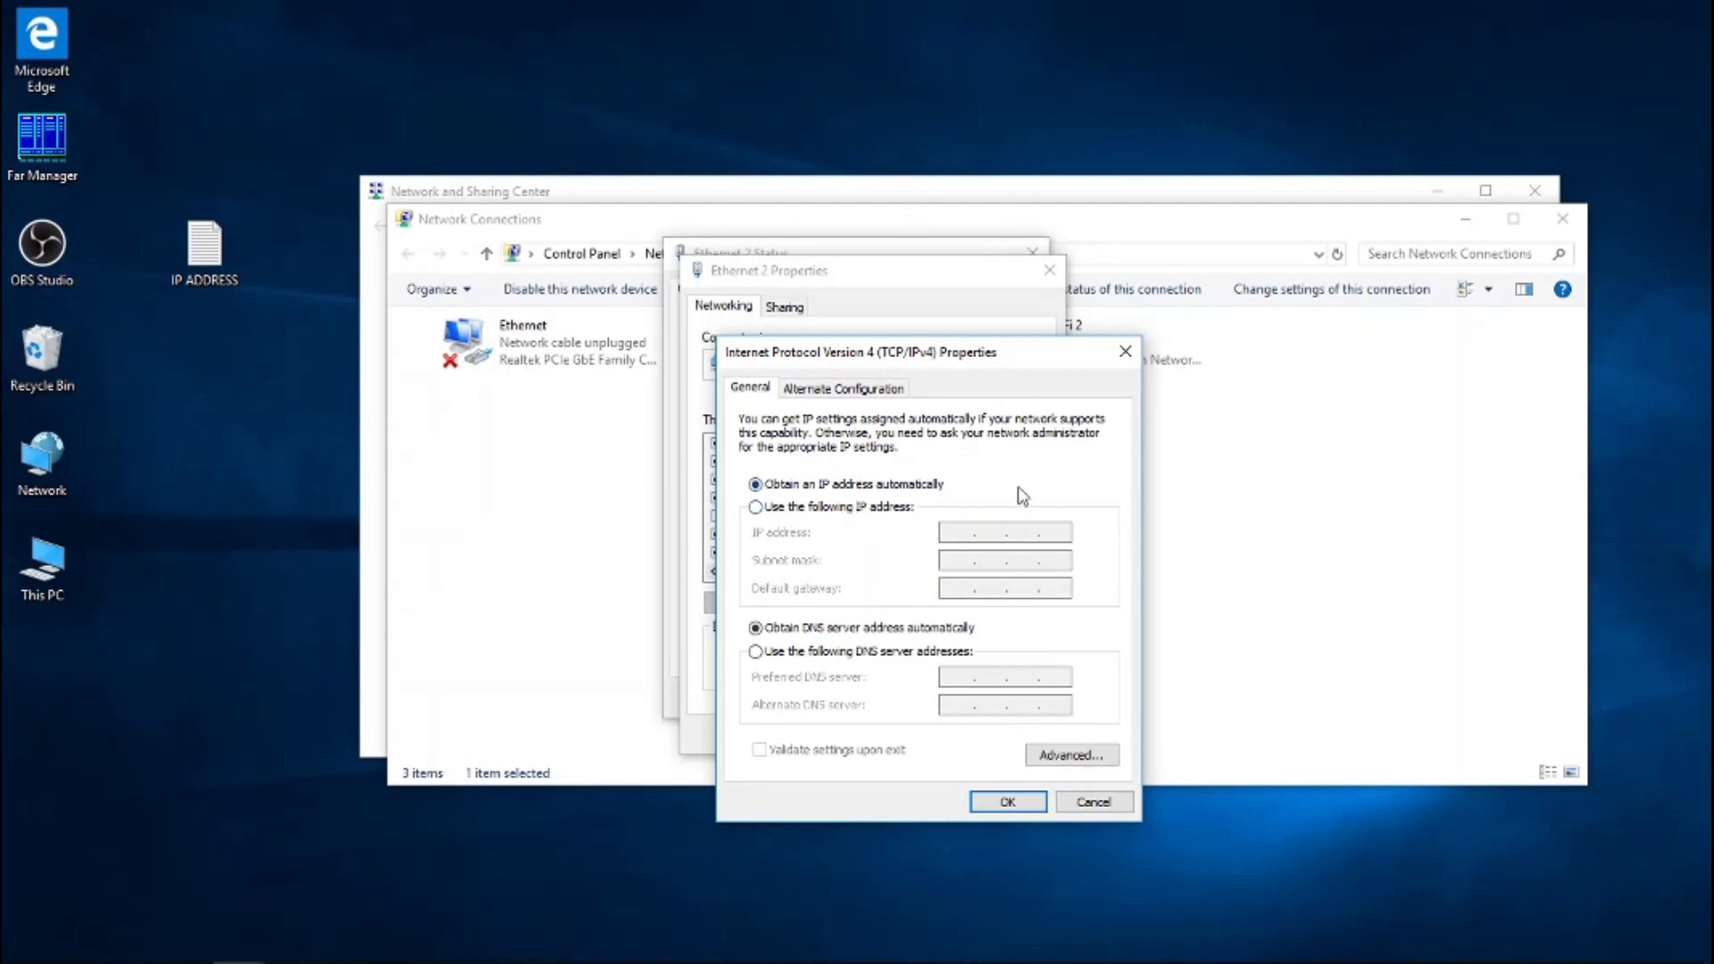
{"action": "left_click", "coordinate": [755, 506]}
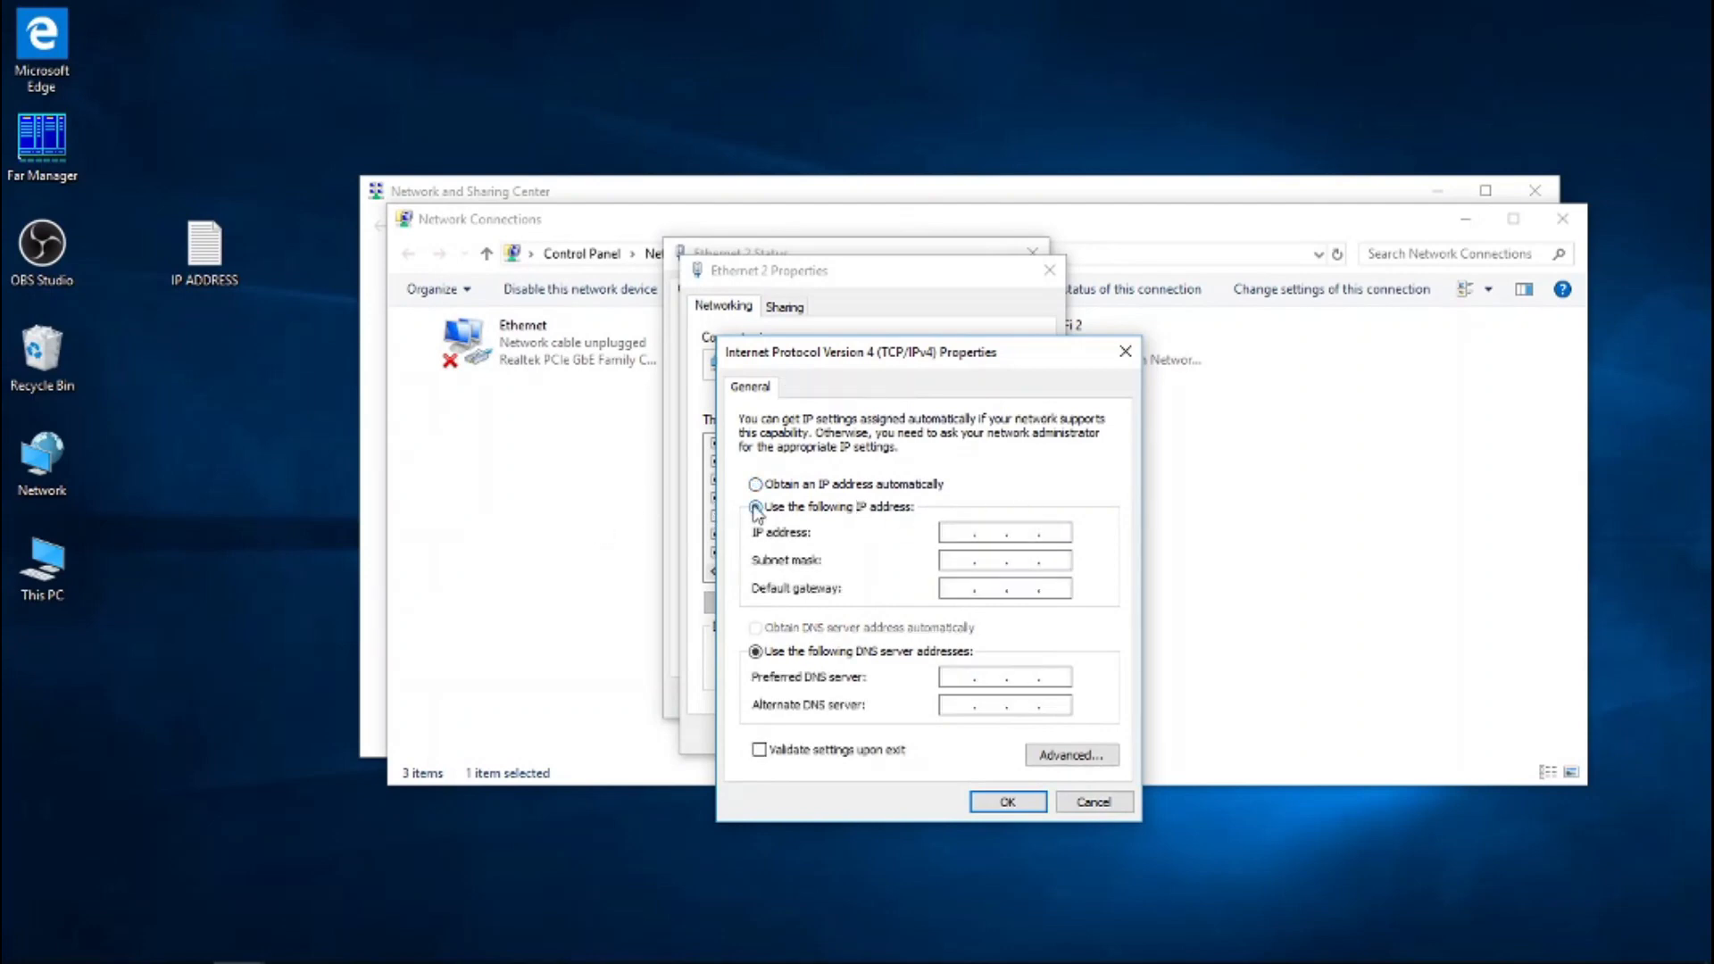
{"action": "left_click", "coordinate": [755, 506]}
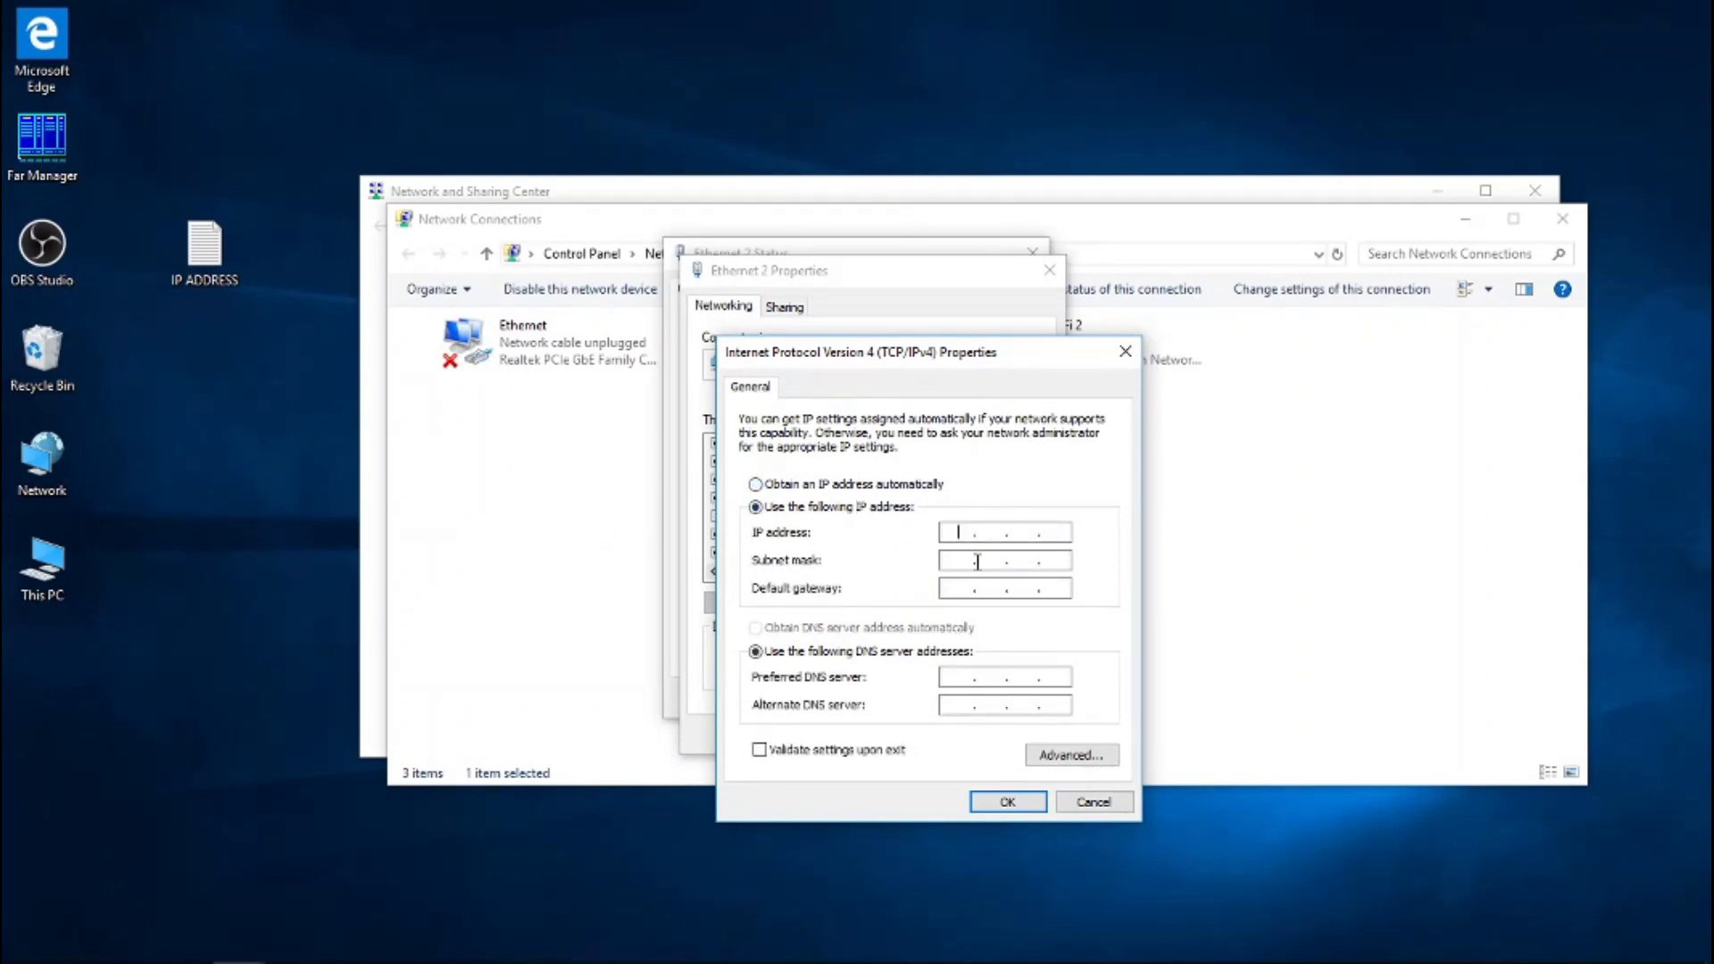
{"action": "type", "text": "192 . 168 . ."}
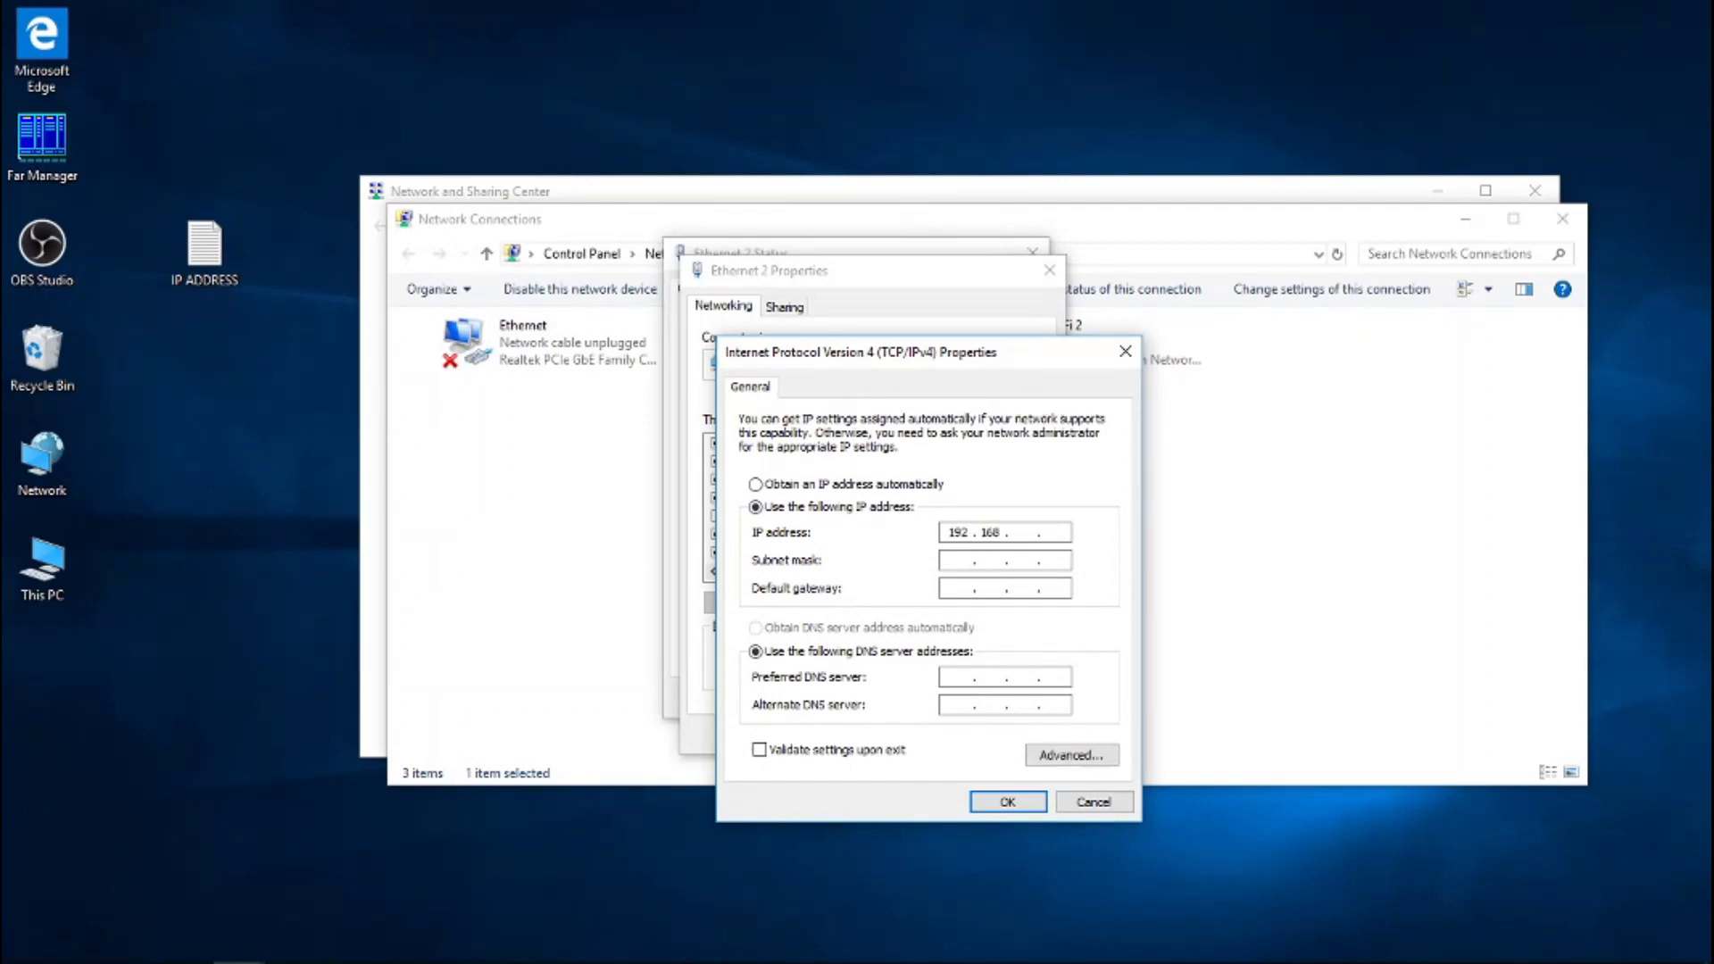
{"action": "type", "text": "0"}
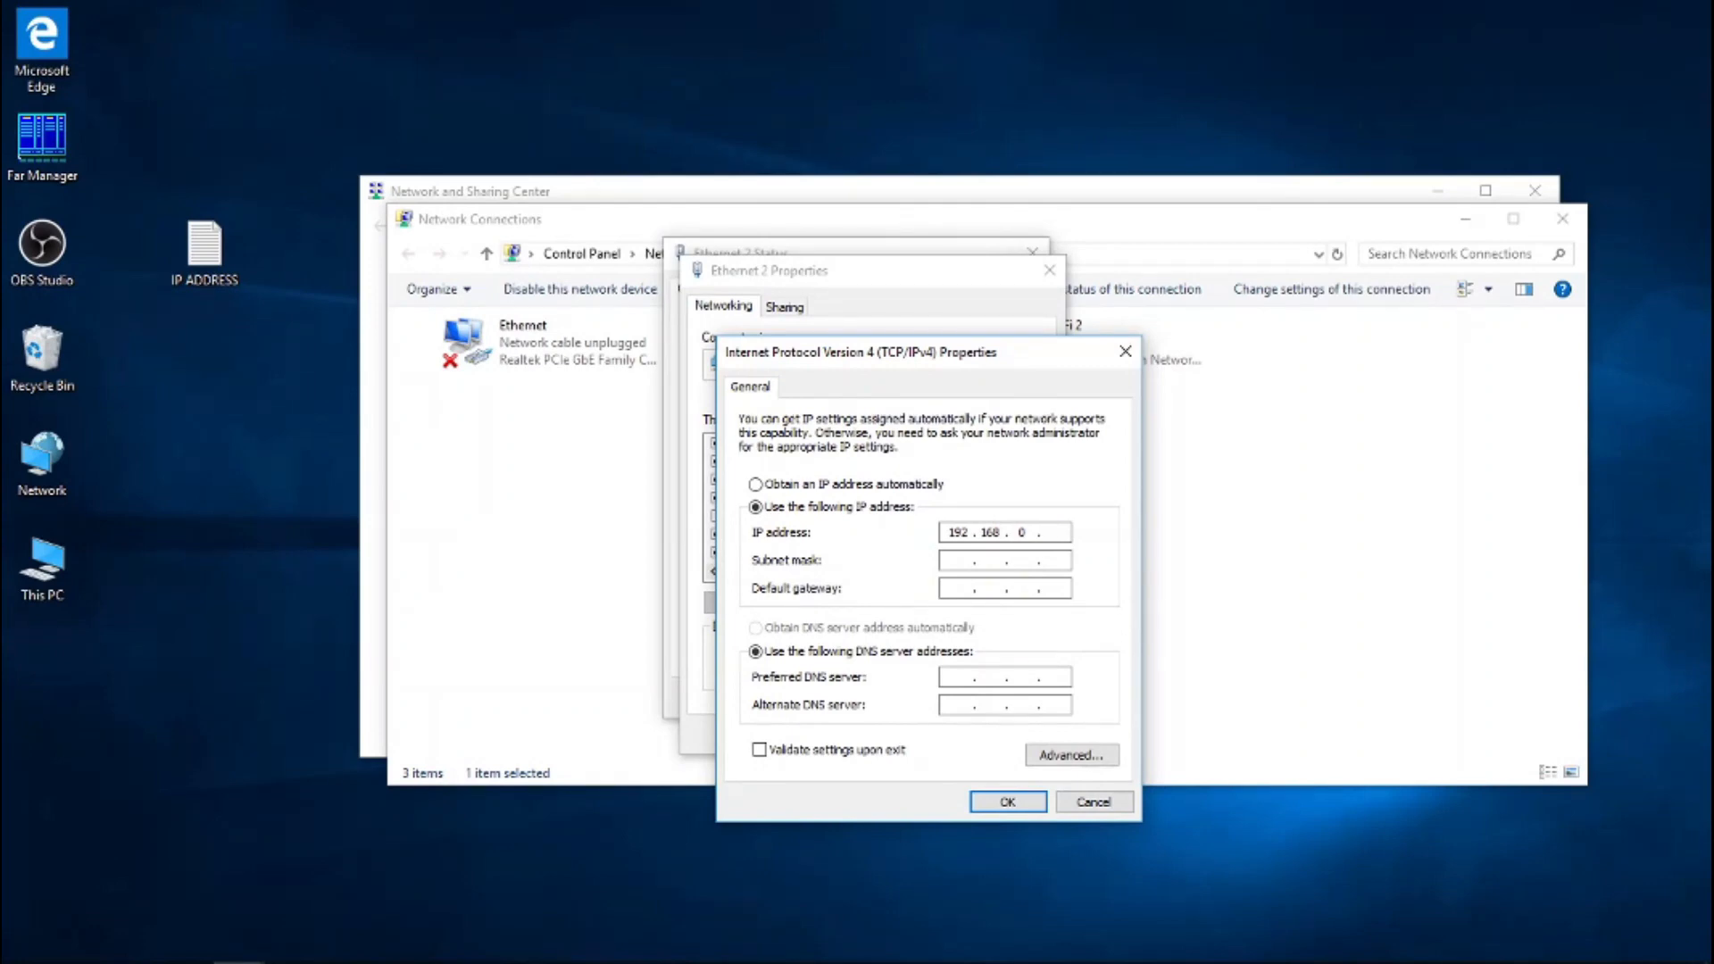
{"action": "left_click", "coordinate": [1050, 532]}
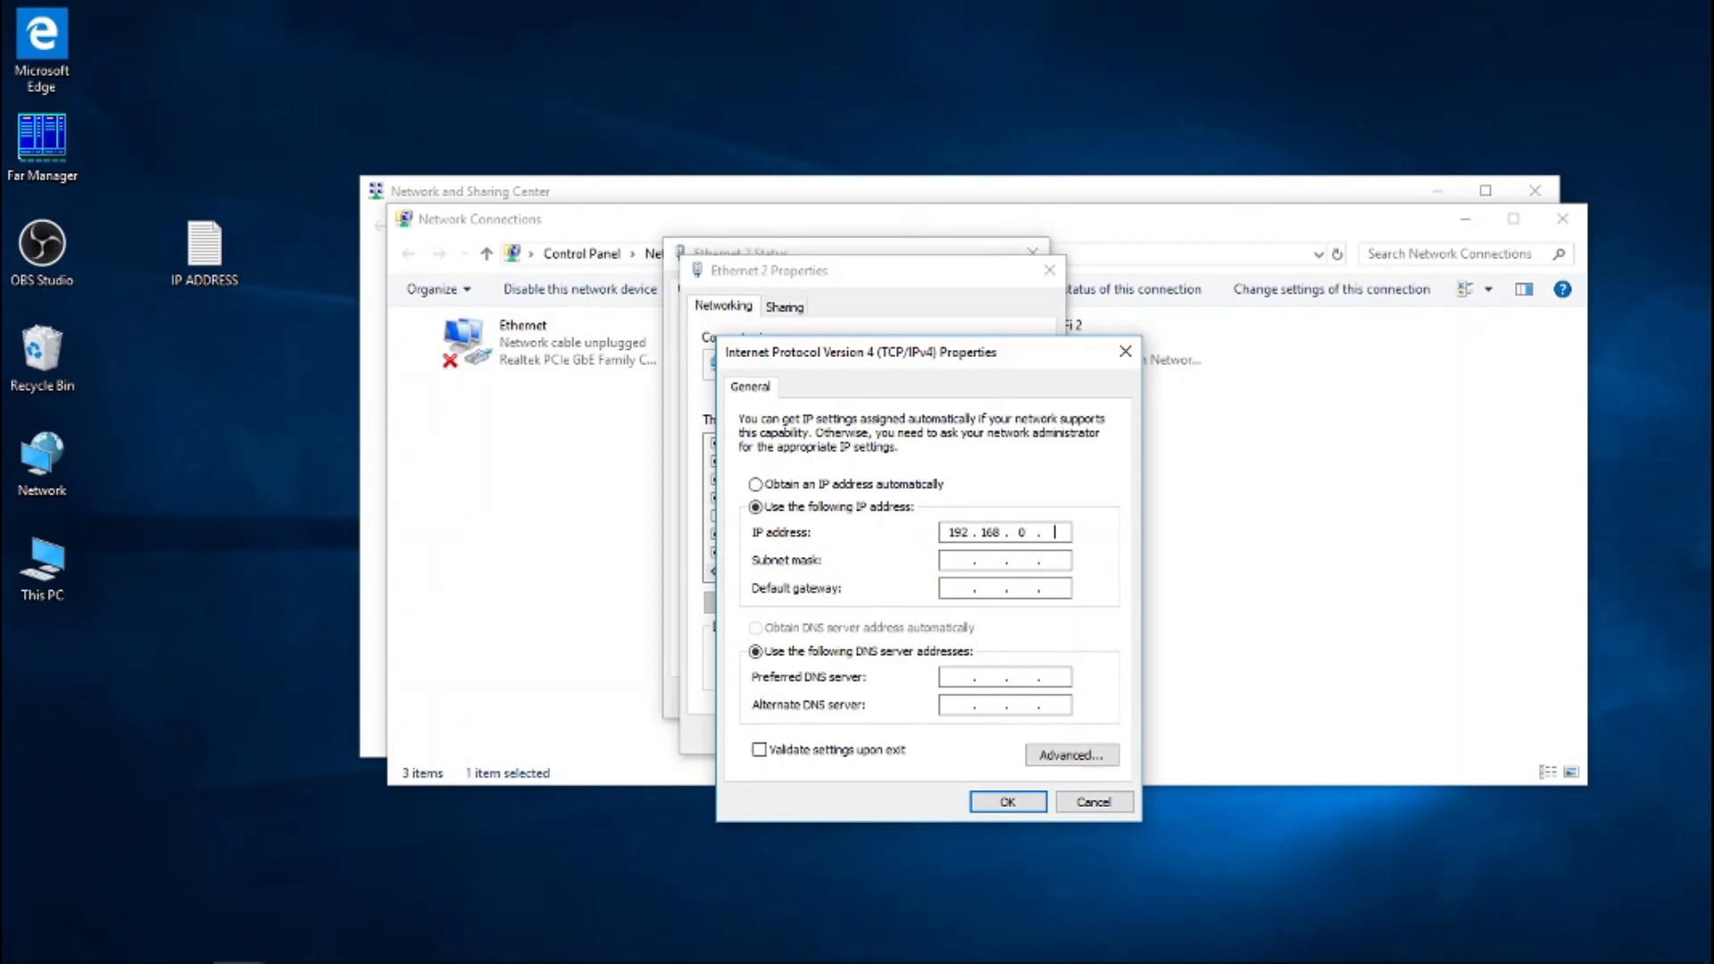
{"action": "type", "text": "100"}
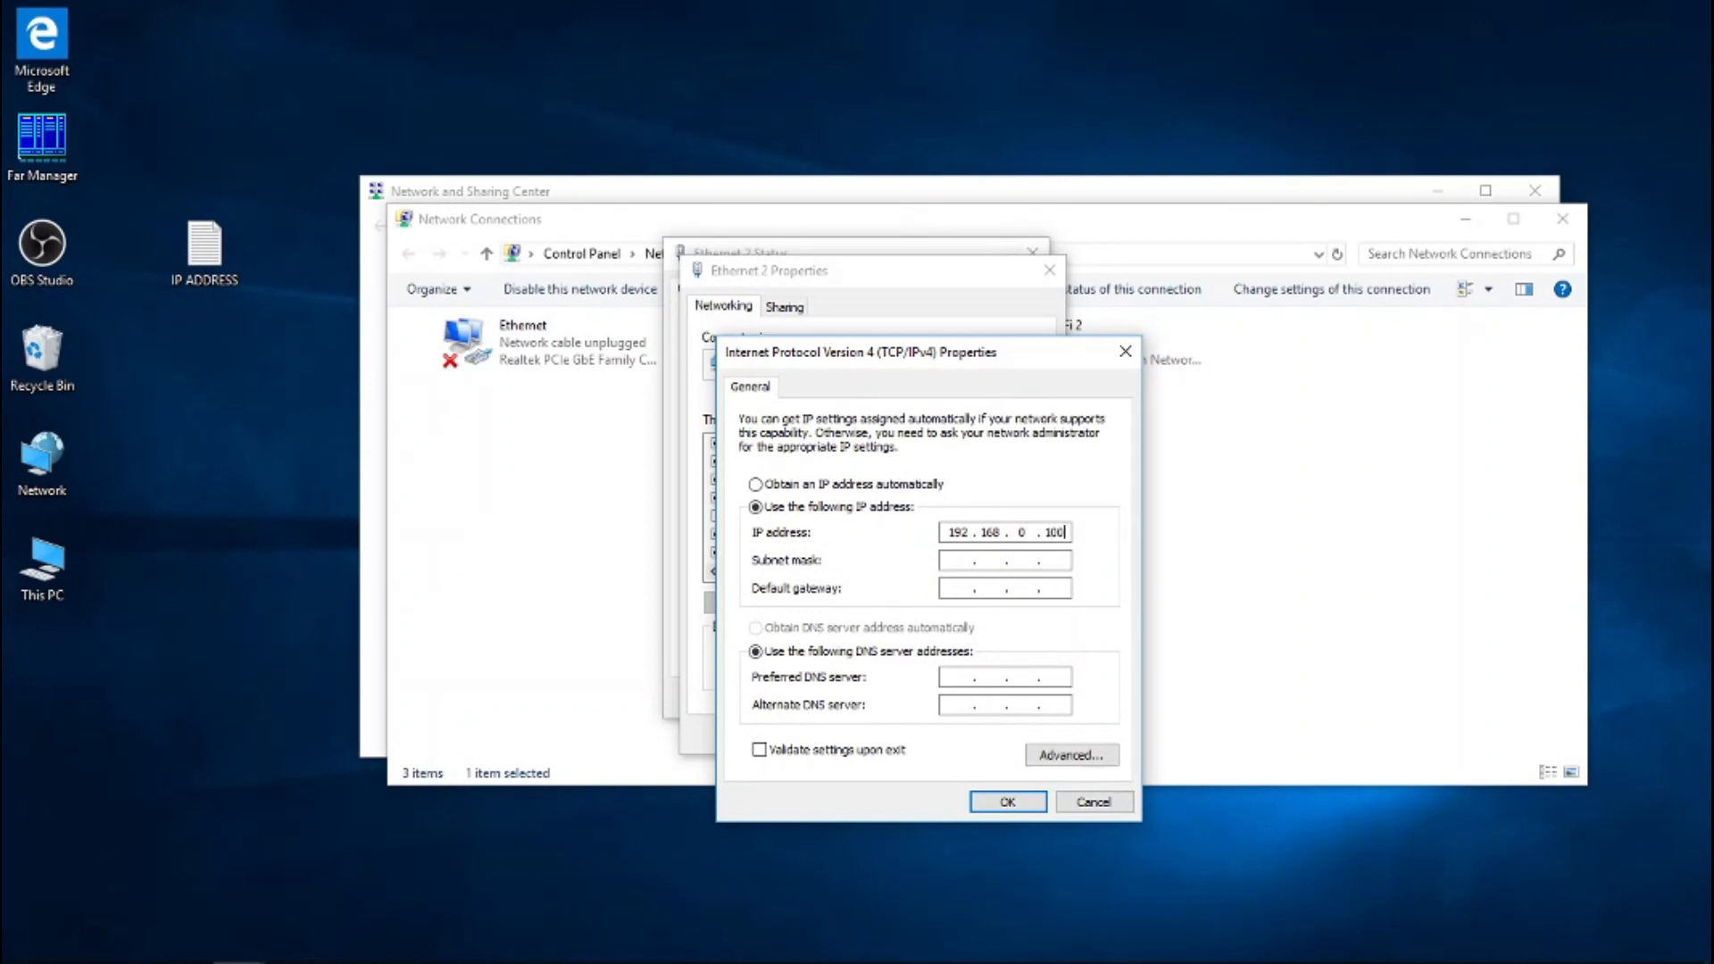
{"action": "left_click", "coordinate": [1003, 560]}
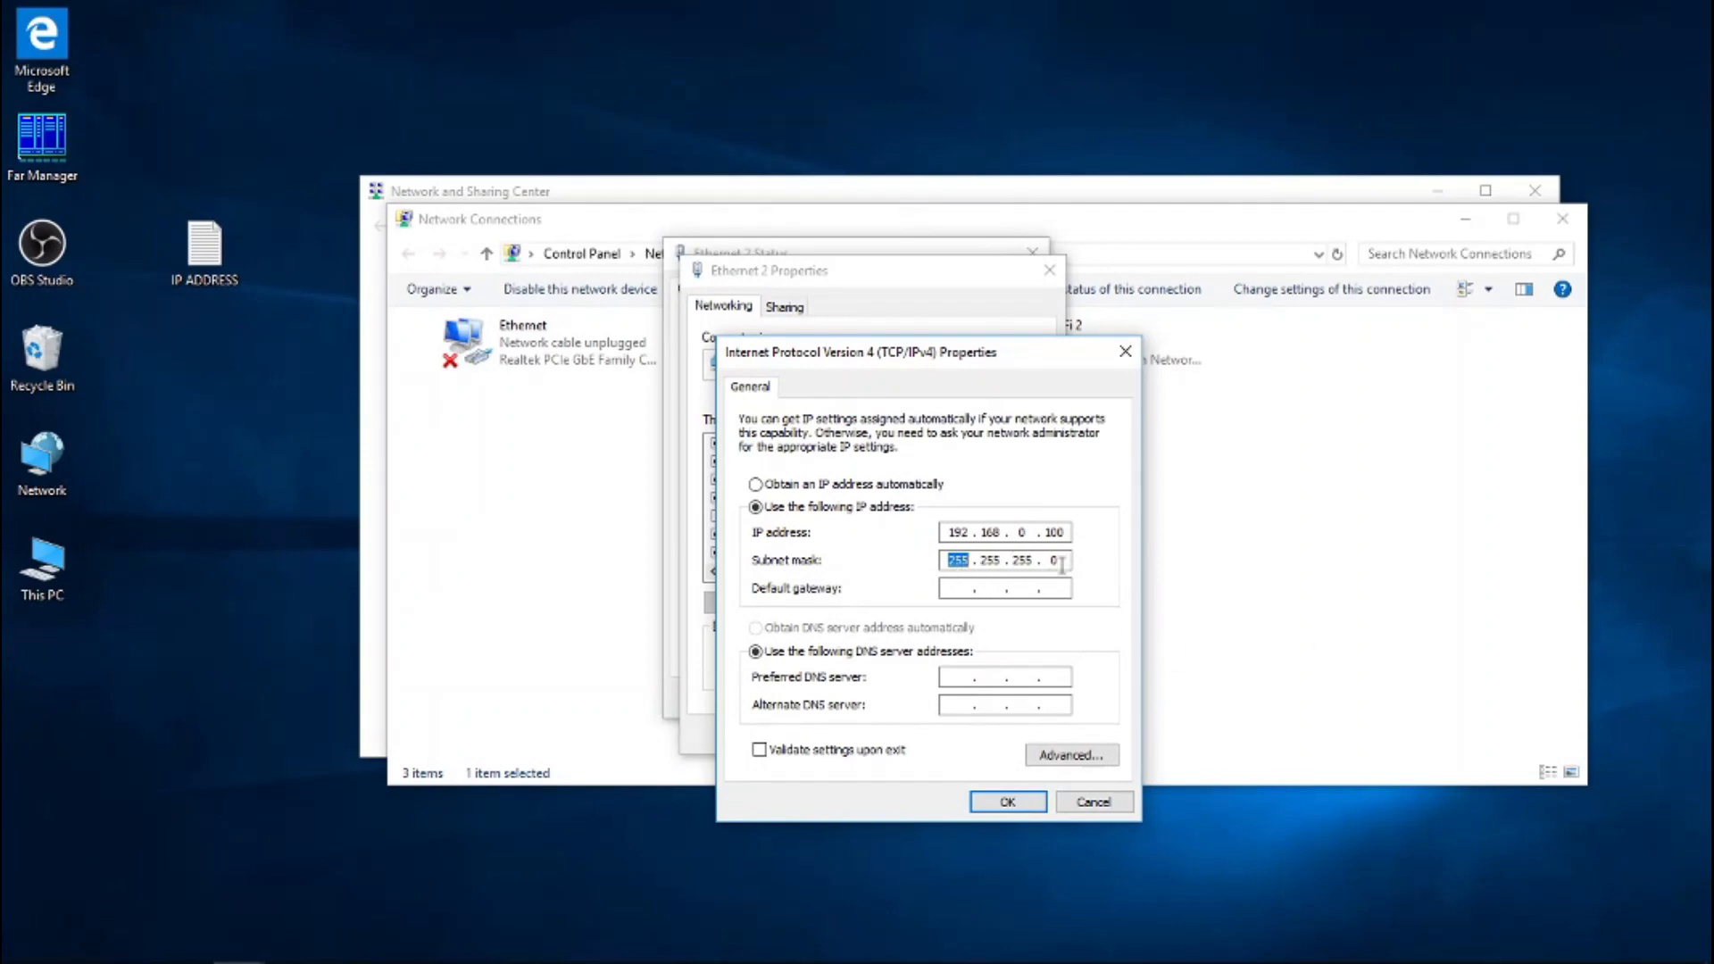
{"action": "mouse_move", "coordinate": [797, 576]}
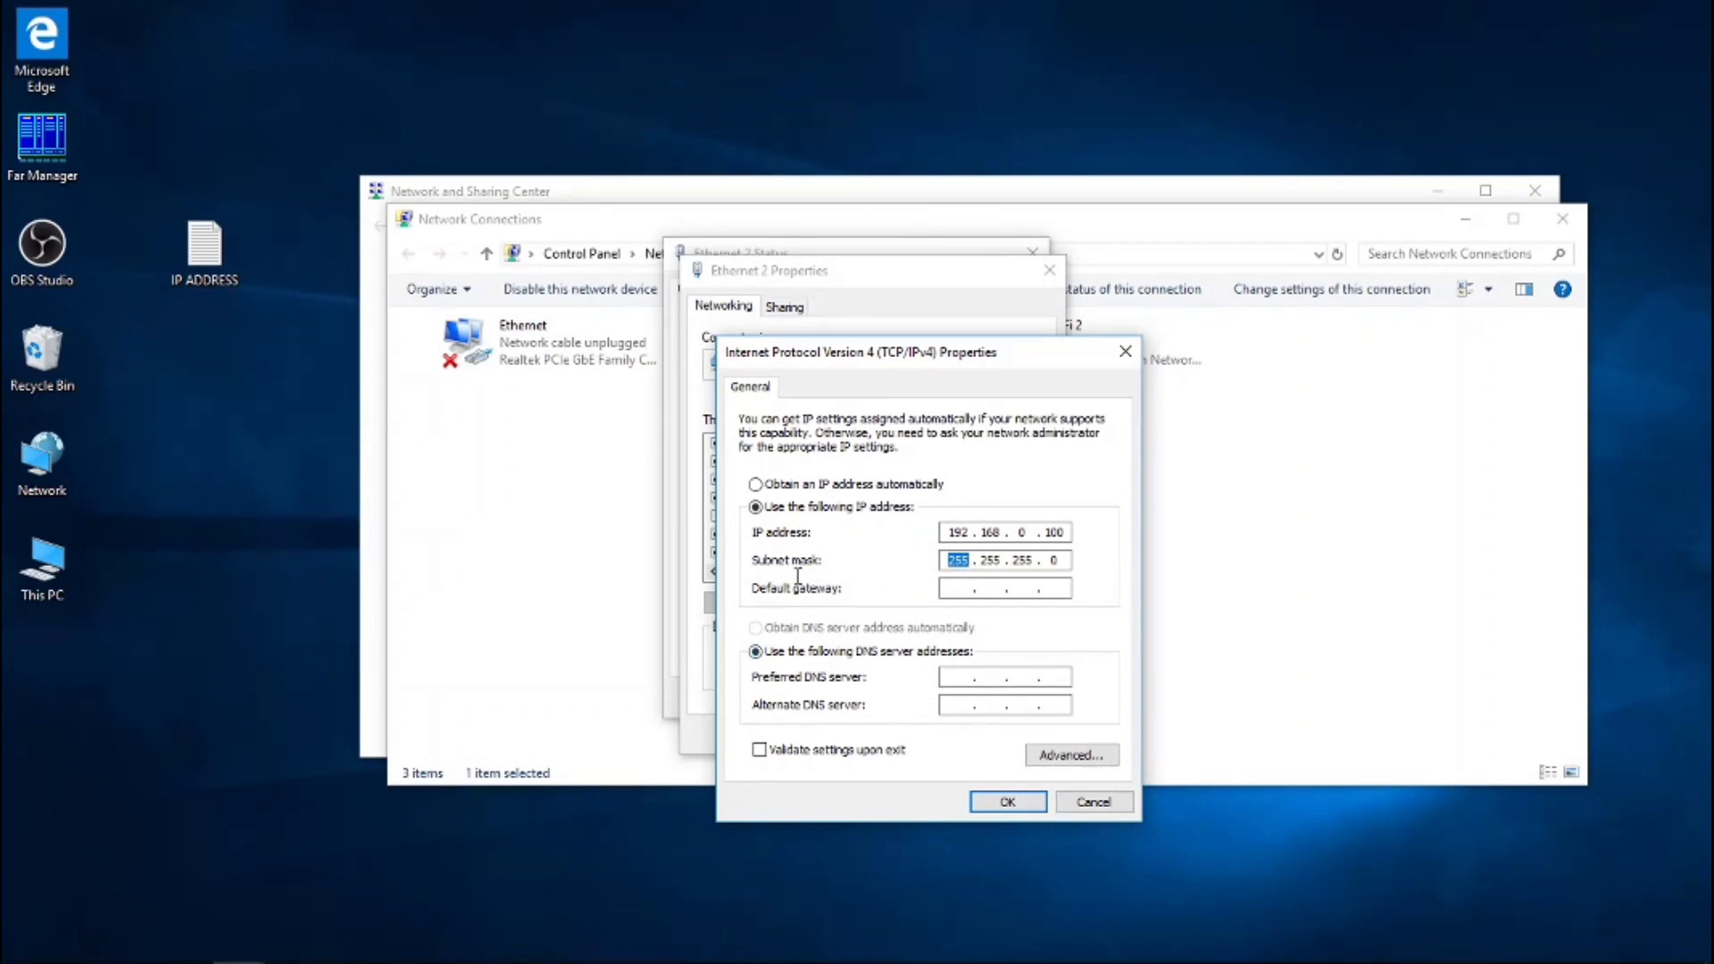
{"action": "mouse_move", "coordinate": [837, 361]}
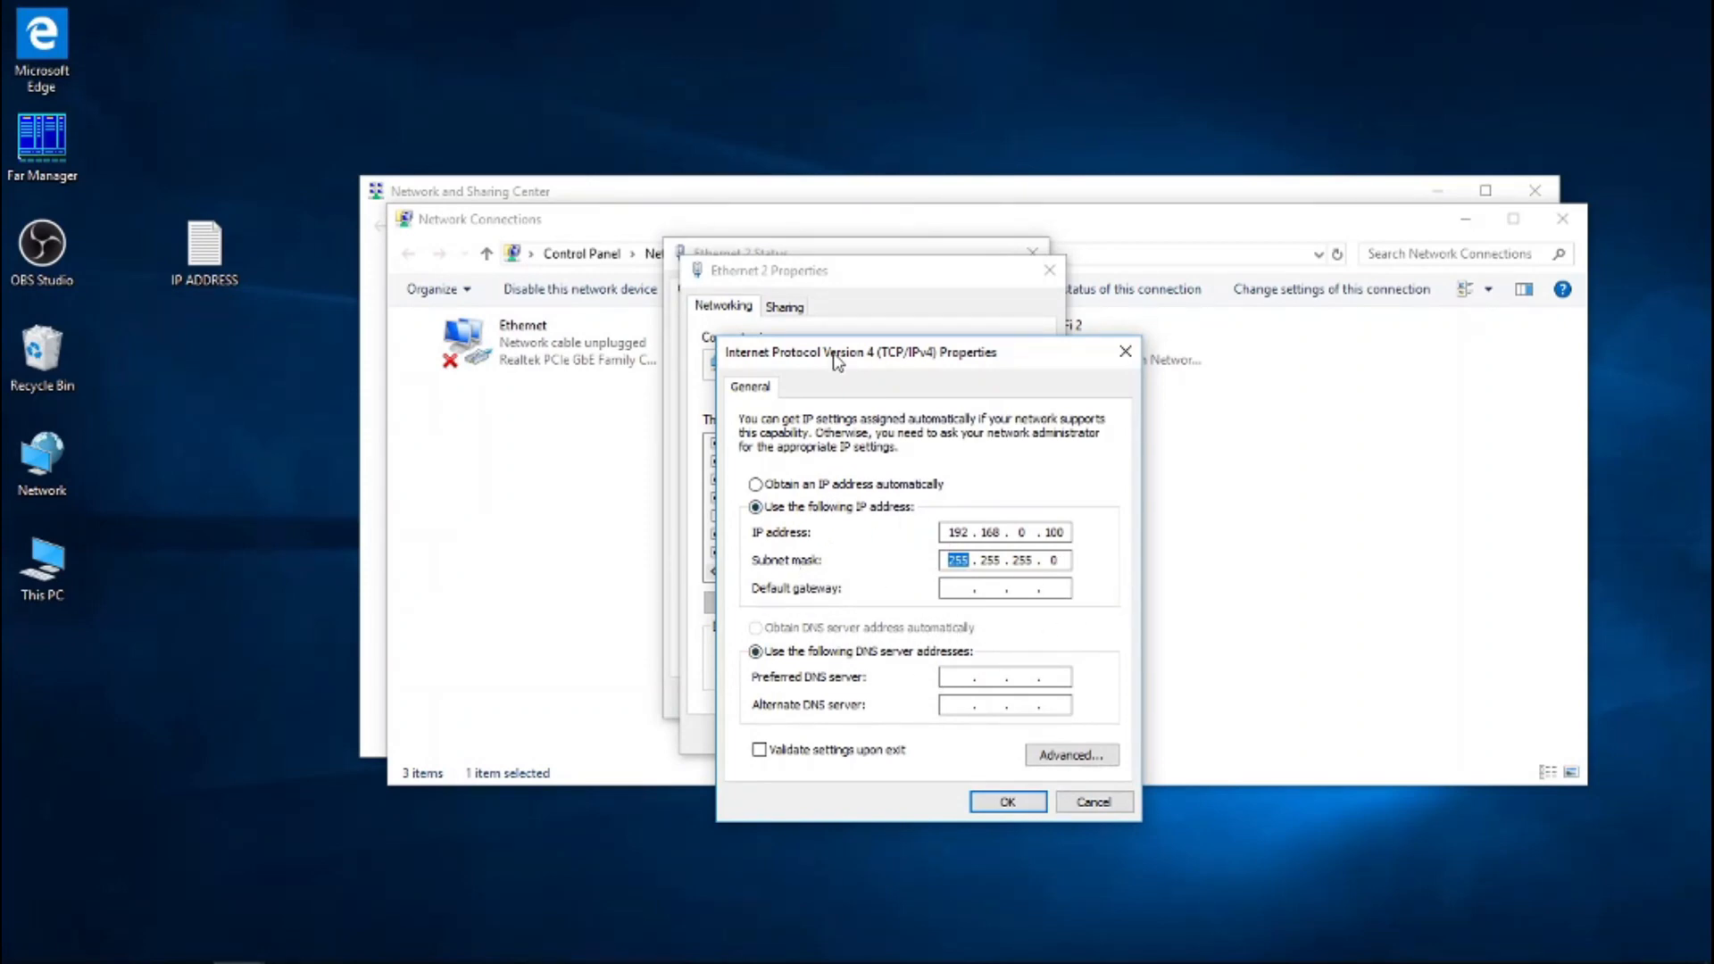
{"action": "mouse_move", "coordinate": [1269, 412]}
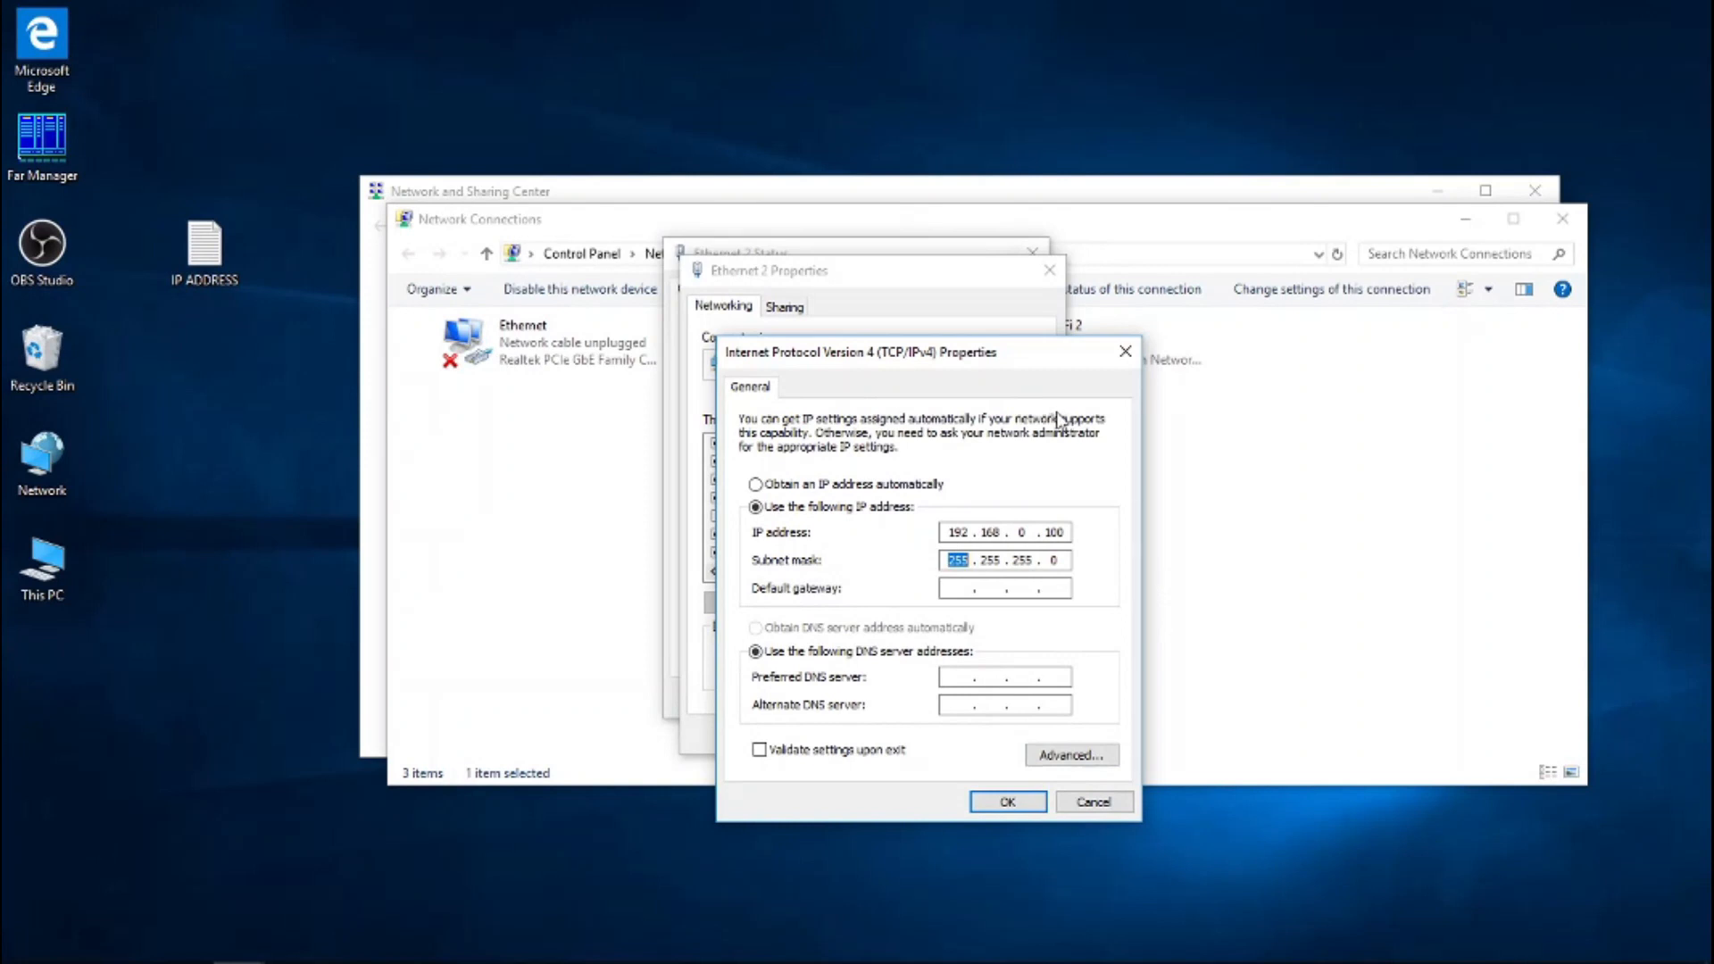
{"action": "mouse_move", "coordinate": [872, 575]}
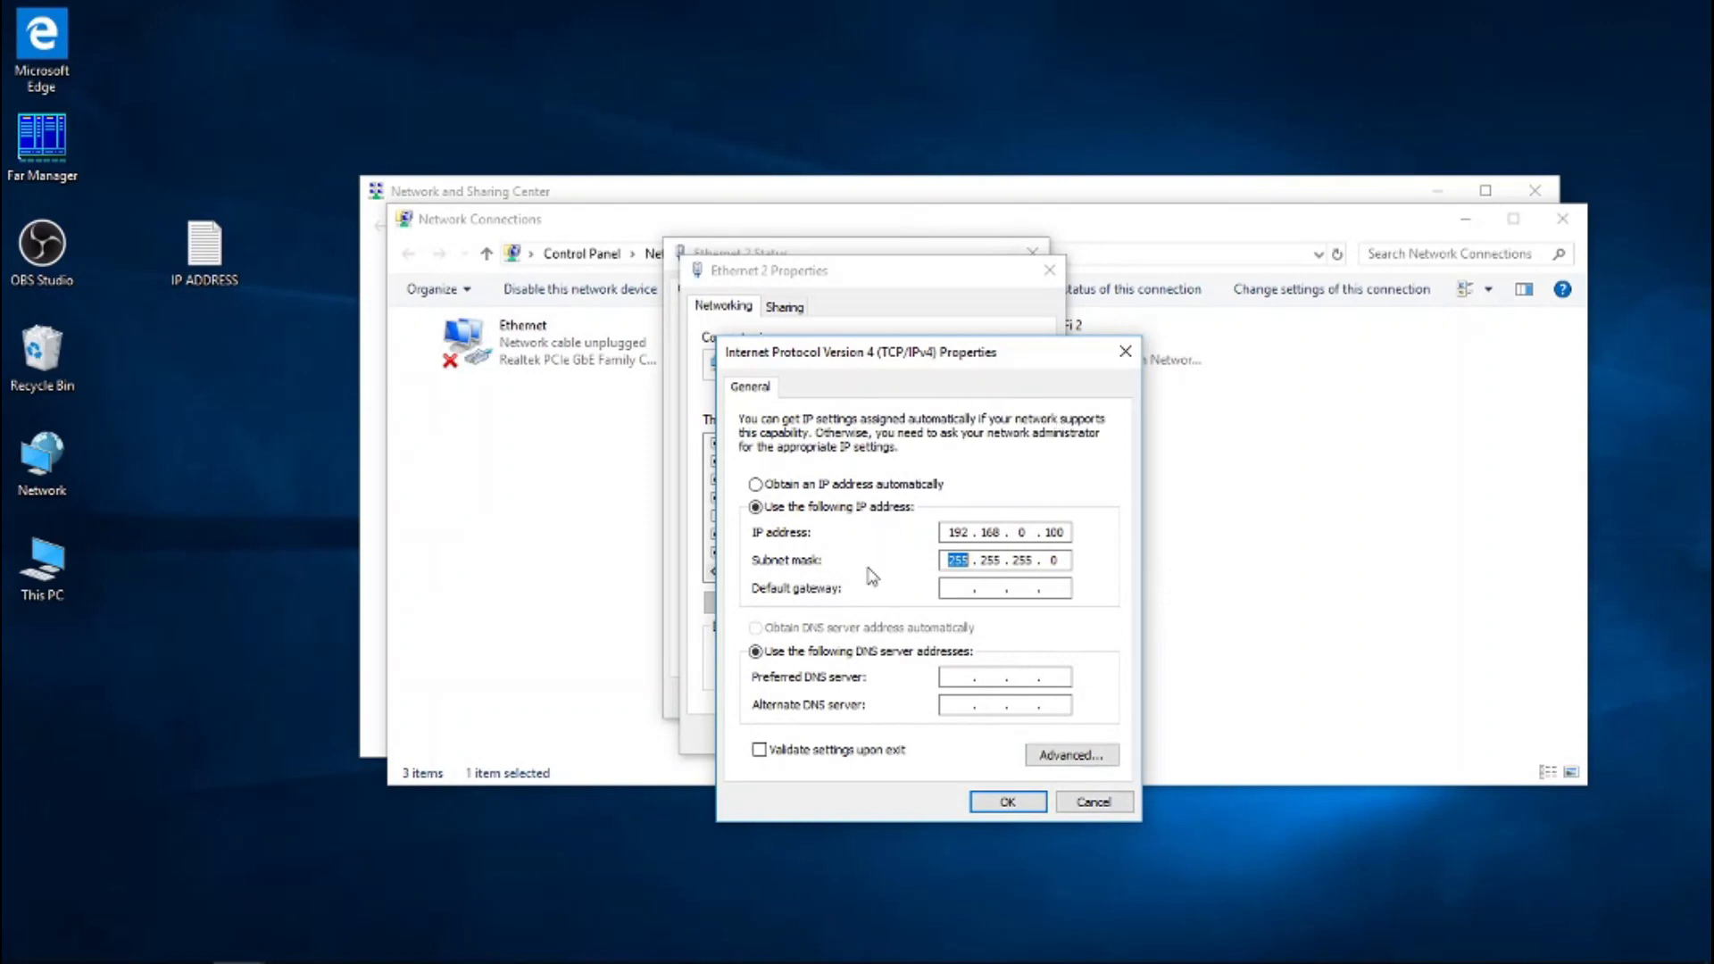
{"action": "mouse_move", "coordinate": [913, 476]}
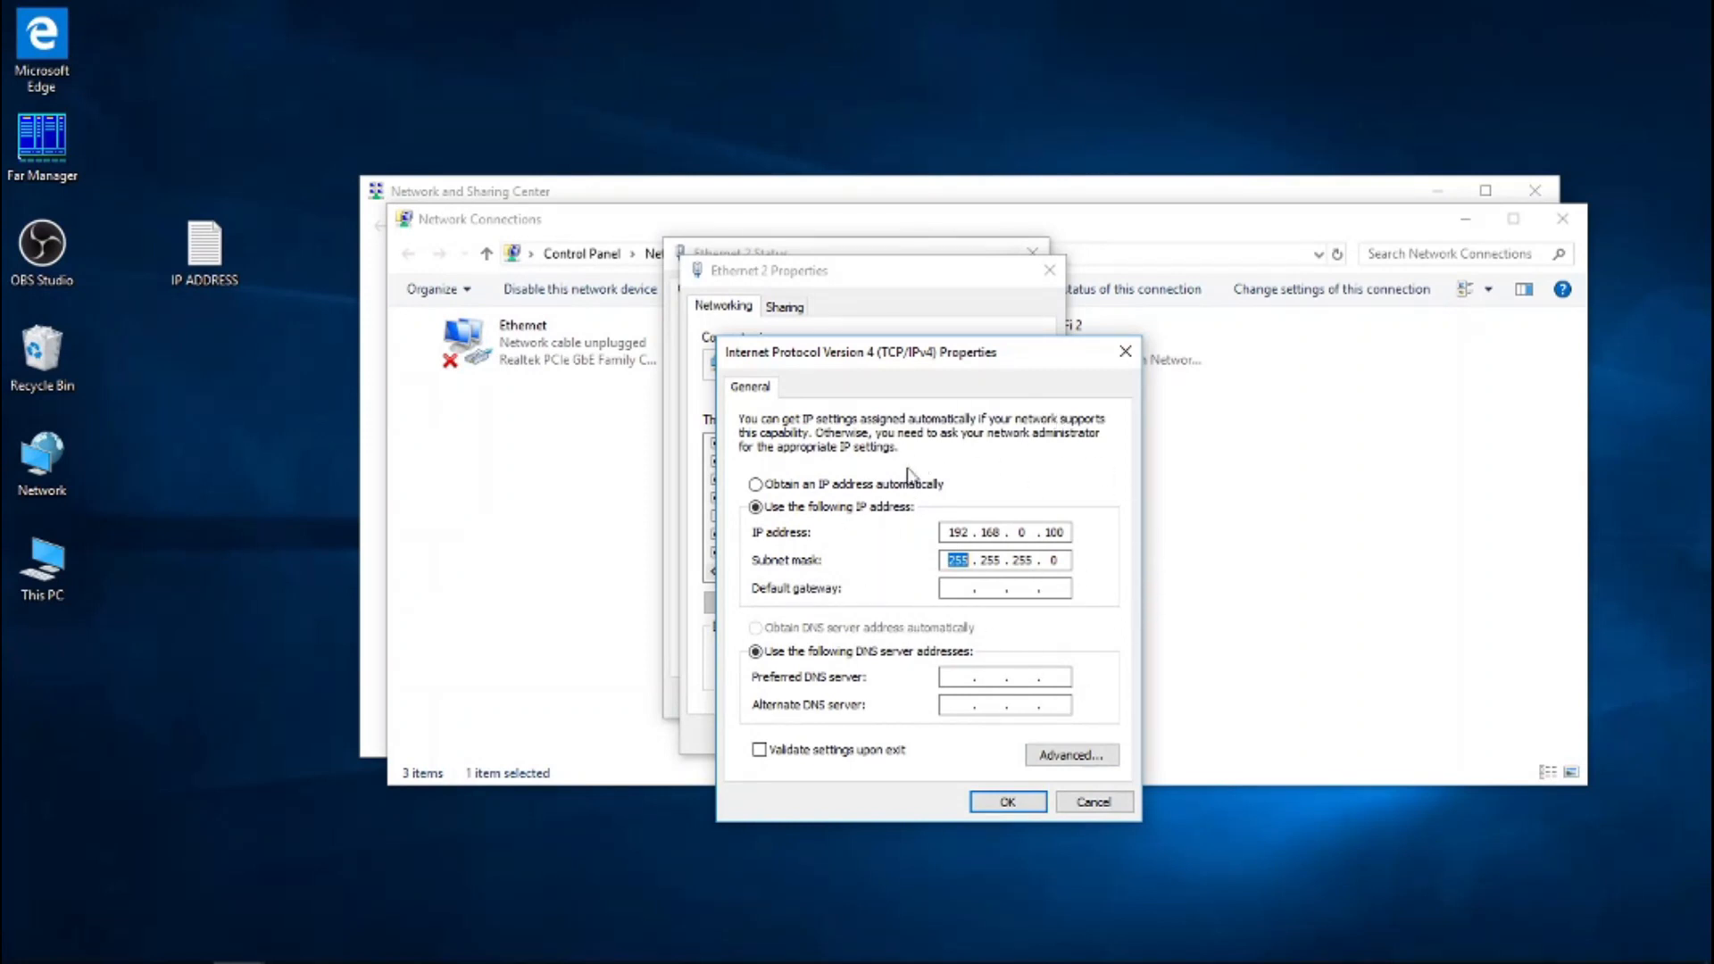
{"action": "mouse_move", "coordinate": [946, 842]}
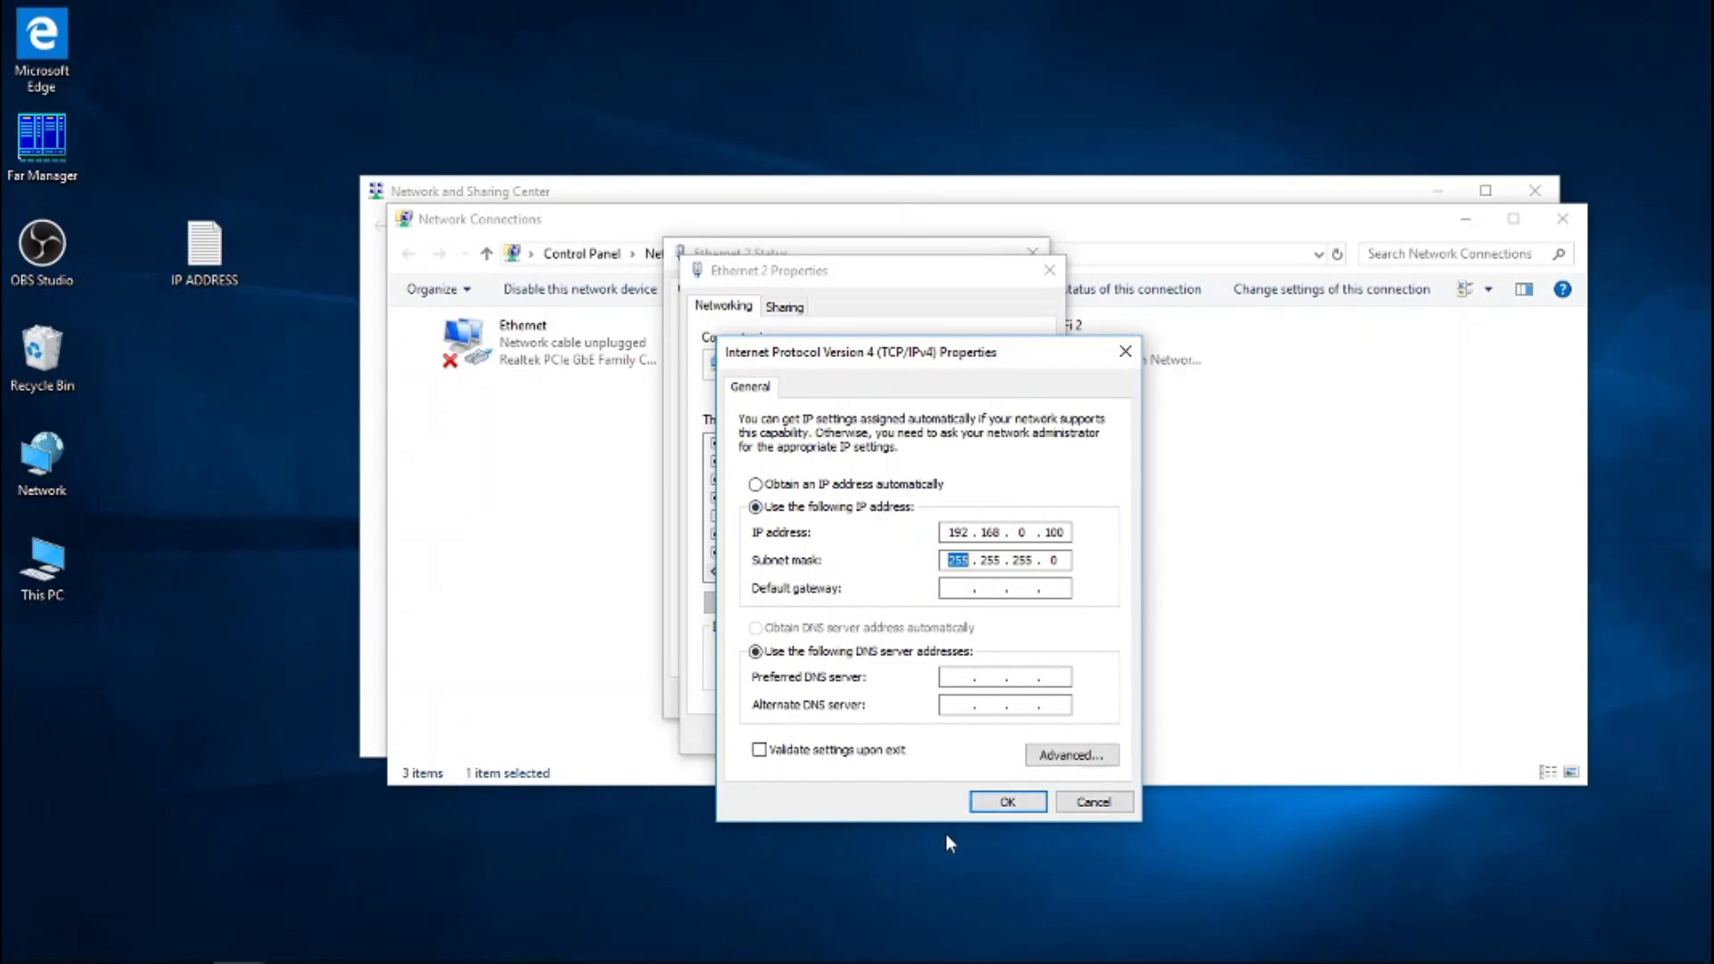
{"action": "mouse_move", "coordinate": [869, 671]}
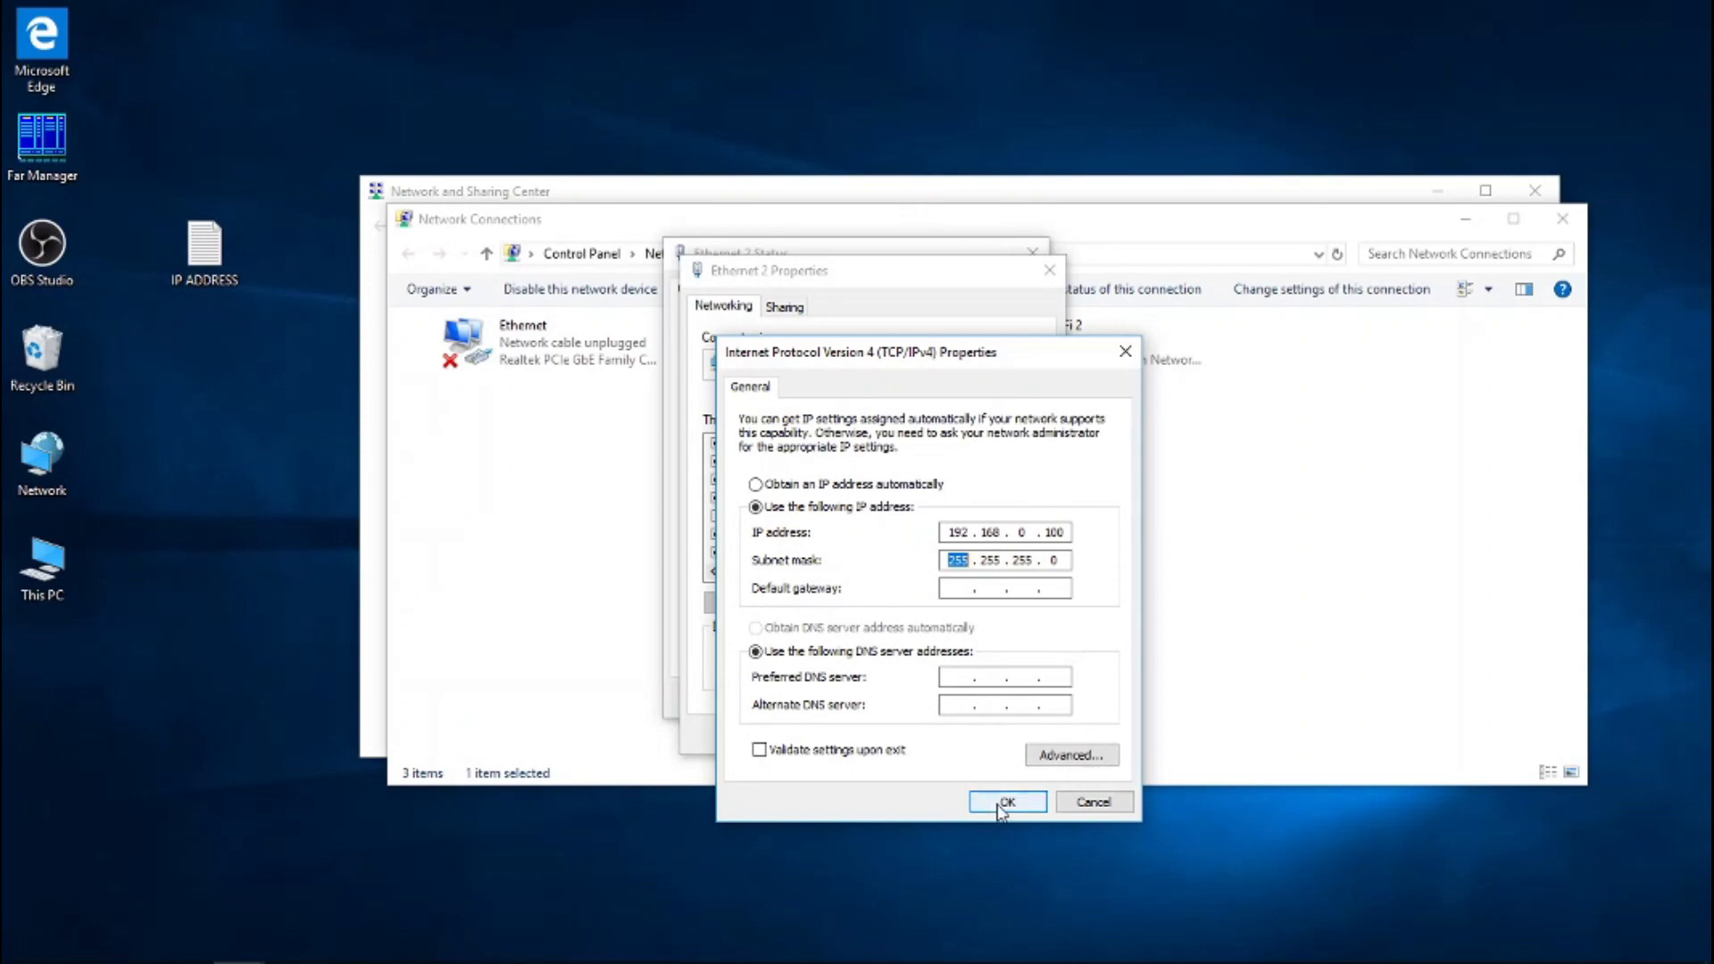
Step: Confirm the static IPv4 settings and close the Ethernet 2 Properties and Status windows
{"action": "left_click", "coordinate": [1004, 801]}
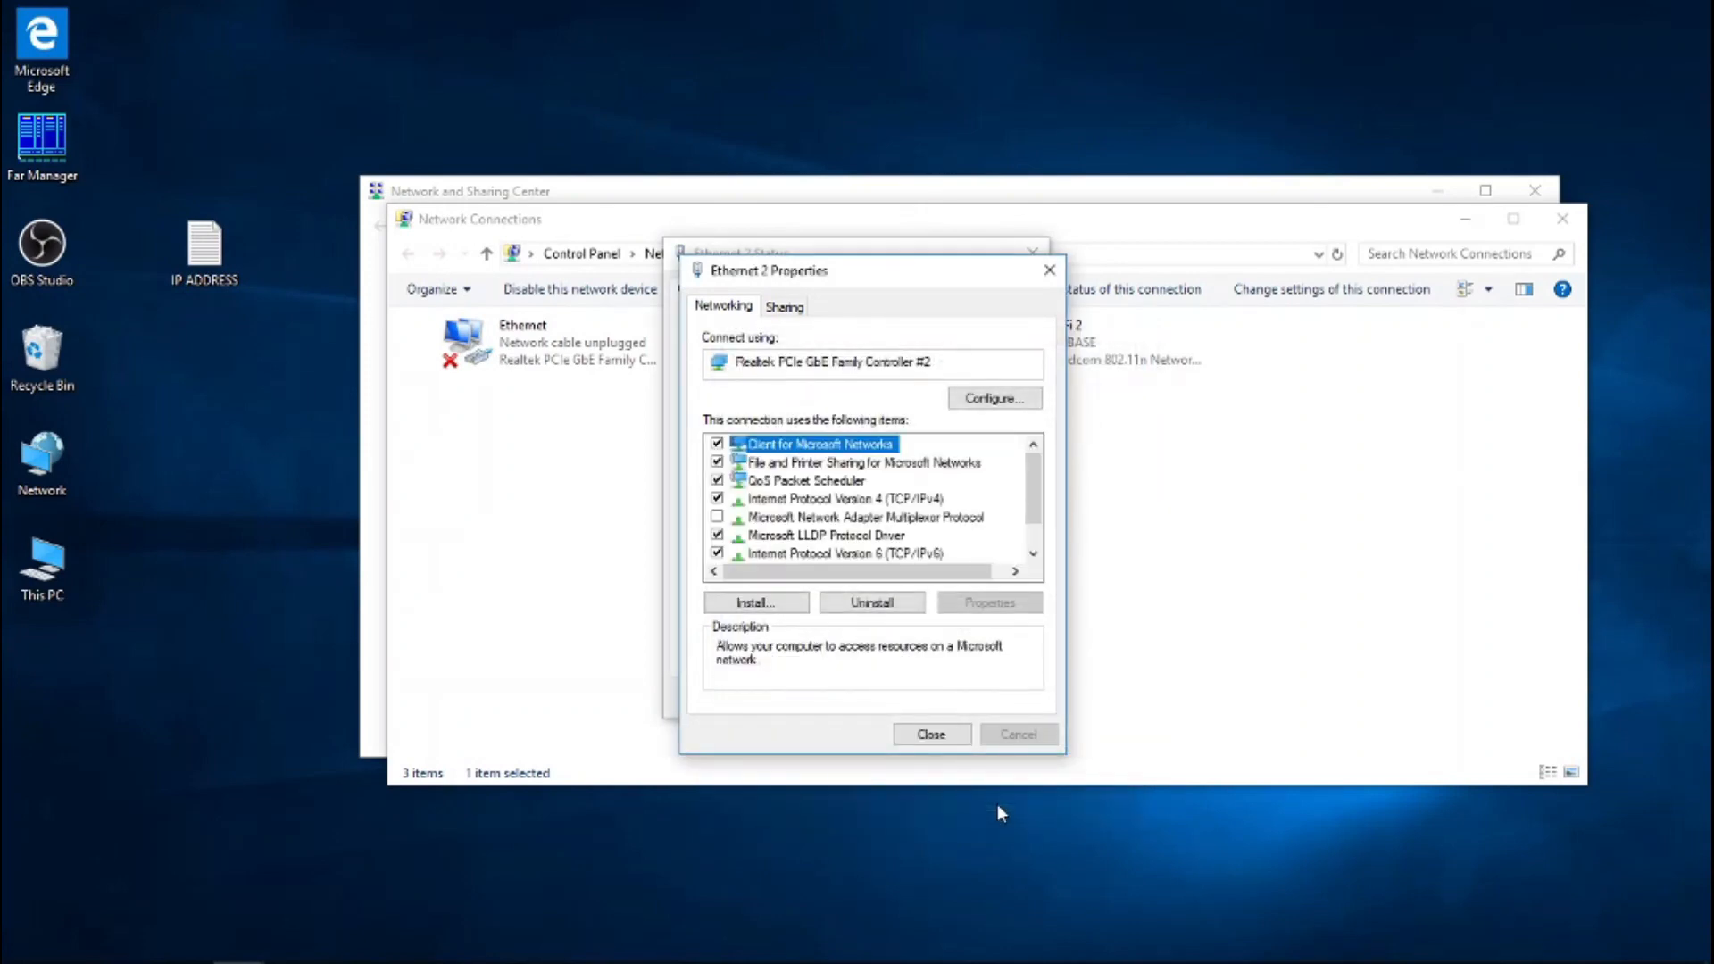
{"action": "left_click", "coordinate": [930, 734]}
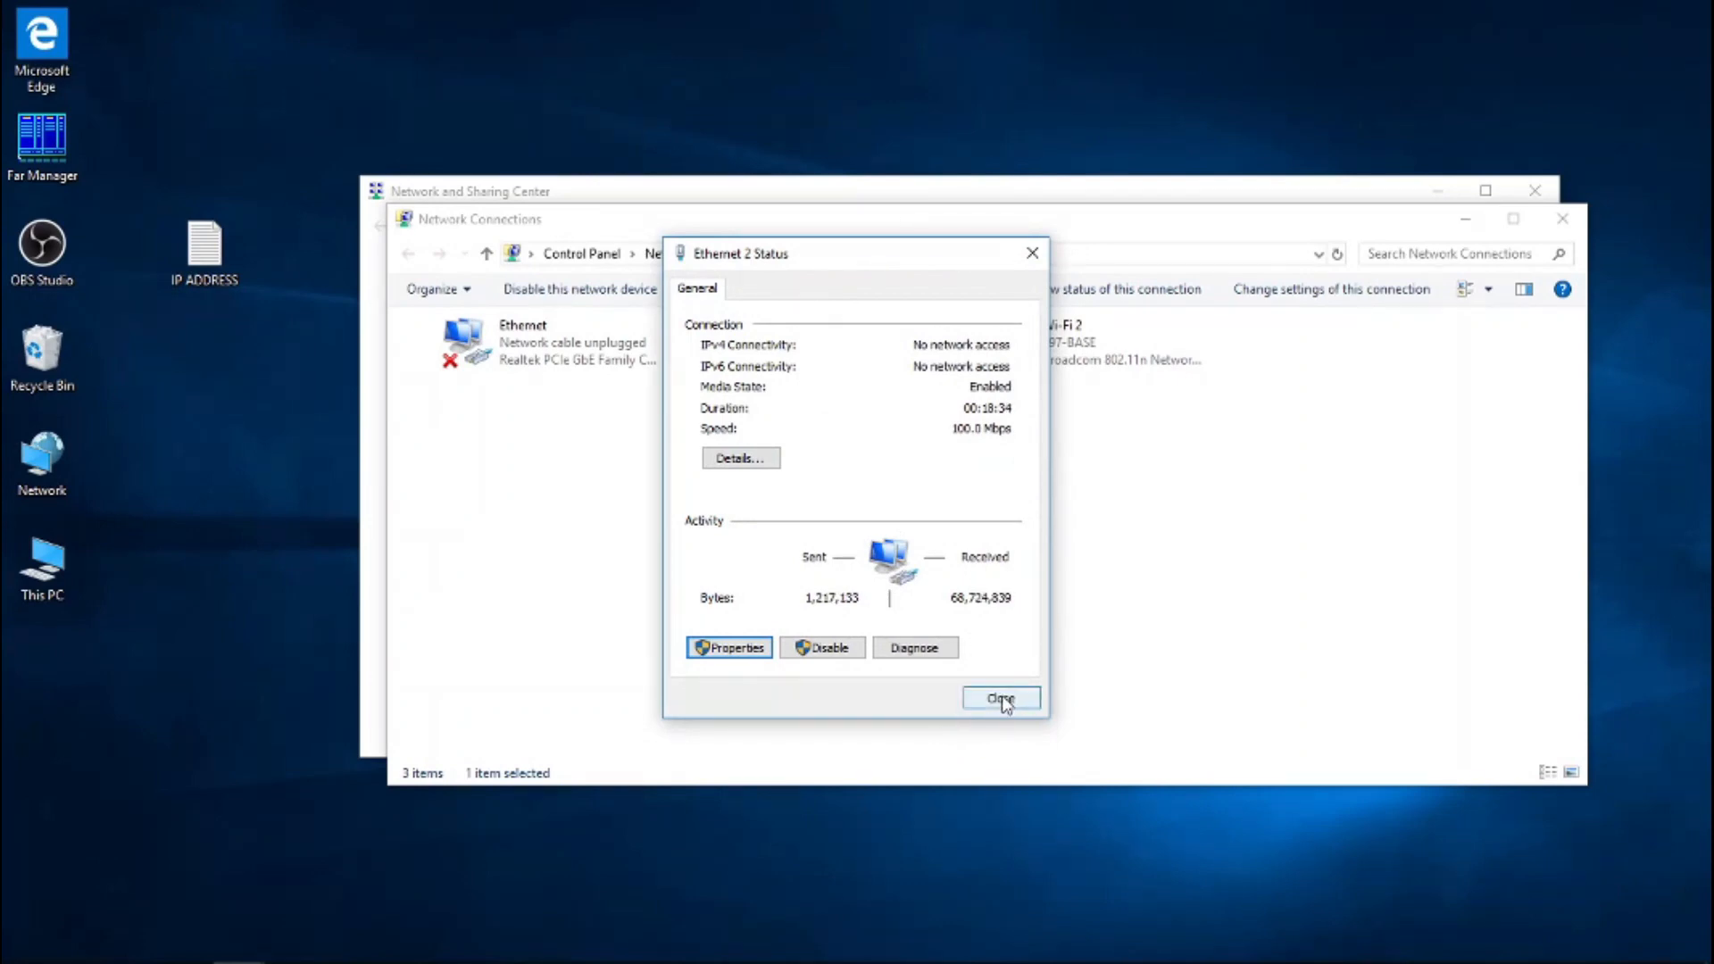
{"action": "left_click", "coordinate": [999, 697]}
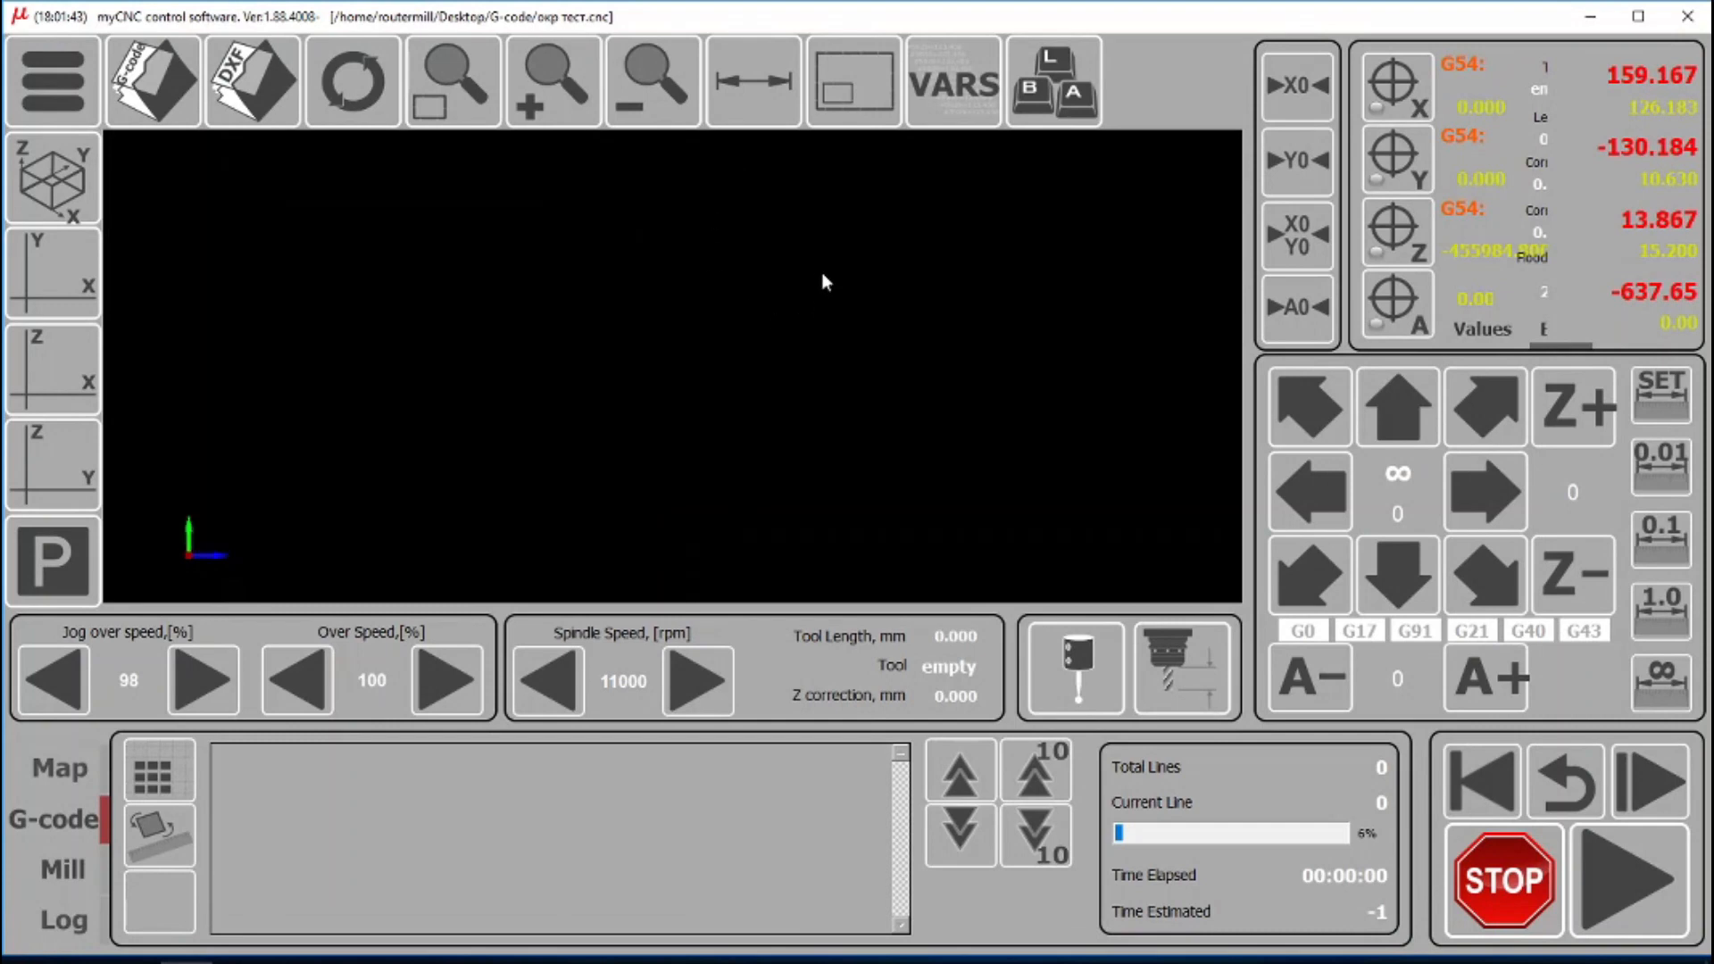
{"action": "mouse_move", "coordinate": [352, 391]}
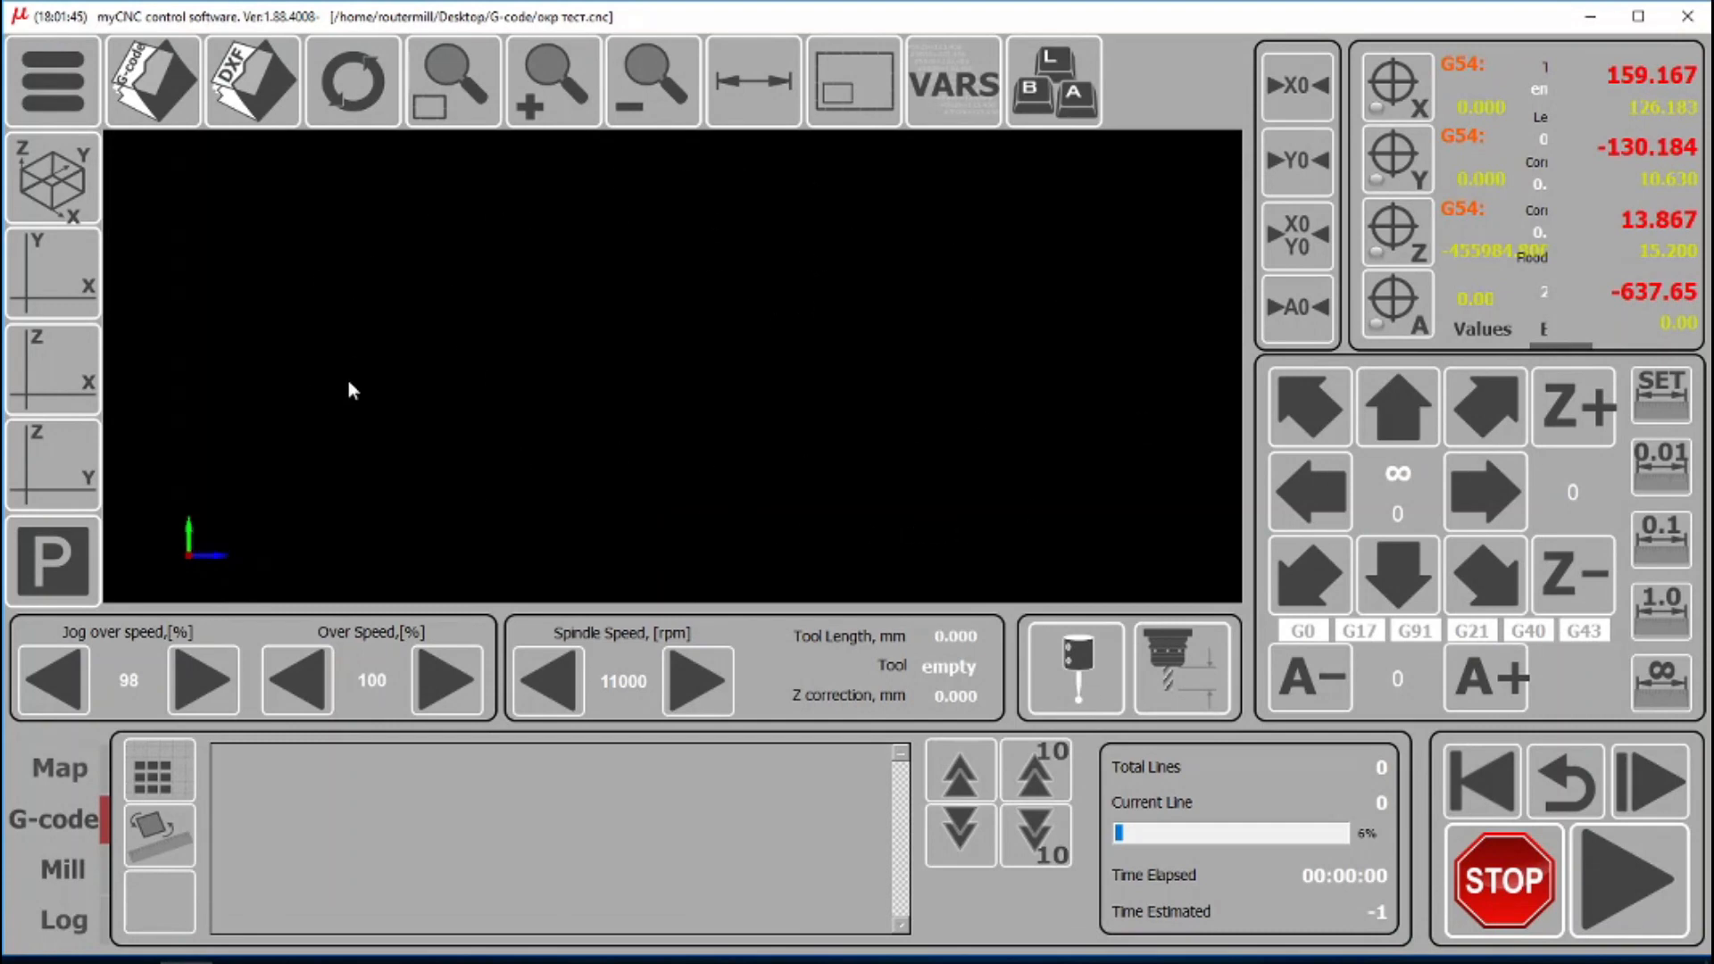
{"action": "mouse_move", "coordinate": [1084, 491]}
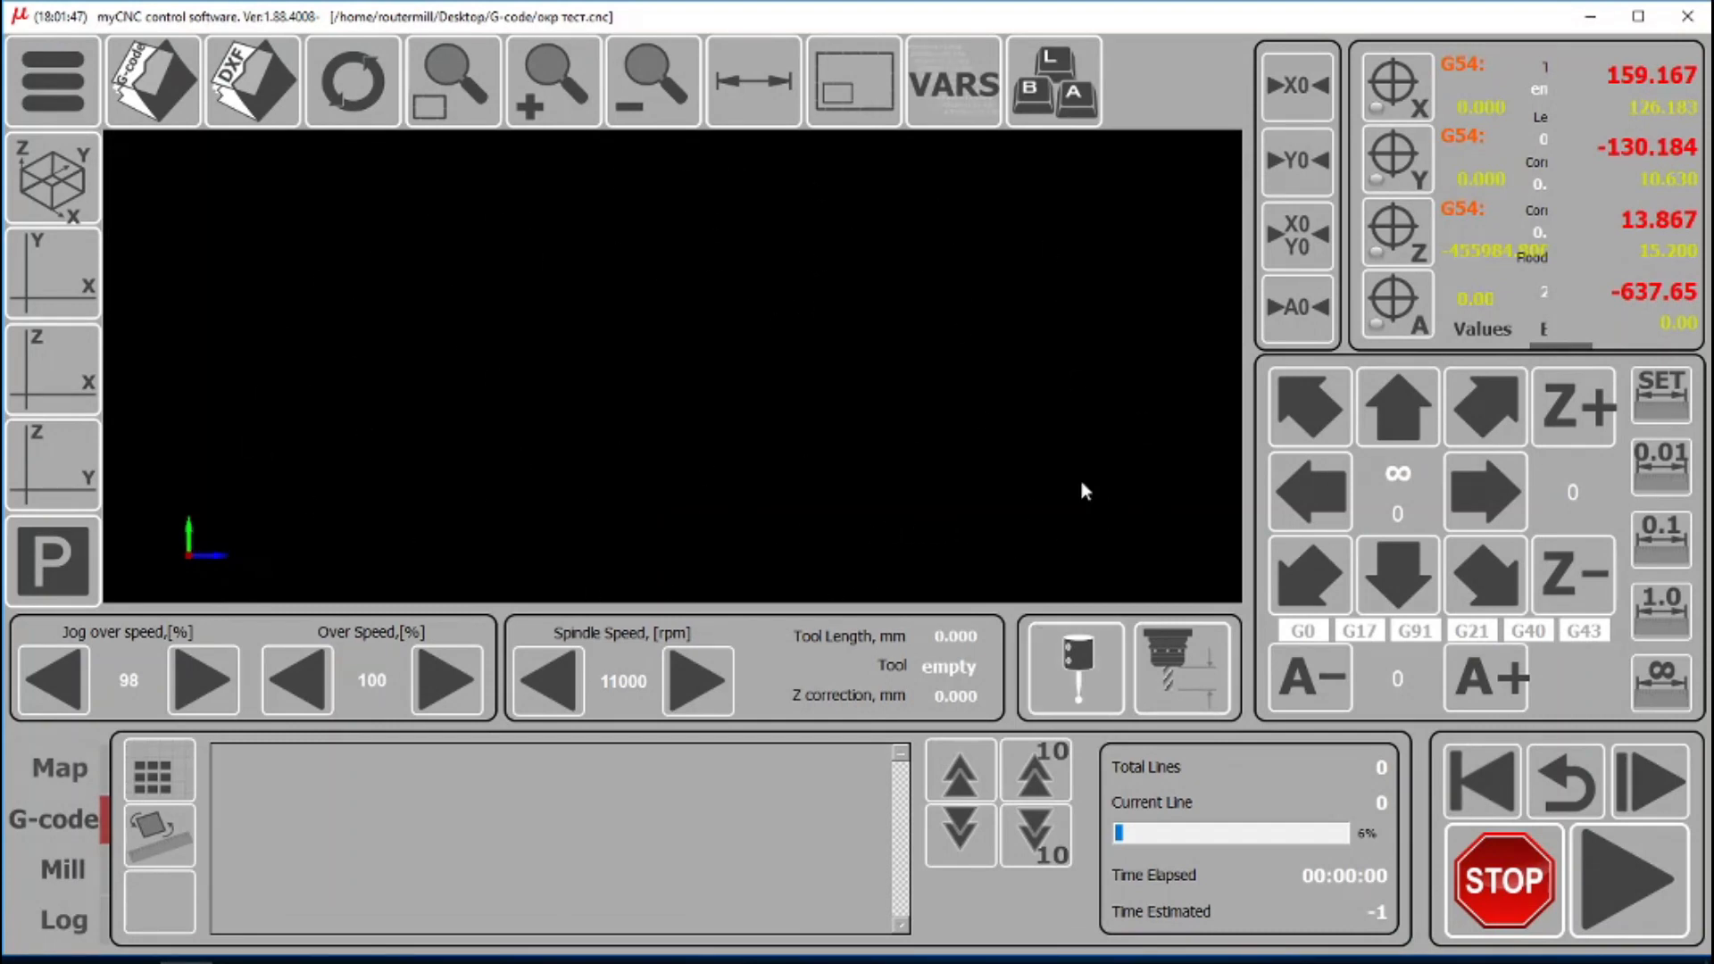
Step: Reopen Config network settings to watch the UDP packet counters for controller 192.168.0.78
{"action": "left_click", "coordinate": [49, 80]}
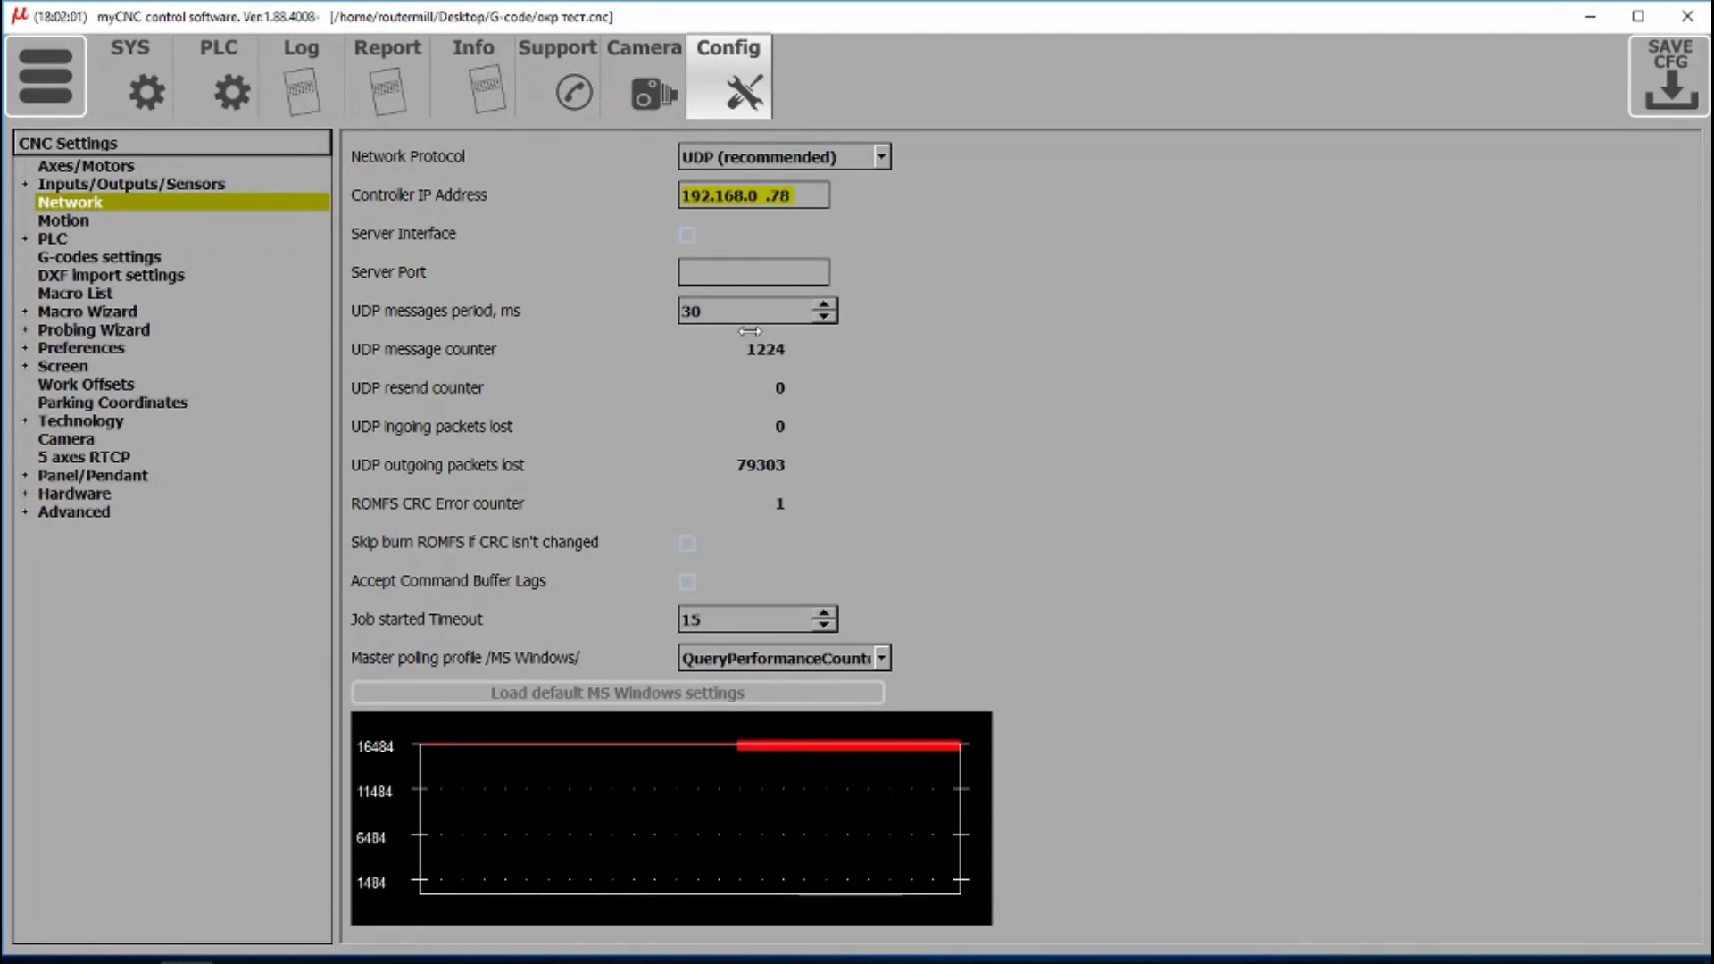
{"action": "mouse_move", "coordinate": [1223, 370]}
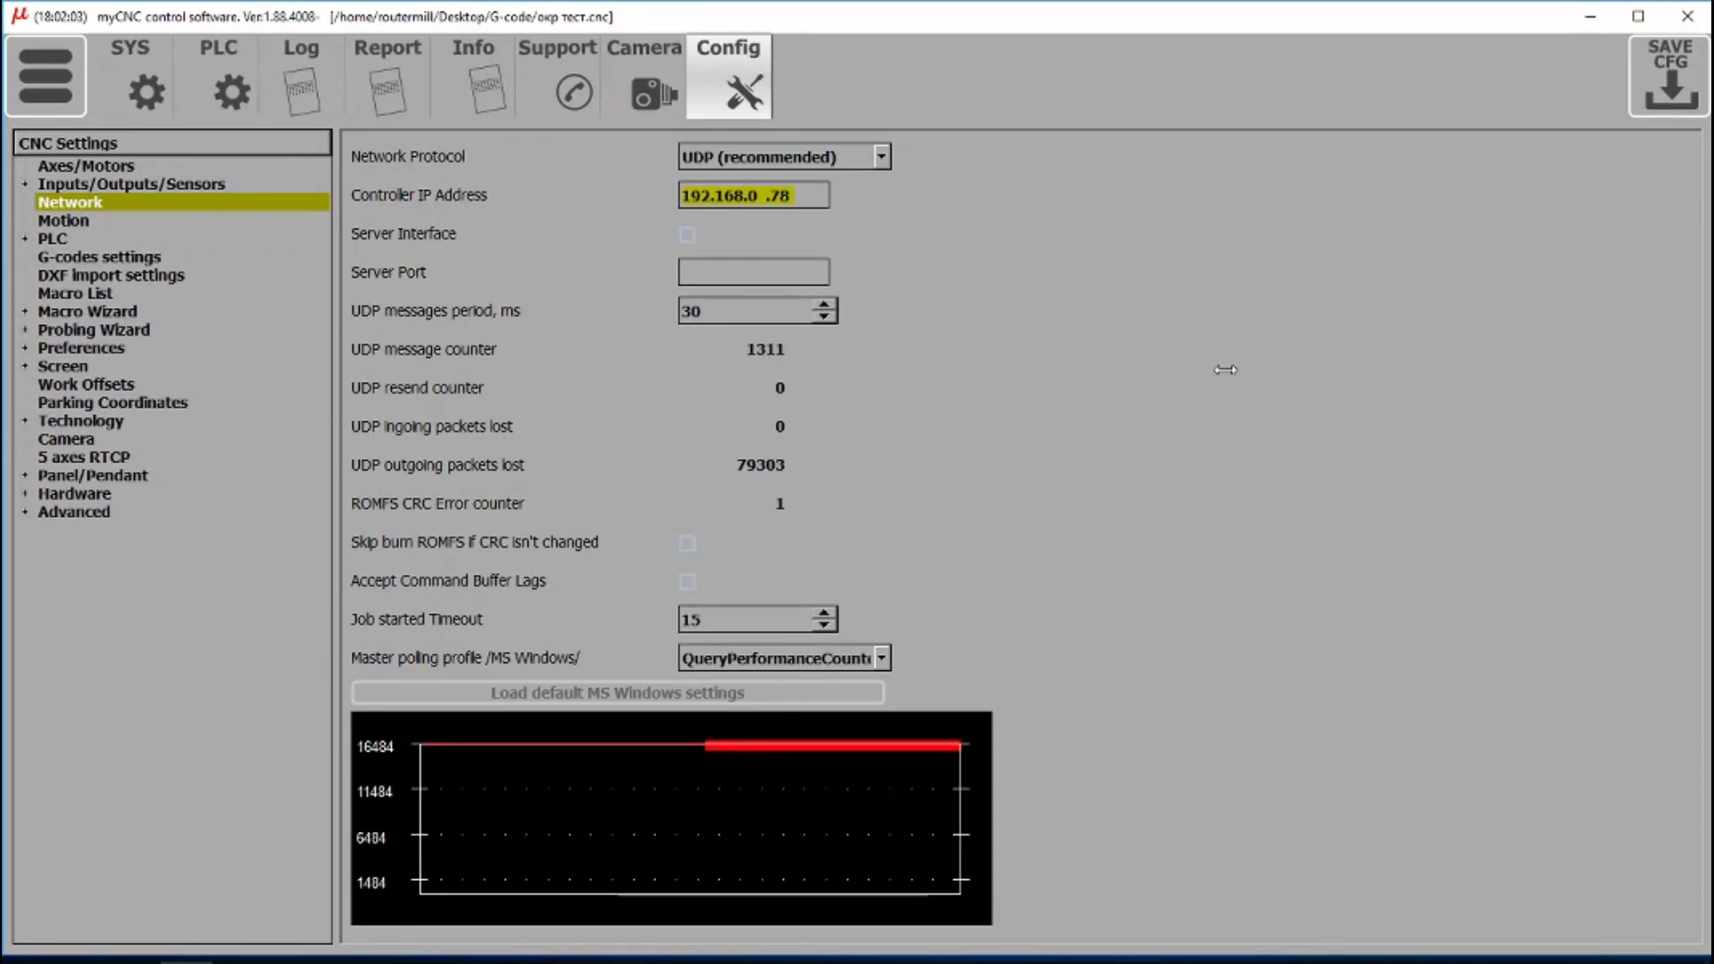
{"action": "mouse_move", "coordinate": [819, 379]}
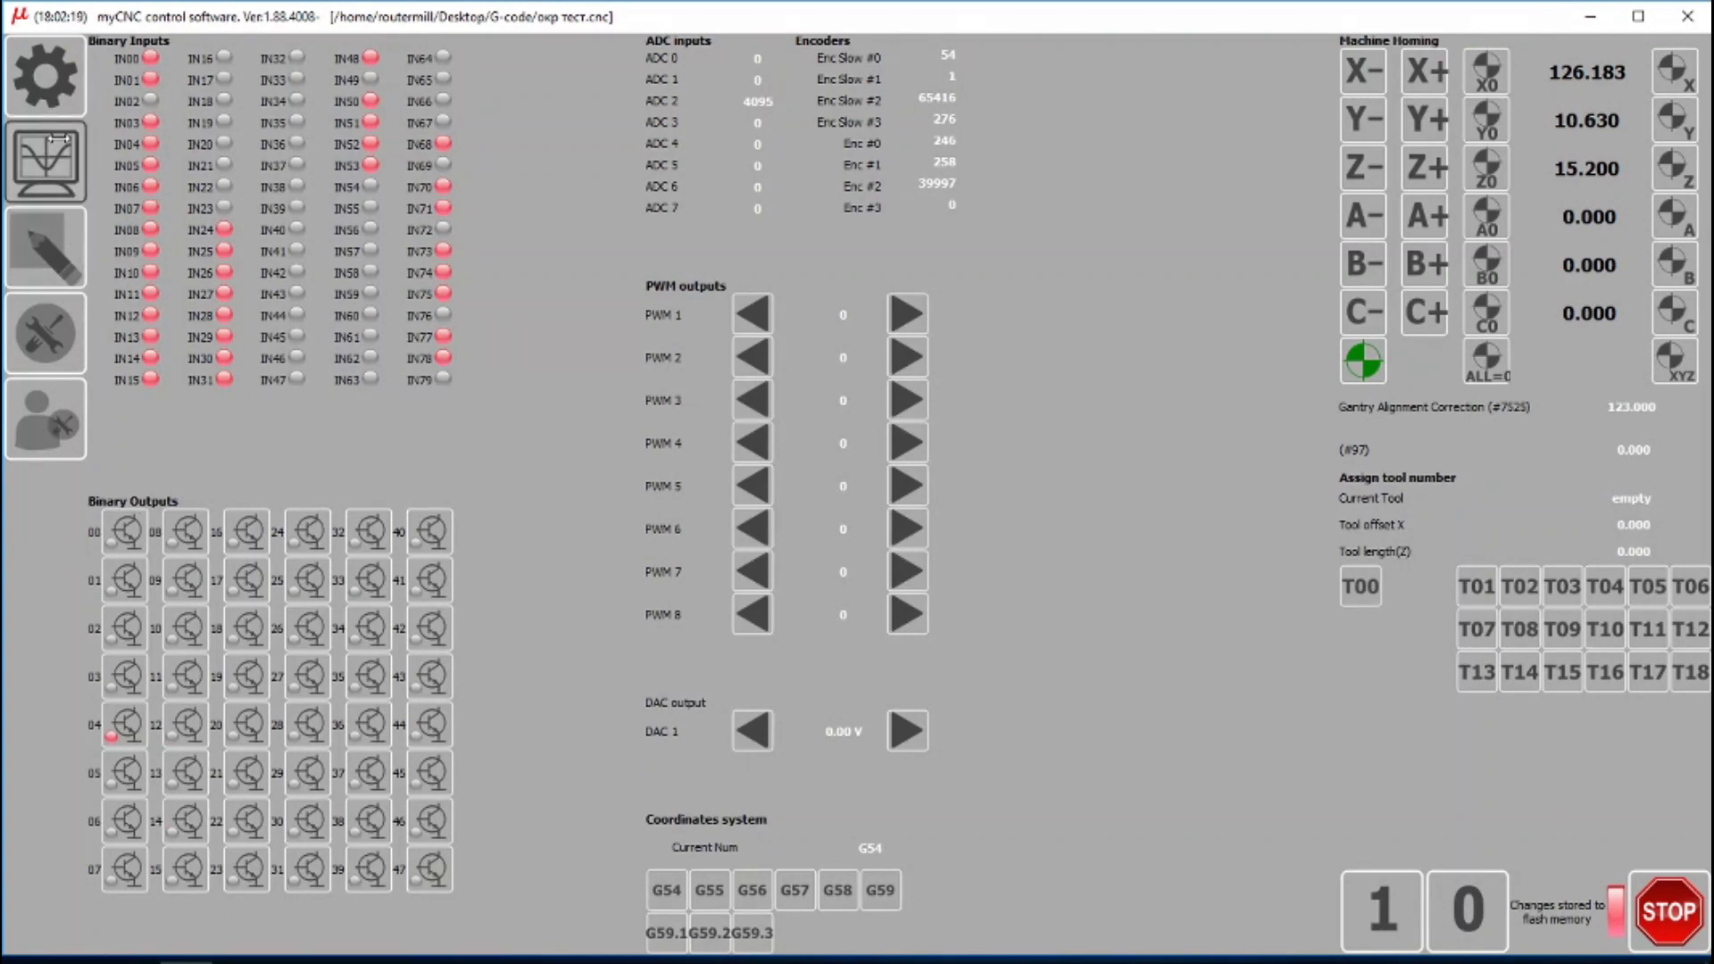
Step: Back on the main screen, jog the X and Y axes with the arrows
{"action": "left_click", "coordinate": [44, 159]}
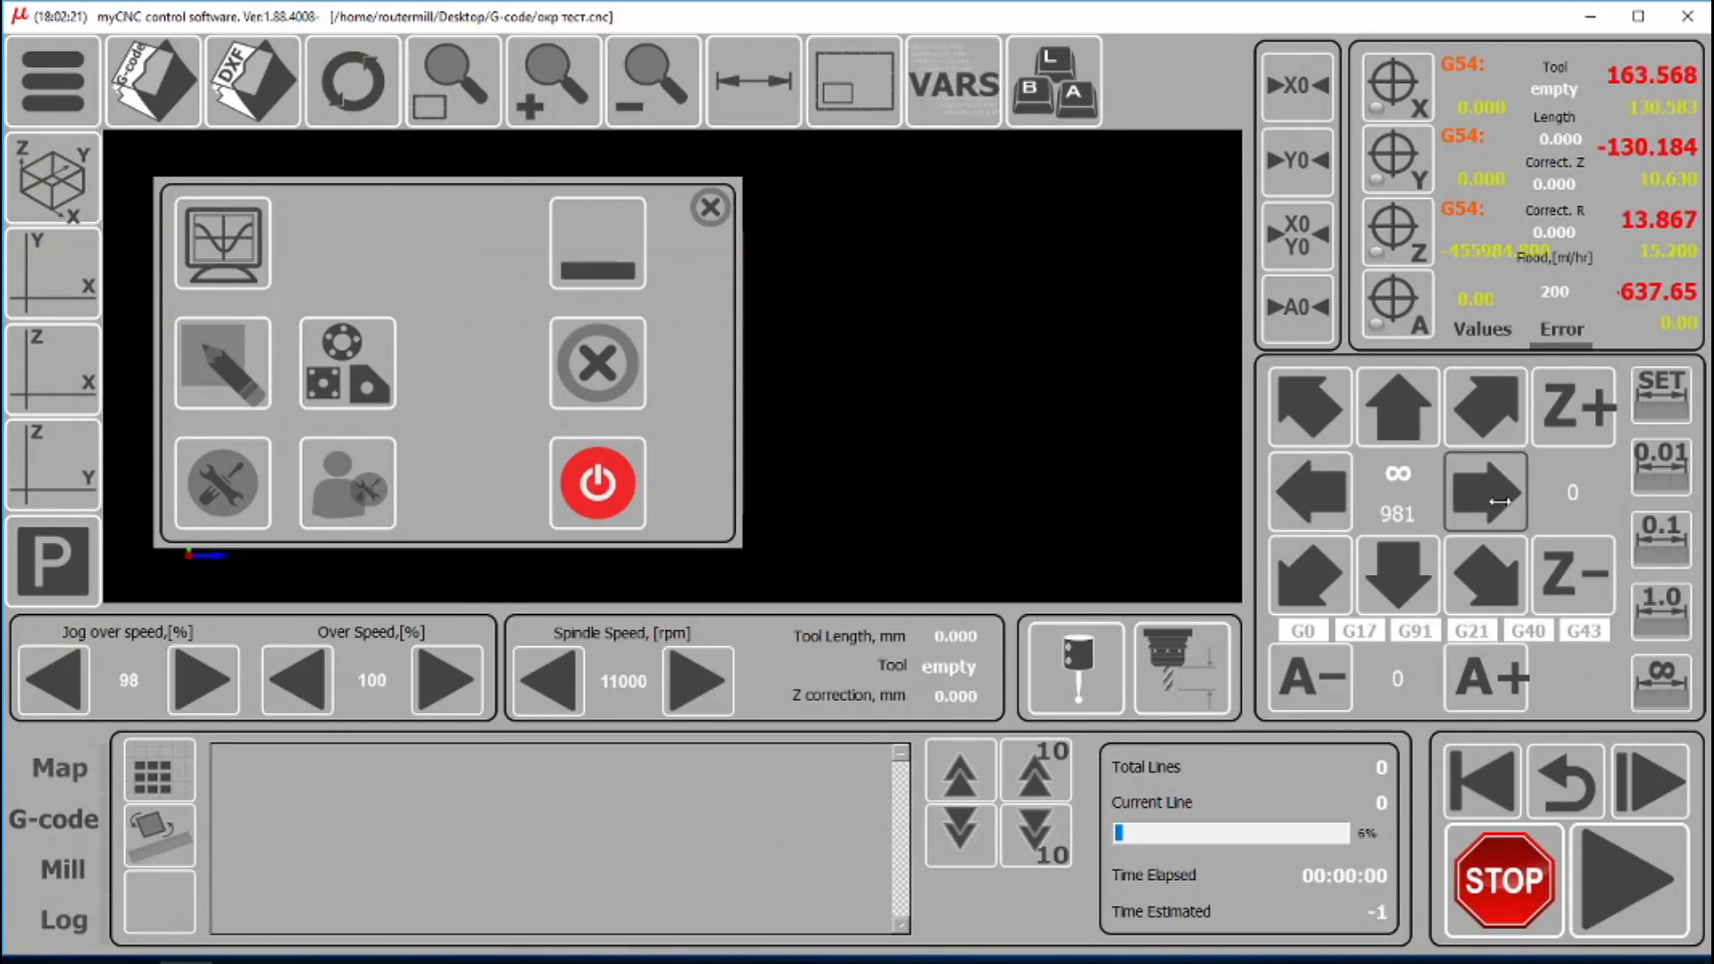
{"action": "left_click", "coordinate": [1483, 491]}
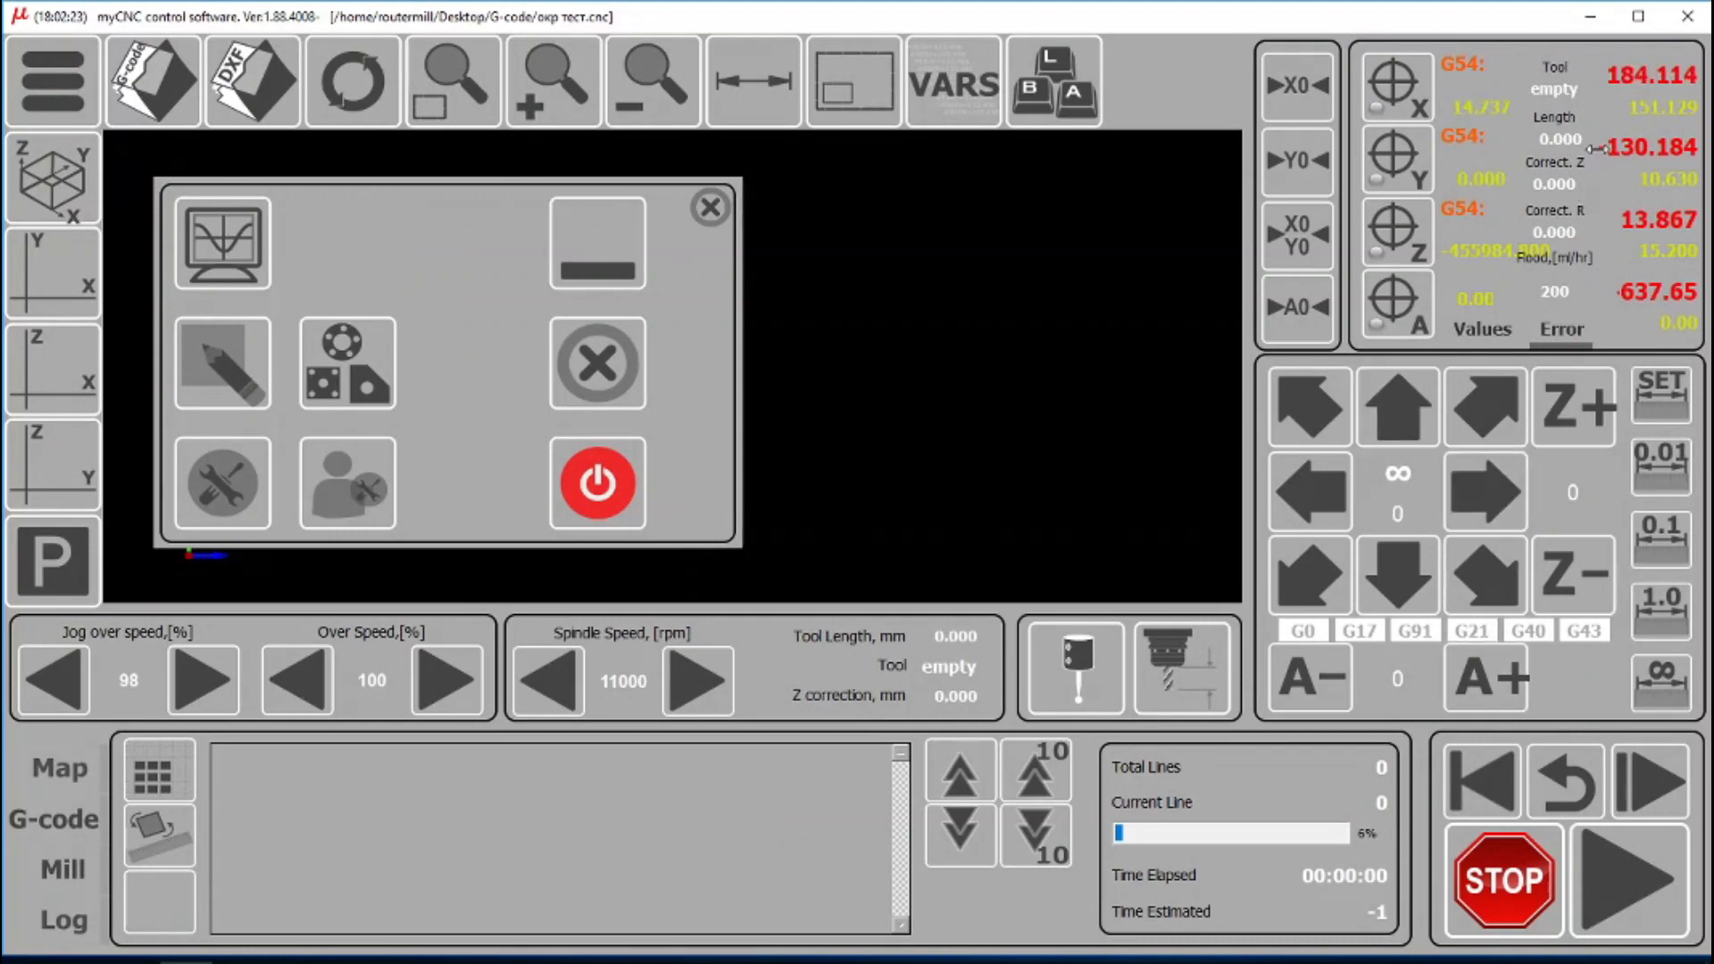
{"action": "left_click", "coordinate": [1310, 490]}
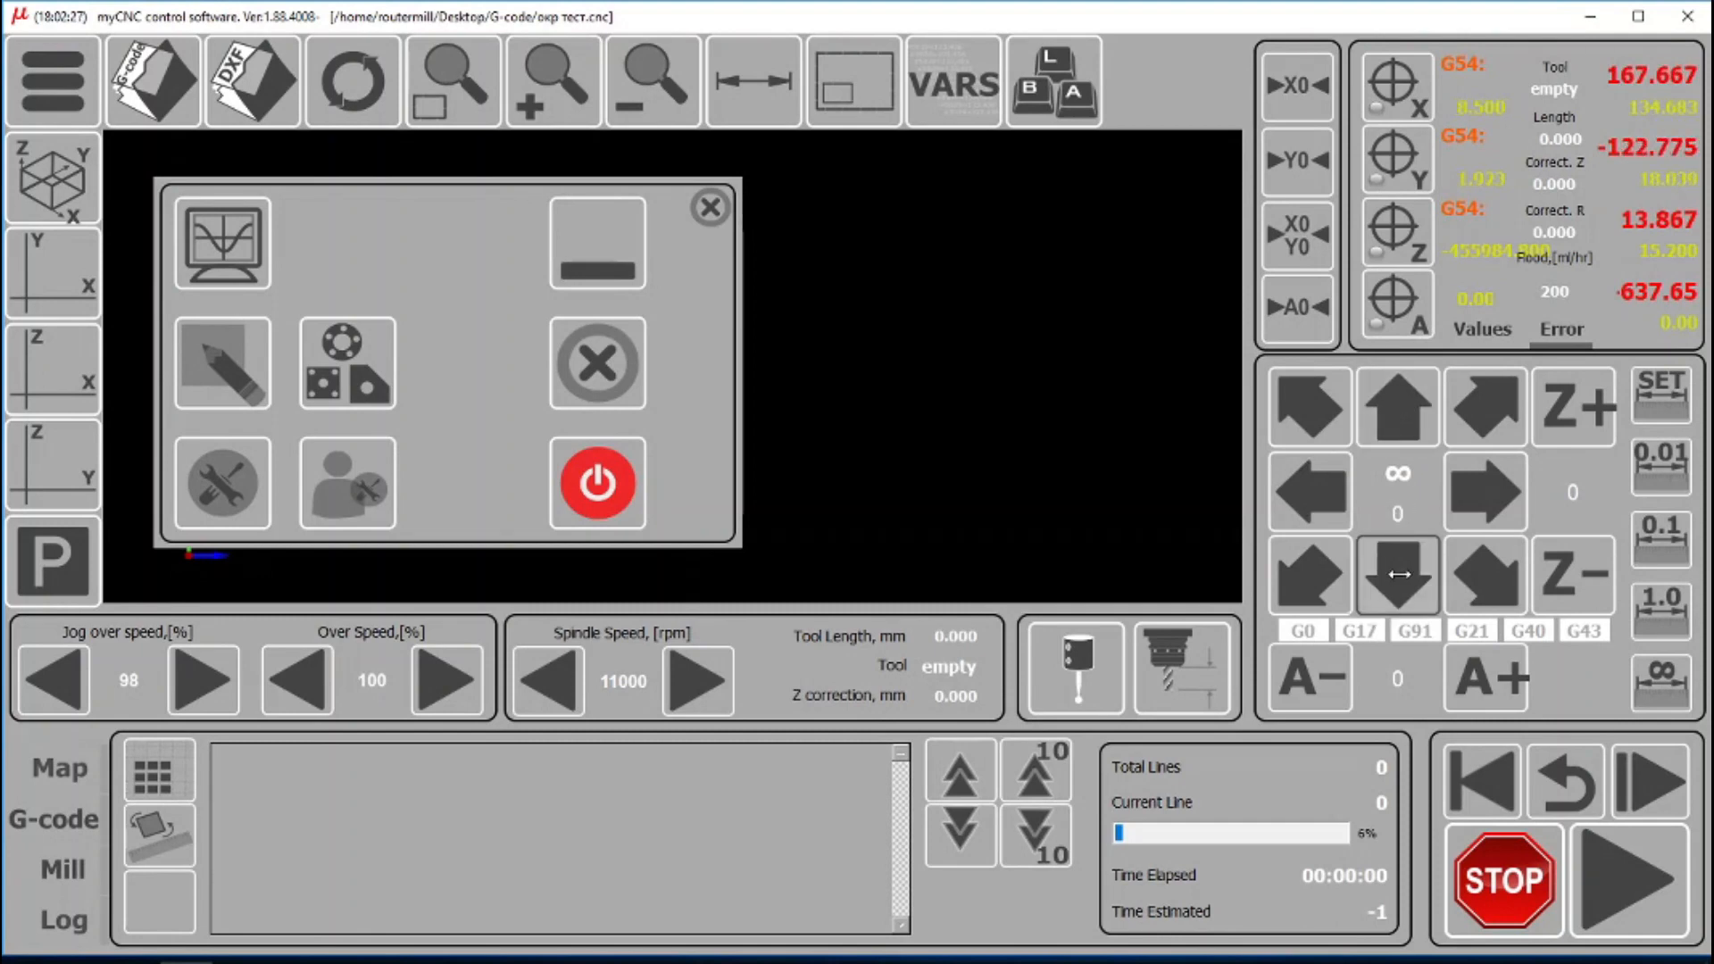
{"action": "mouse_move", "coordinate": [935, 699]}
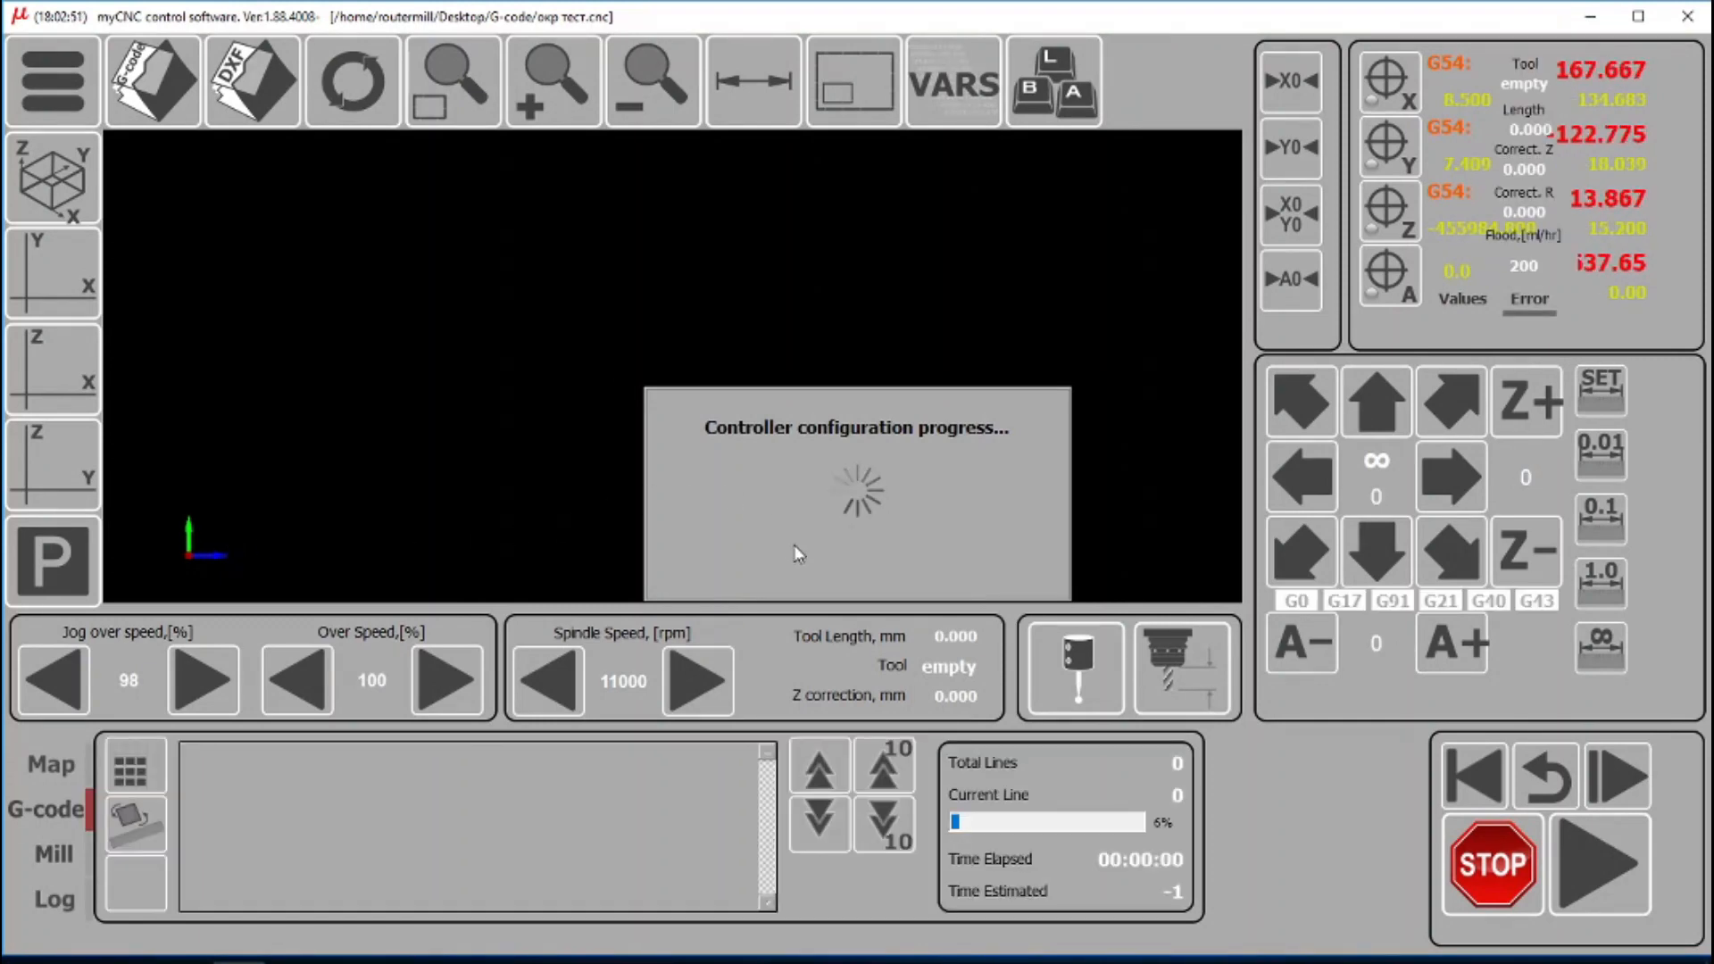
{"action": "mouse_move", "coordinate": [949, 498]}
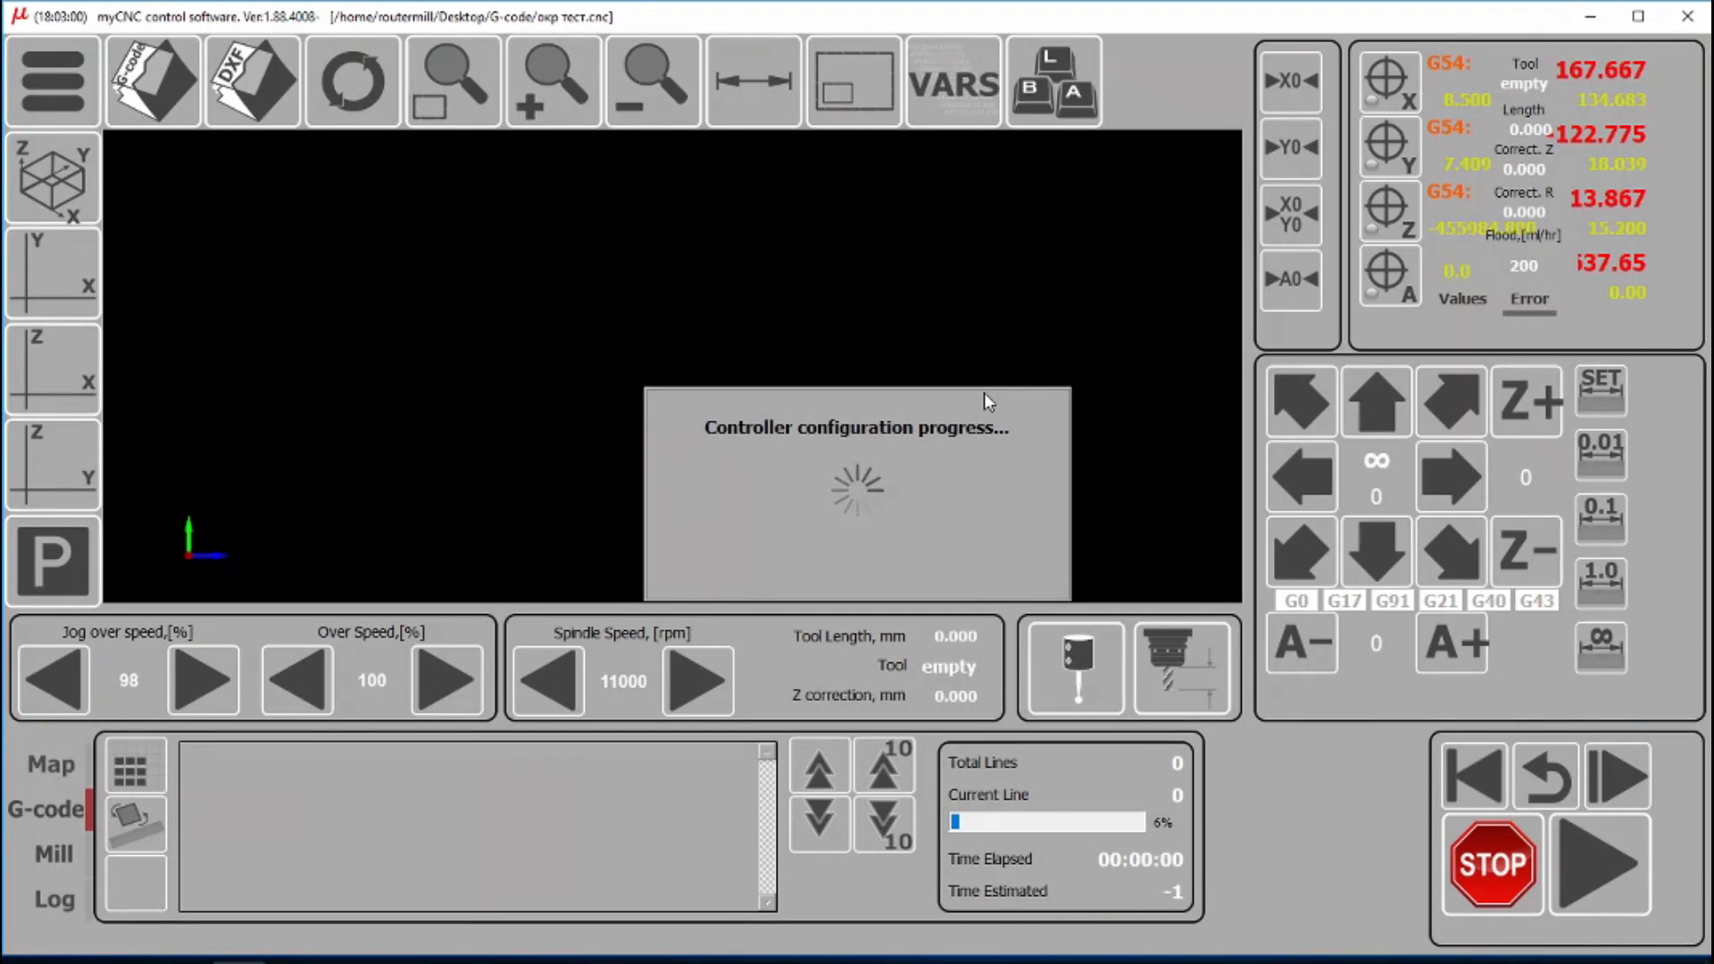
{"action": "mouse_move", "coordinate": [1043, 356]}
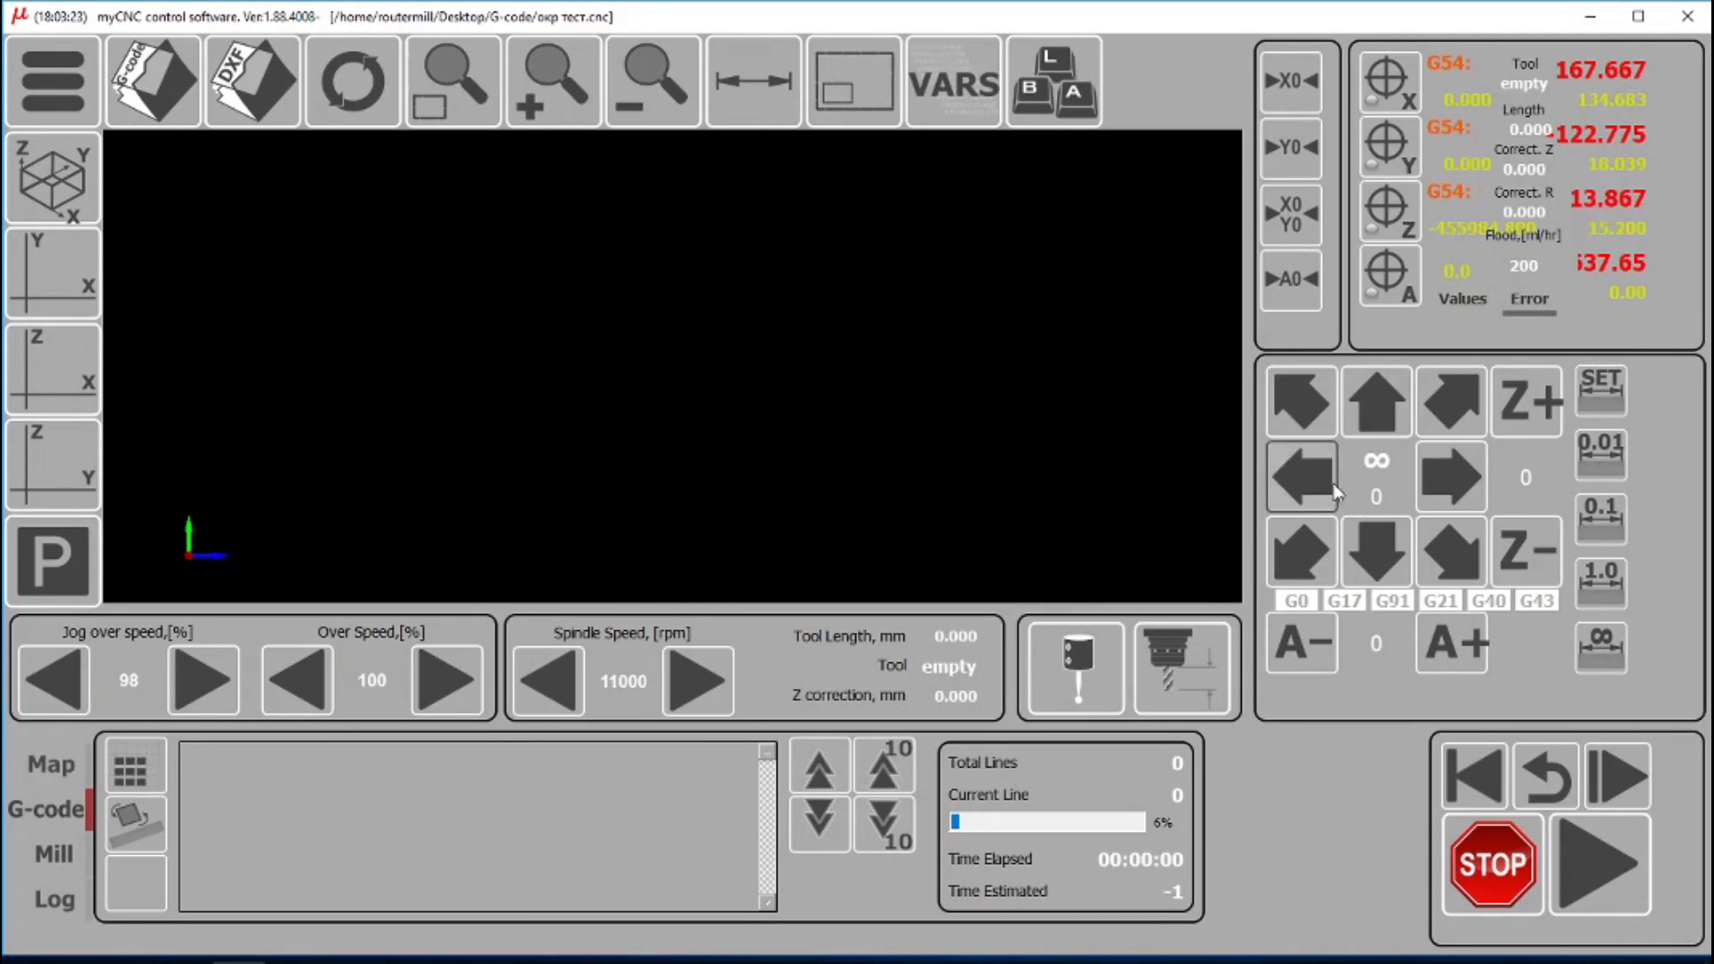
Step: Return to the Network settings page to recheck the UDP counter for controller 192.168.0.78
{"action": "left_click", "coordinate": [1450, 477]}
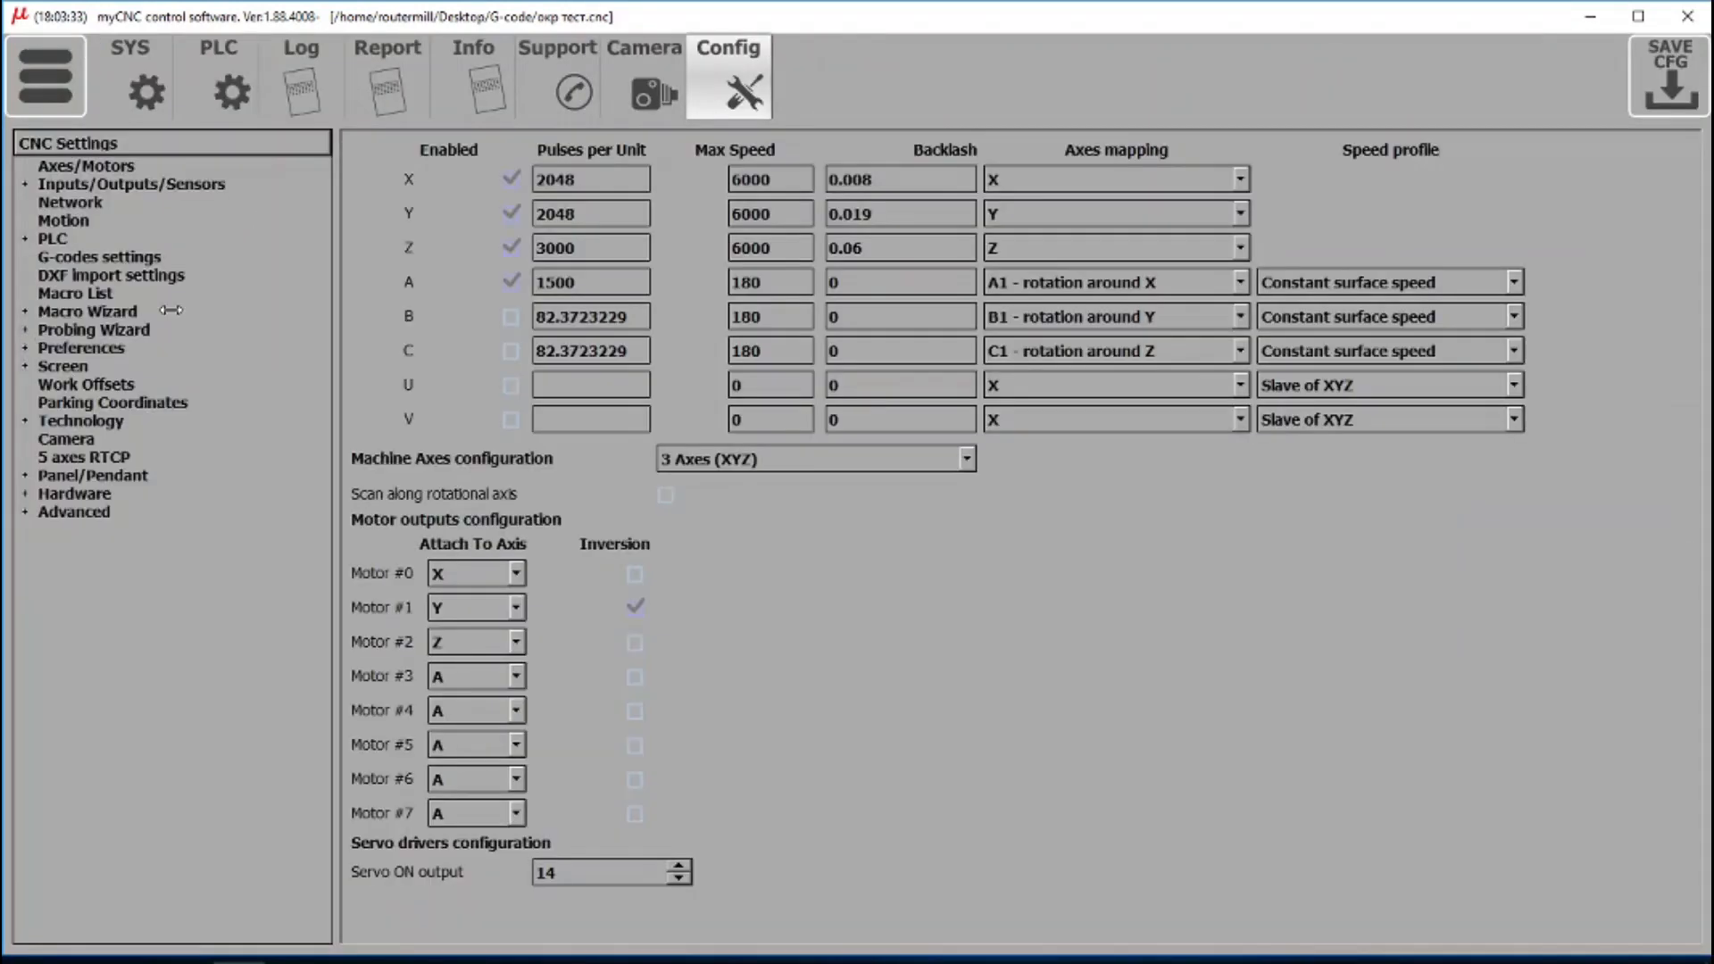
{"action": "left_click", "coordinate": [70, 202]}
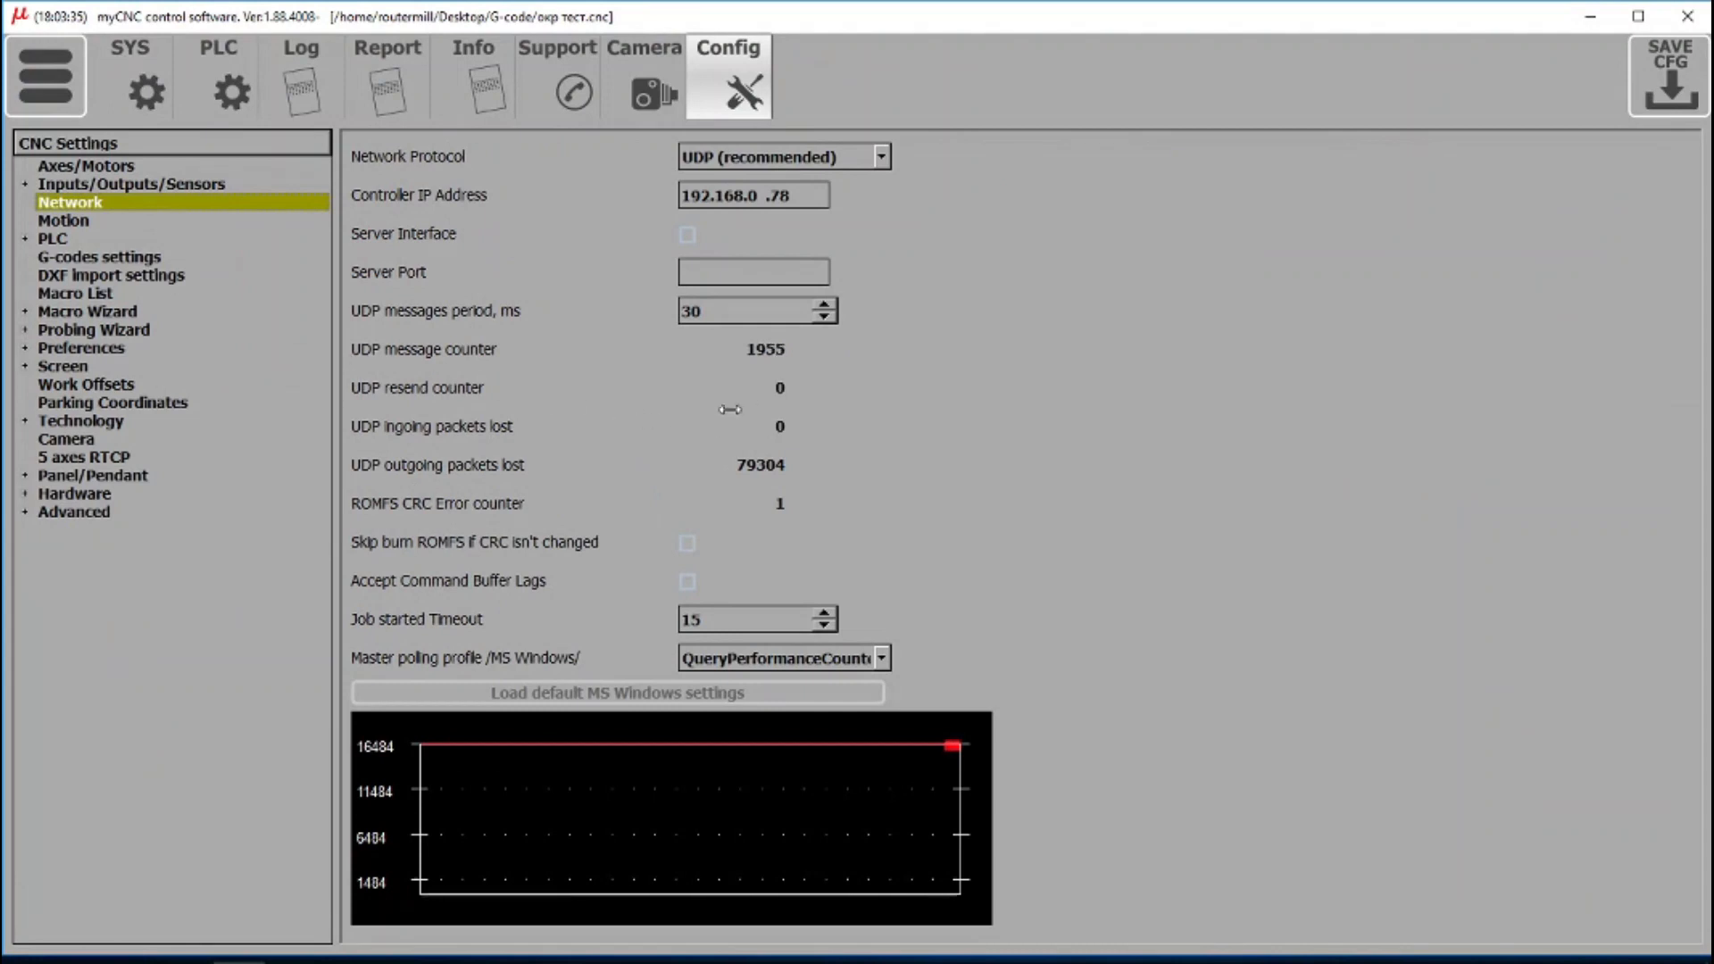